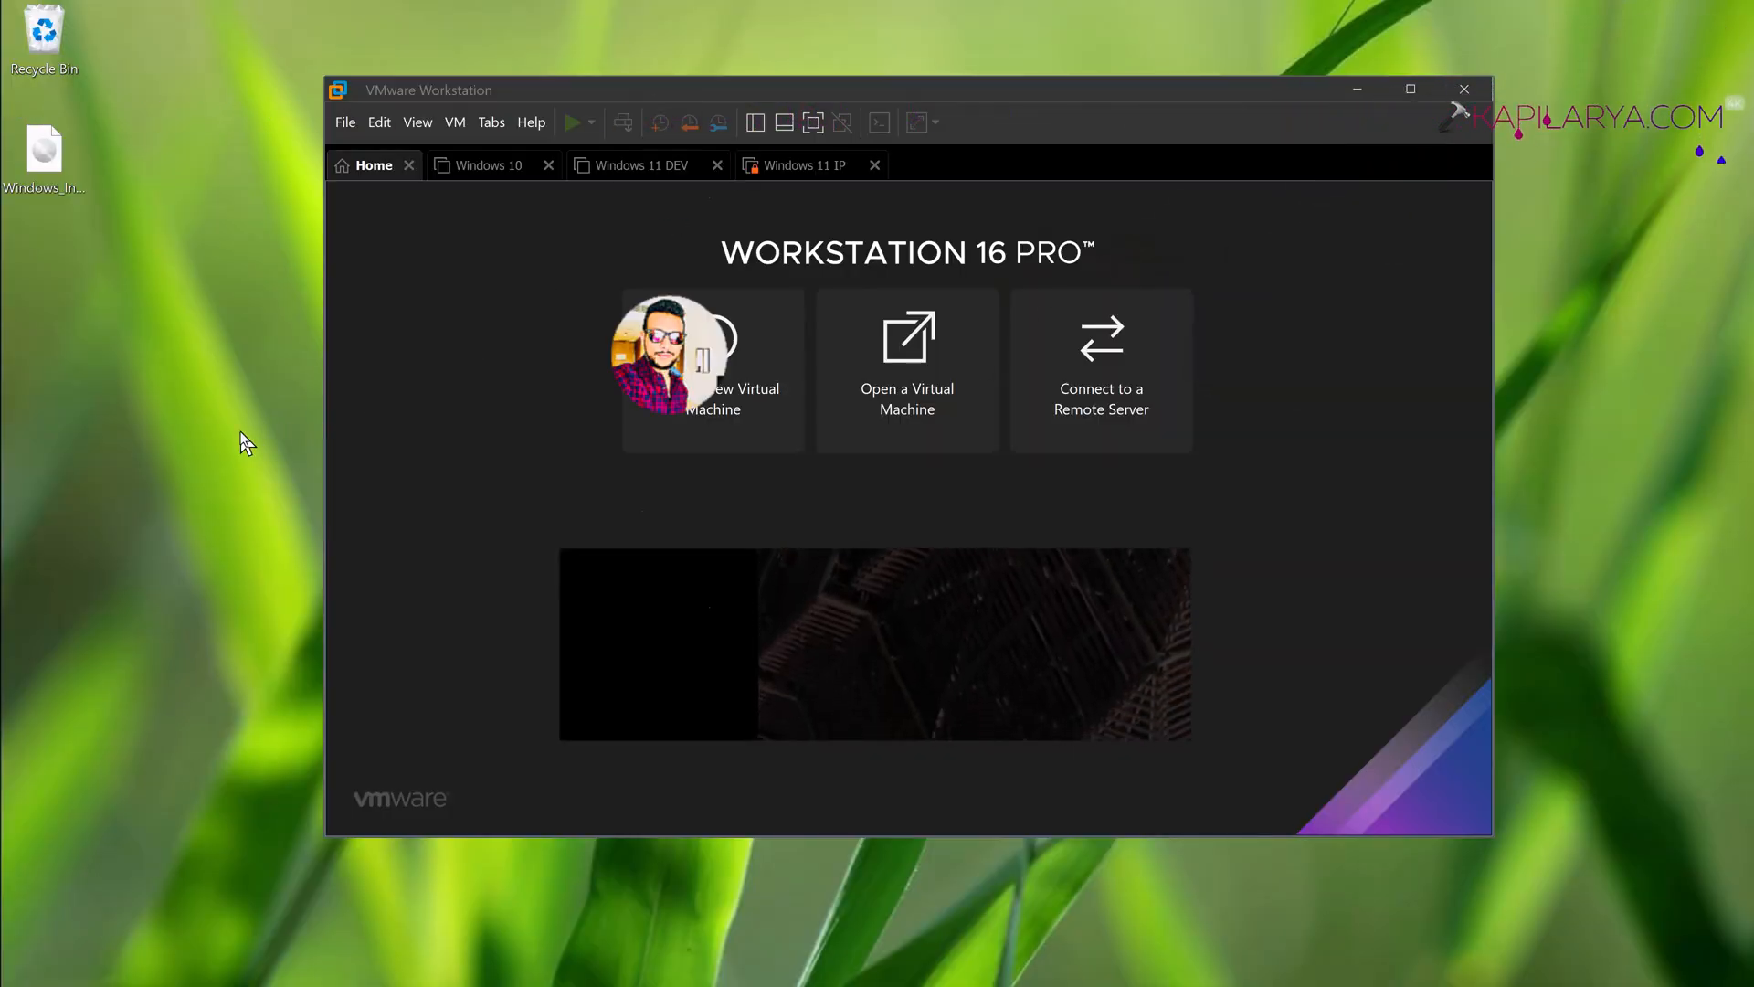
mouse_move(907, 369)
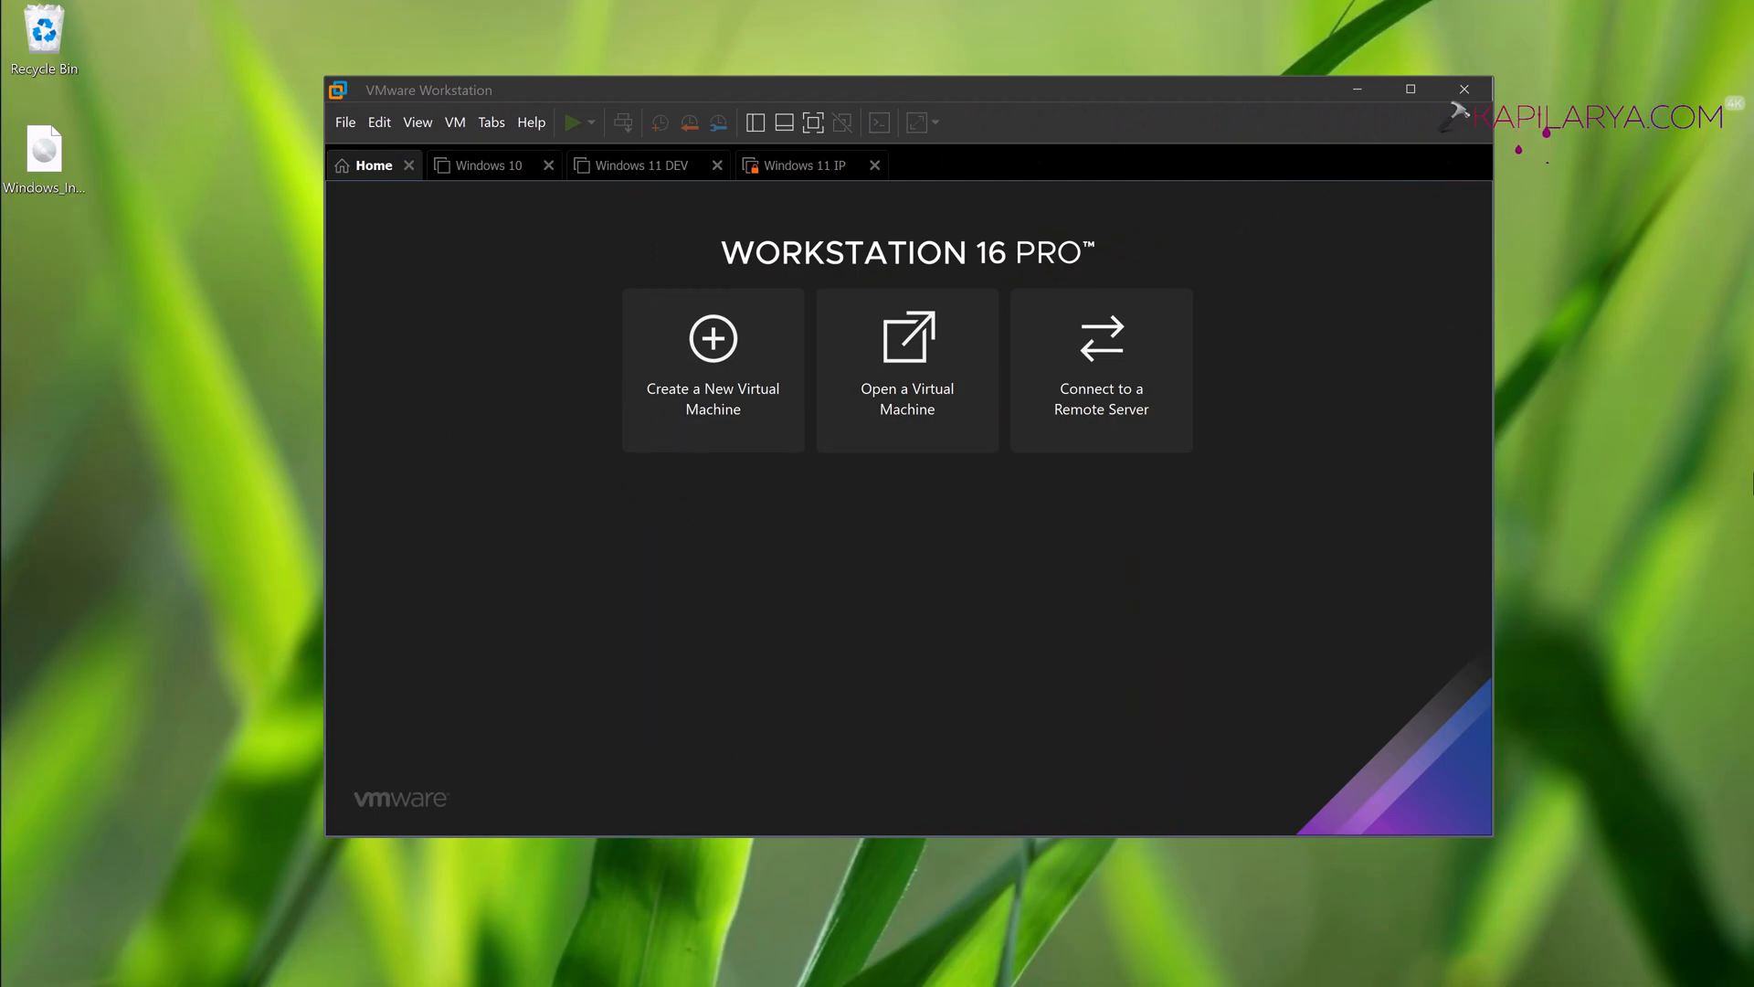
mouse_move(146, 305)
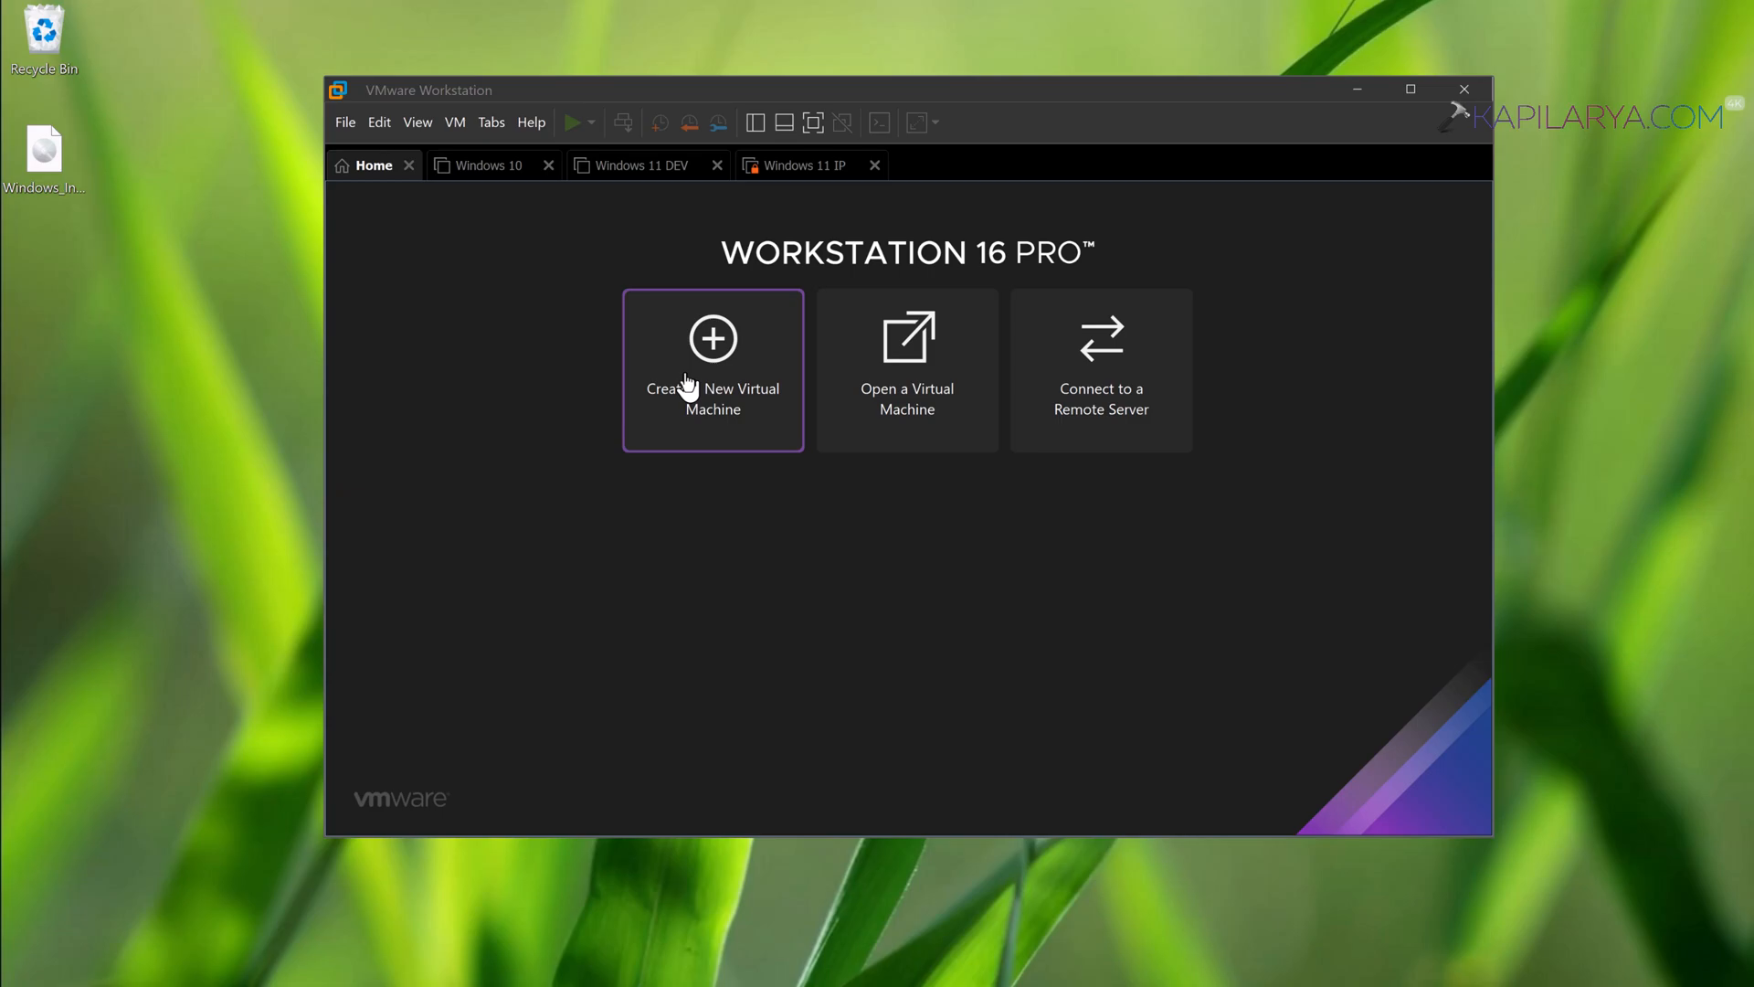
- Create a typical VM with OS install deferred, Windows 10 x64 guest, named 'Windows Server 2025'
click(713, 369)
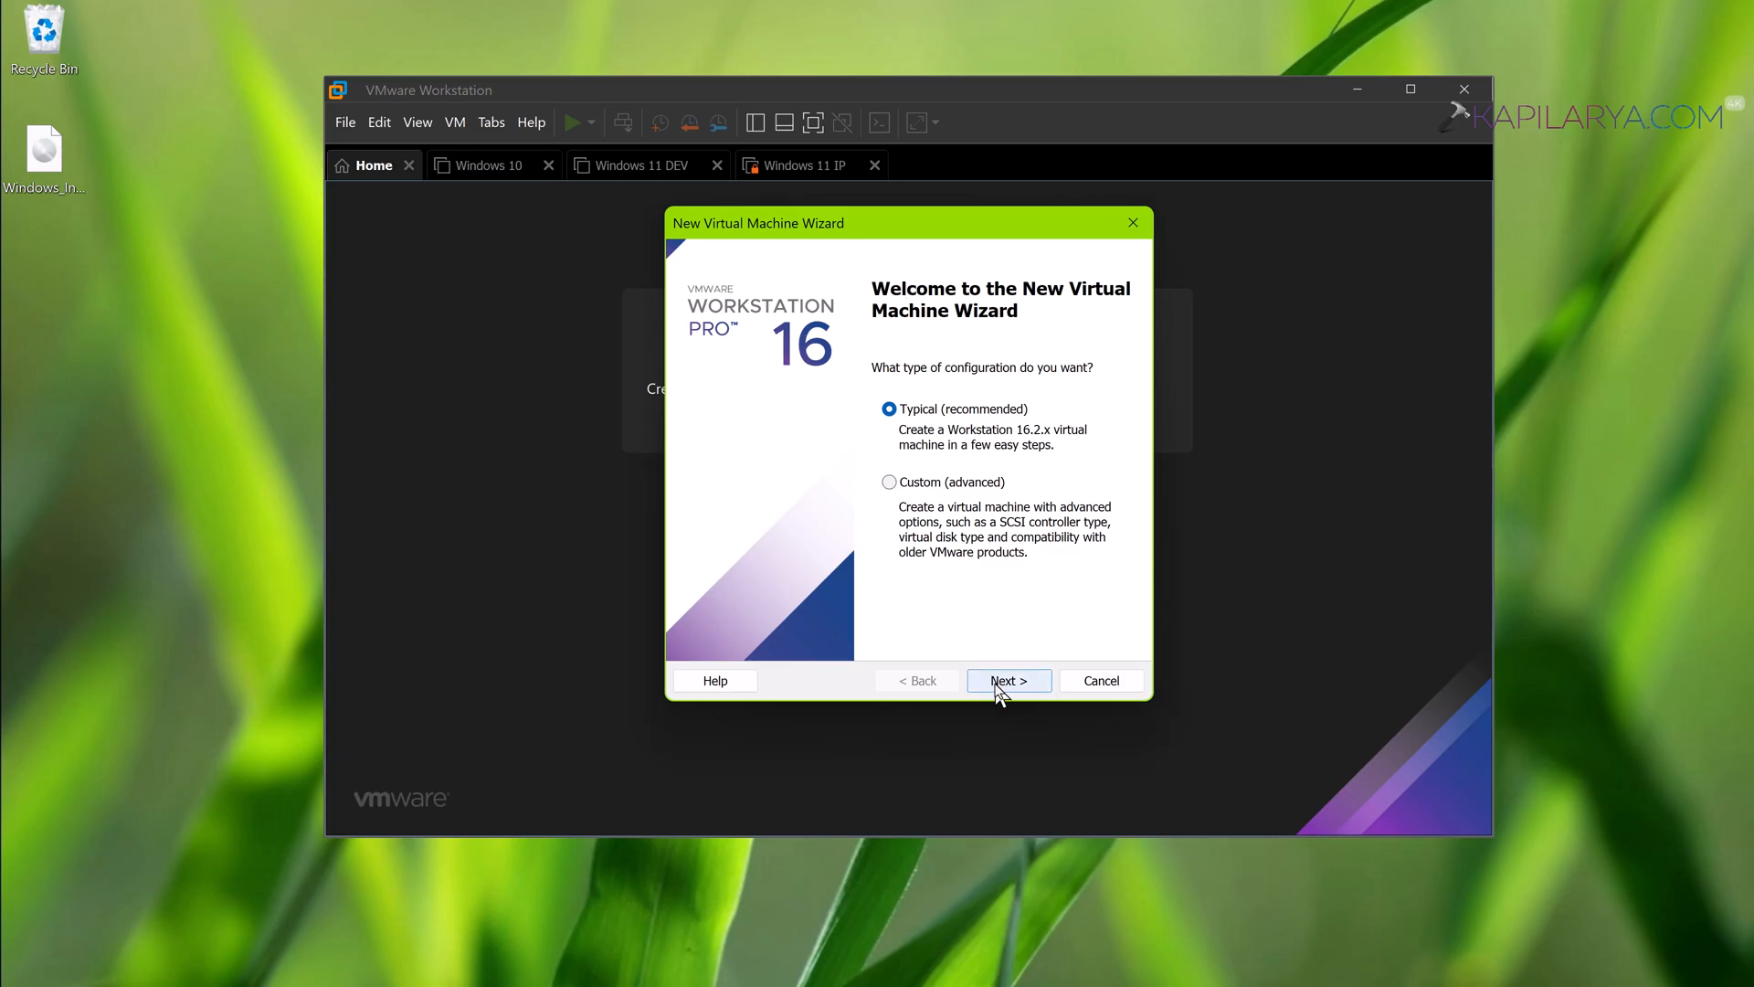
click(1008, 680)
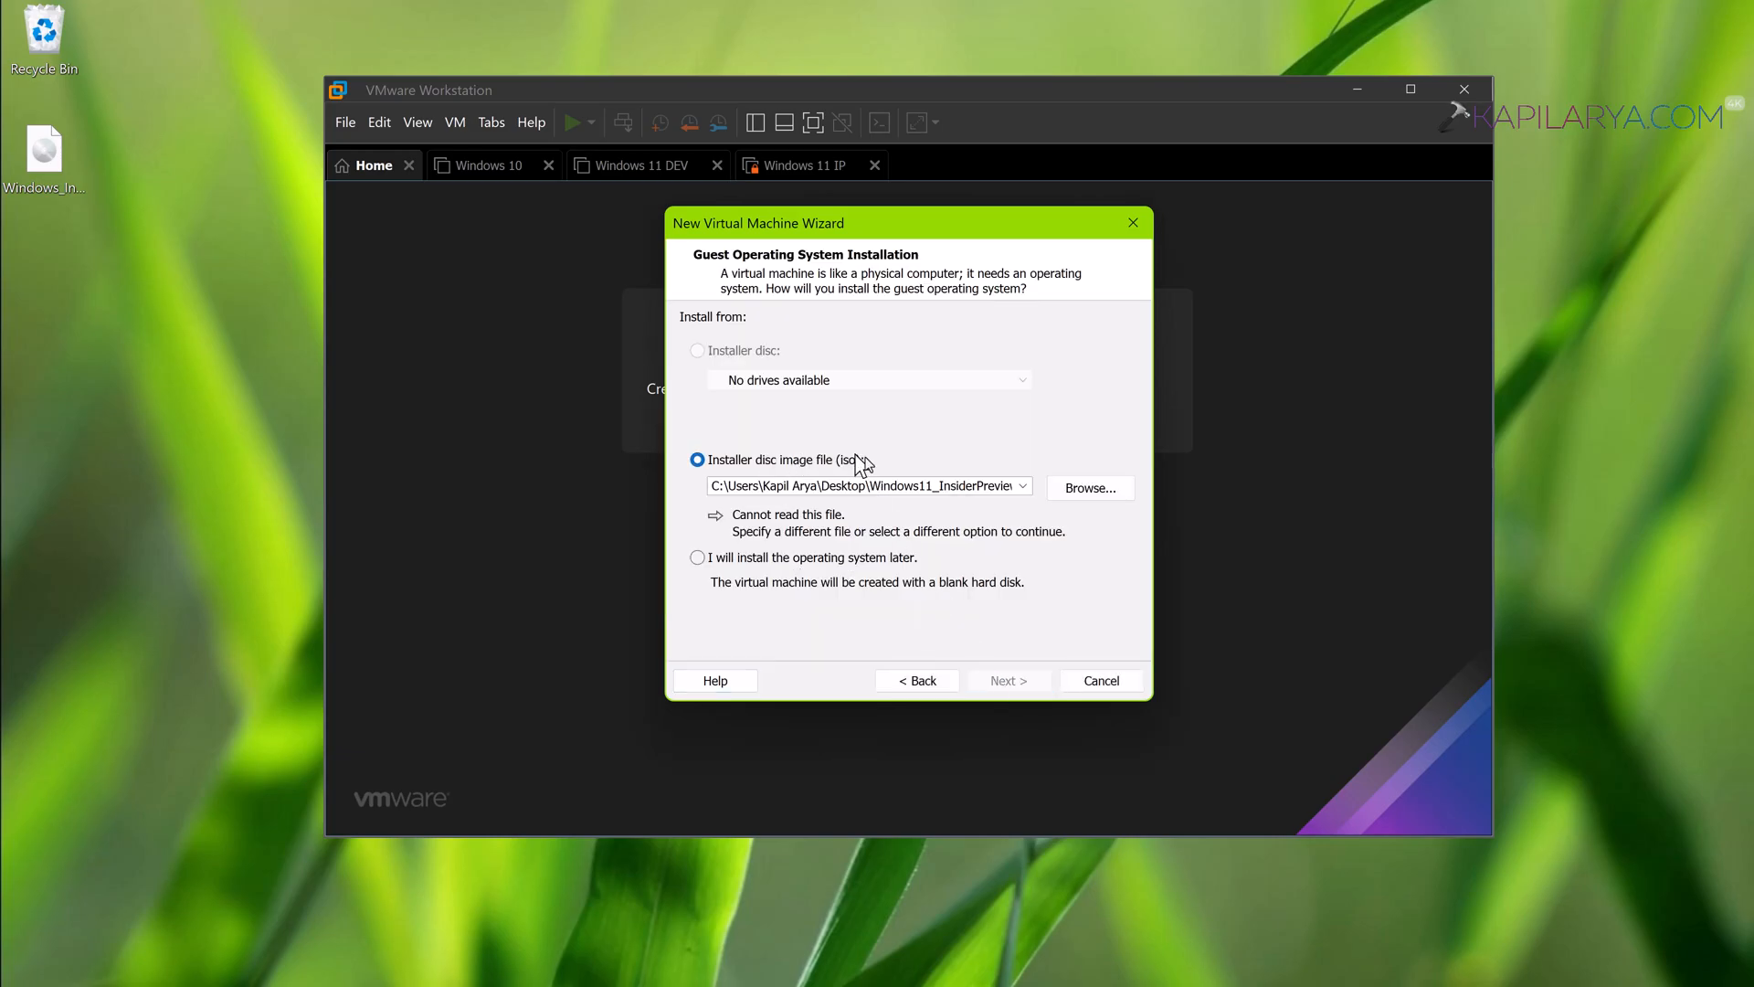
click(697, 557)
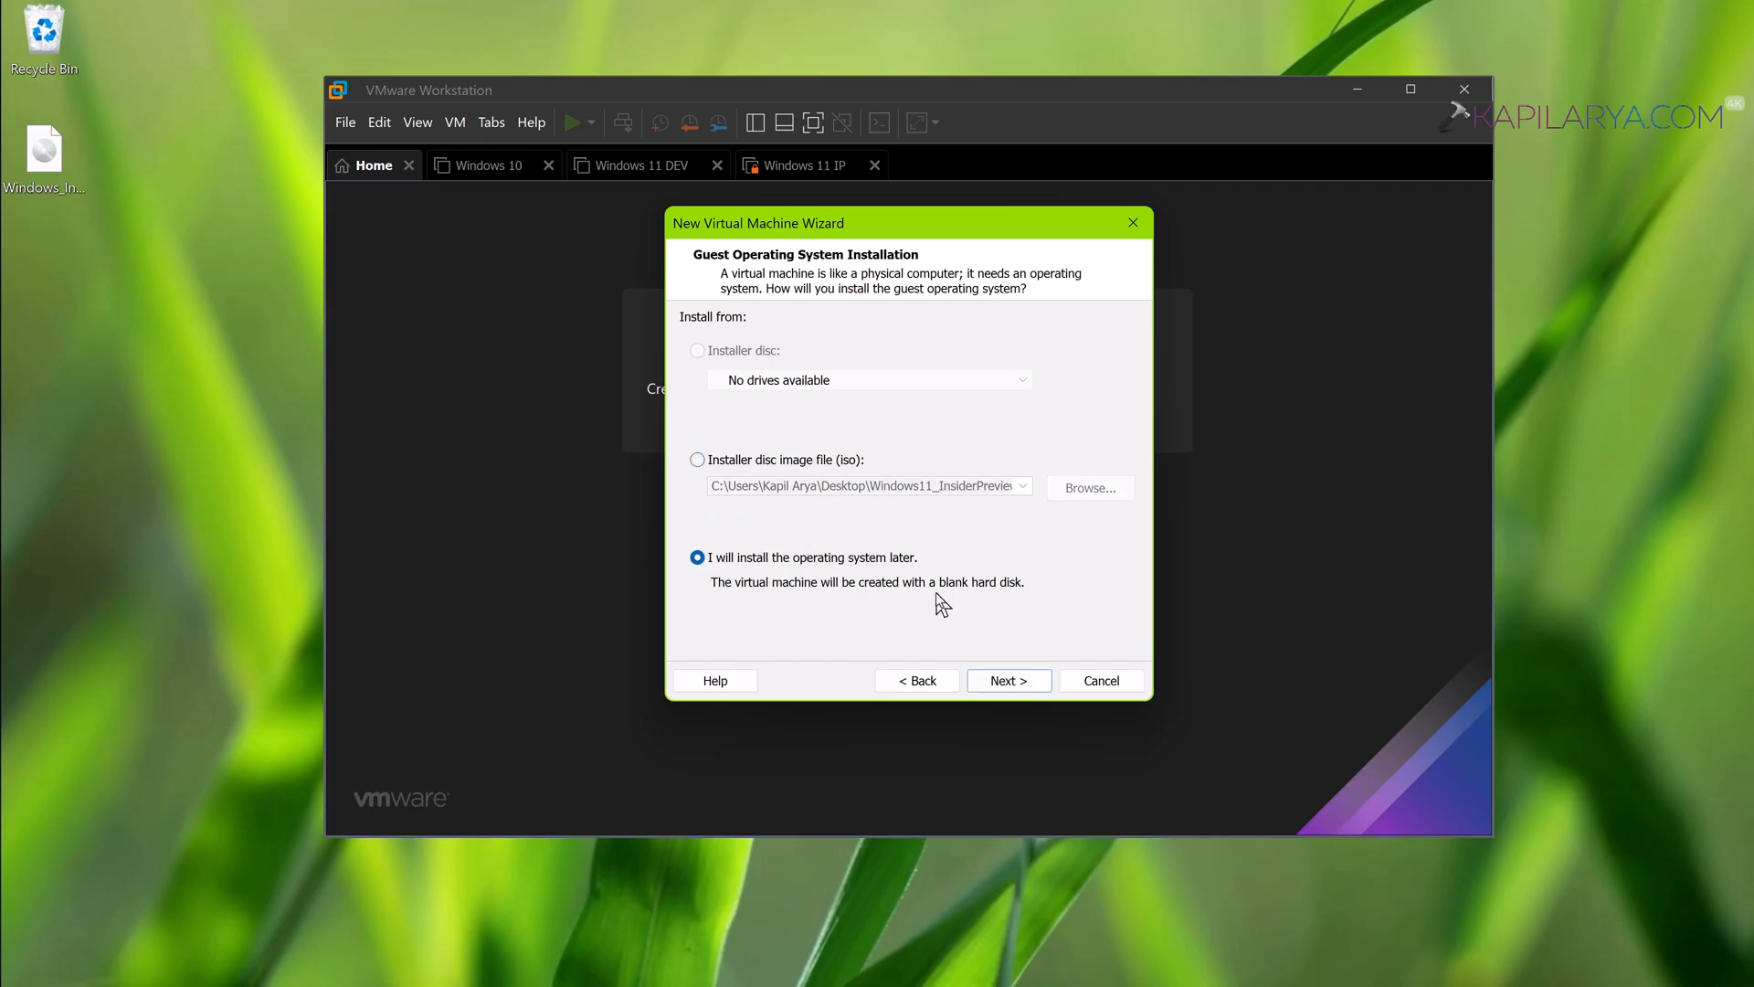
mouse_move(1005, 680)
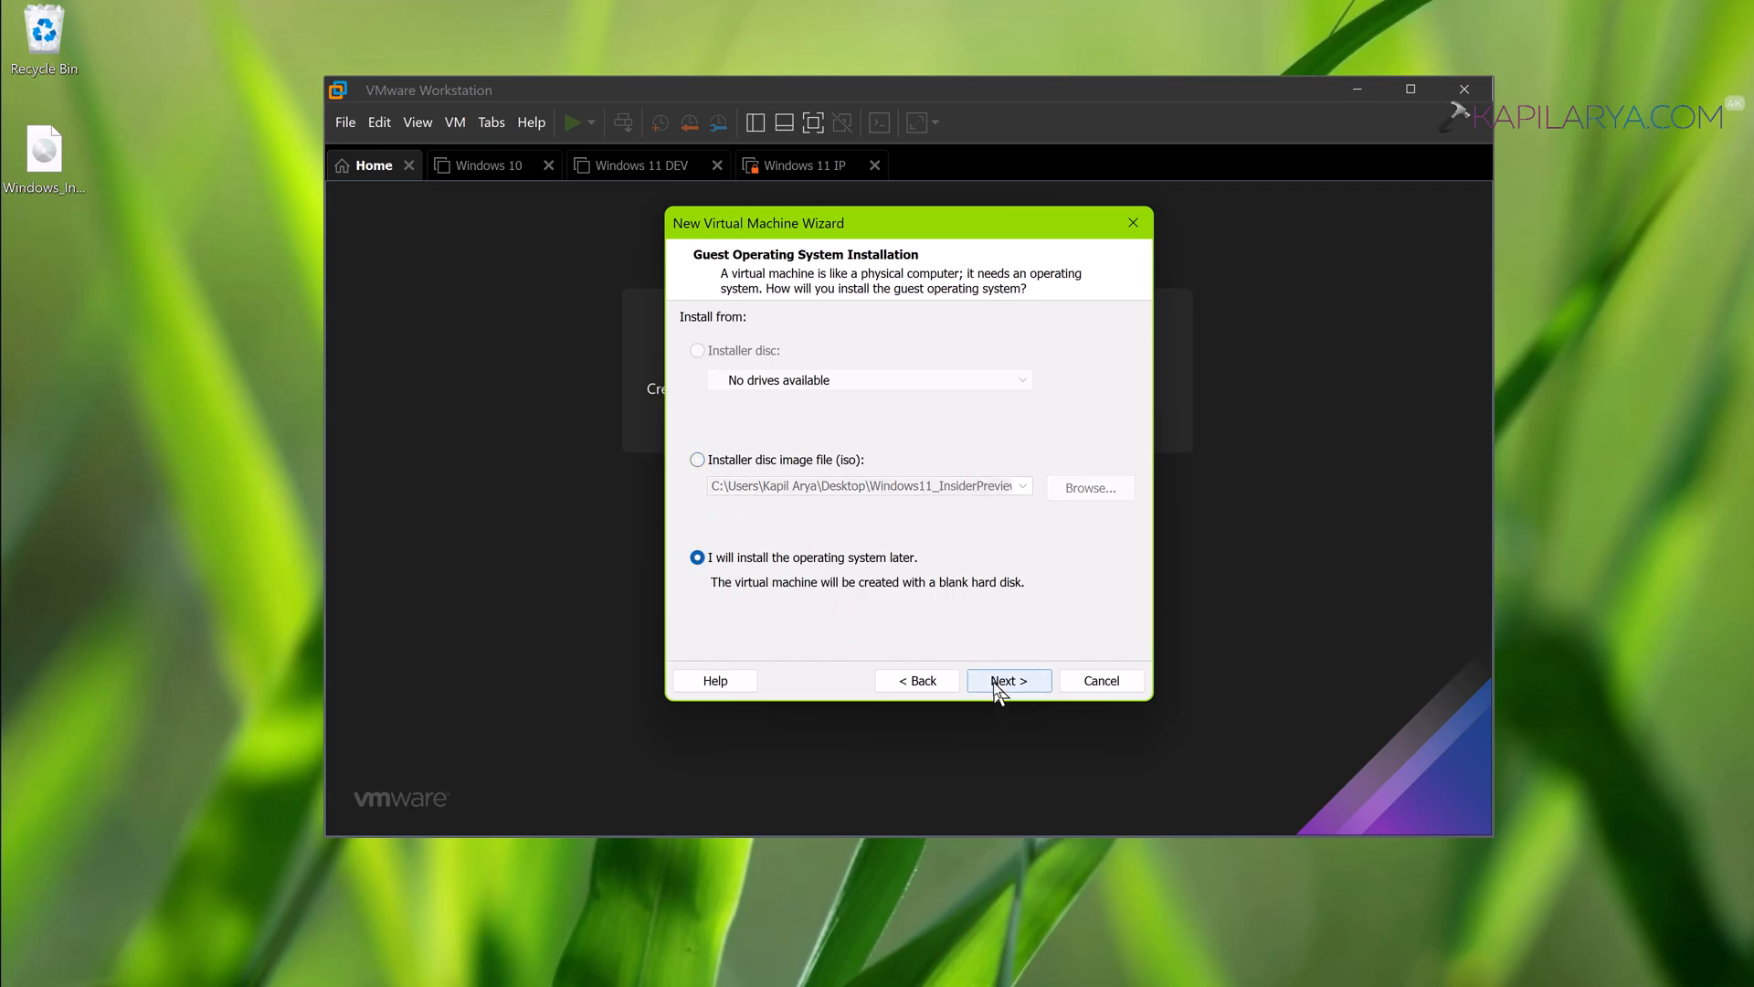
click(1006, 680)
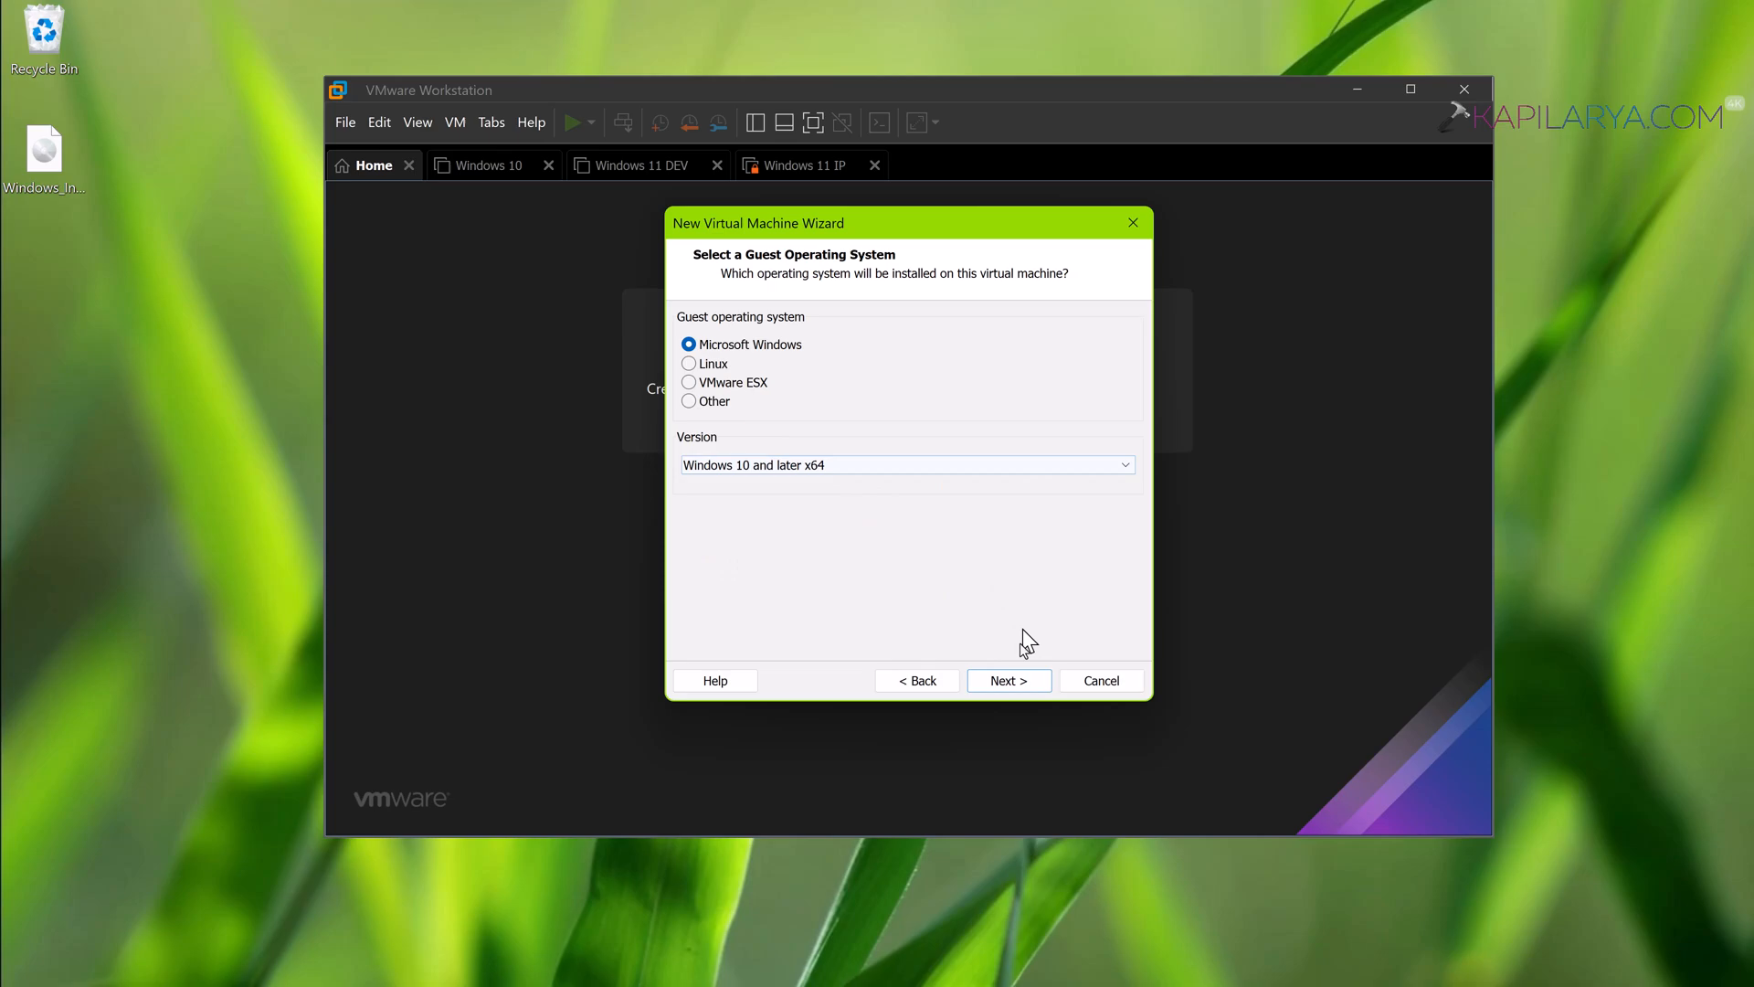
click(1006, 680)
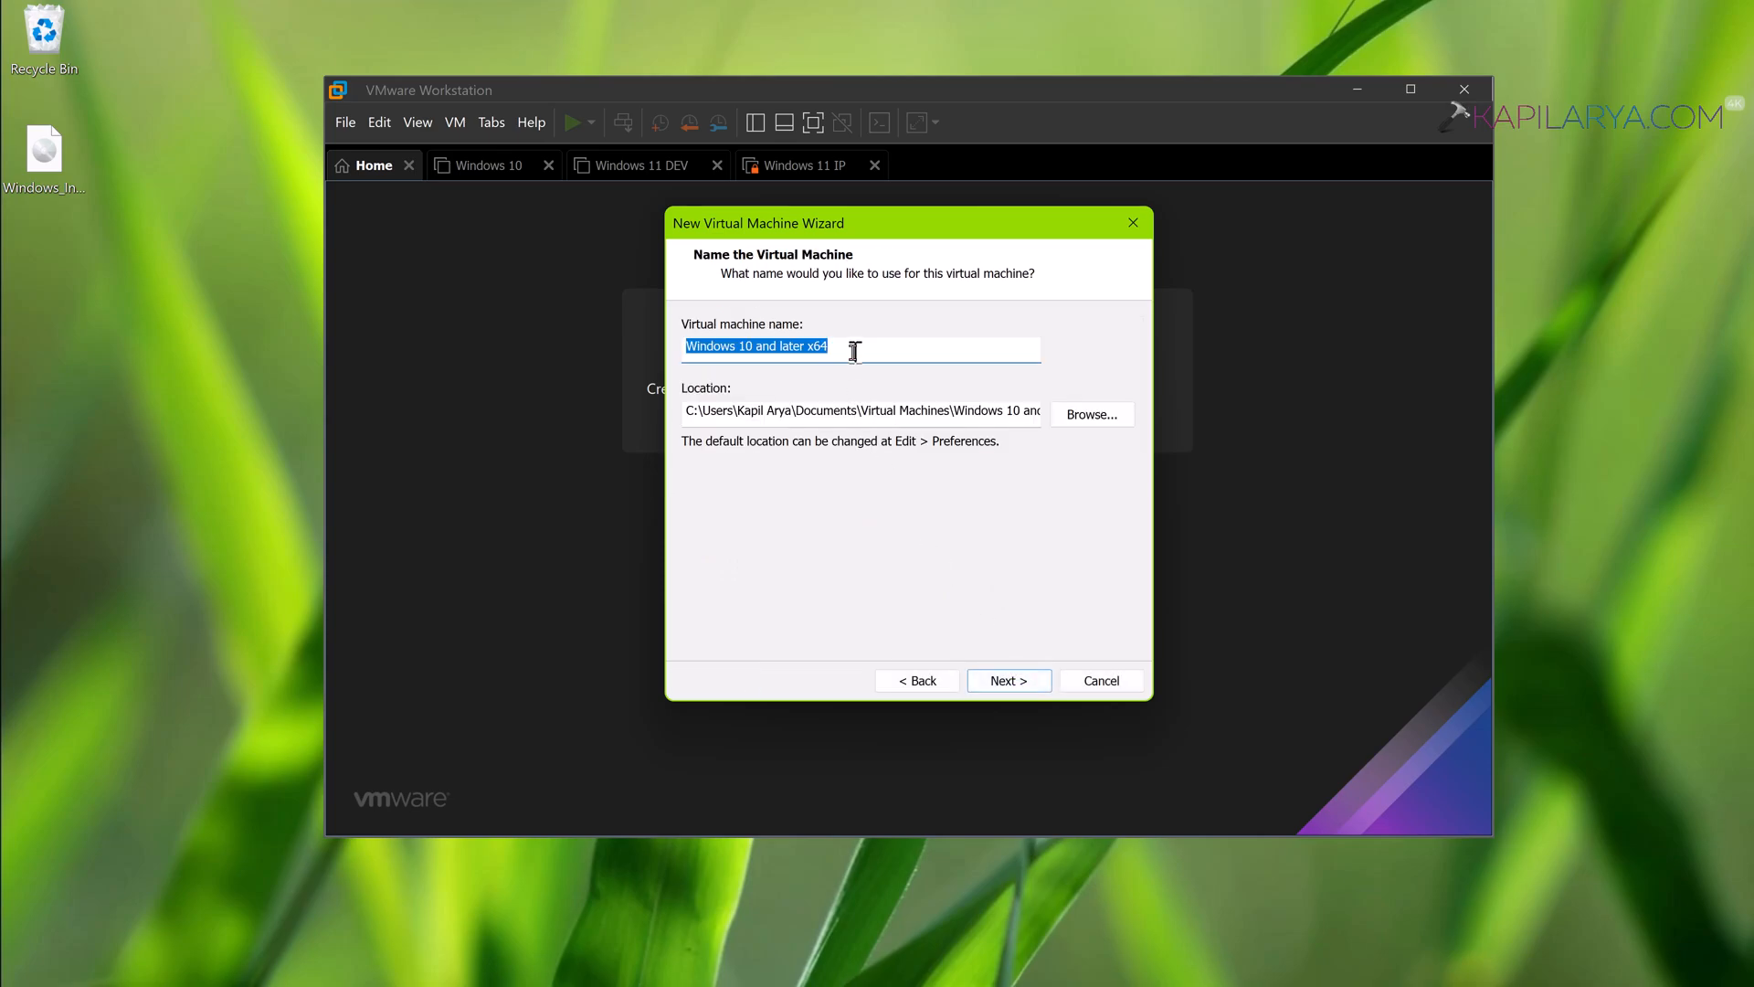
text(Windows 1)
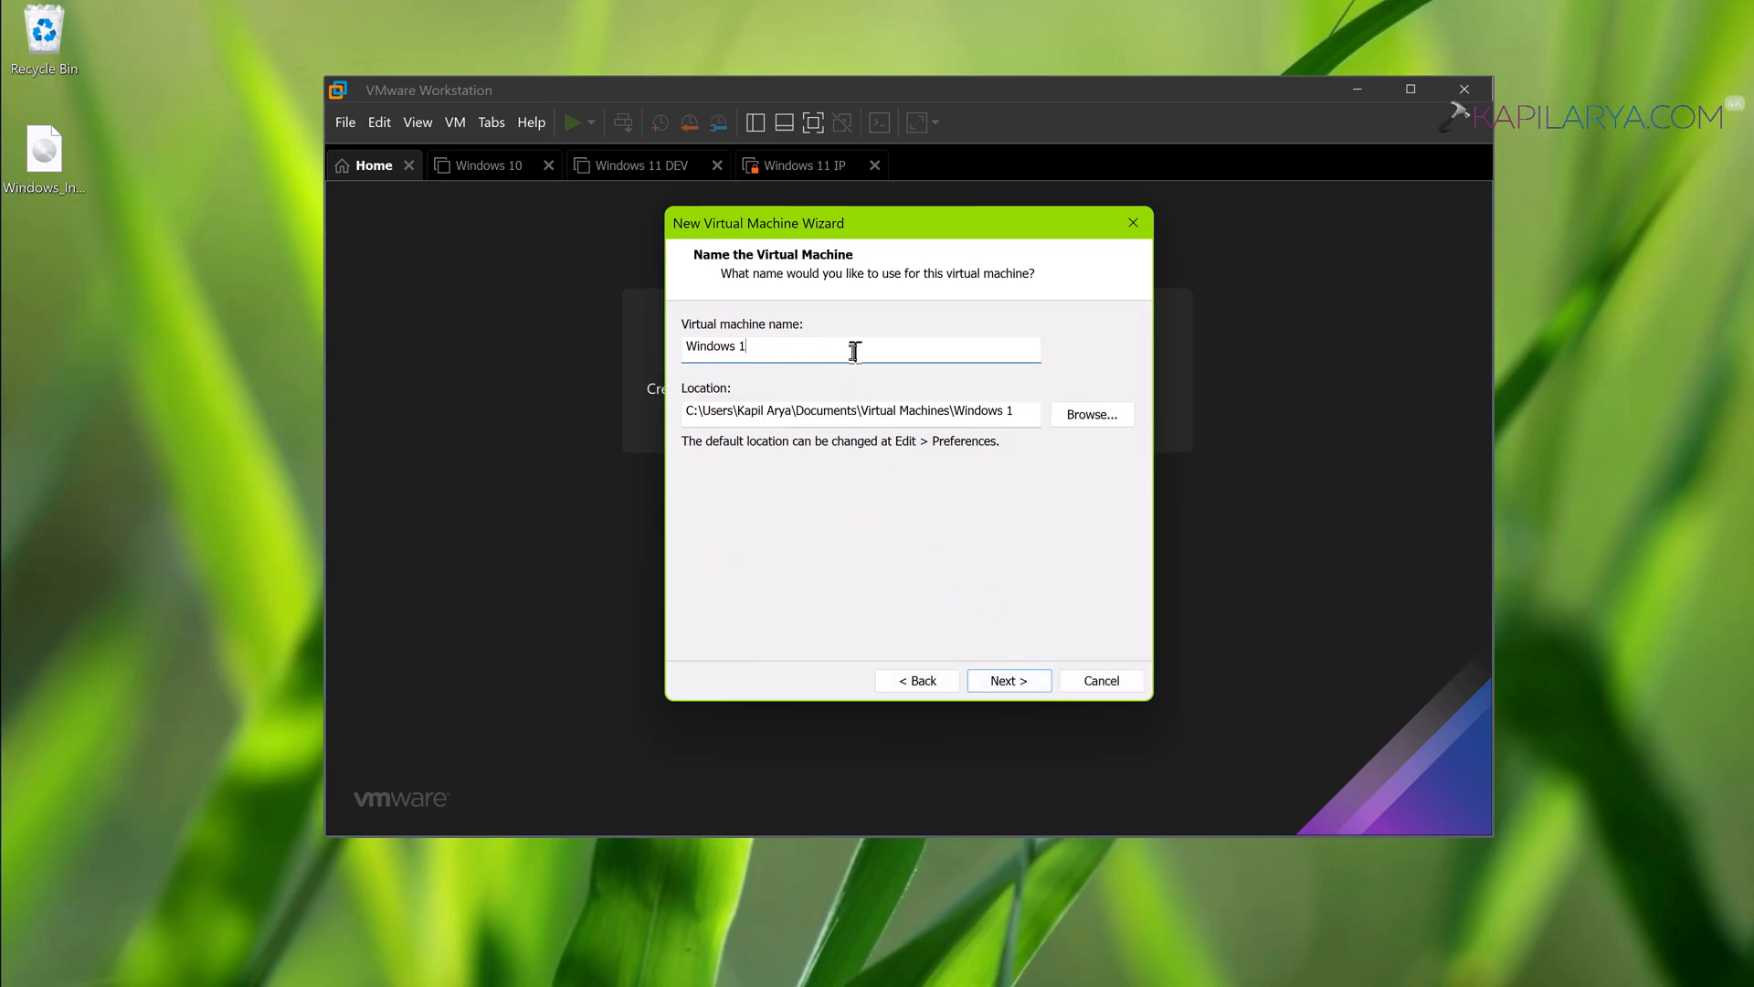
text(Windows Server)
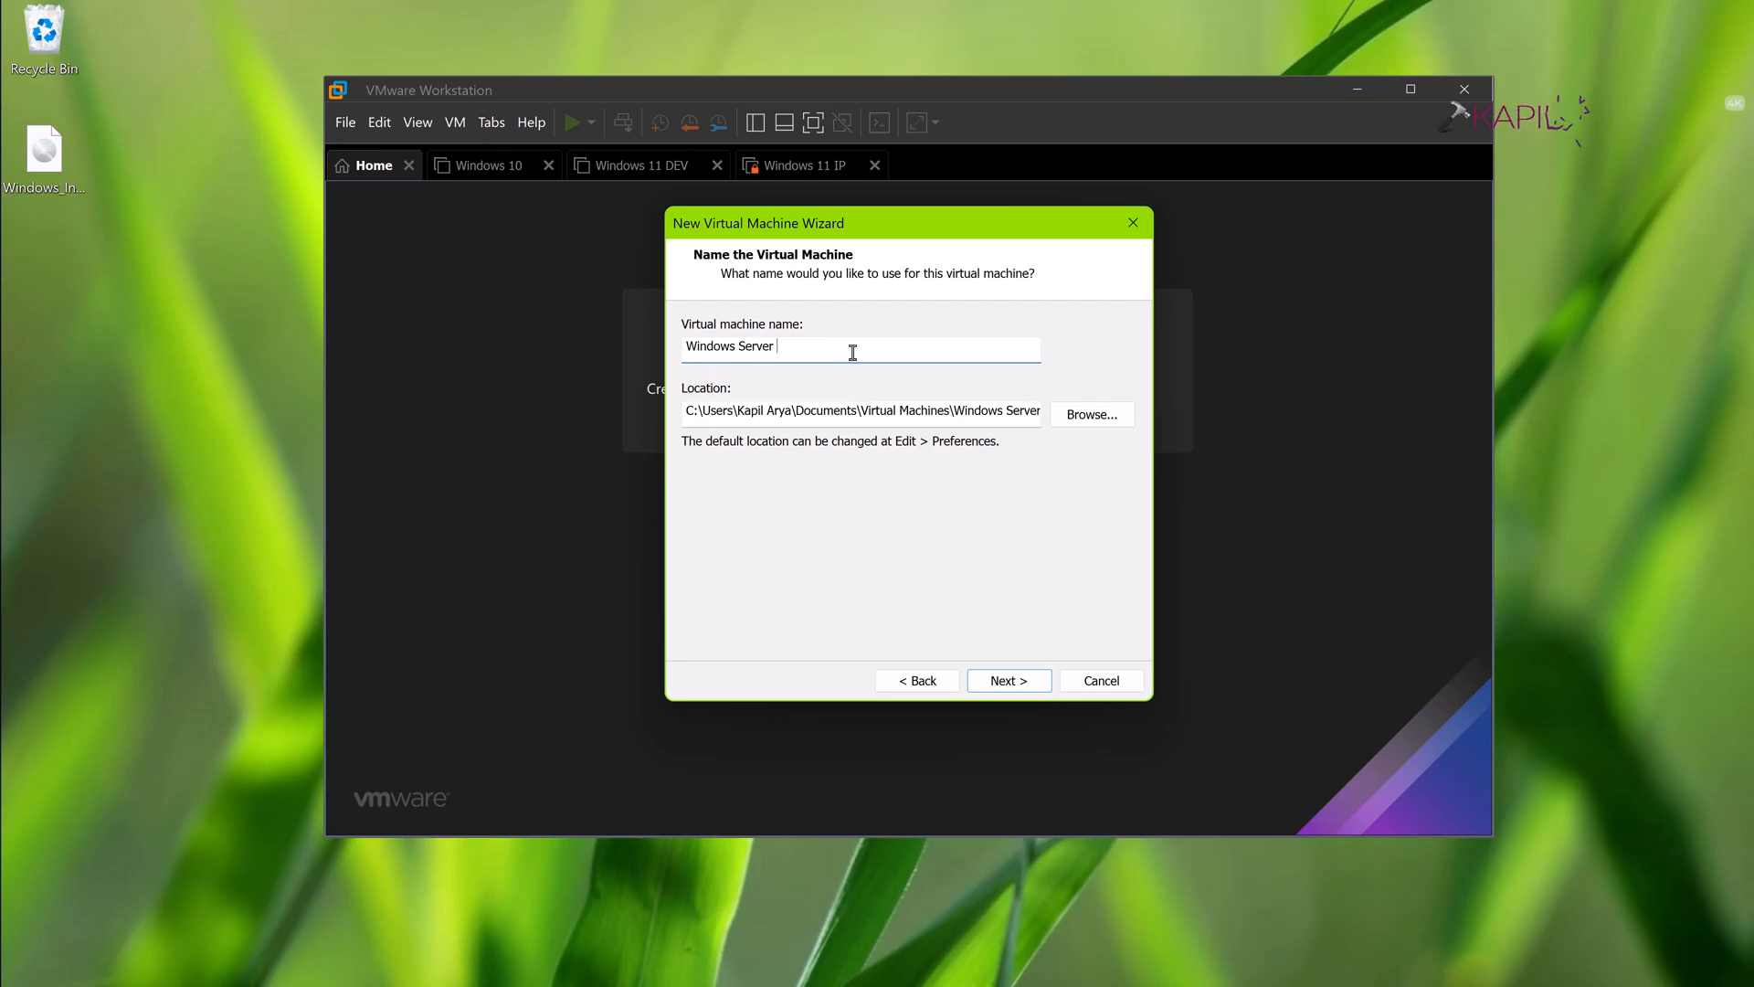
text(2025)
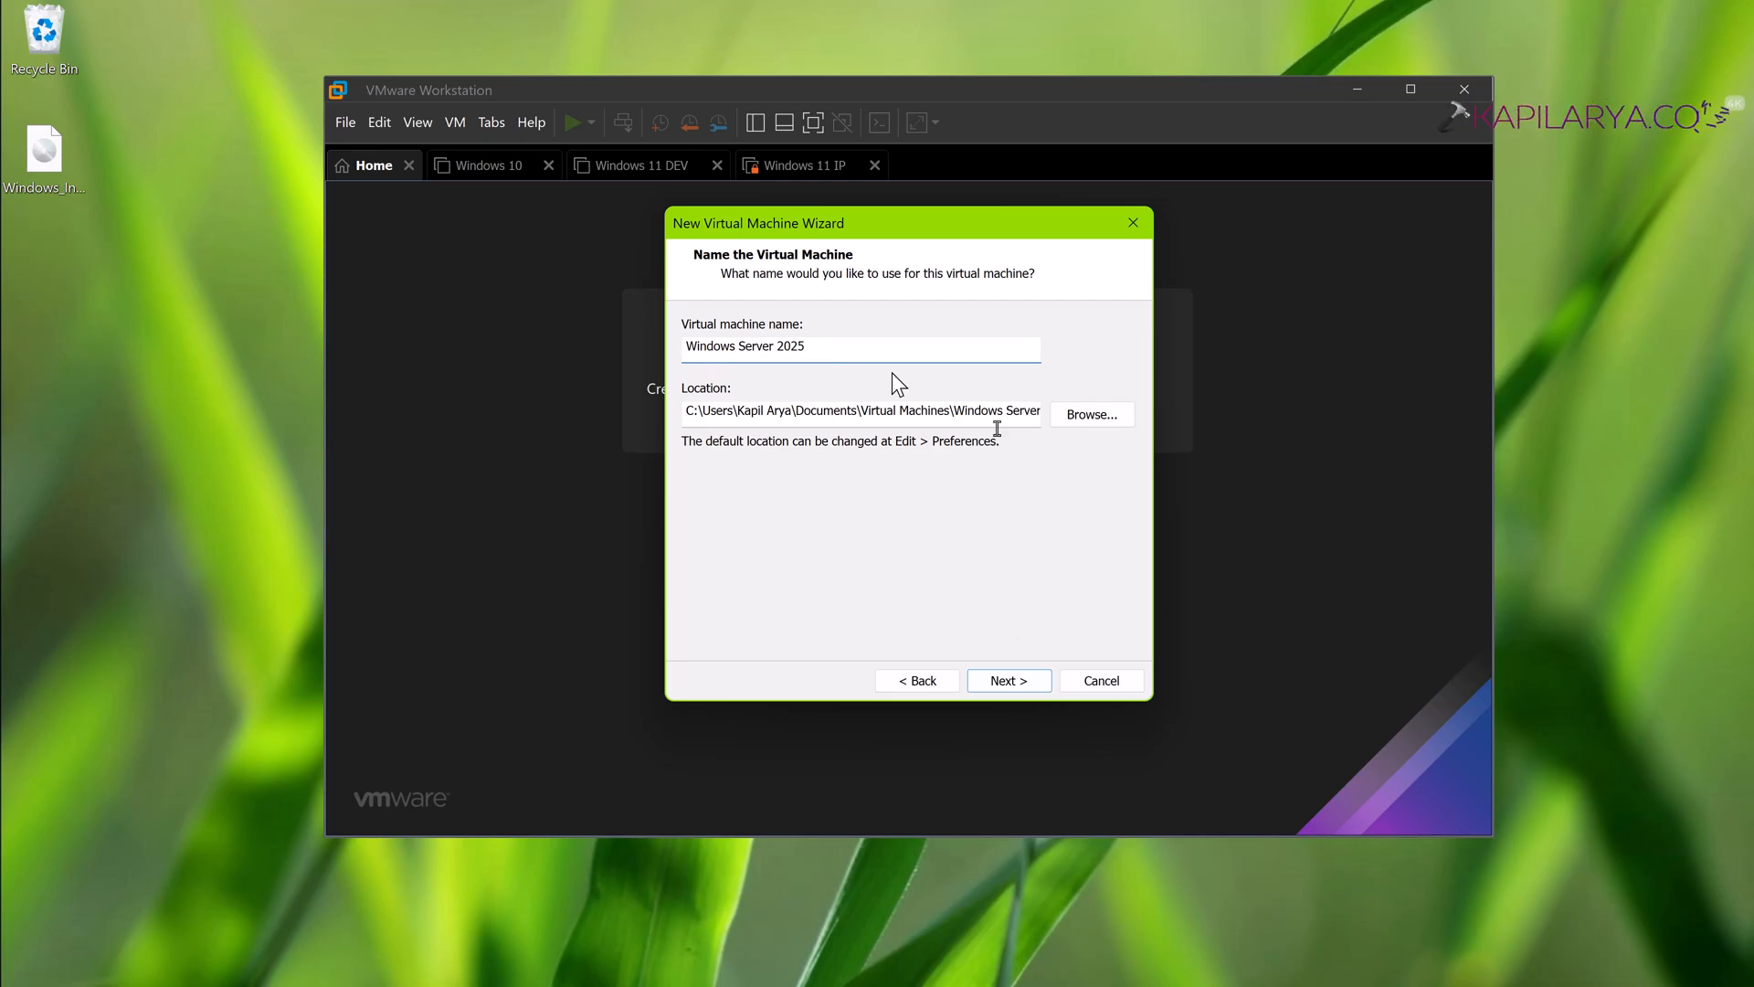
- Set a 70 GB maximum disk size, stored as a single file, and reach the summary
click(1007, 679)
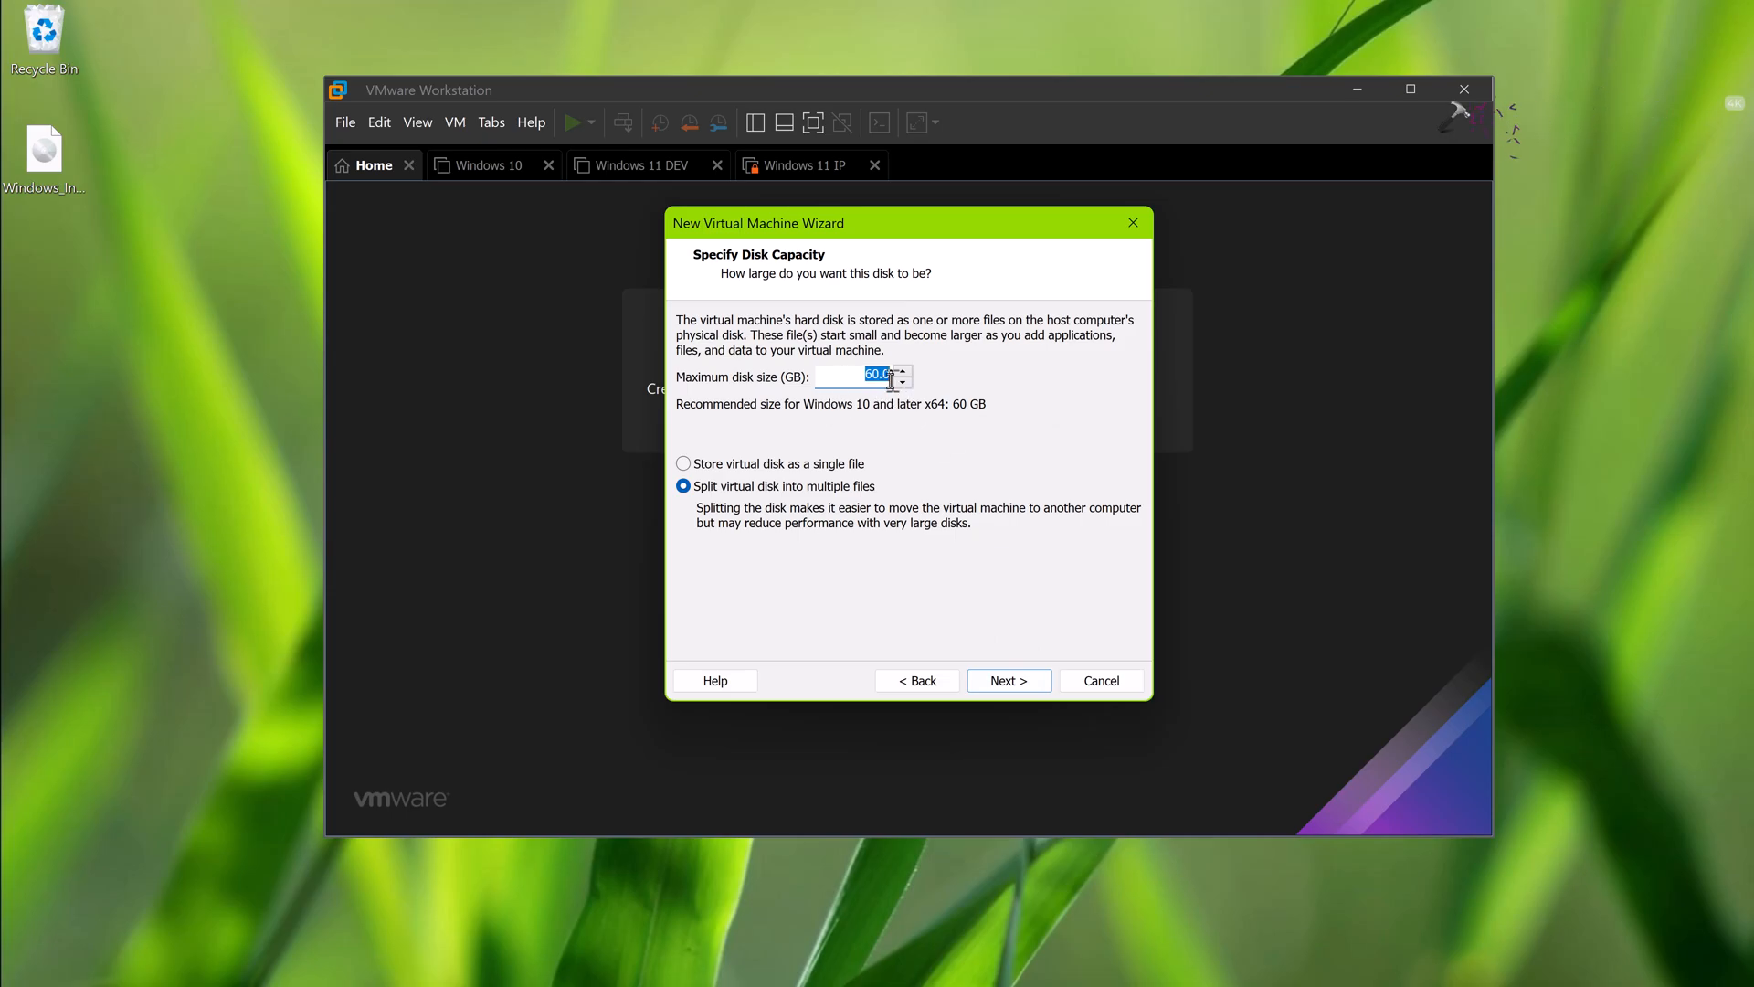
text(70)
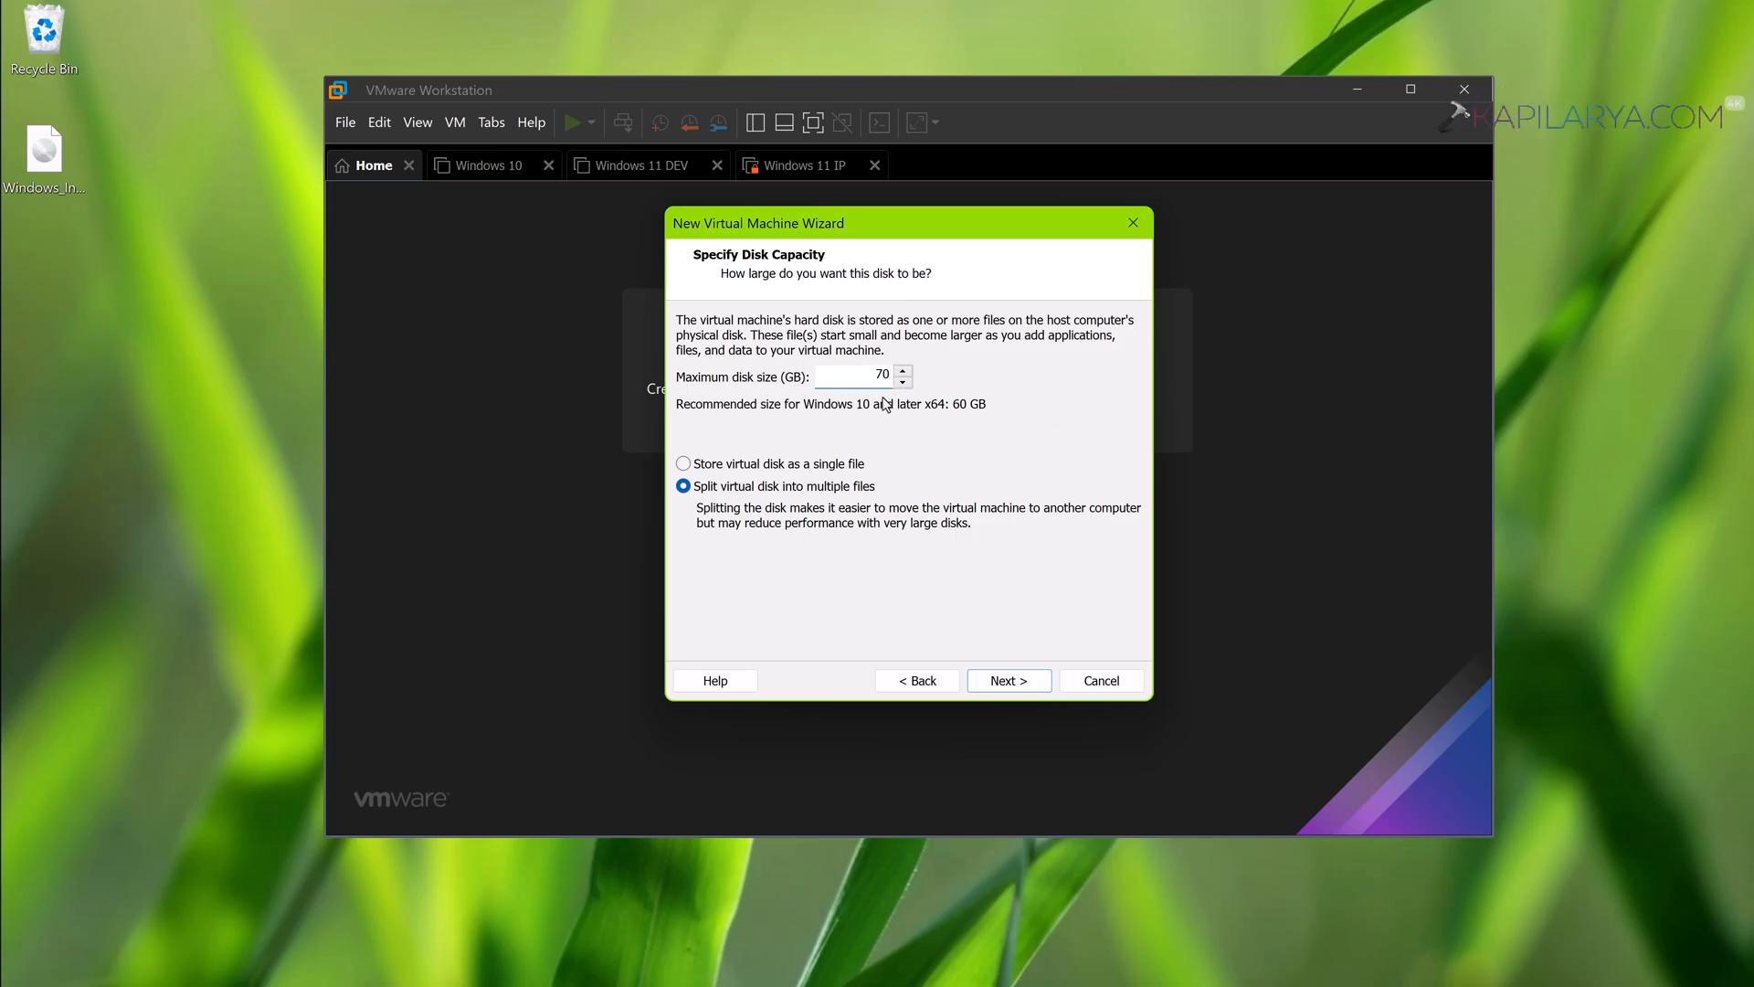
mouse_move(886, 517)
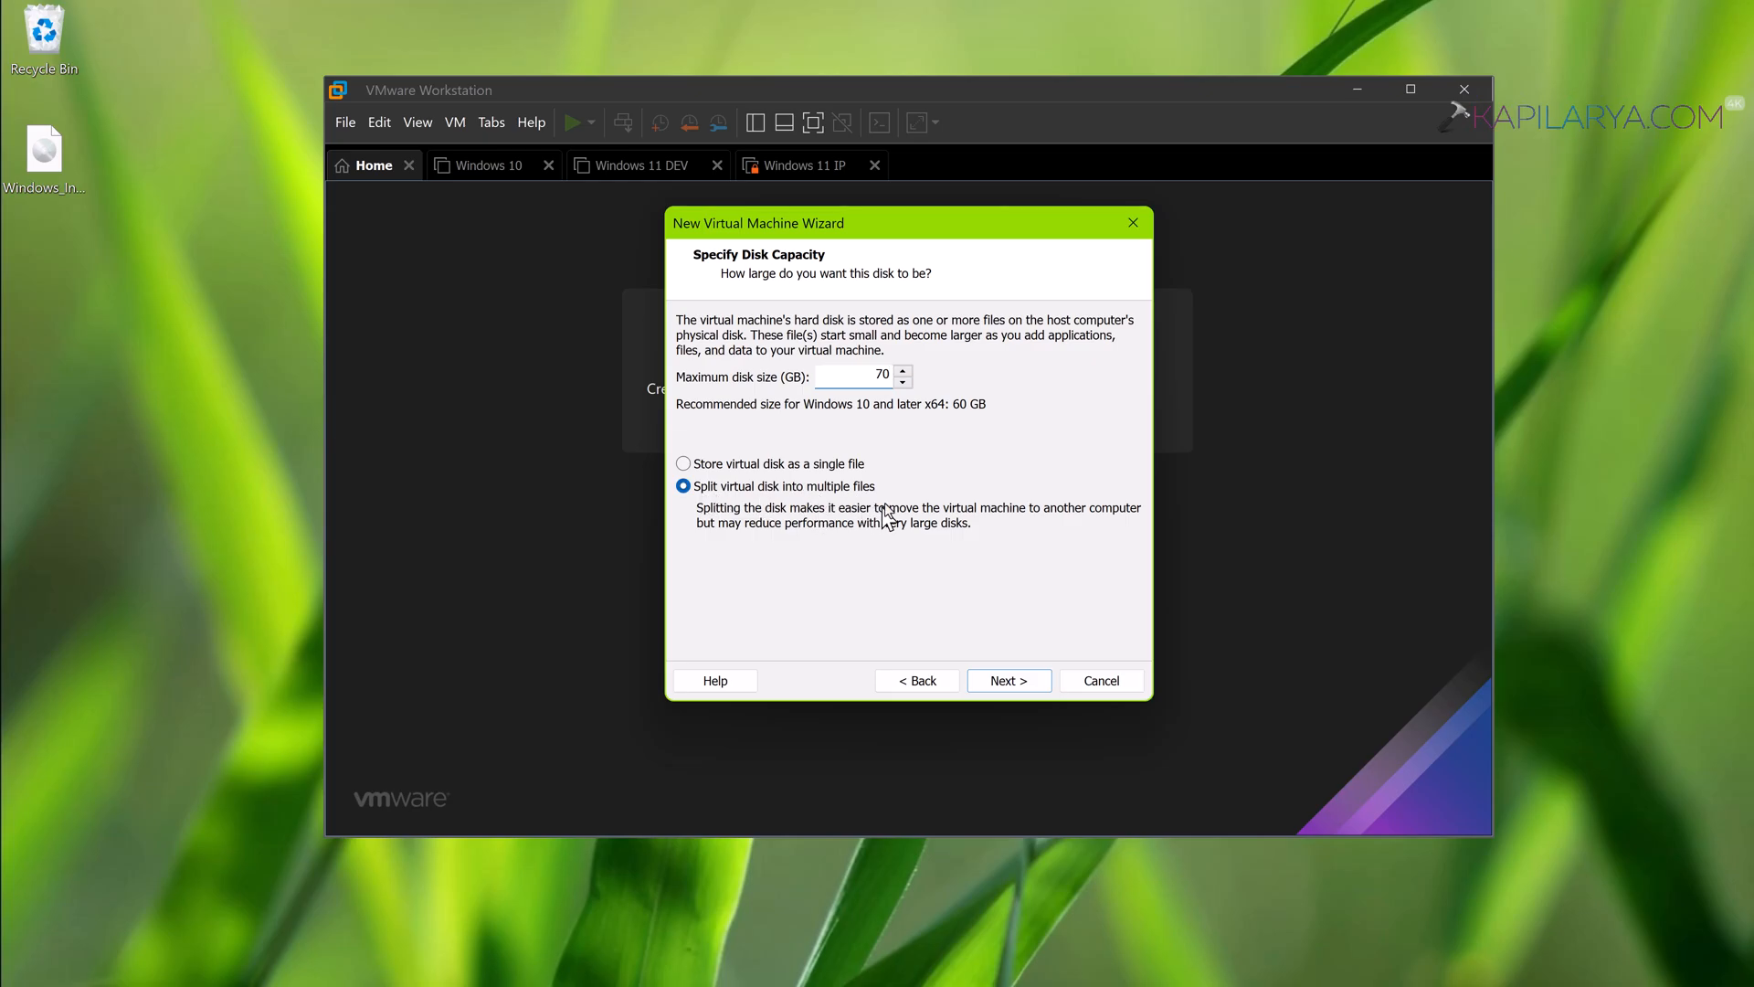
mouse_move(756, 557)
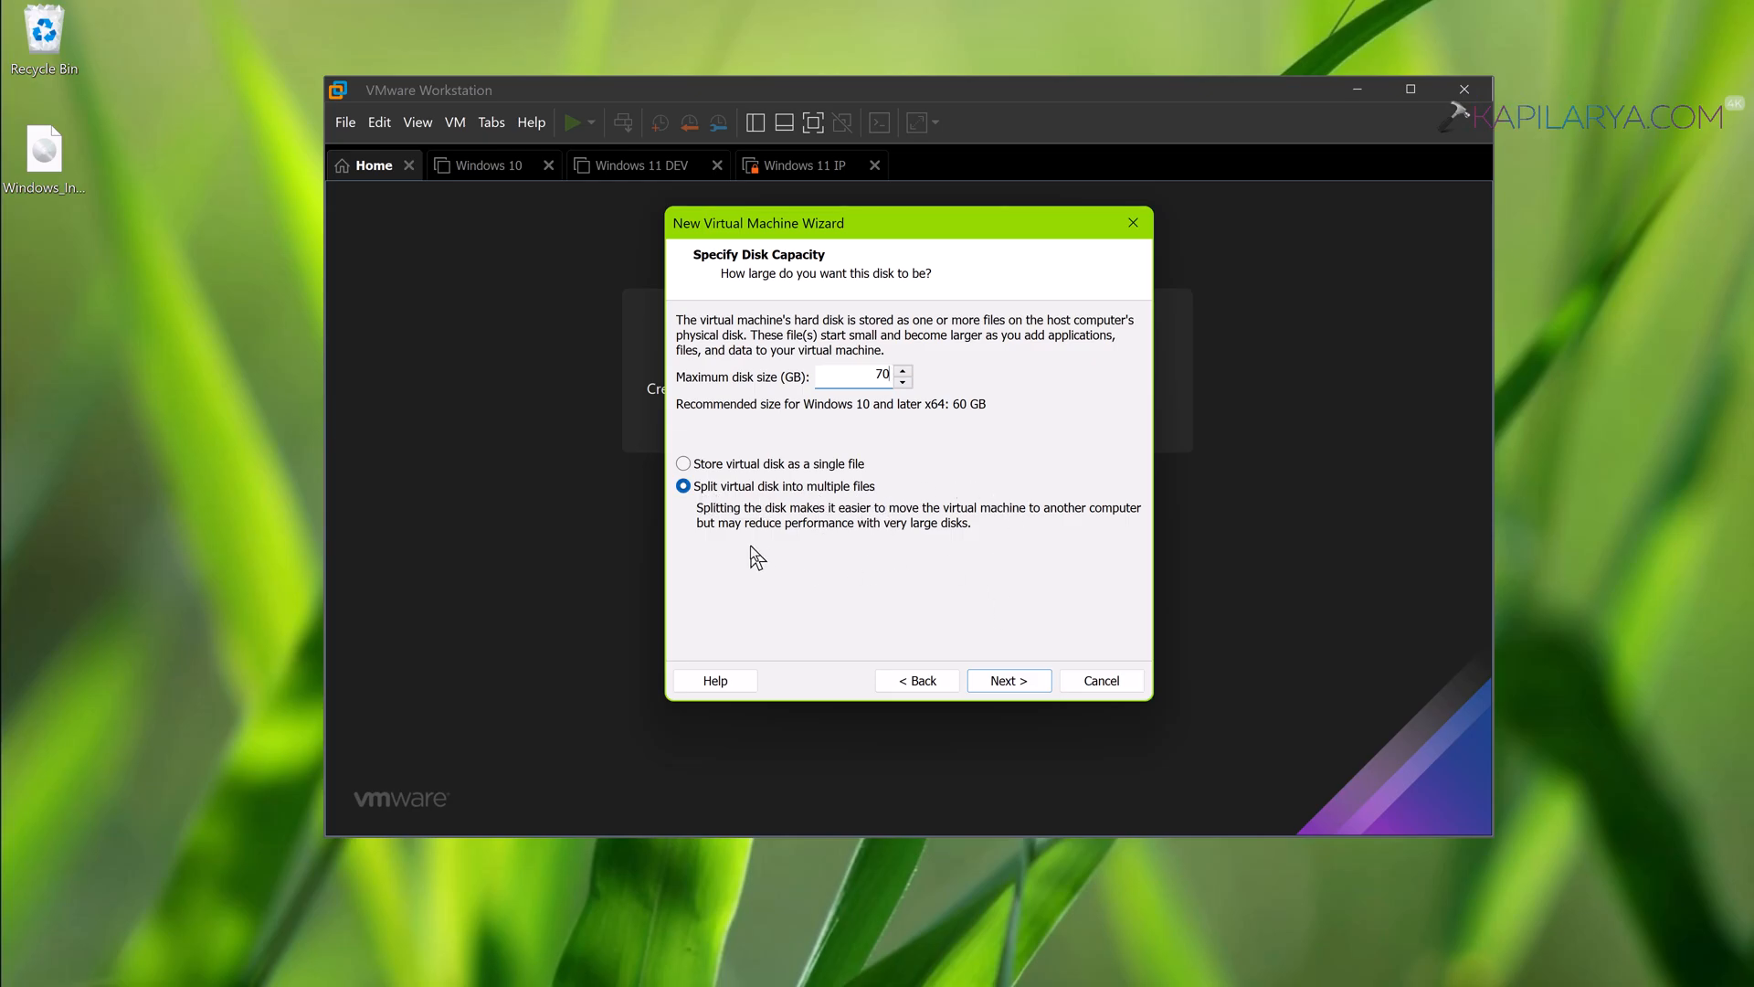
mouse_move(792, 552)
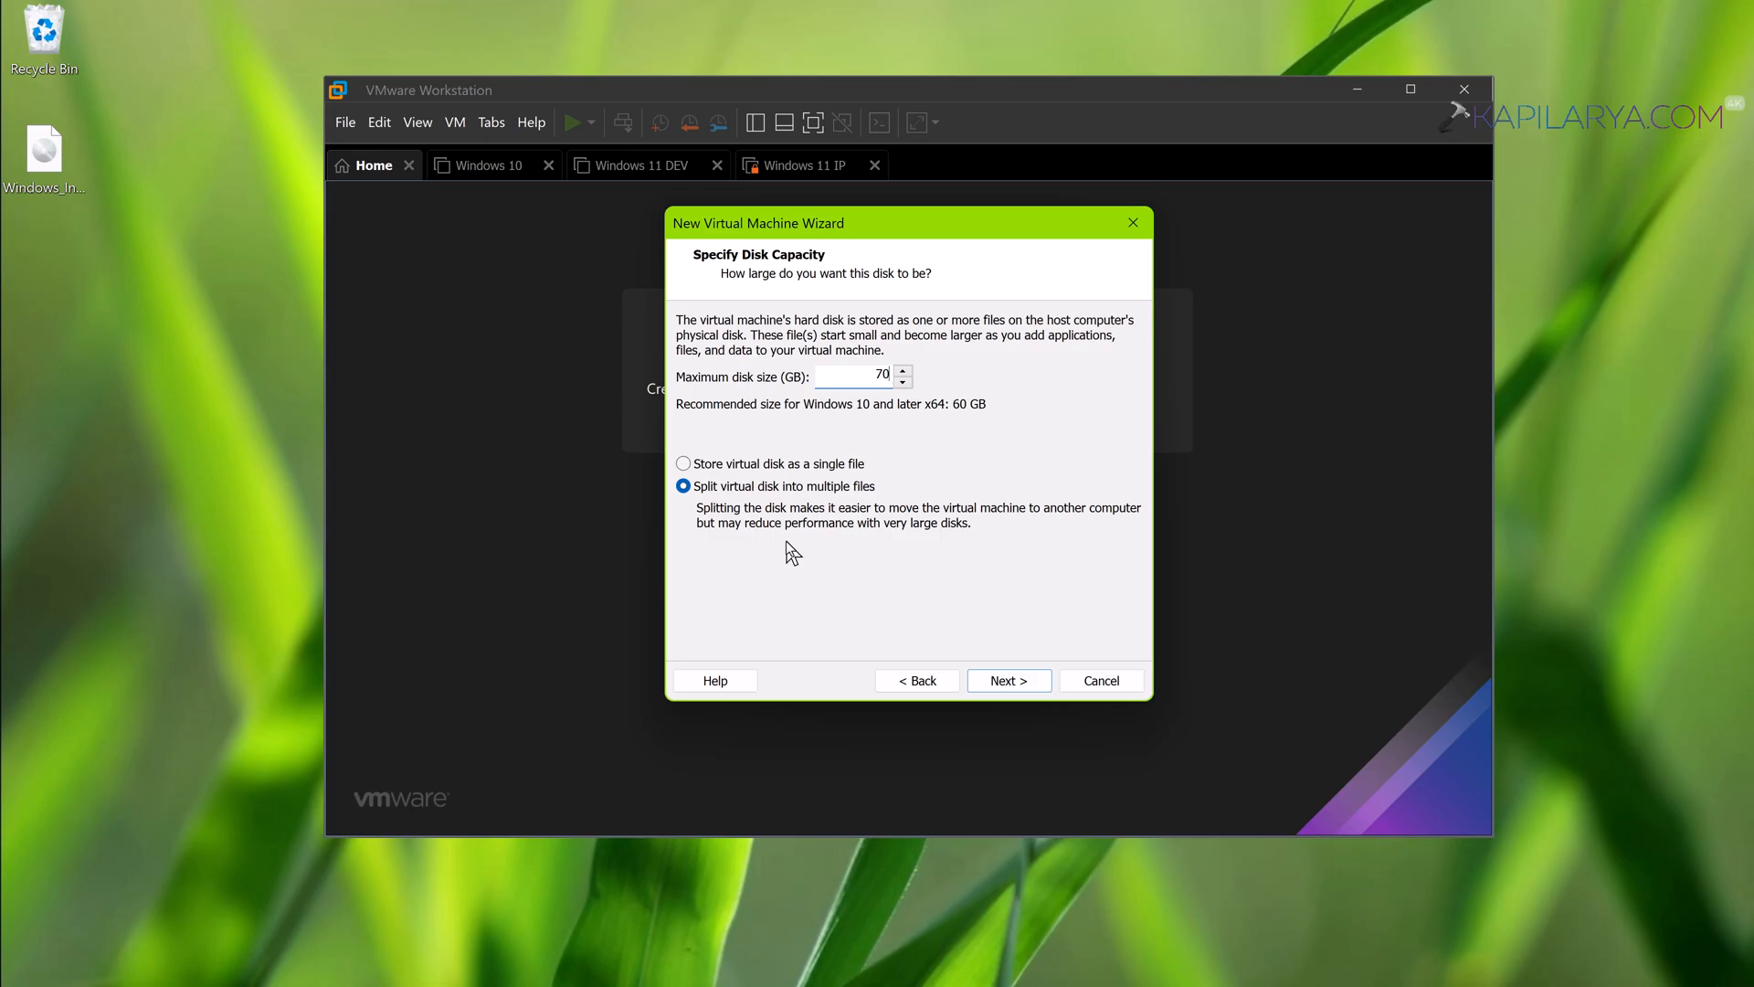
click(683, 463)
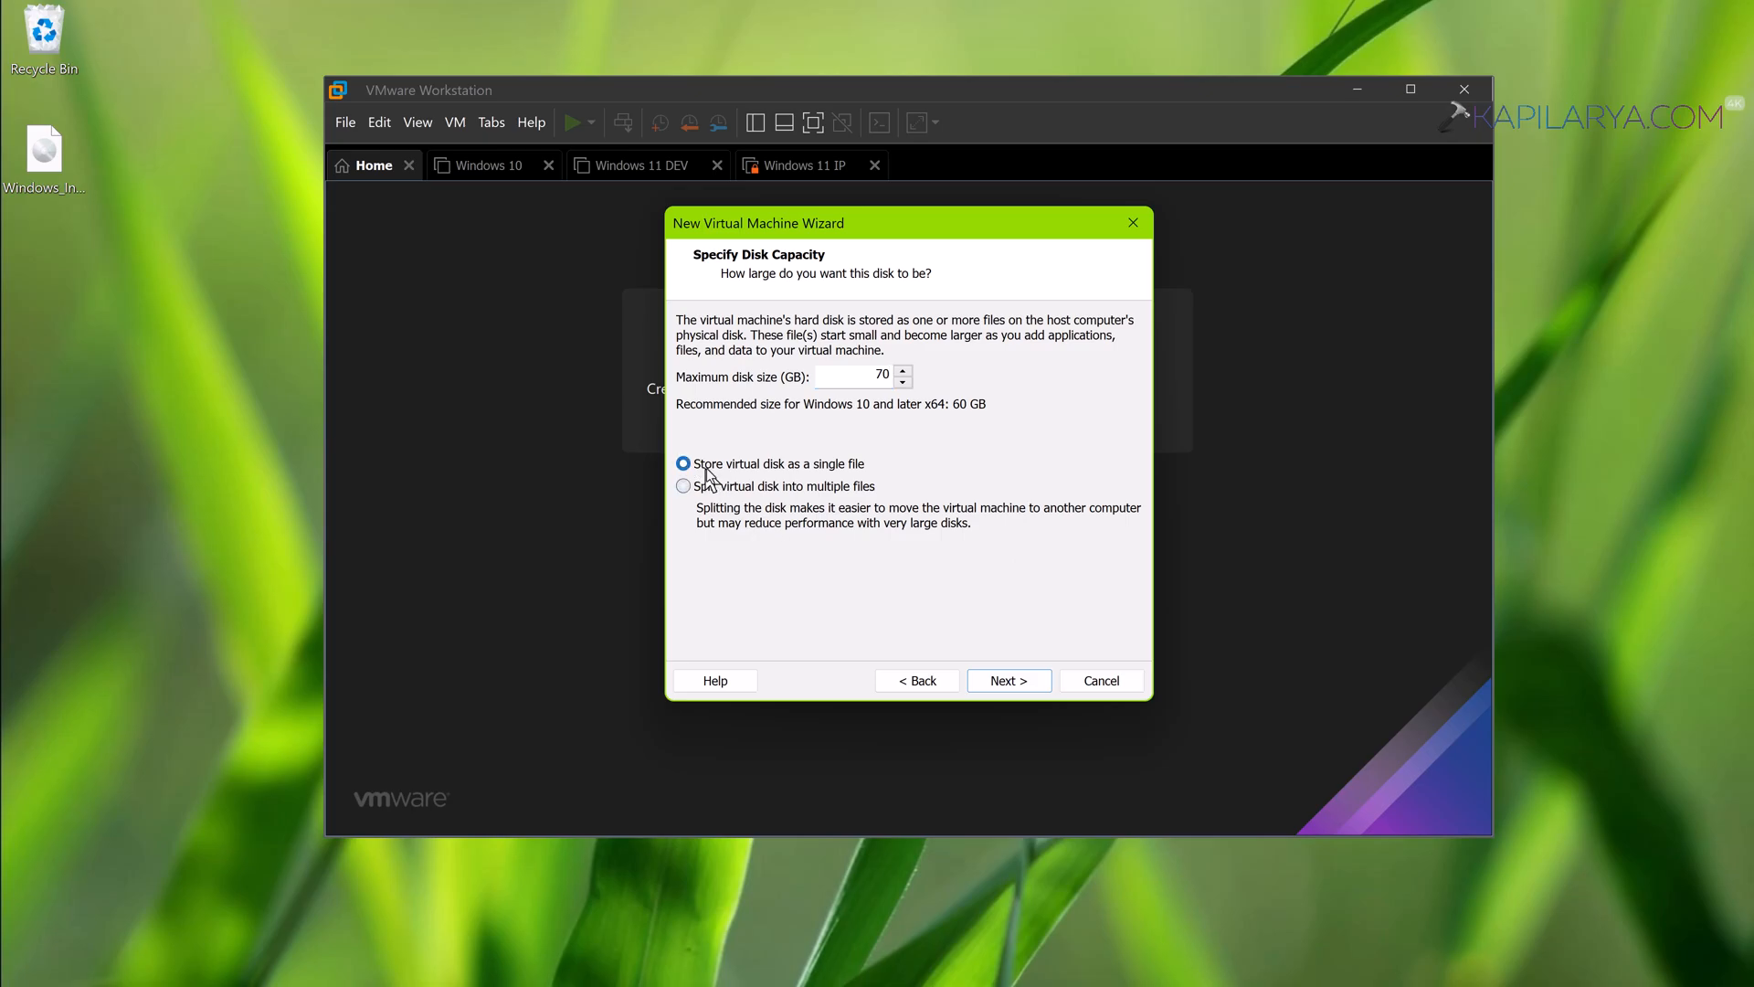
click(1006, 680)
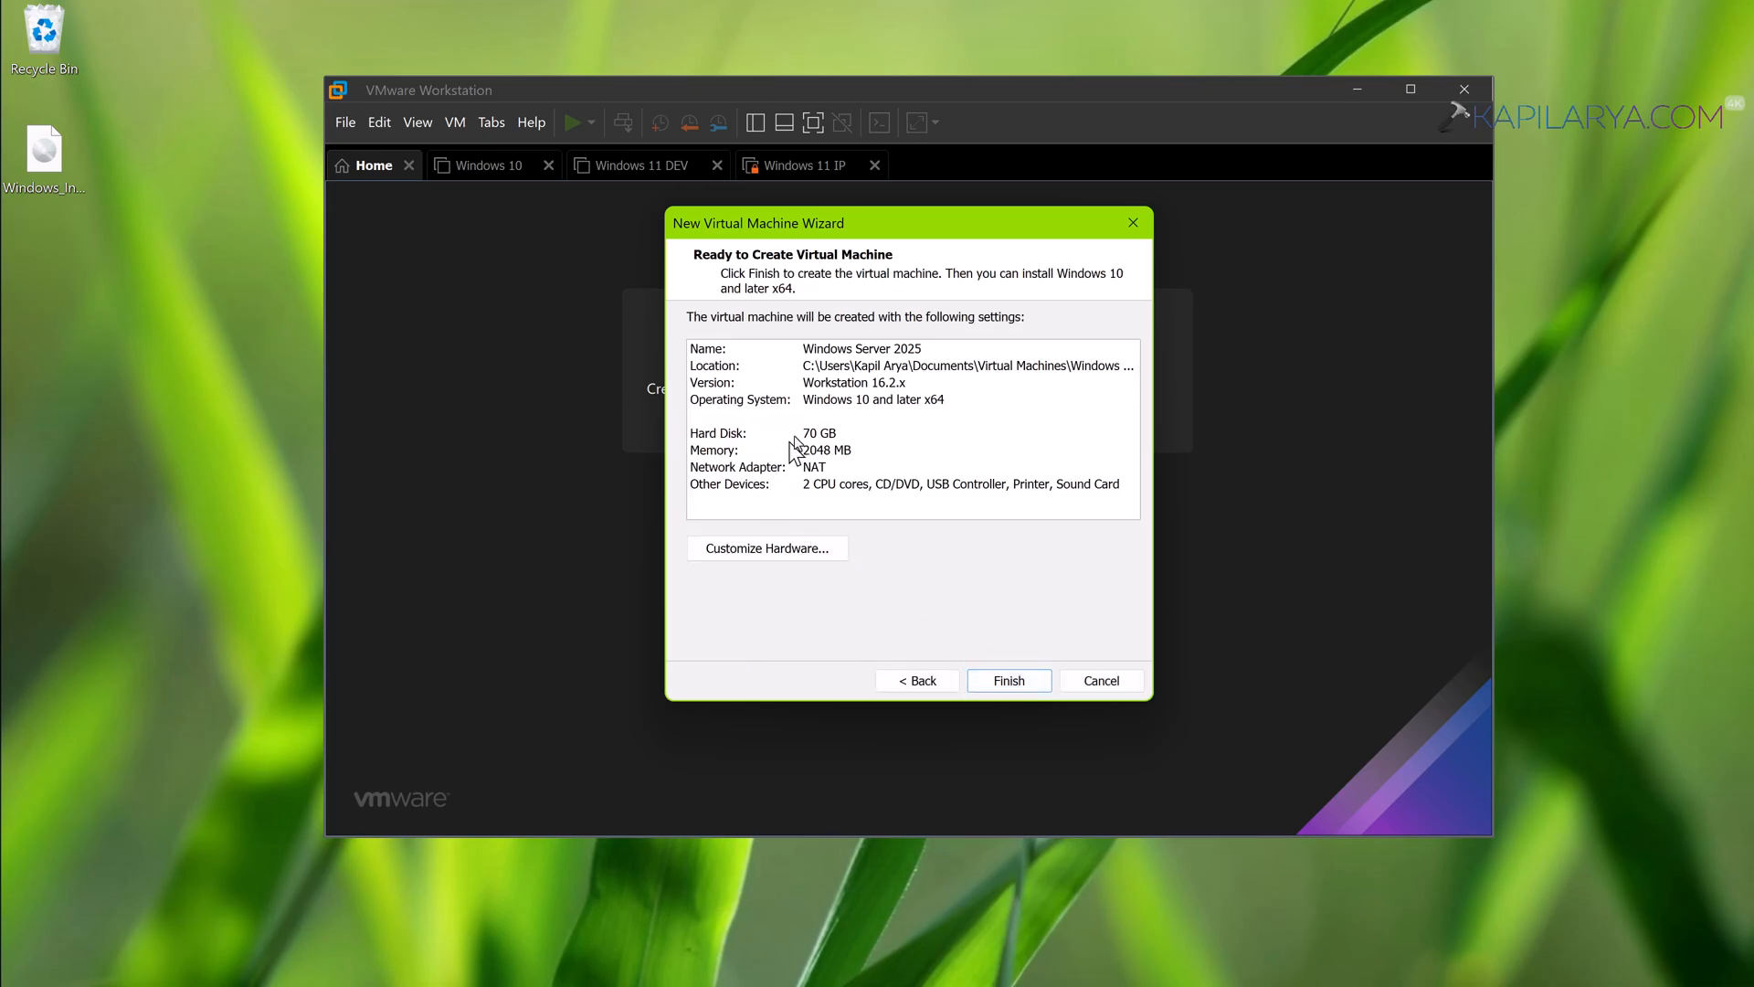
mouse_move(768, 549)
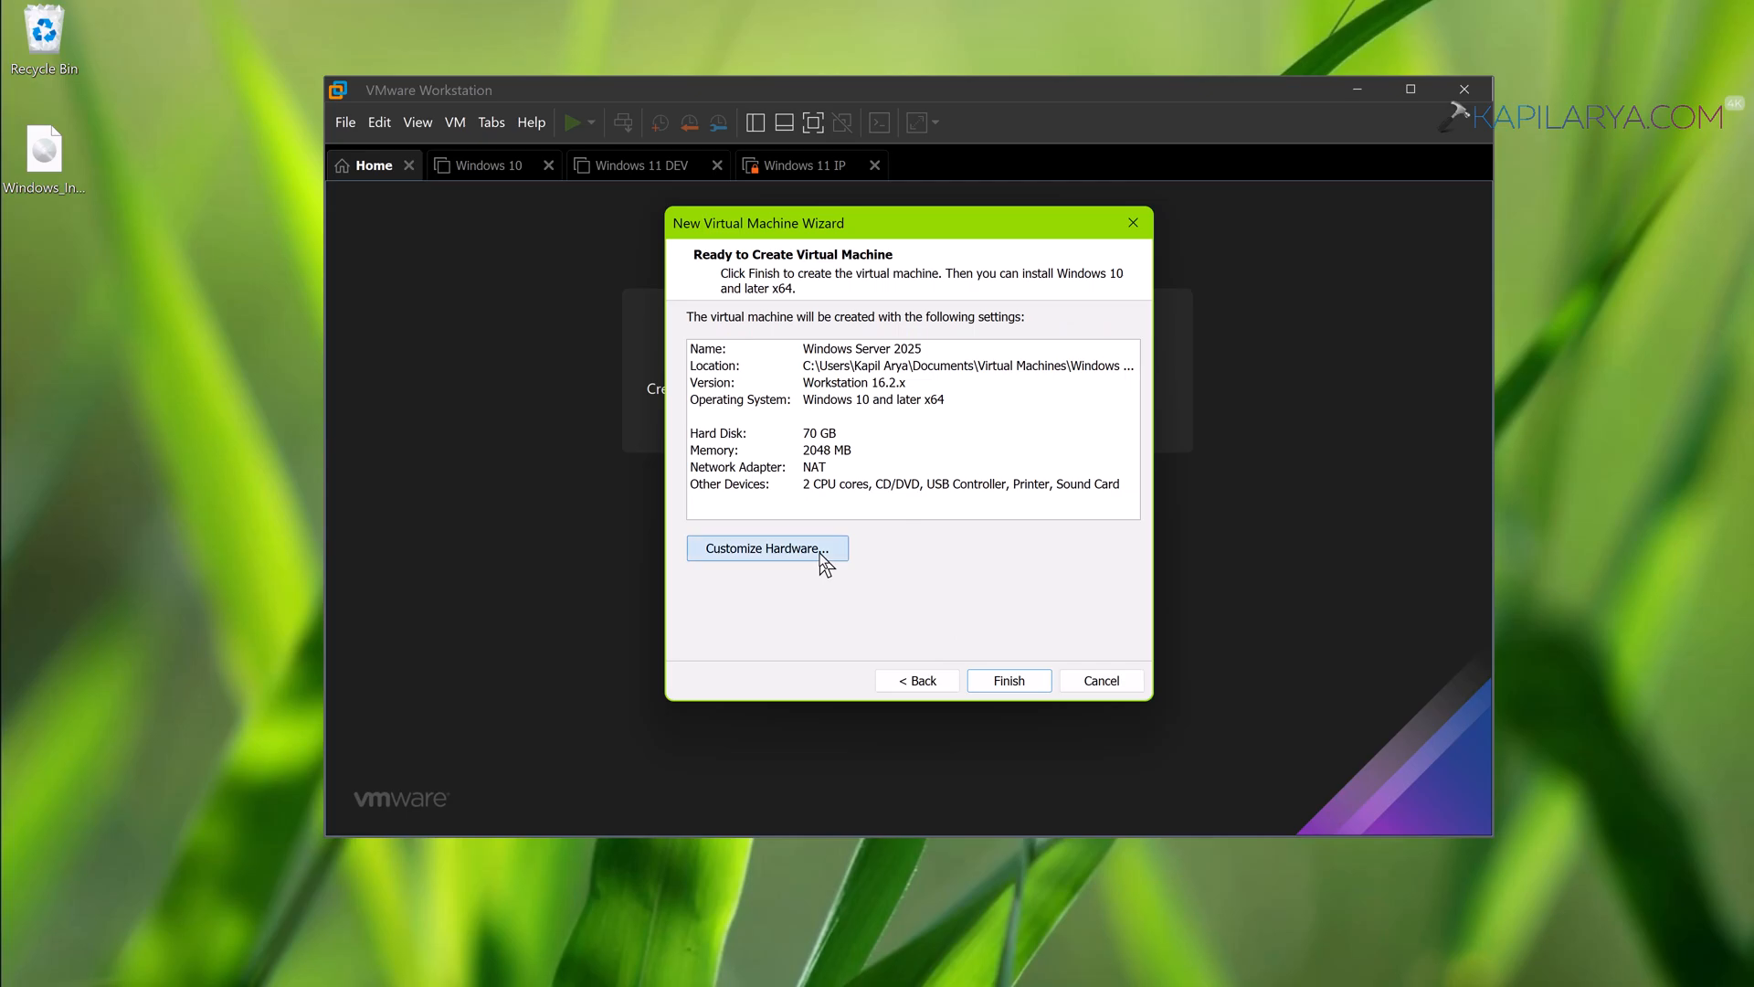
- Set hardware memory to 4096 MB and finish creating the Windows Server 2025 VM
click(766, 548)
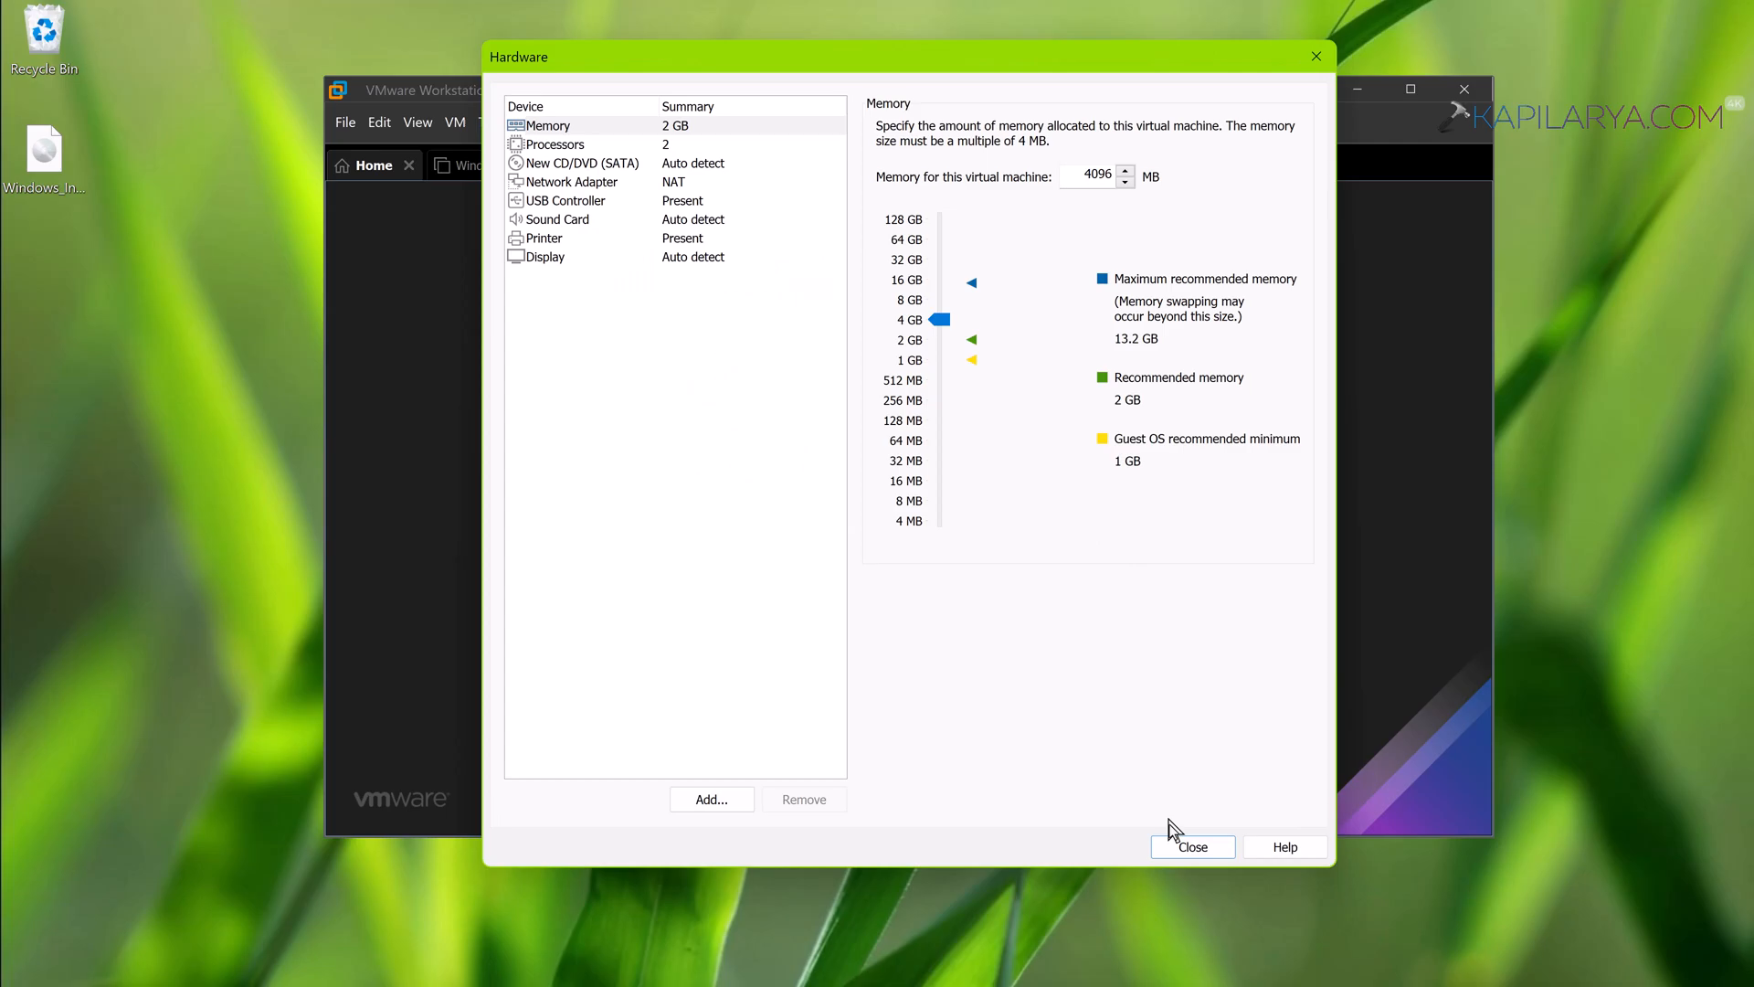
click(1192, 846)
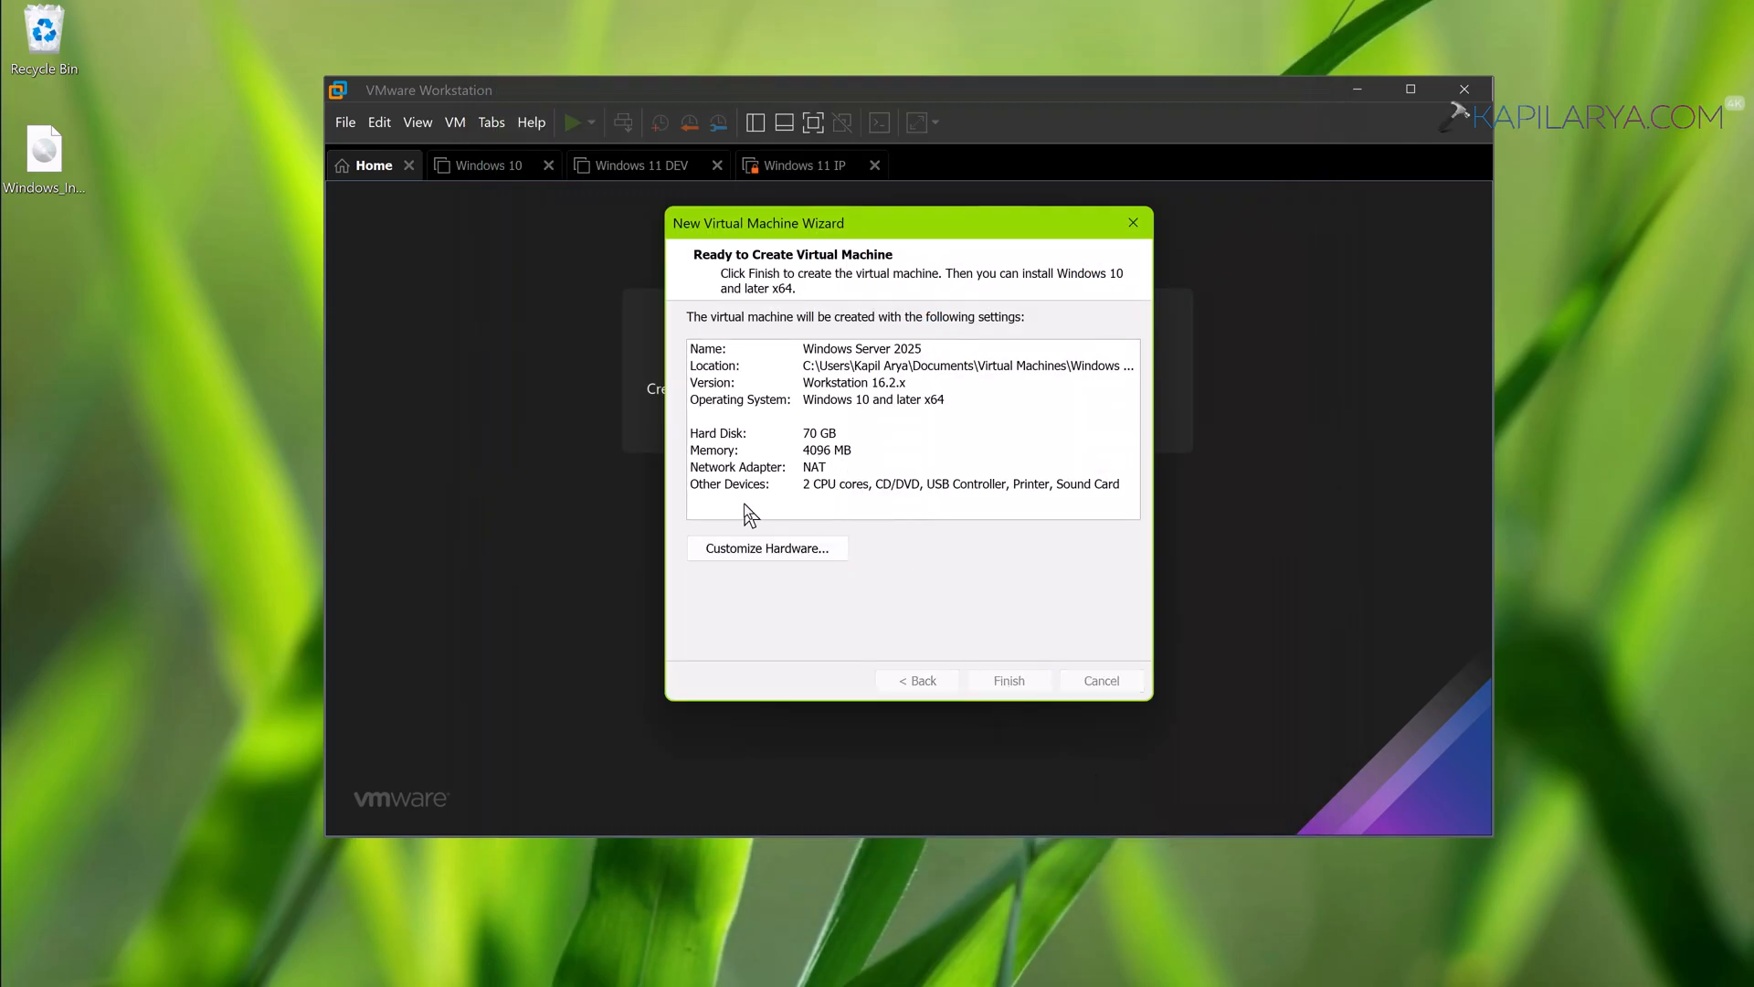
click(1006, 679)
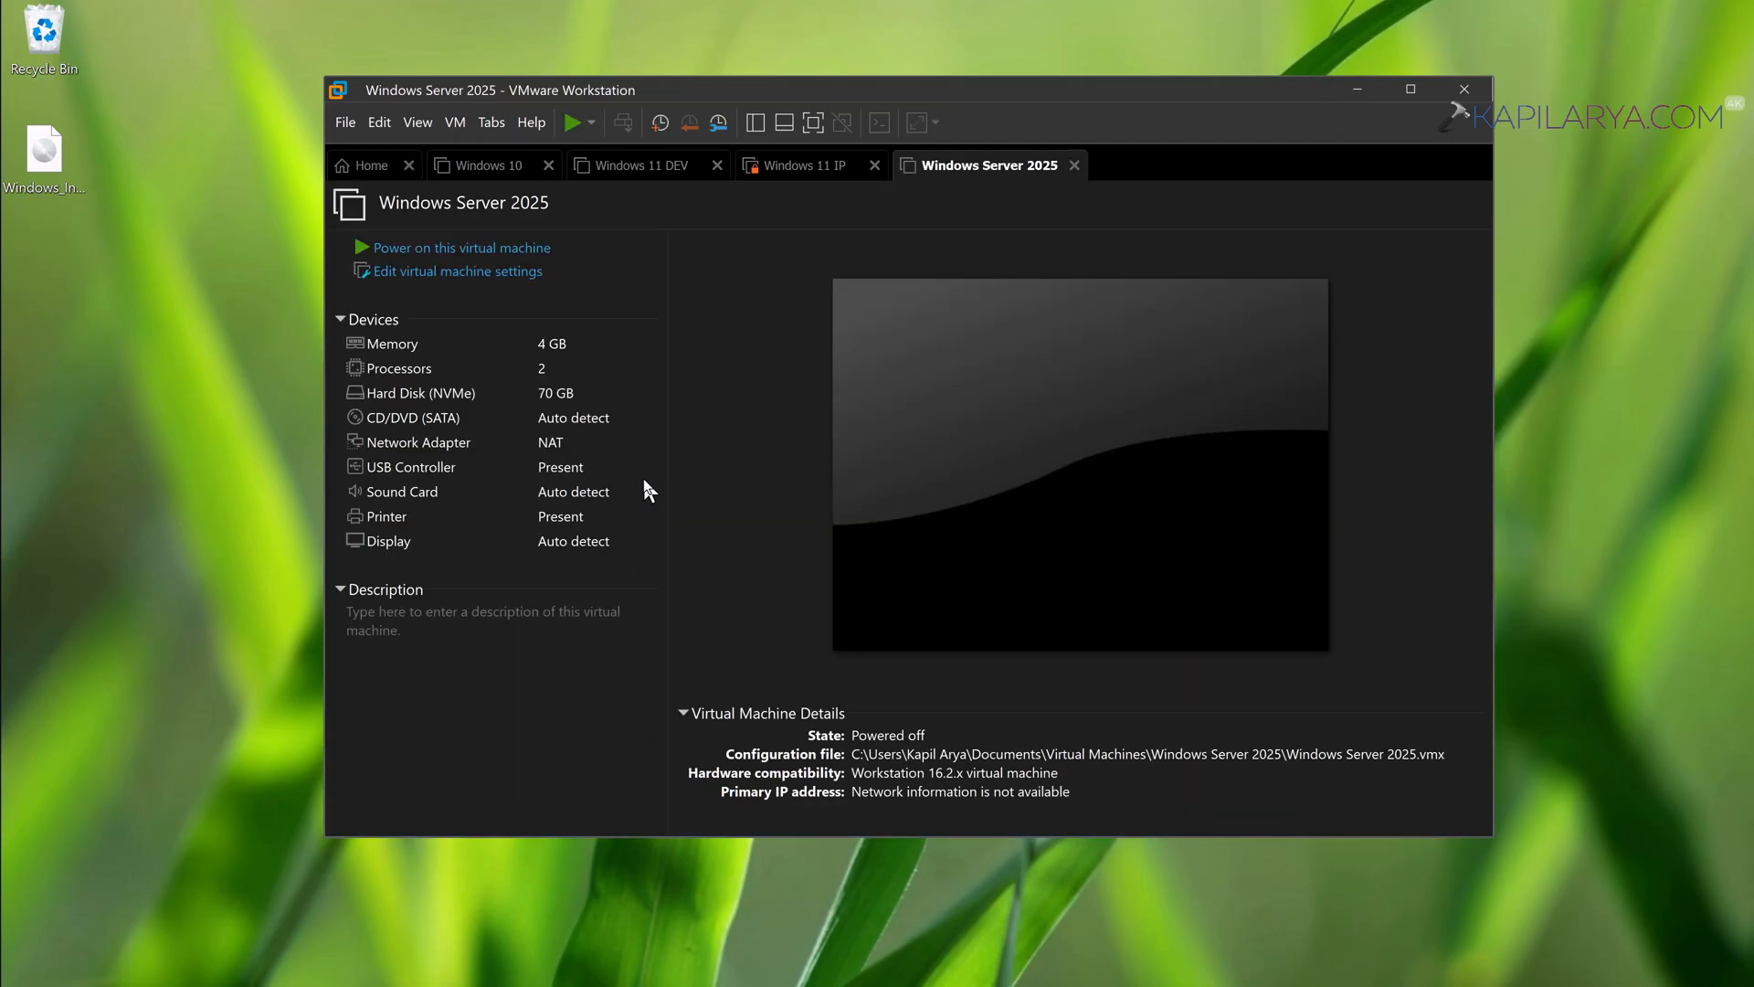
mouse_move(548, 393)
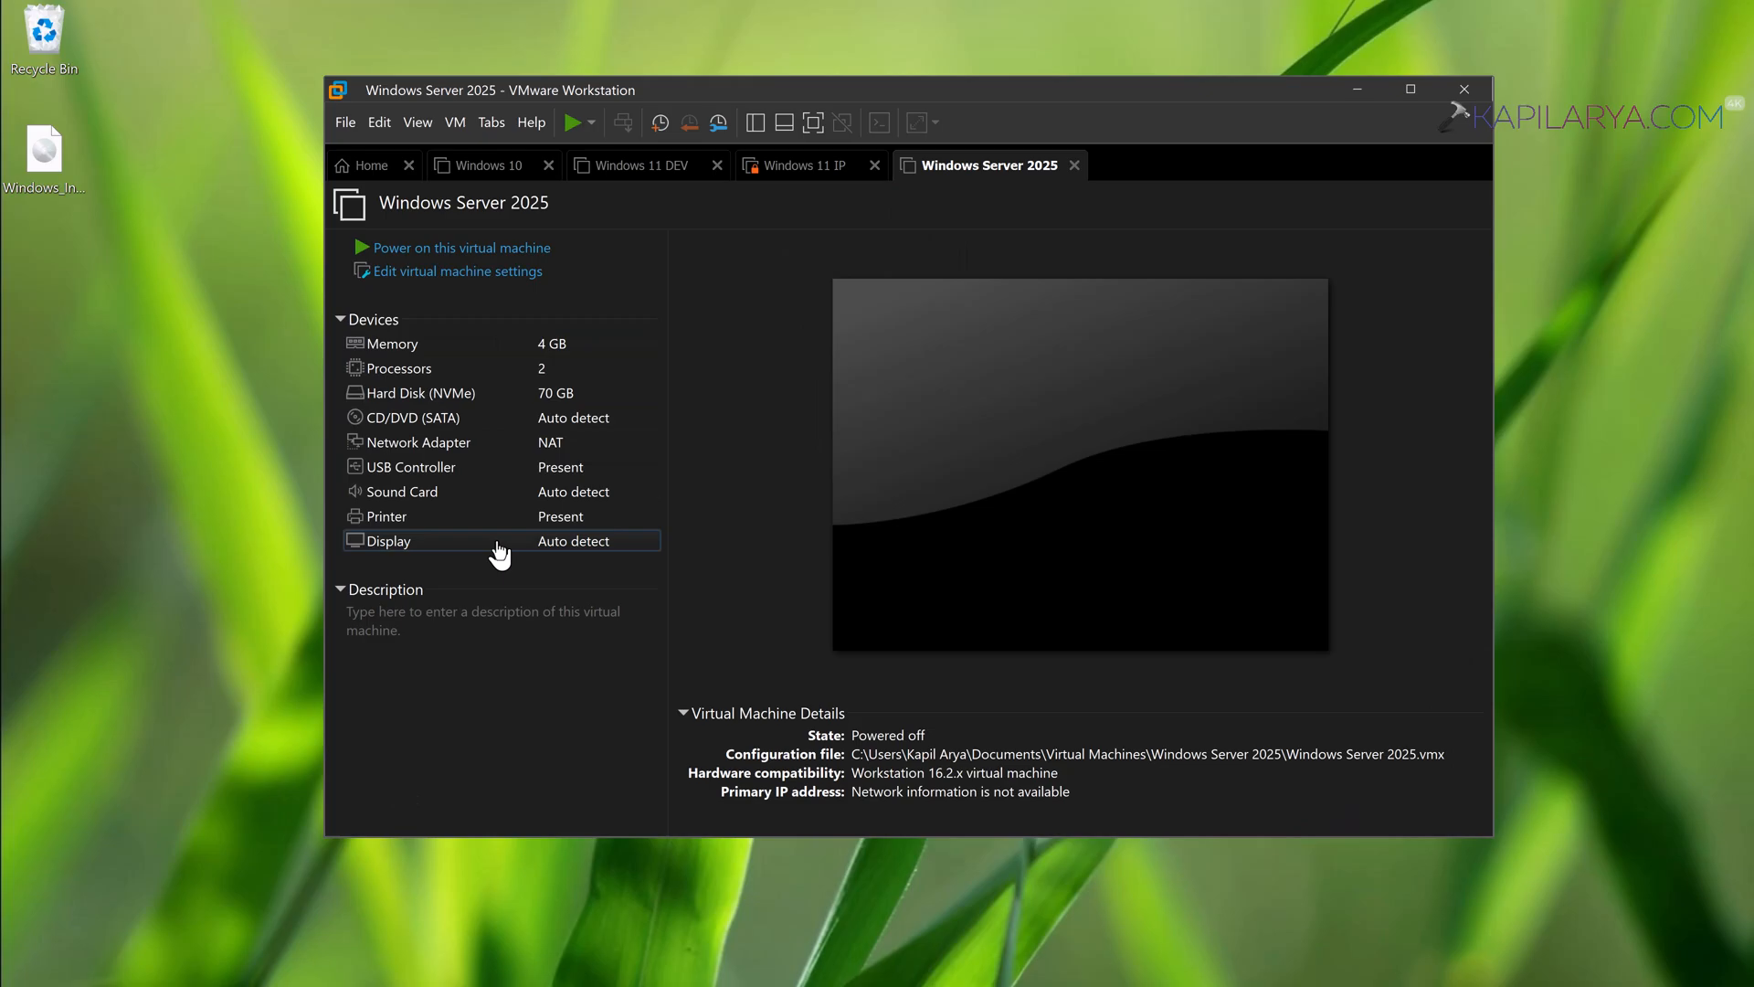
mouse_move(453, 270)
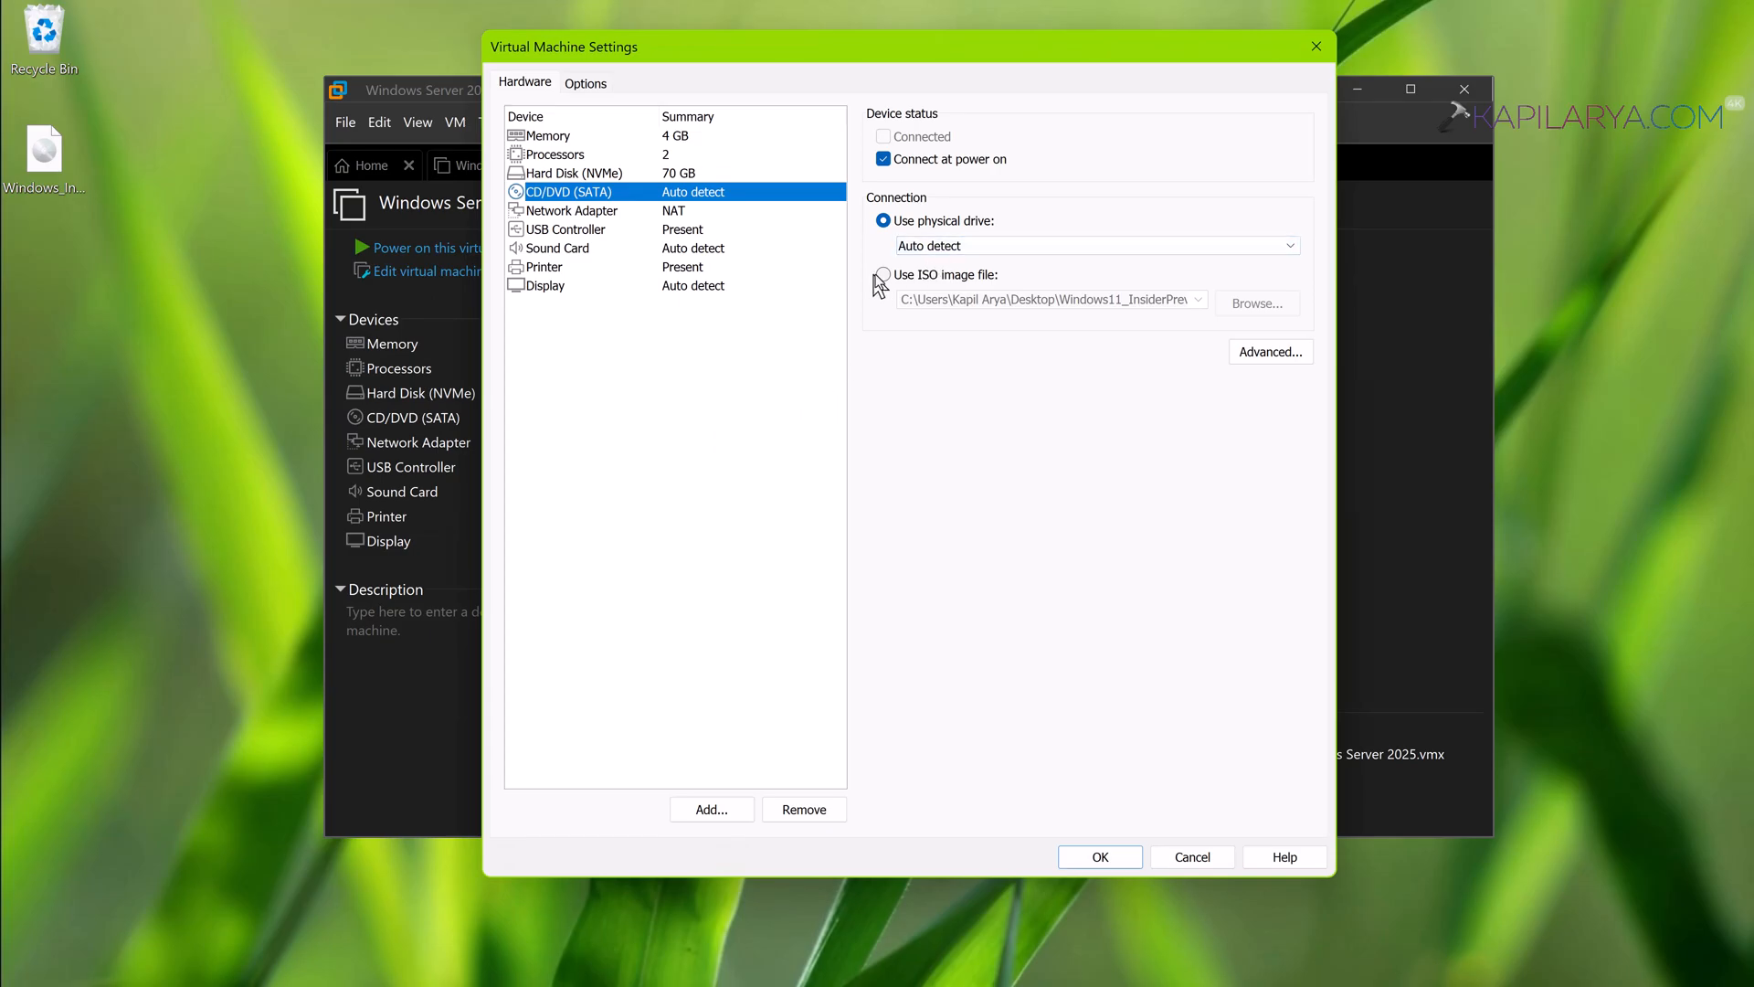
- Load the Windows Insider Preview Server ISO into the VM's CD/DVD drive
click(1257, 303)
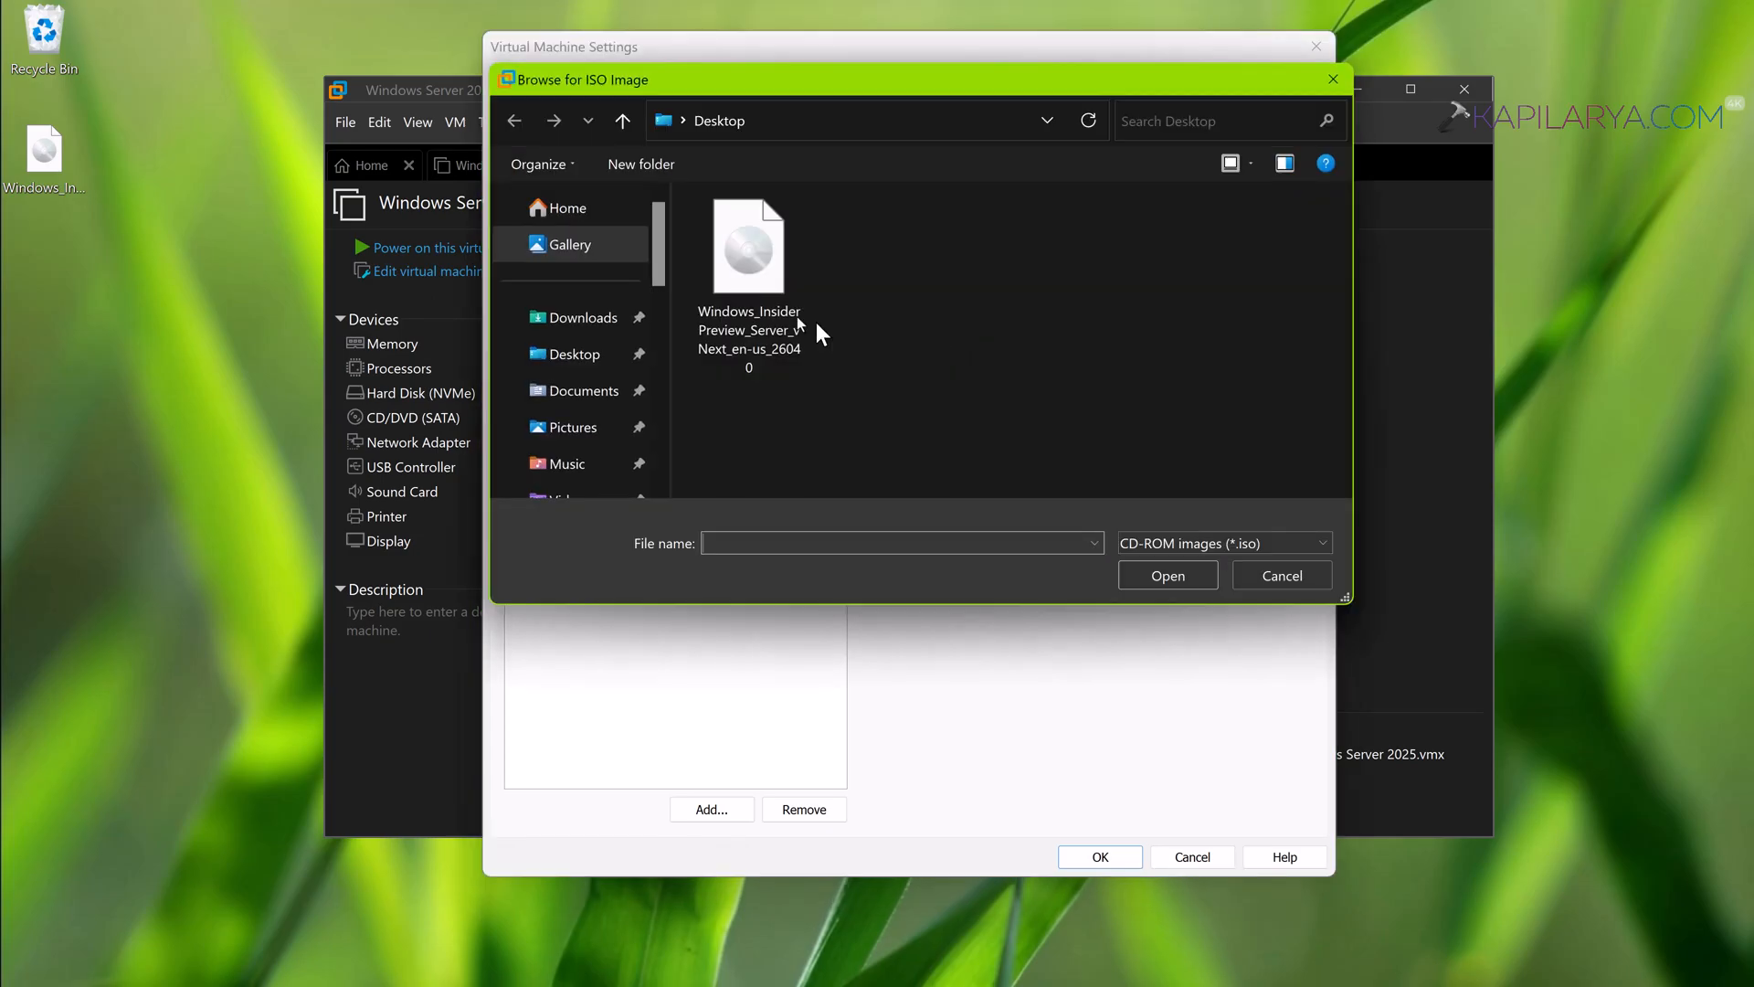
click(747, 244)
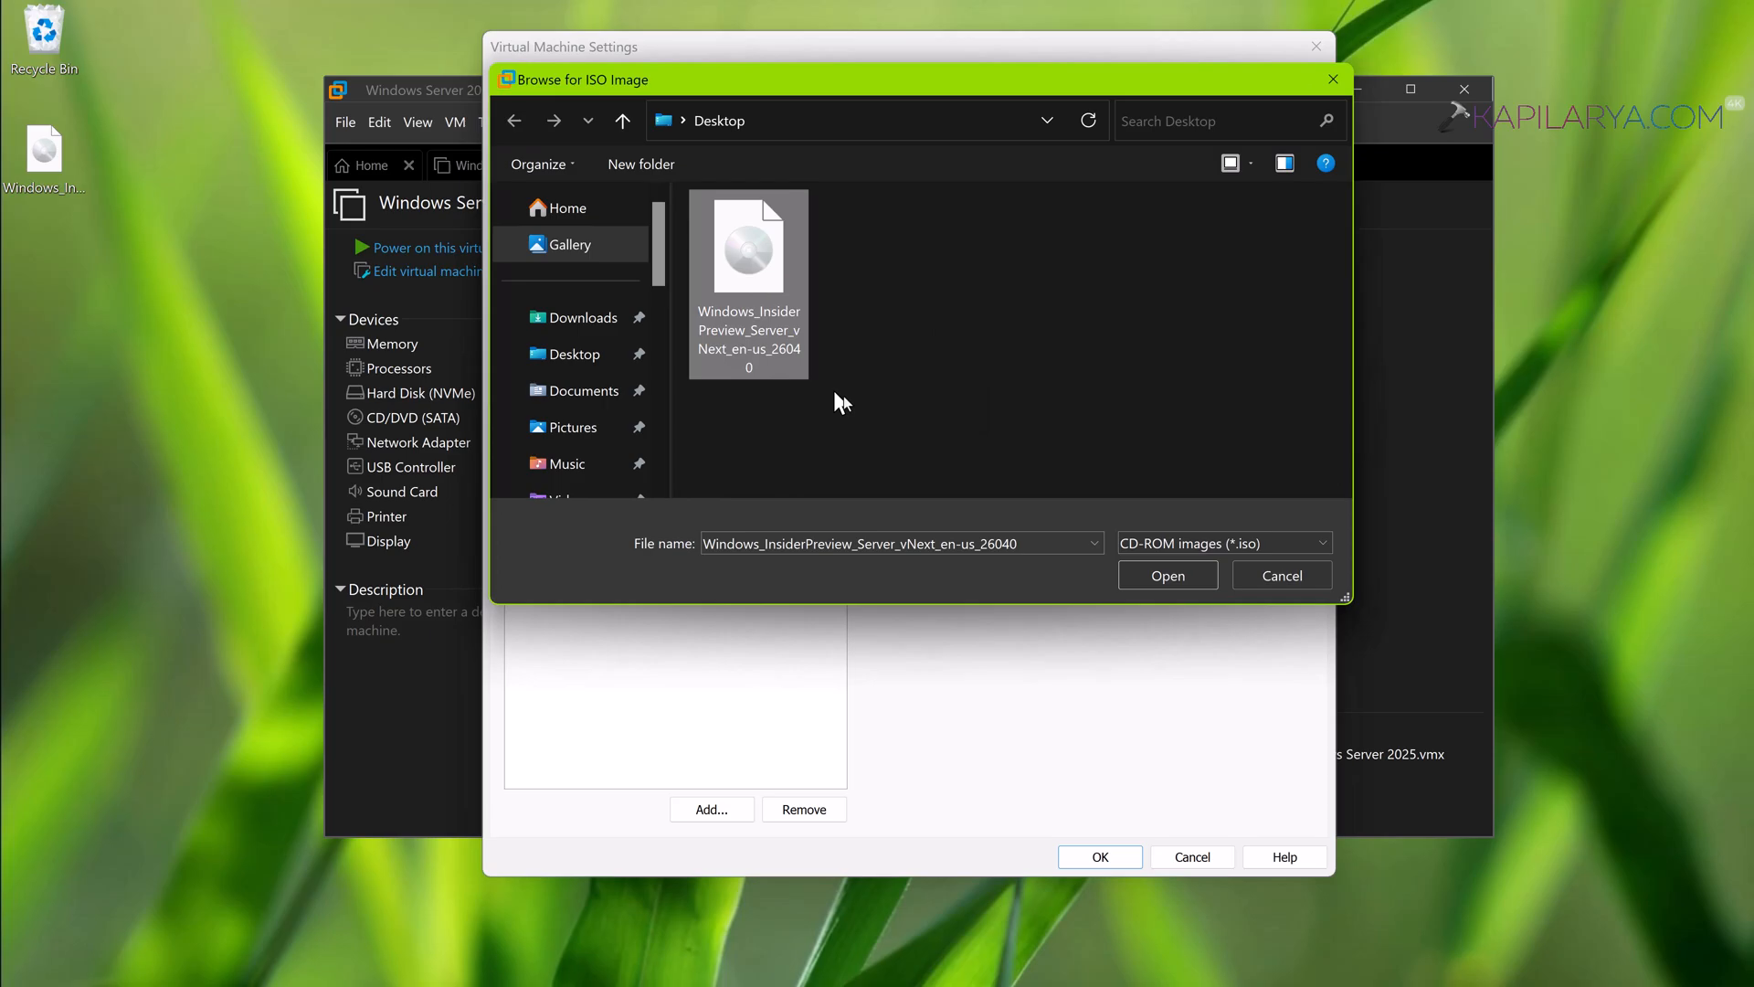
click(1166, 575)
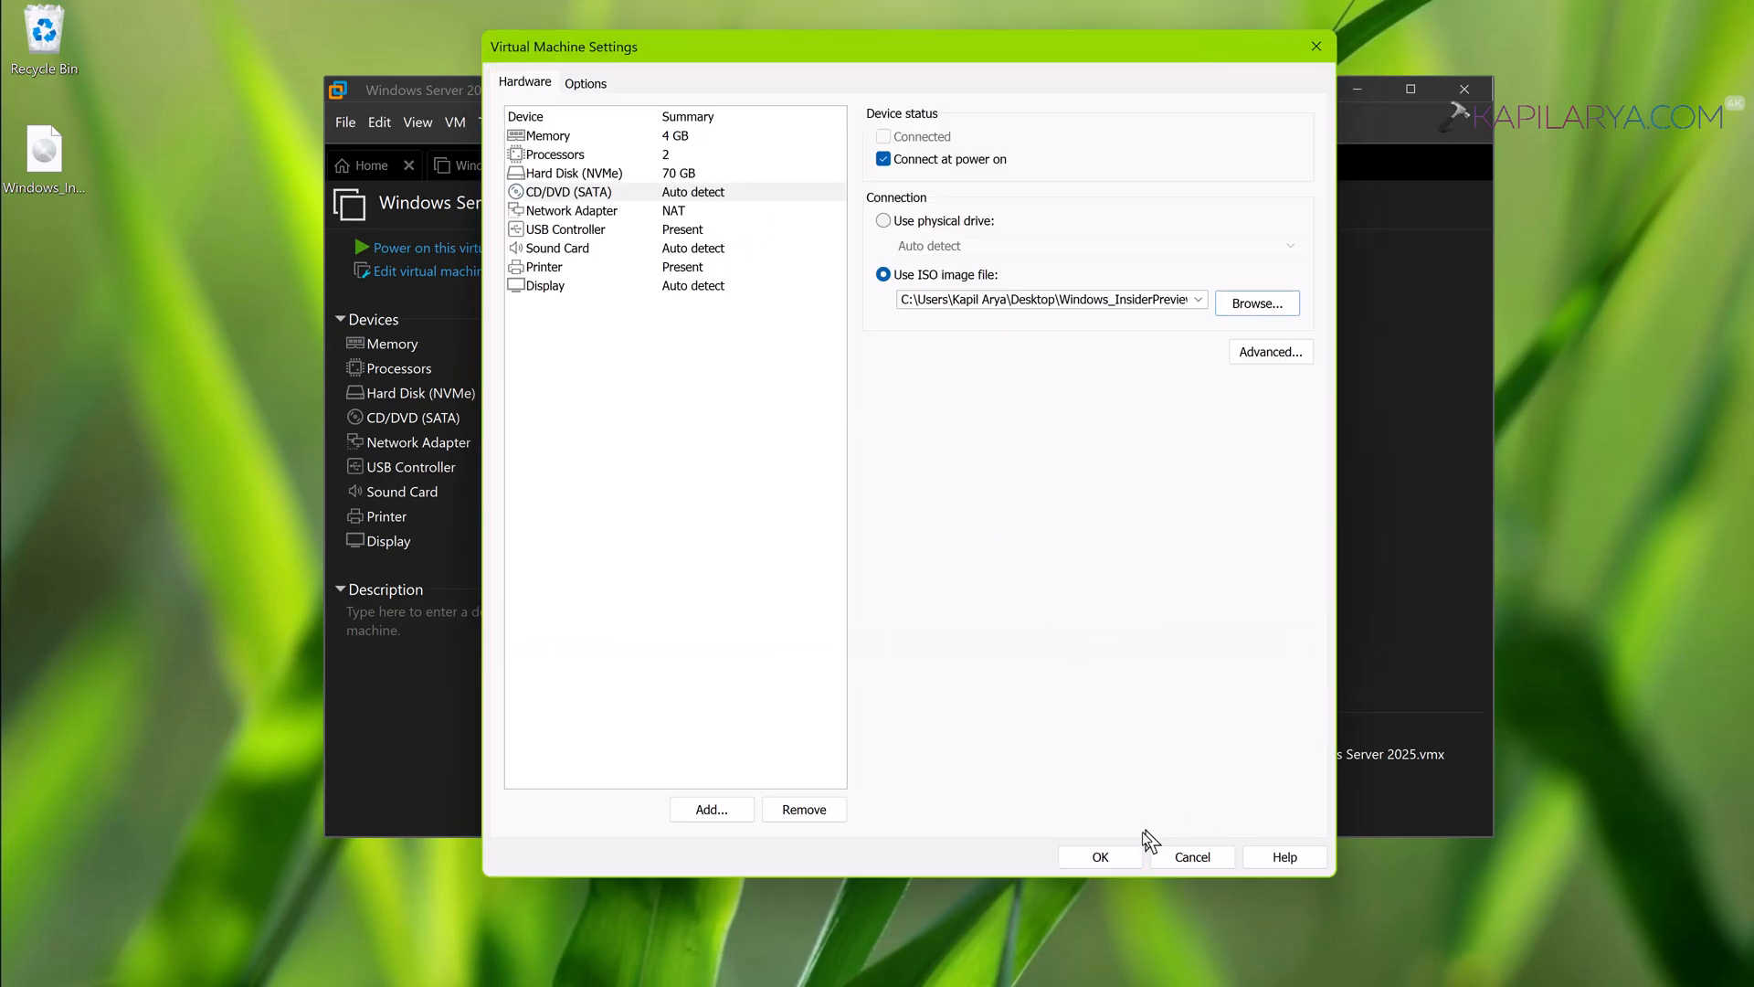
click(1098, 856)
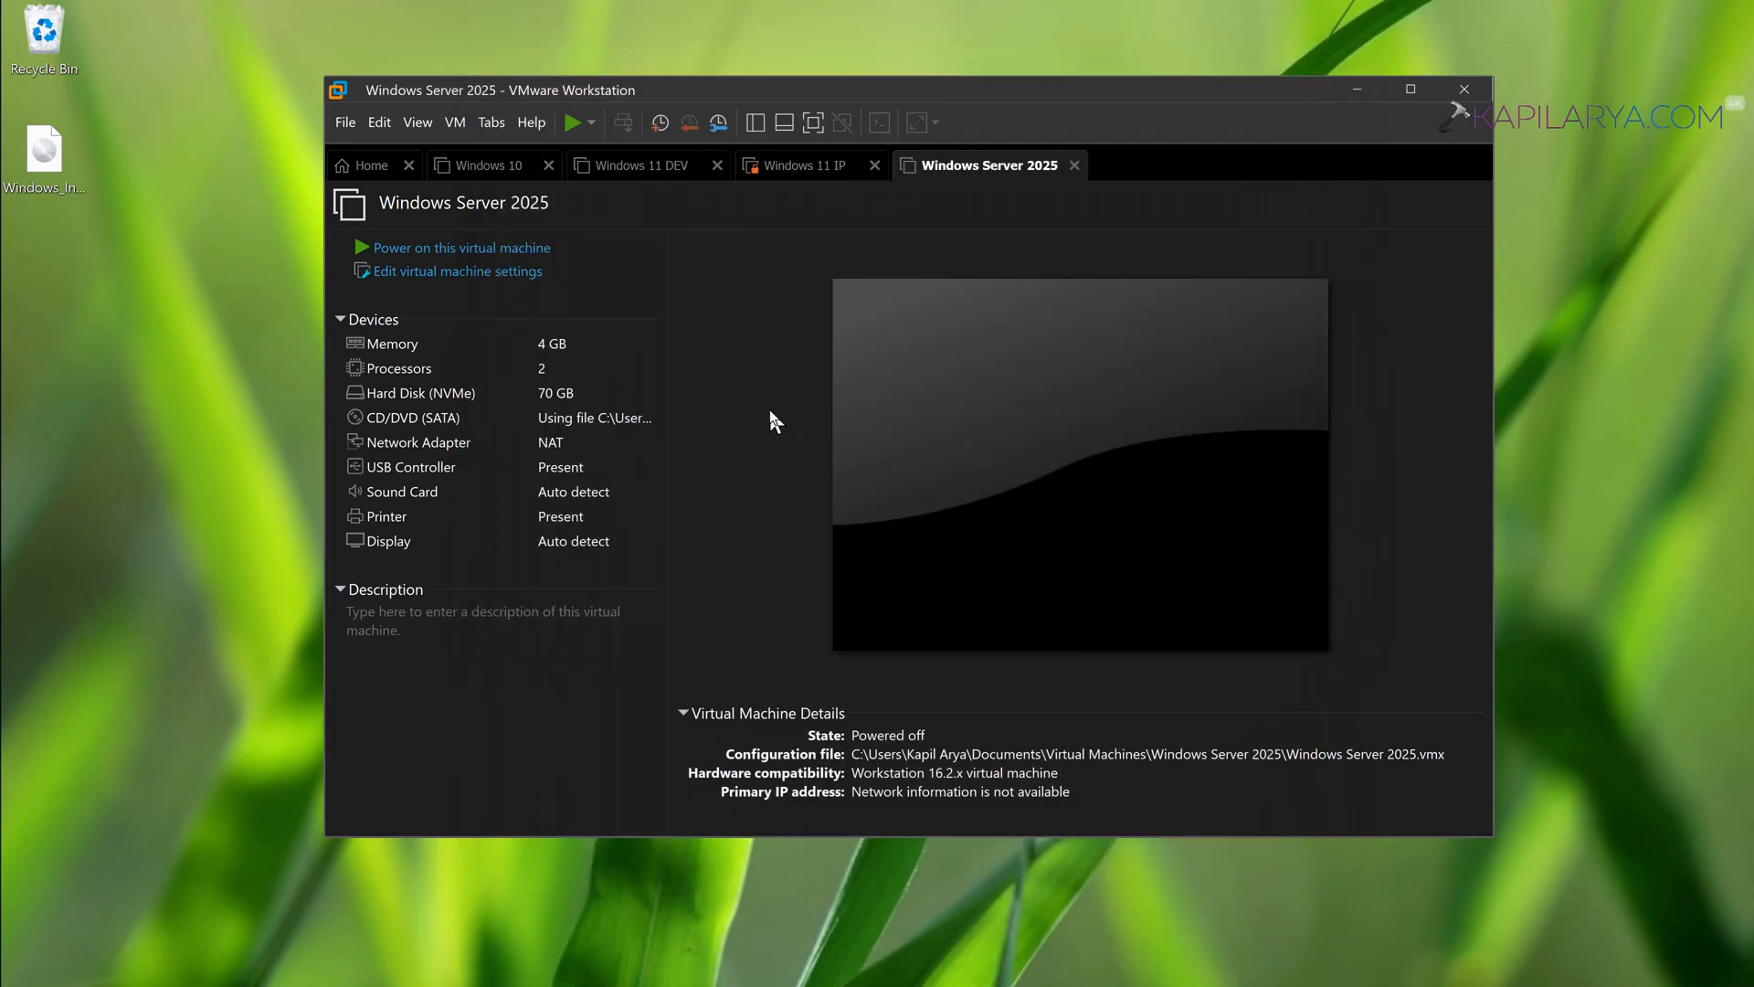
- Power on the Windows Server 2025 virtual machine
click(460, 247)
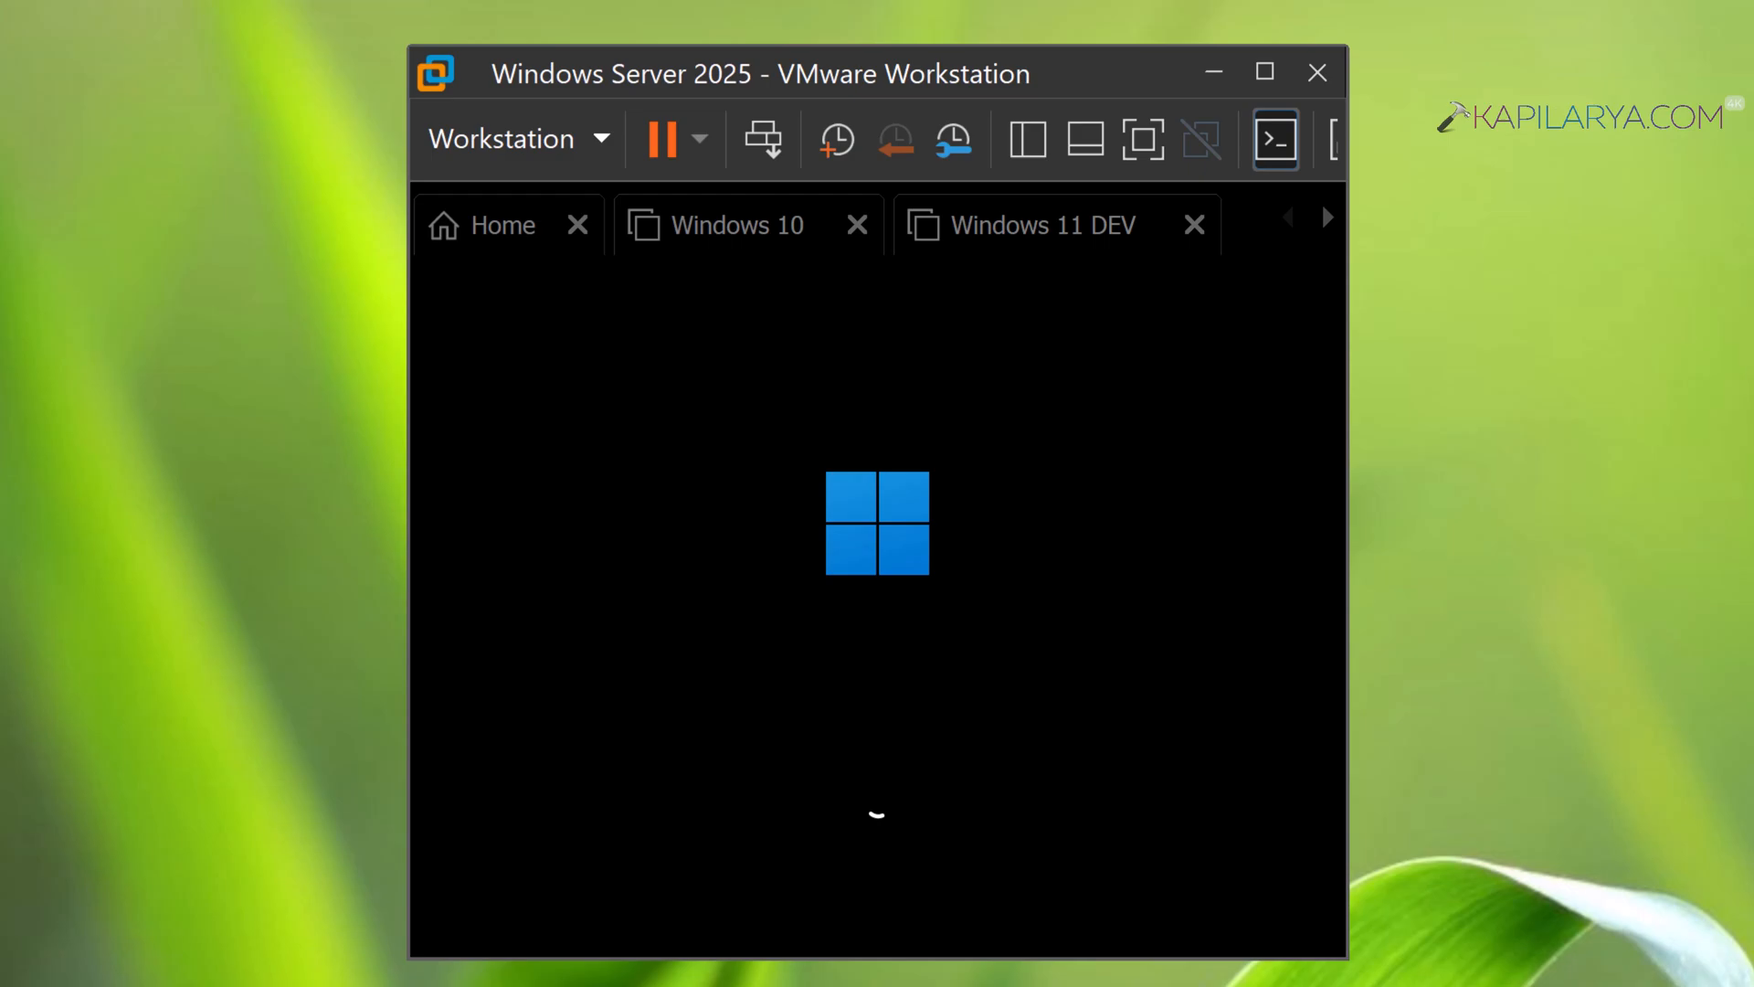
mouse_move(1656, 851)
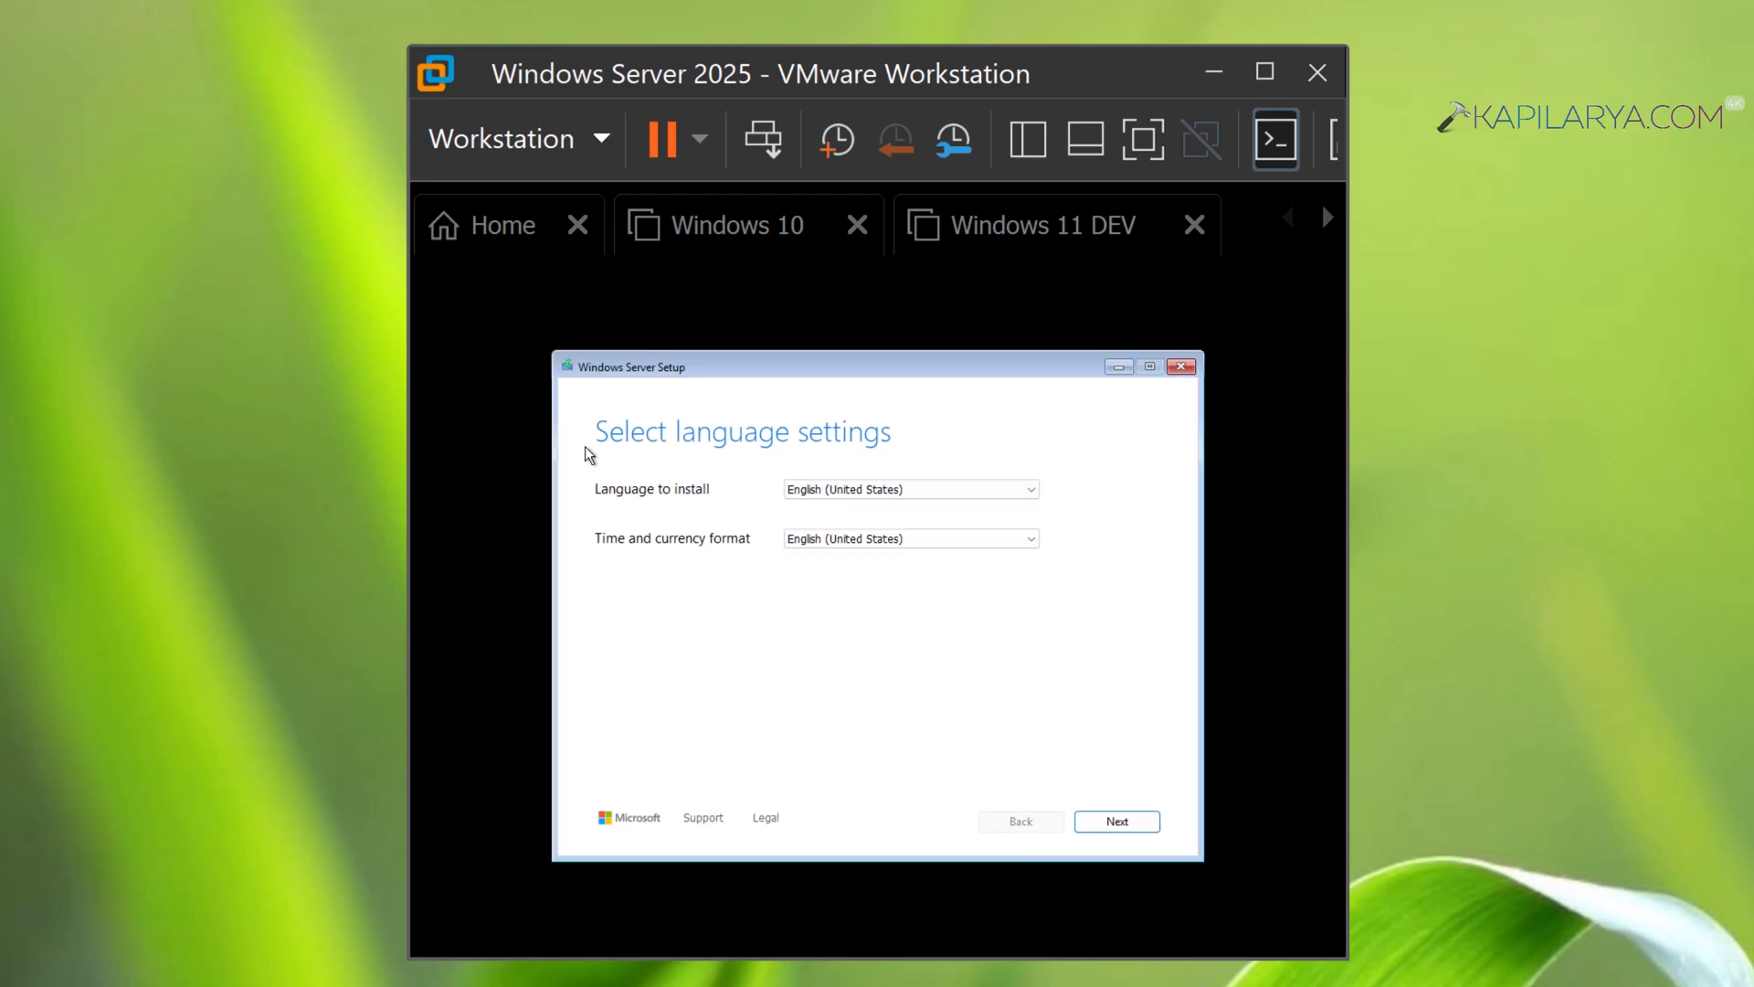
- Keep English (US) language and US keyboard, choose Install Windows Server, and accept deleting everything
click(1115, 821)
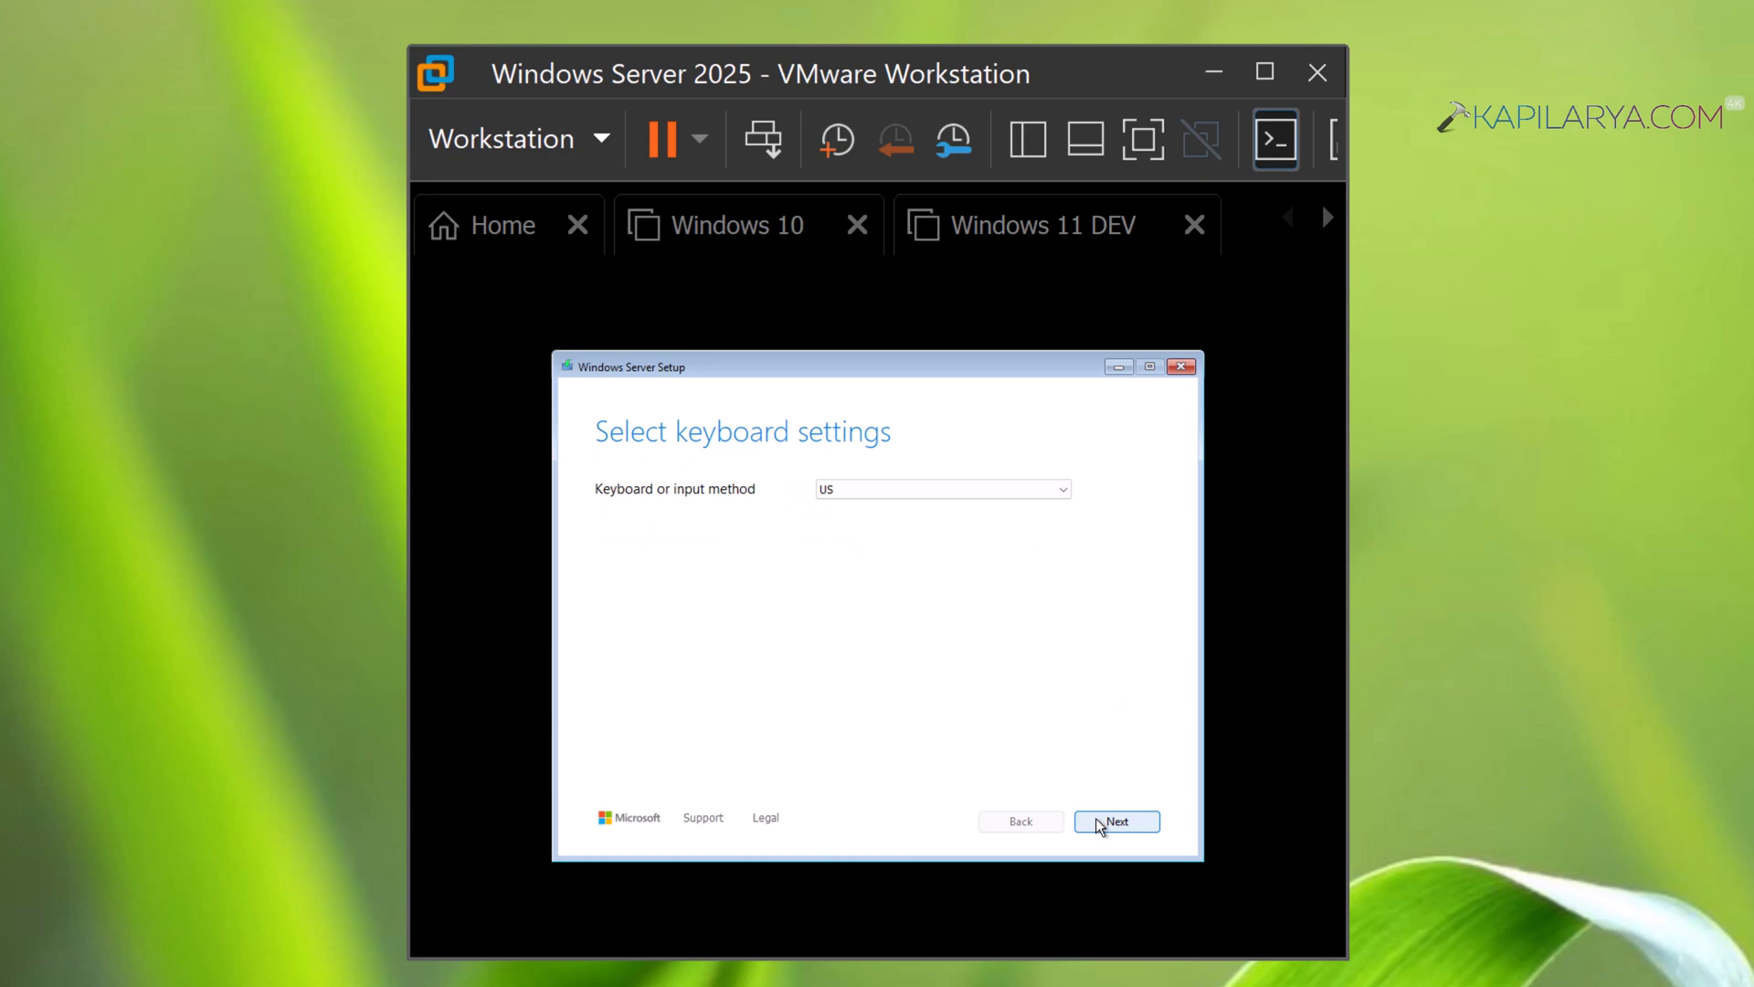
click(1059, 488)
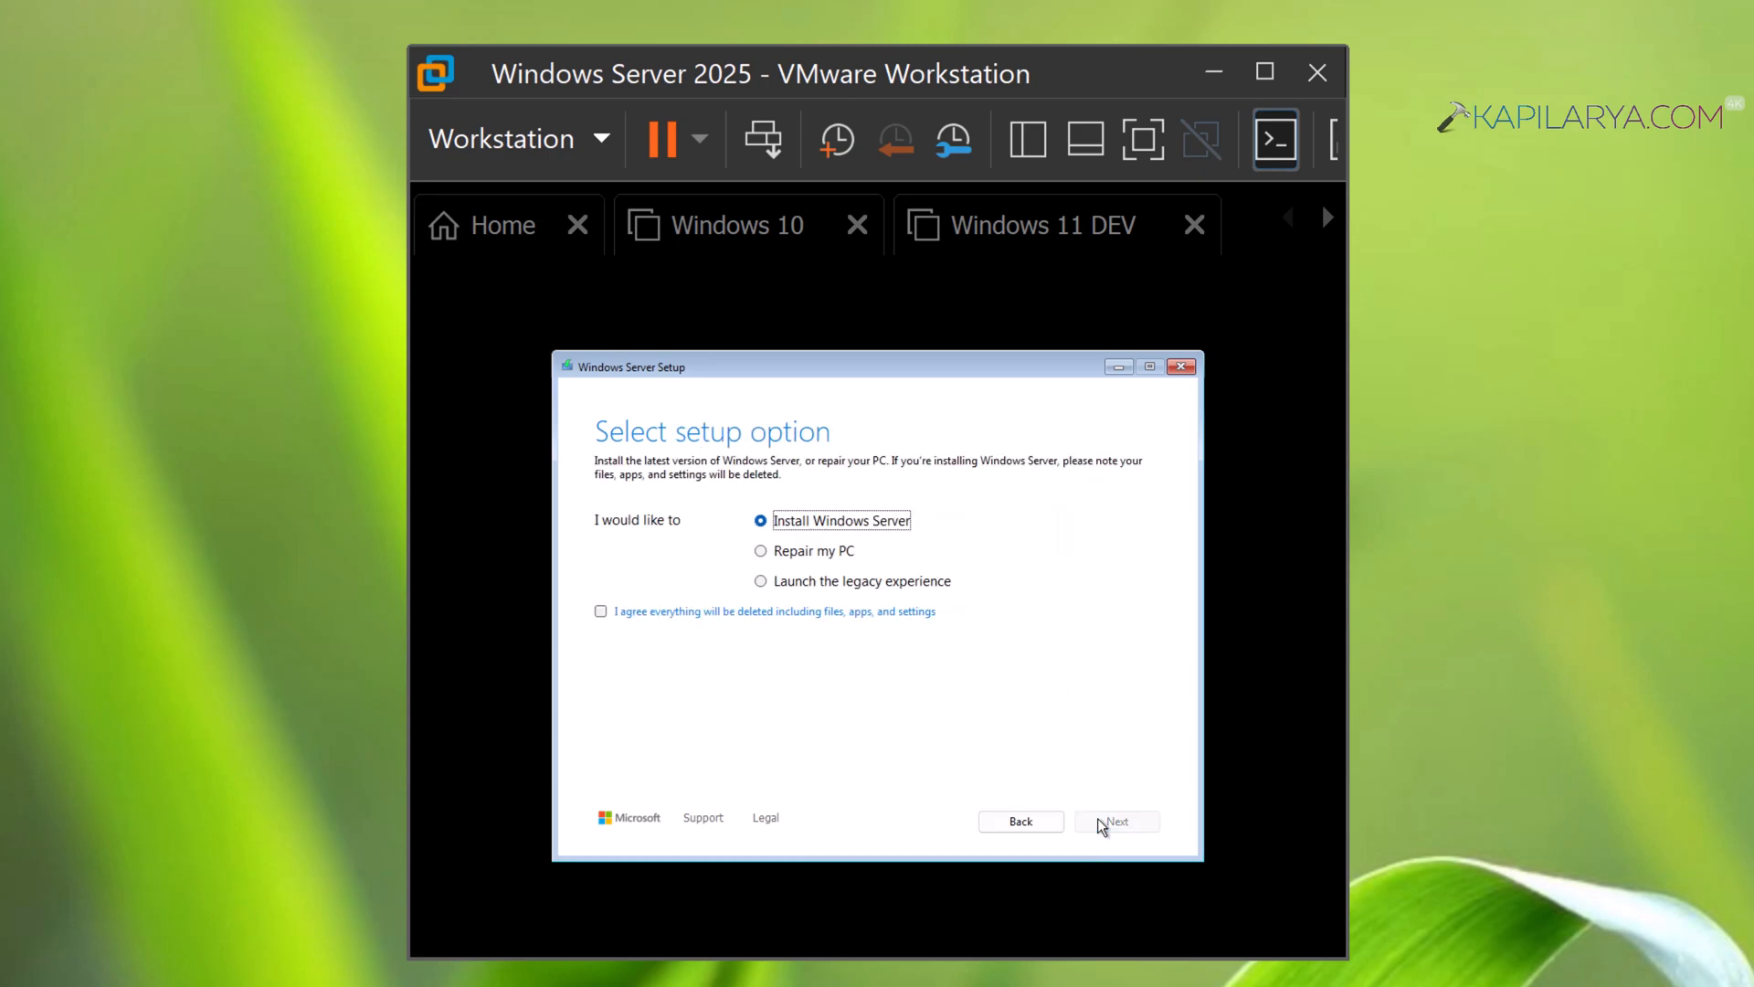
mouse_move(789, 558)
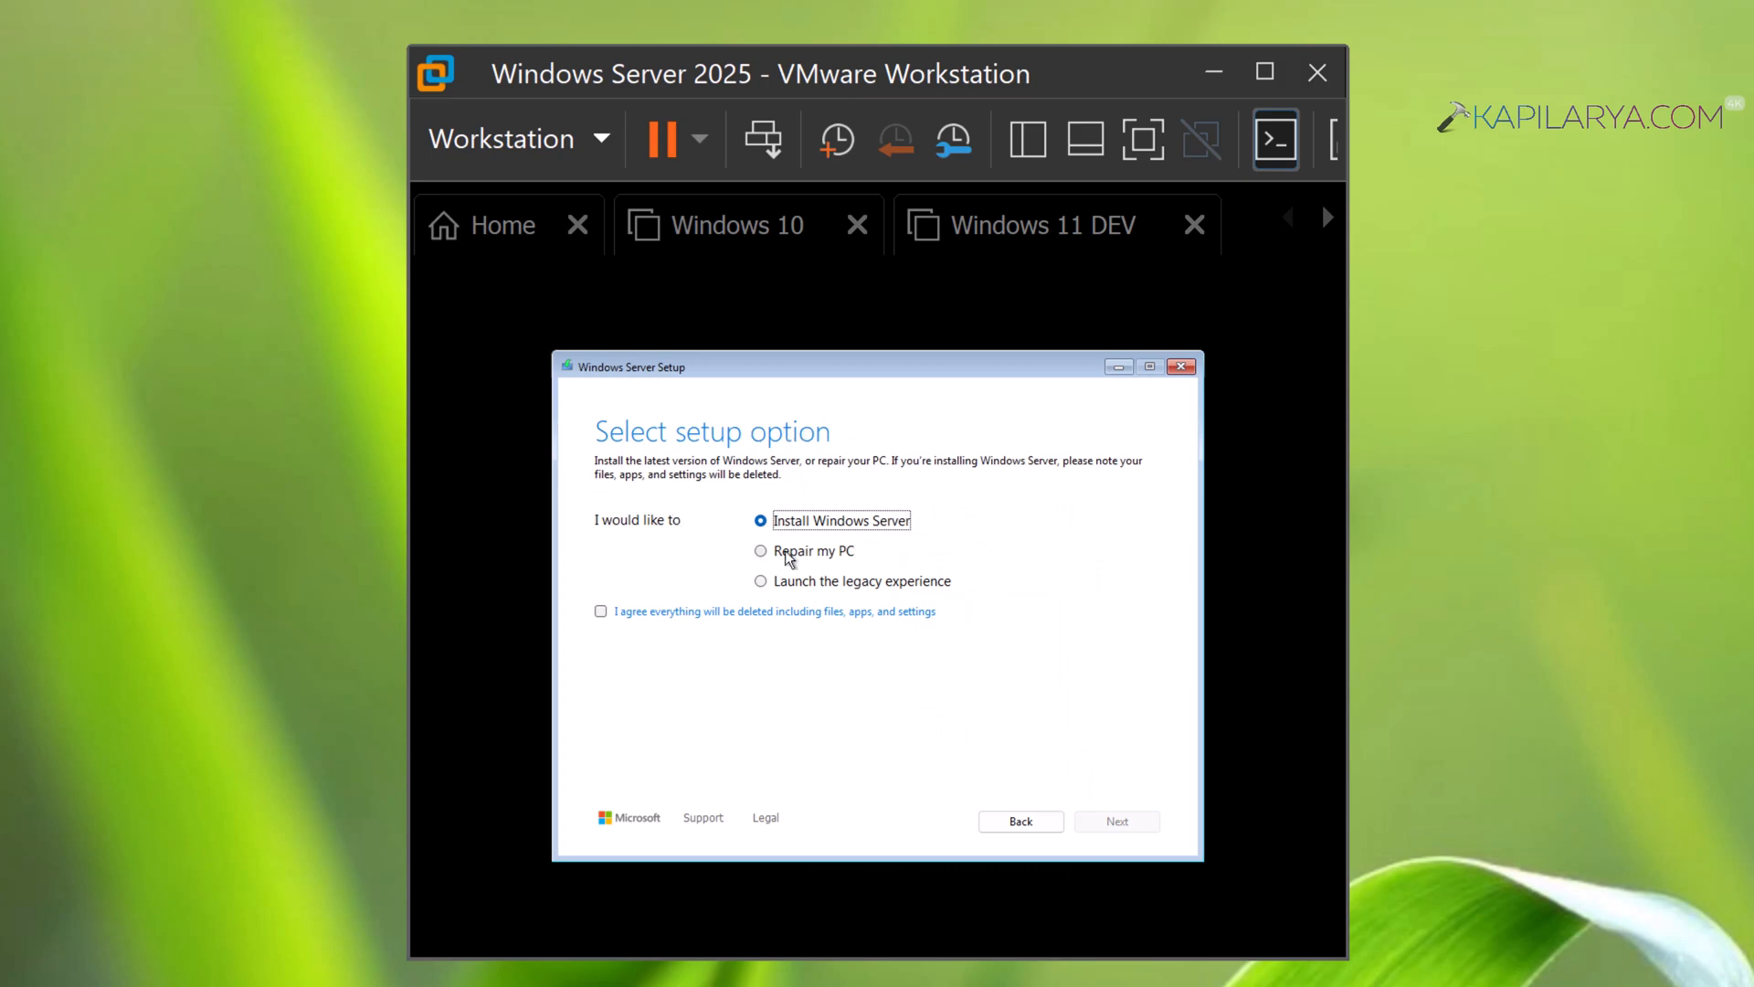
mouse_move(861, 530)
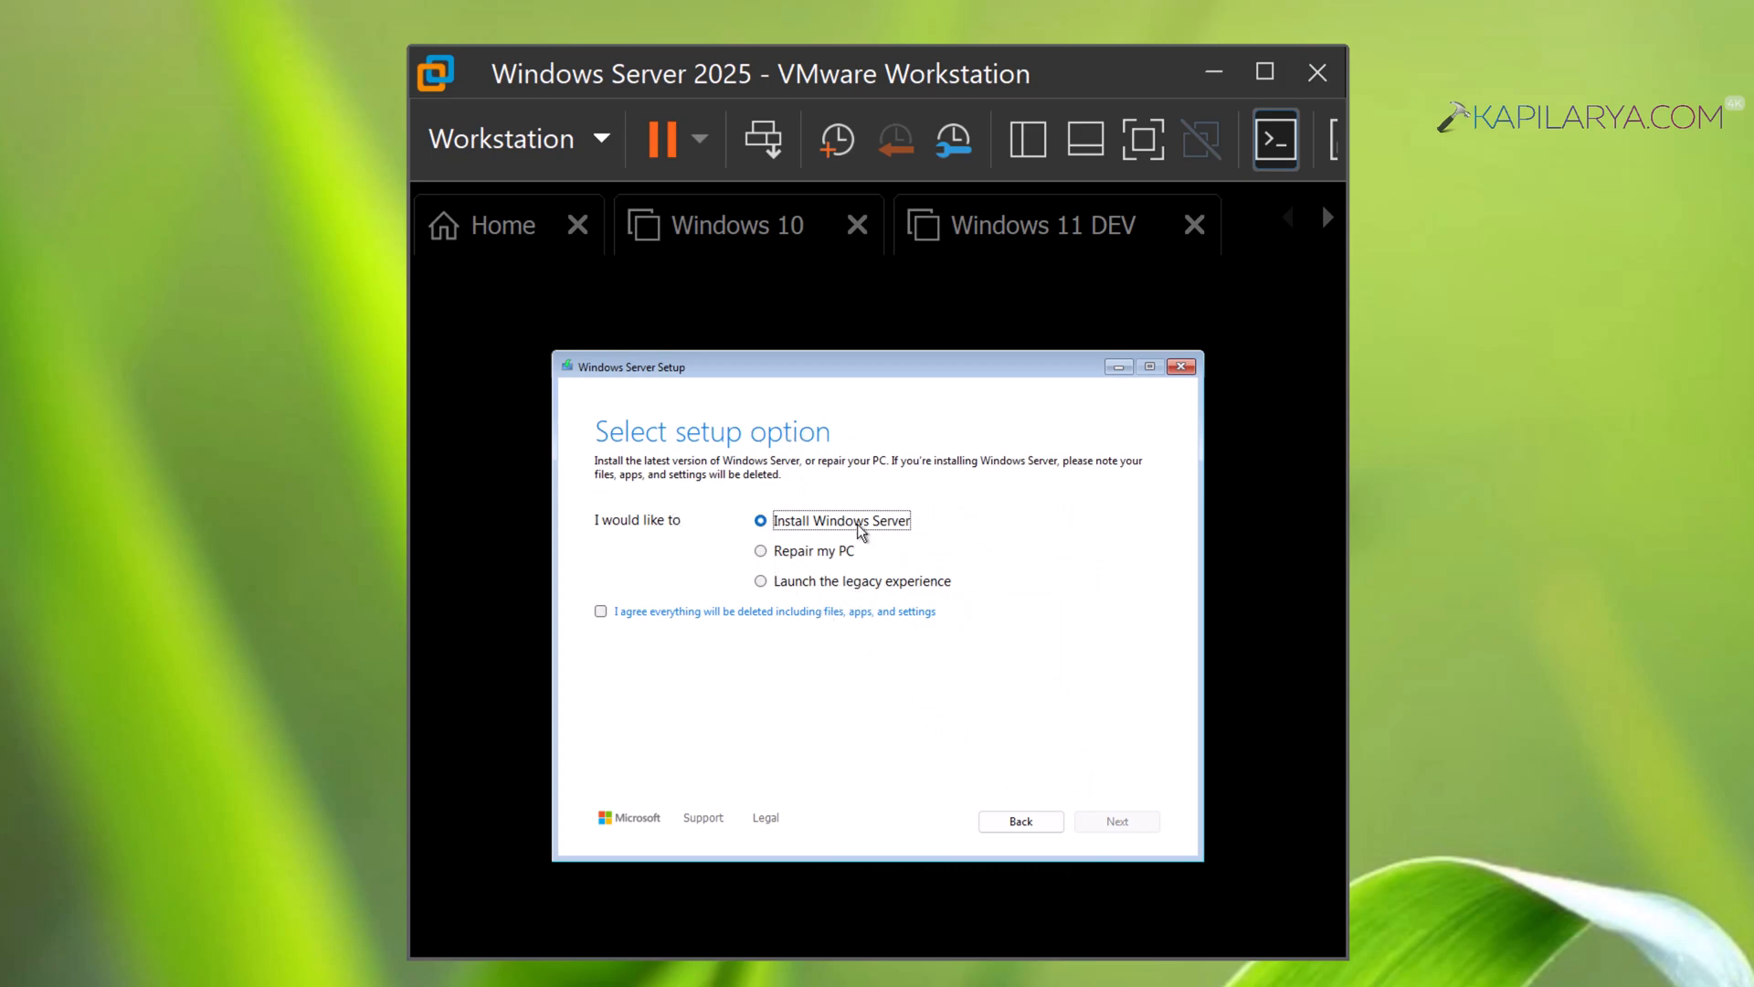
click(601, 611)
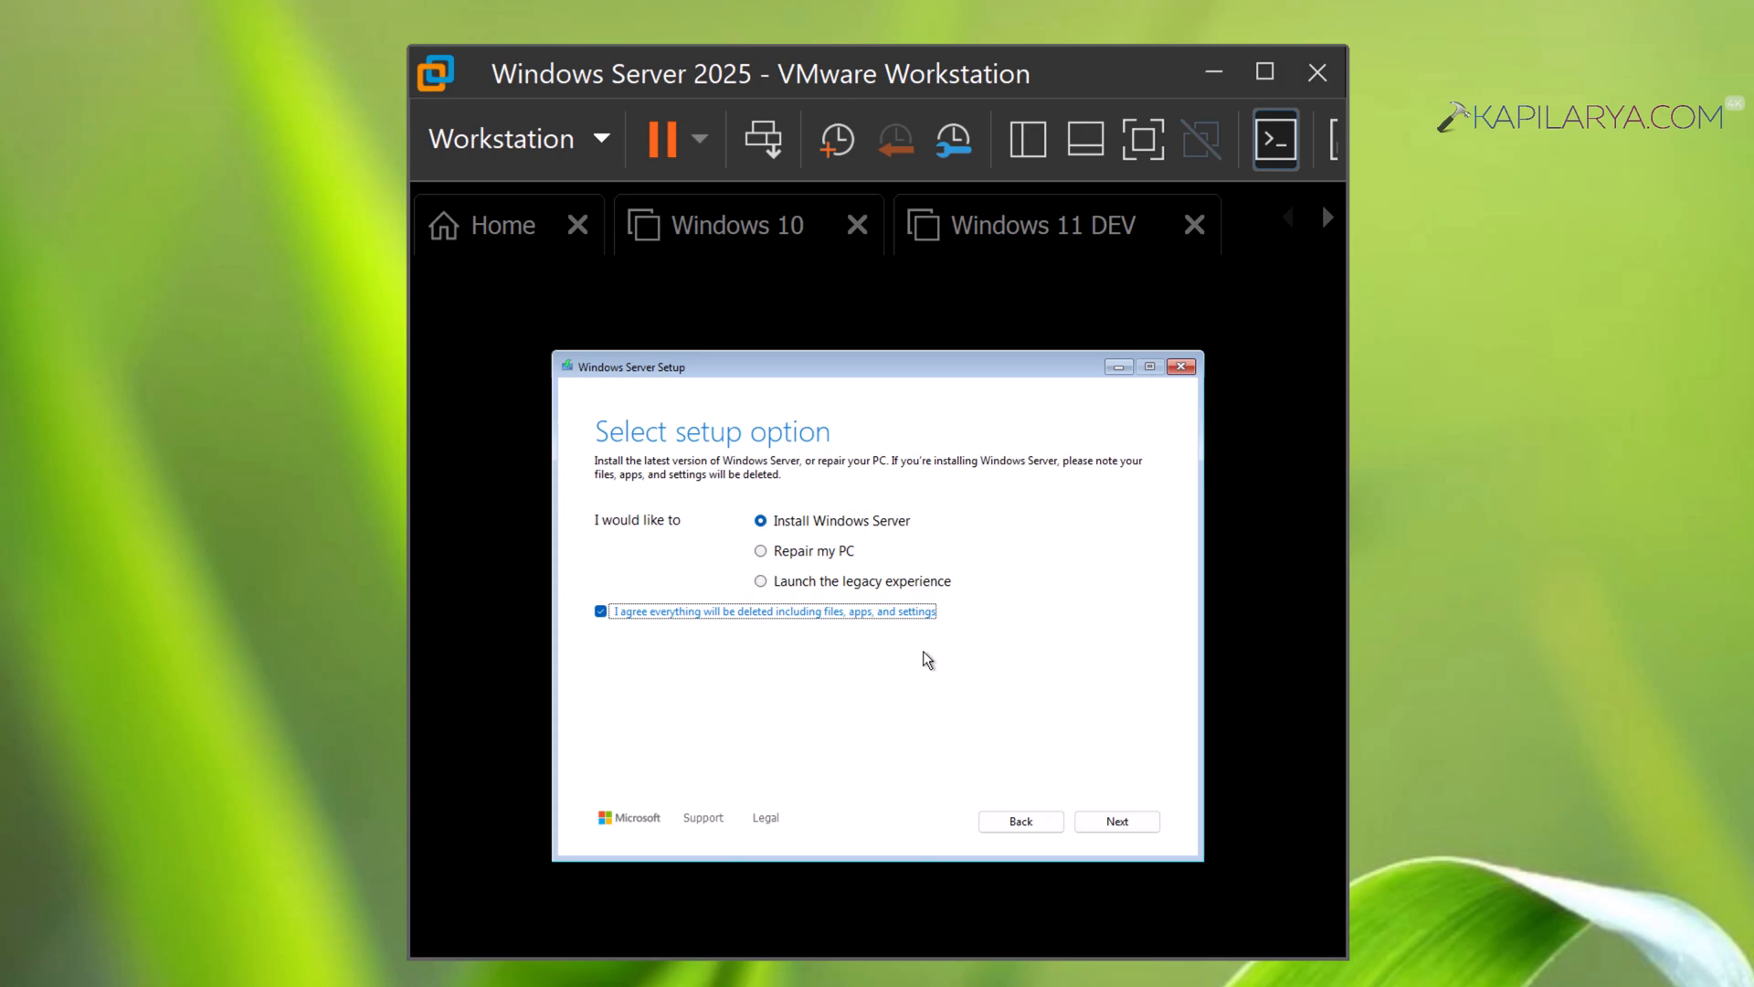
mouse_move(1115, 822)
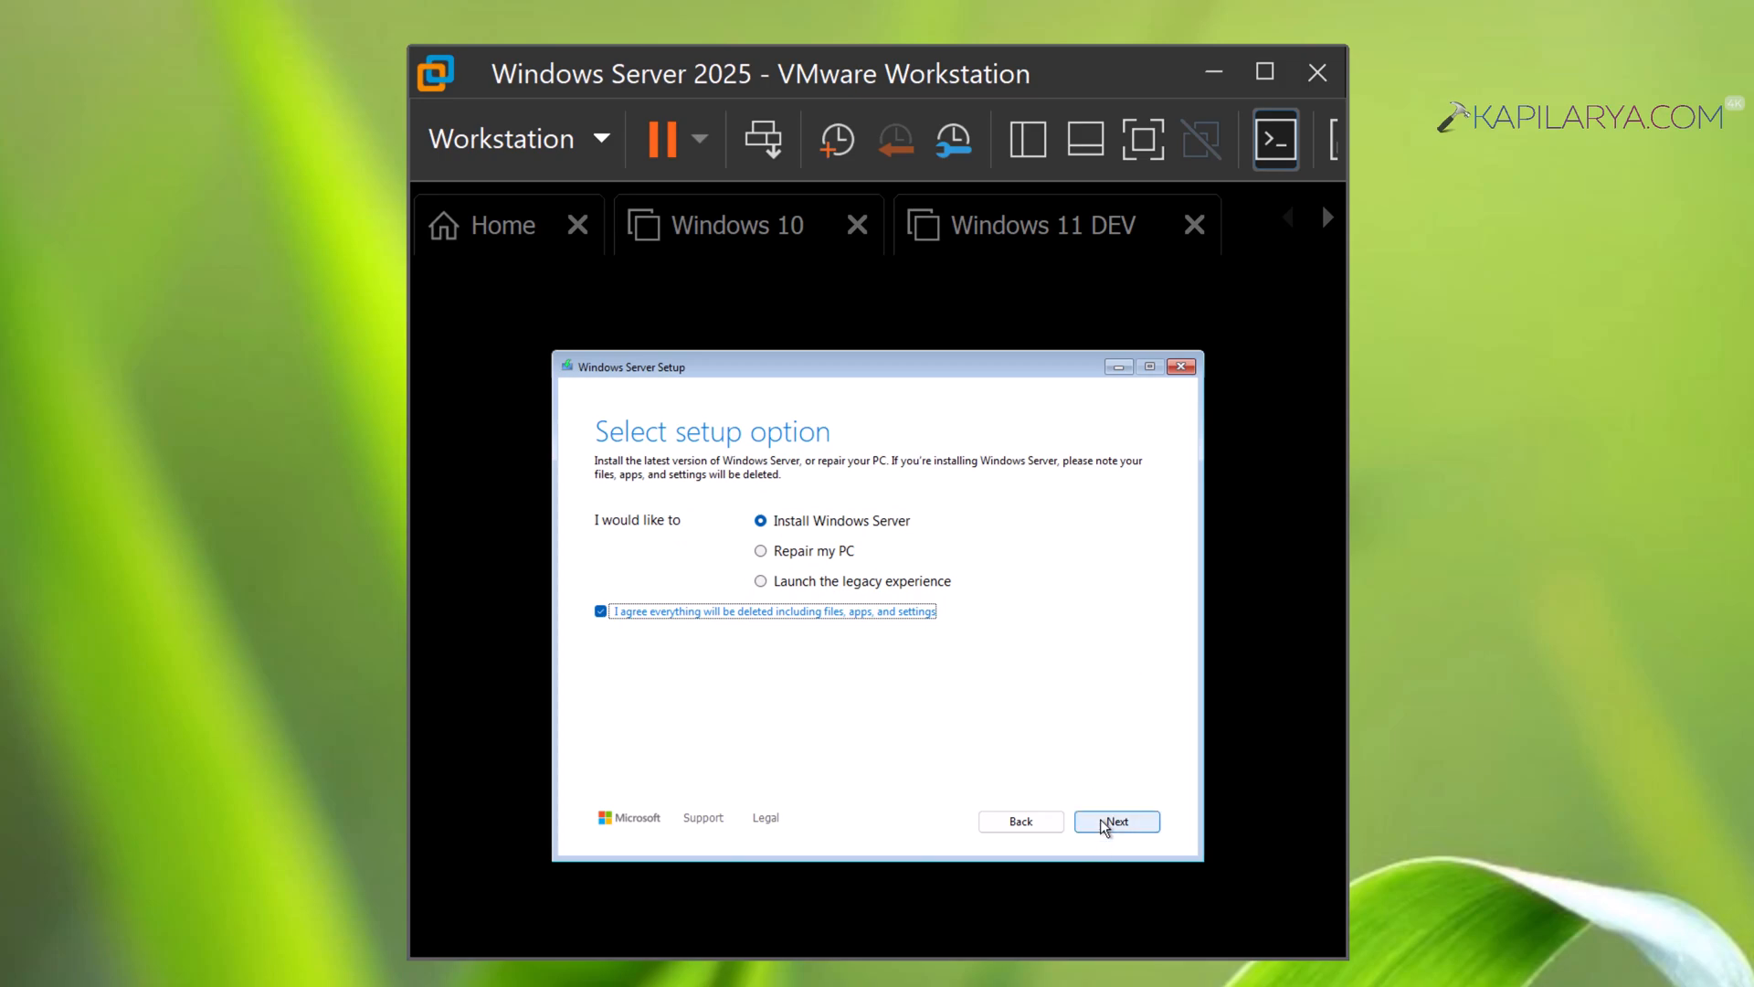
click(1115, 821)
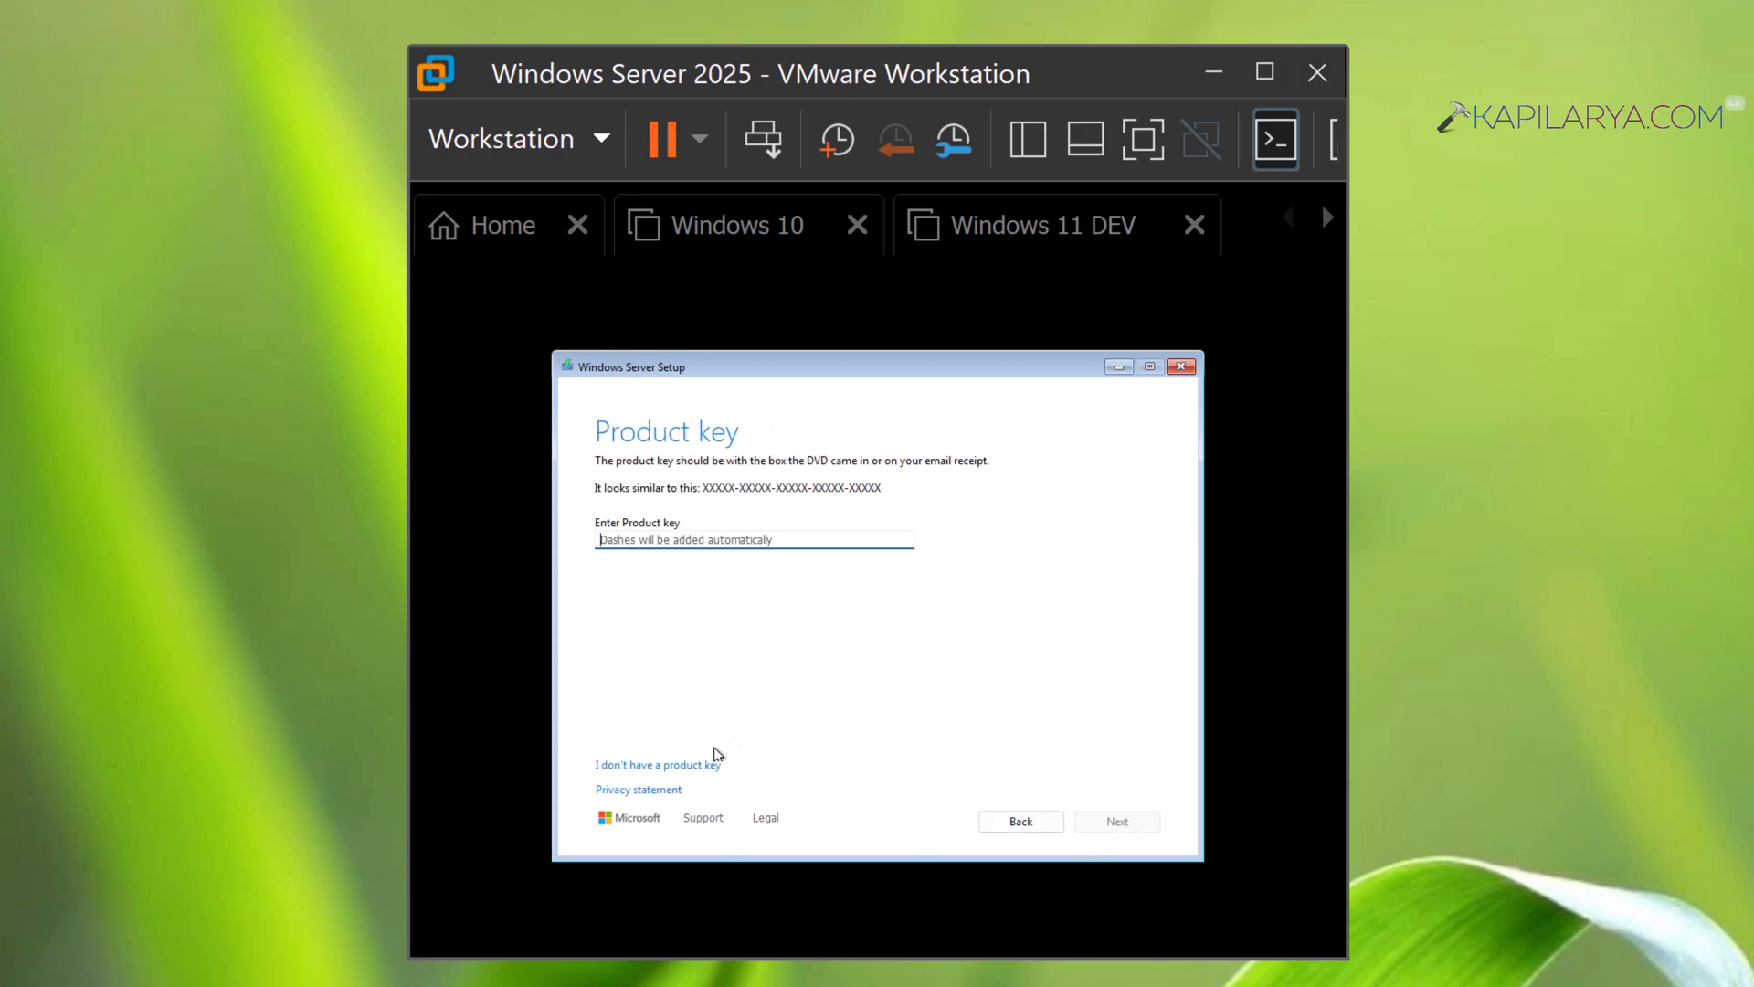
- Continue without a product key, select Standard (Desktop Experience), and accept the license terms
click(658, 763)
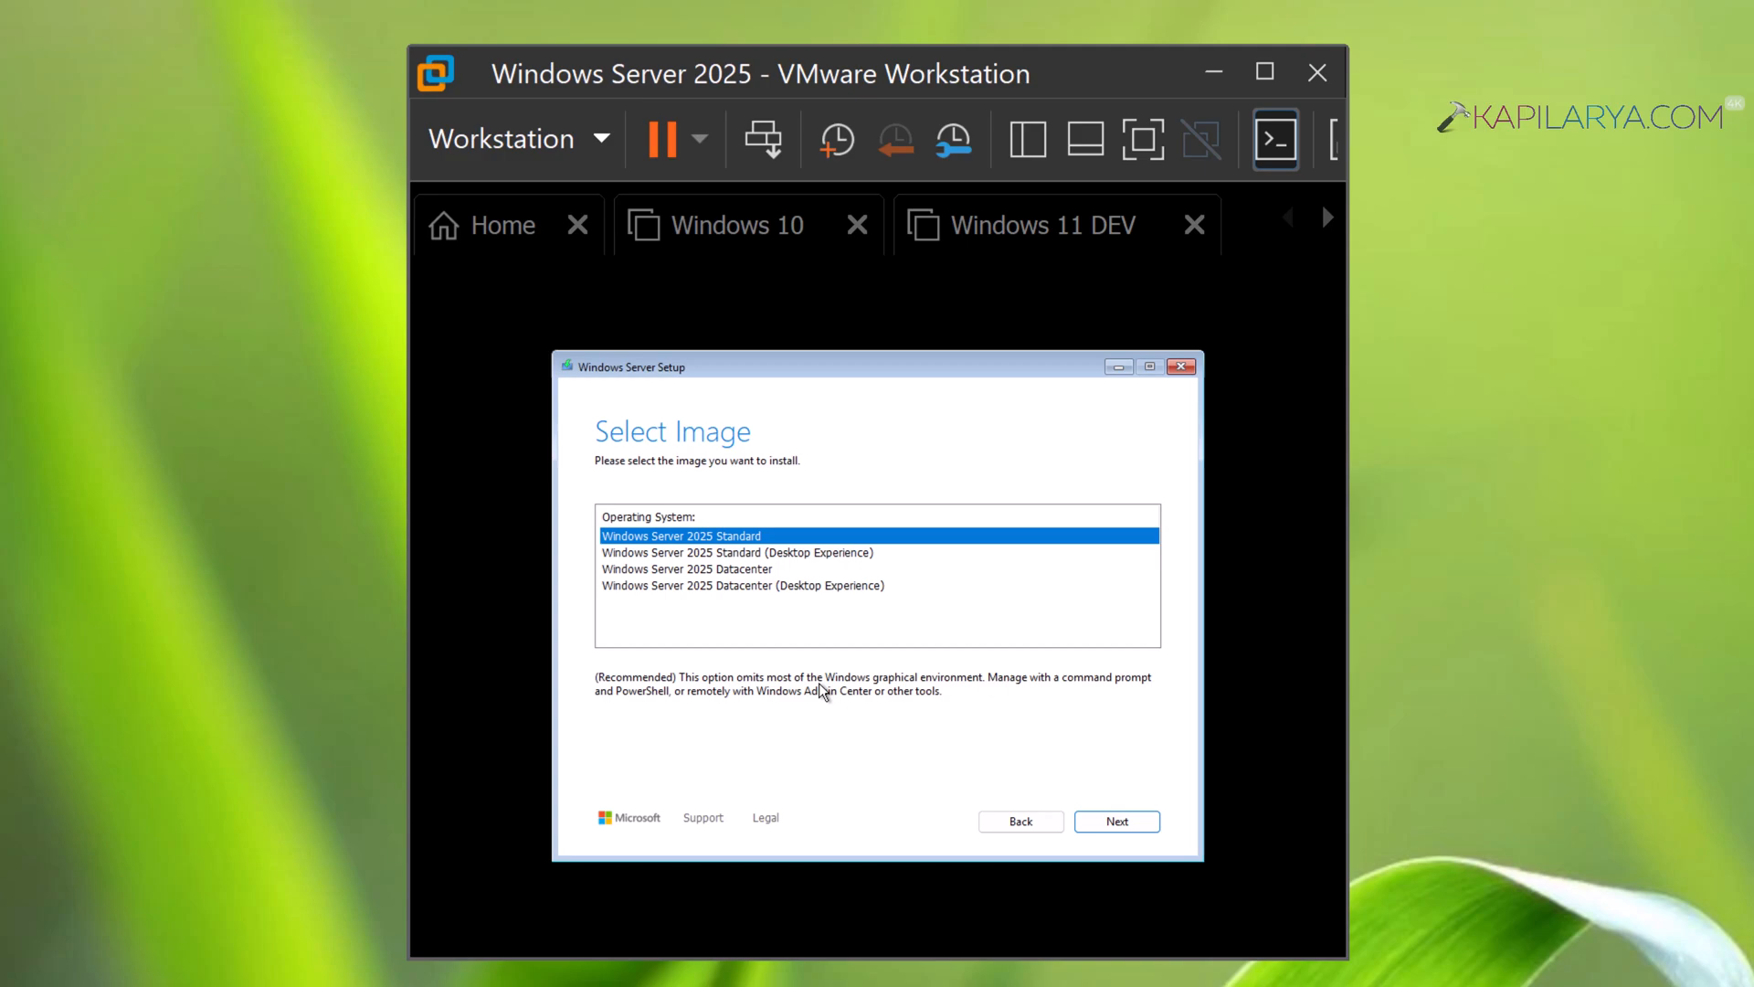
mouse_move(739, 568)
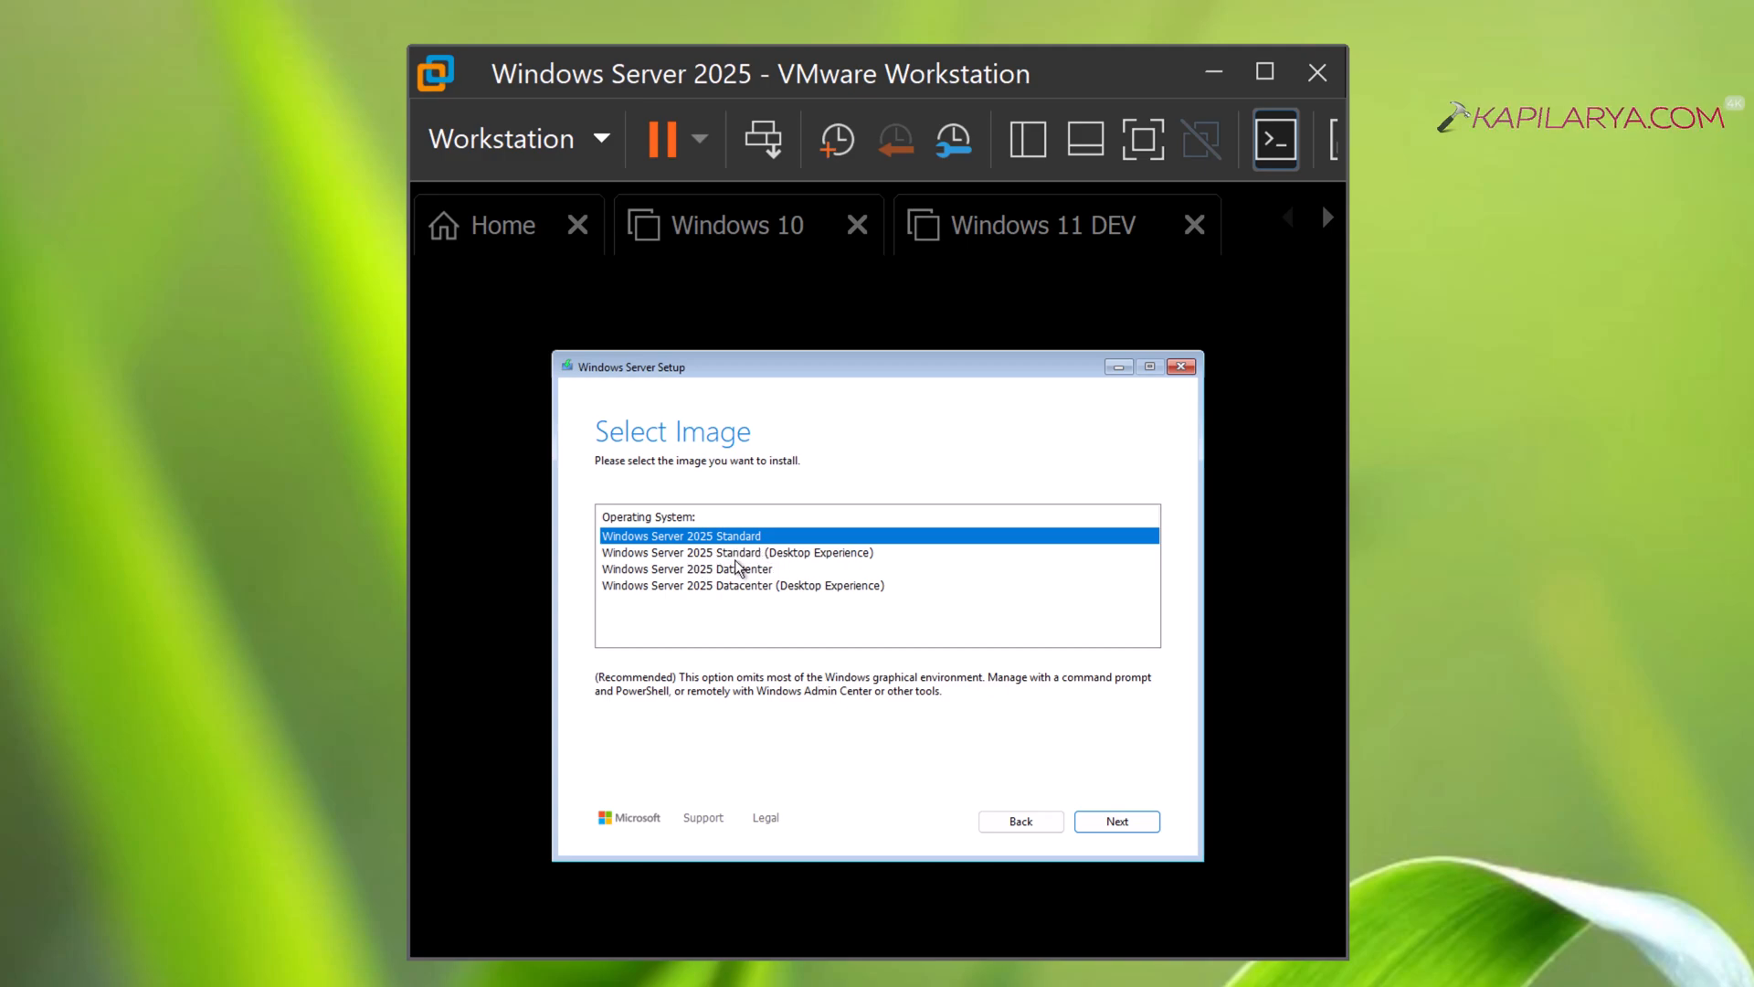
click(736, 551)
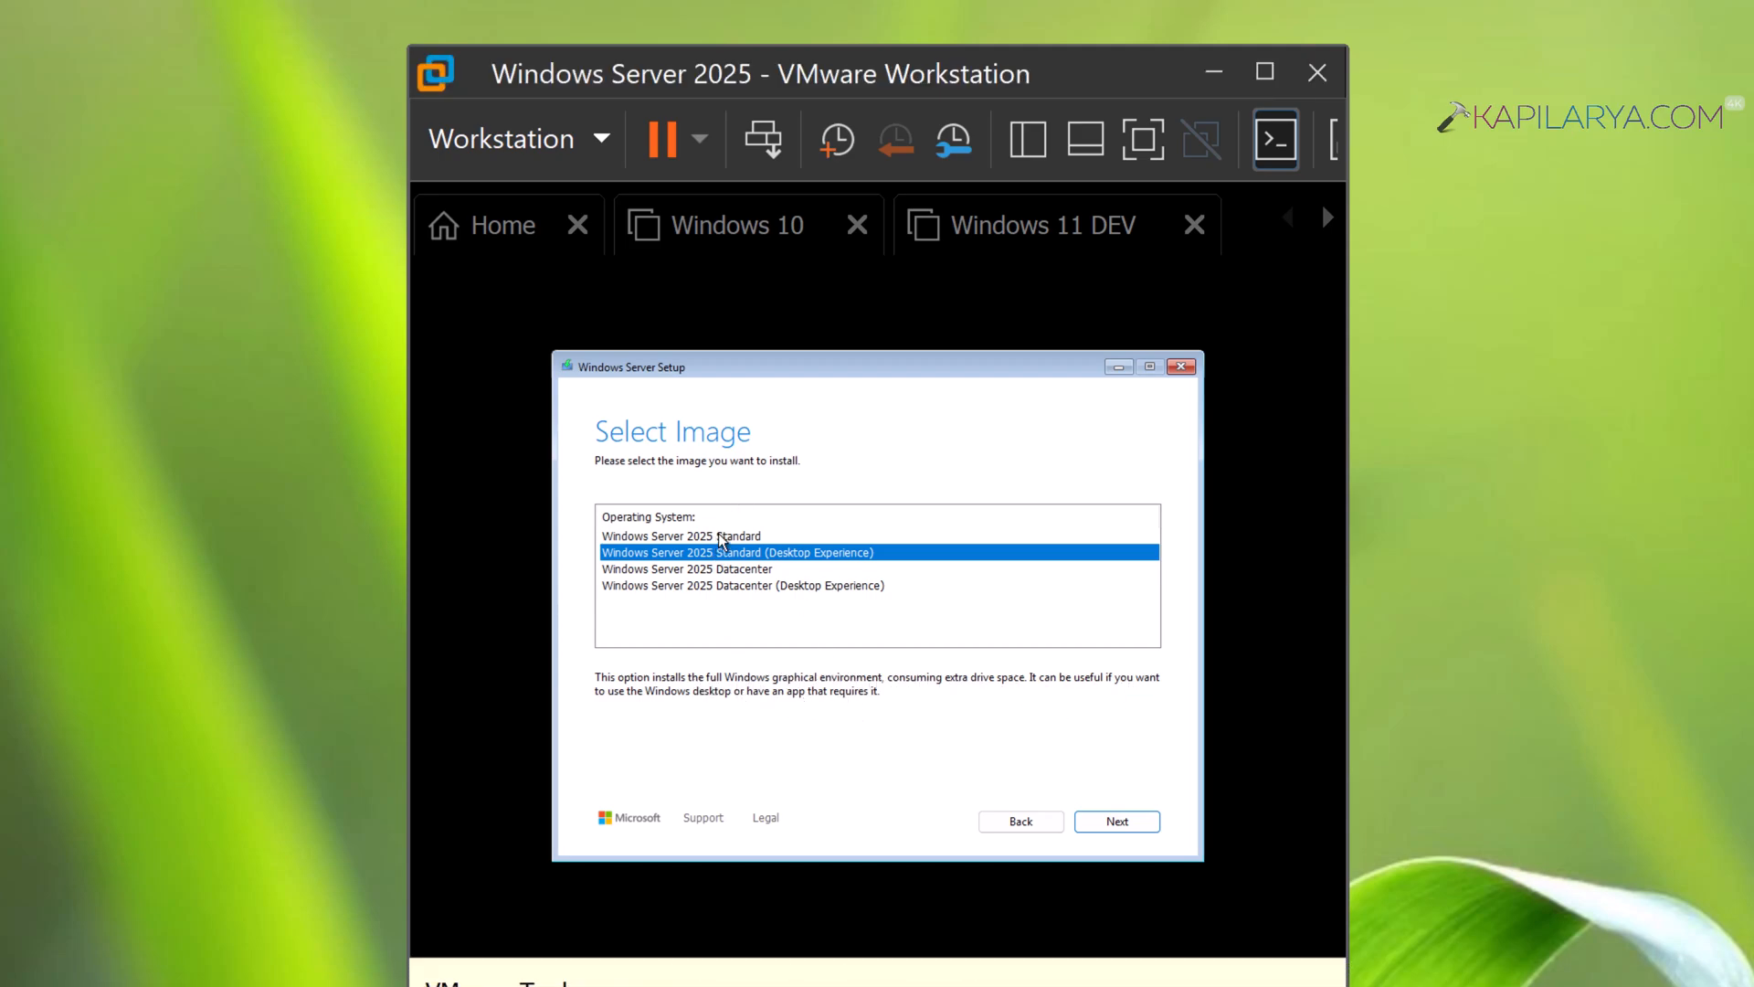
click(682, 535)
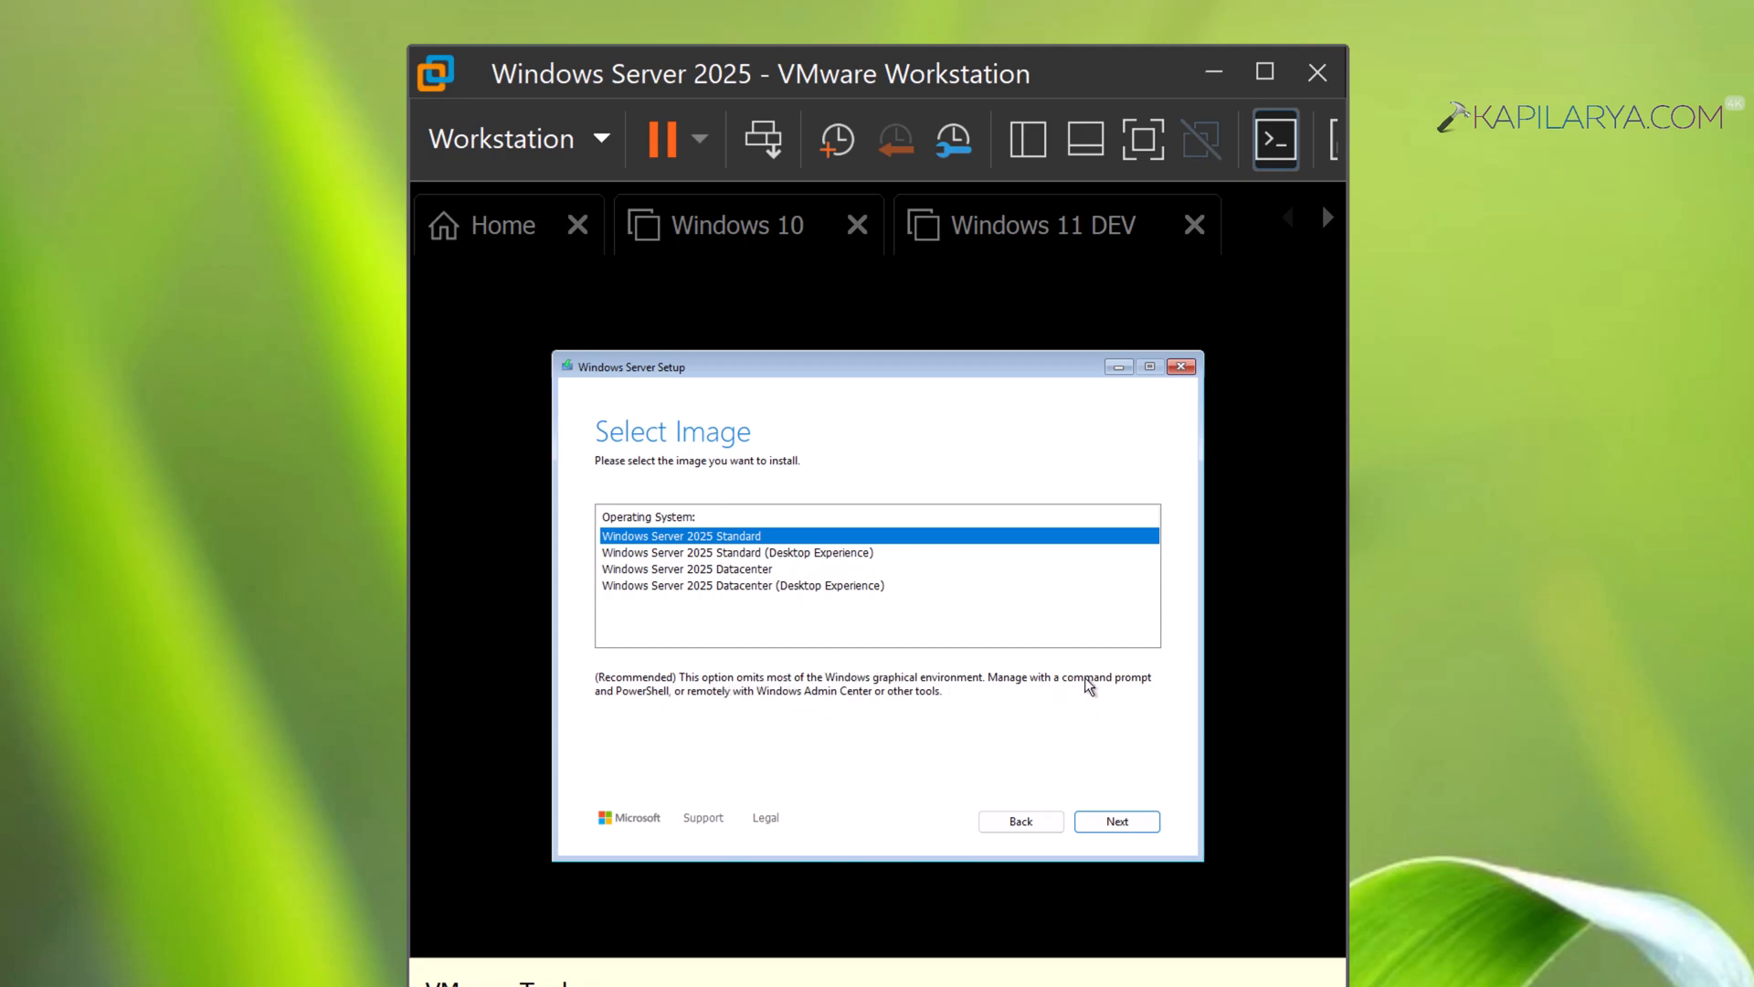
mouse_move(755, 542)
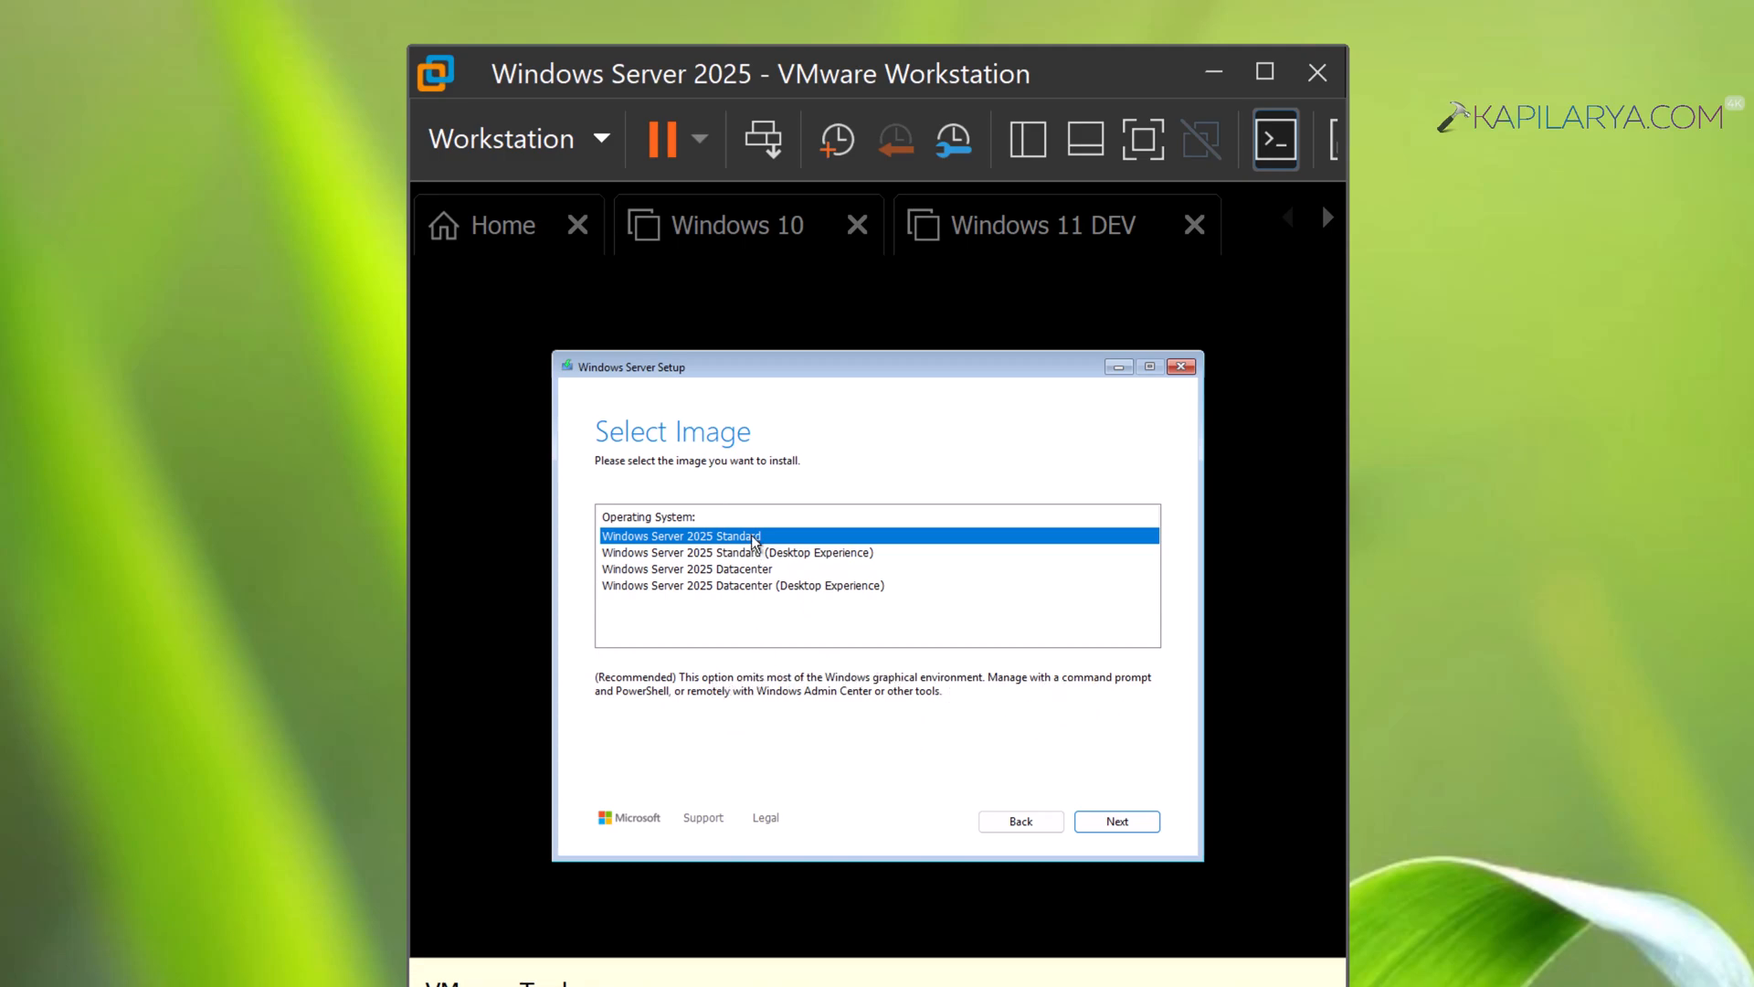
click(736, 551)
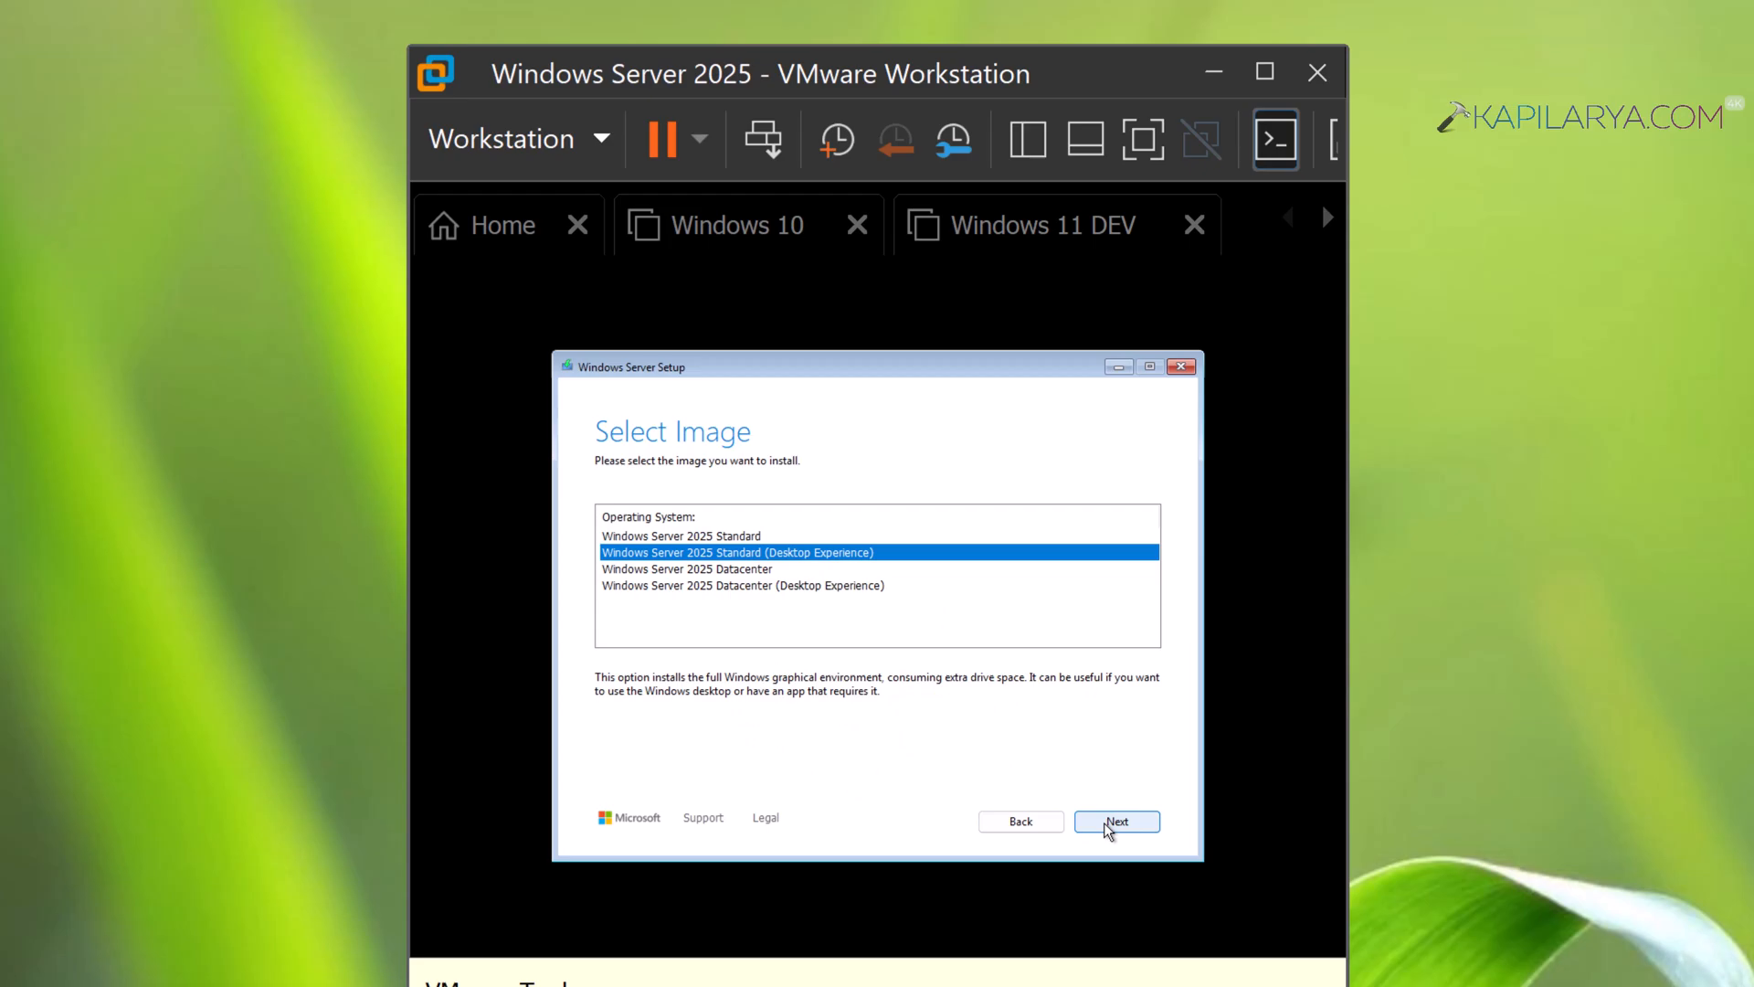
click(1114, 822)
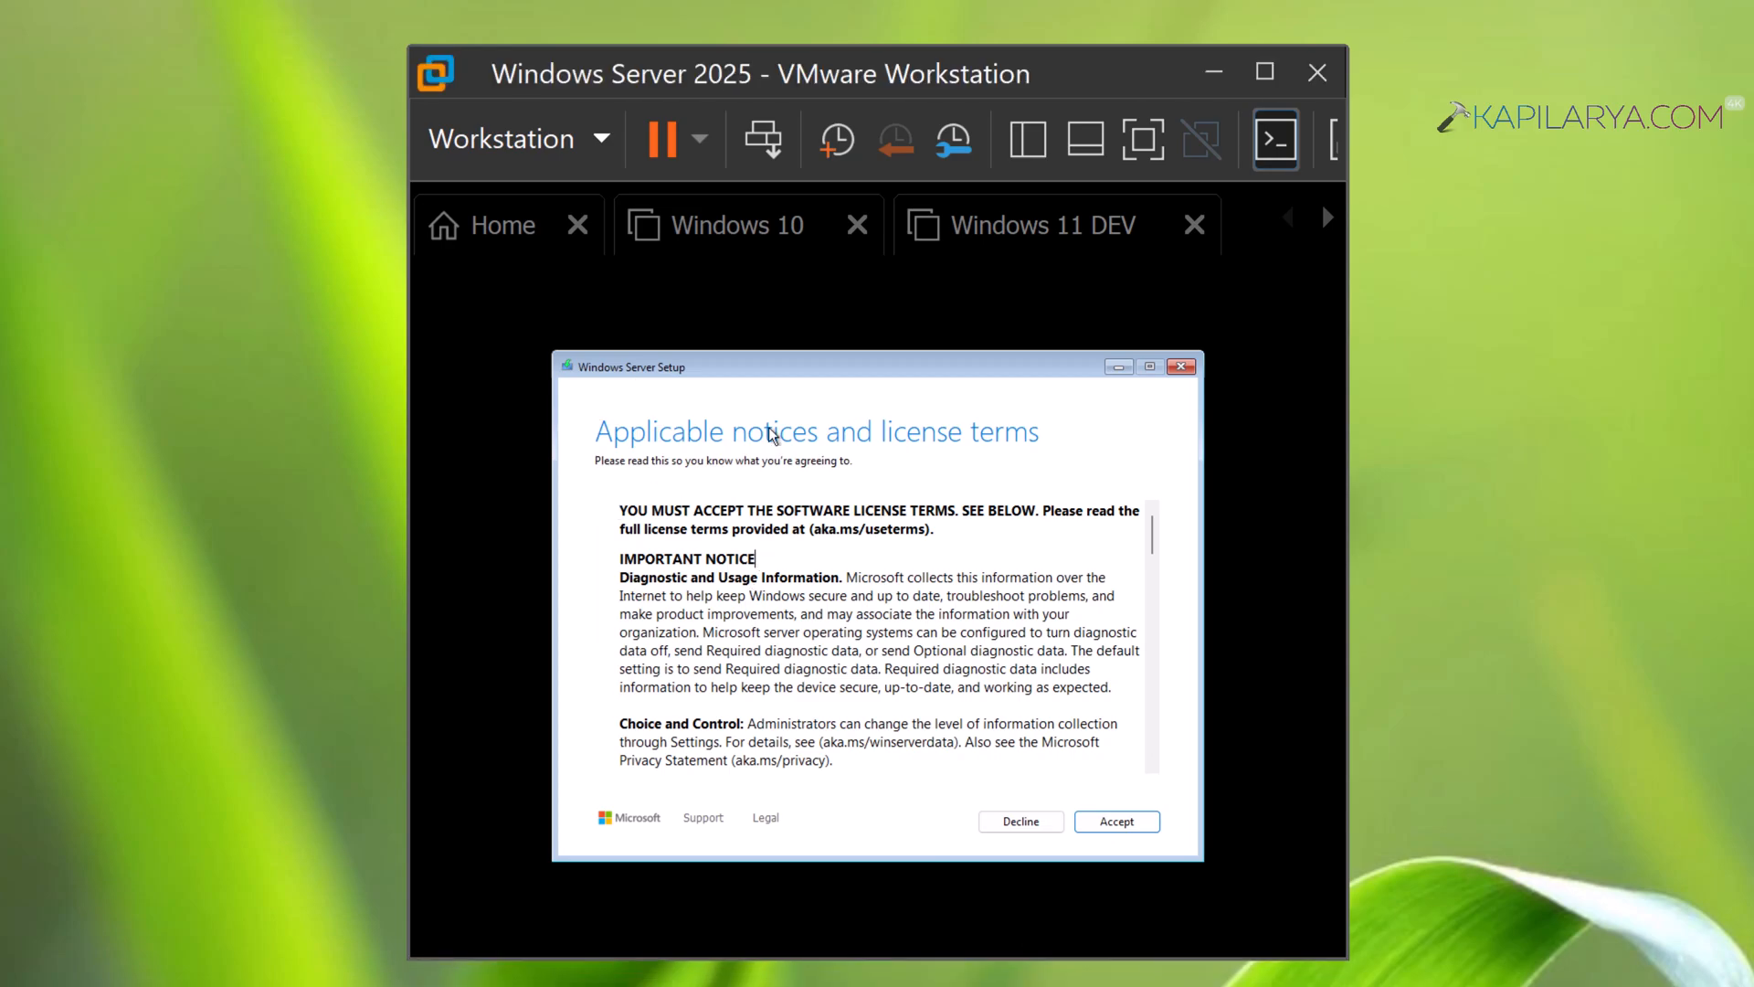
click(1116, 821)
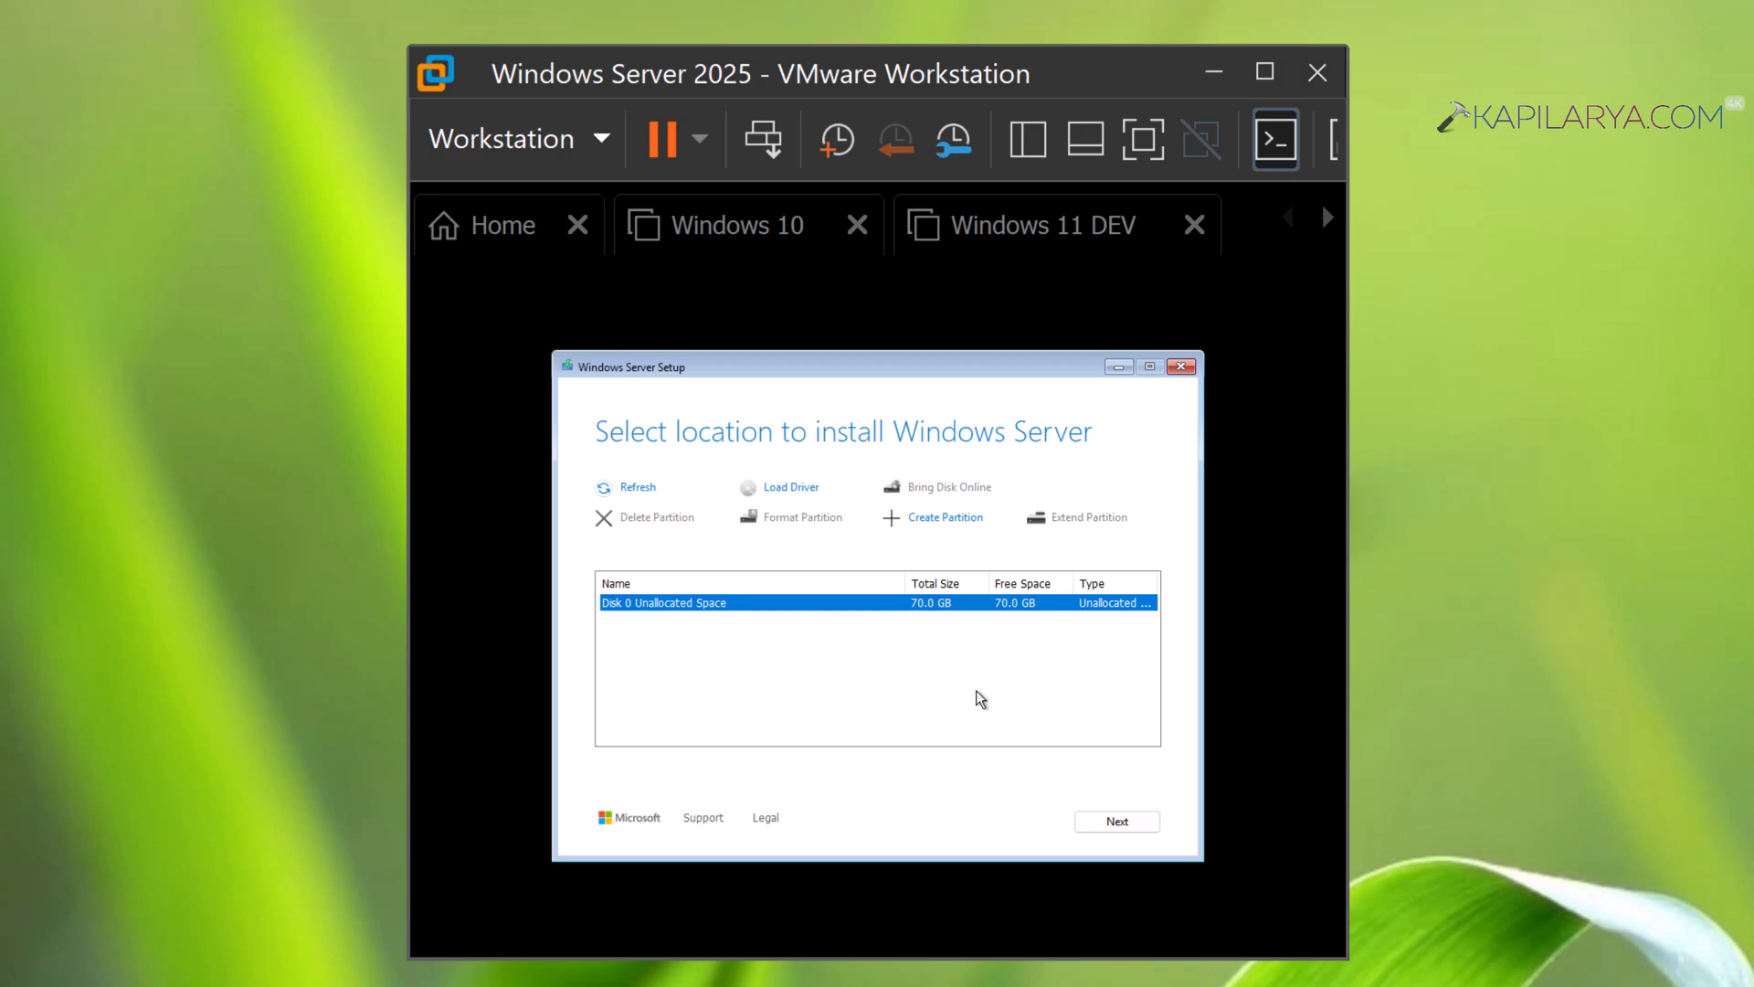
mouse_move(739, 538)
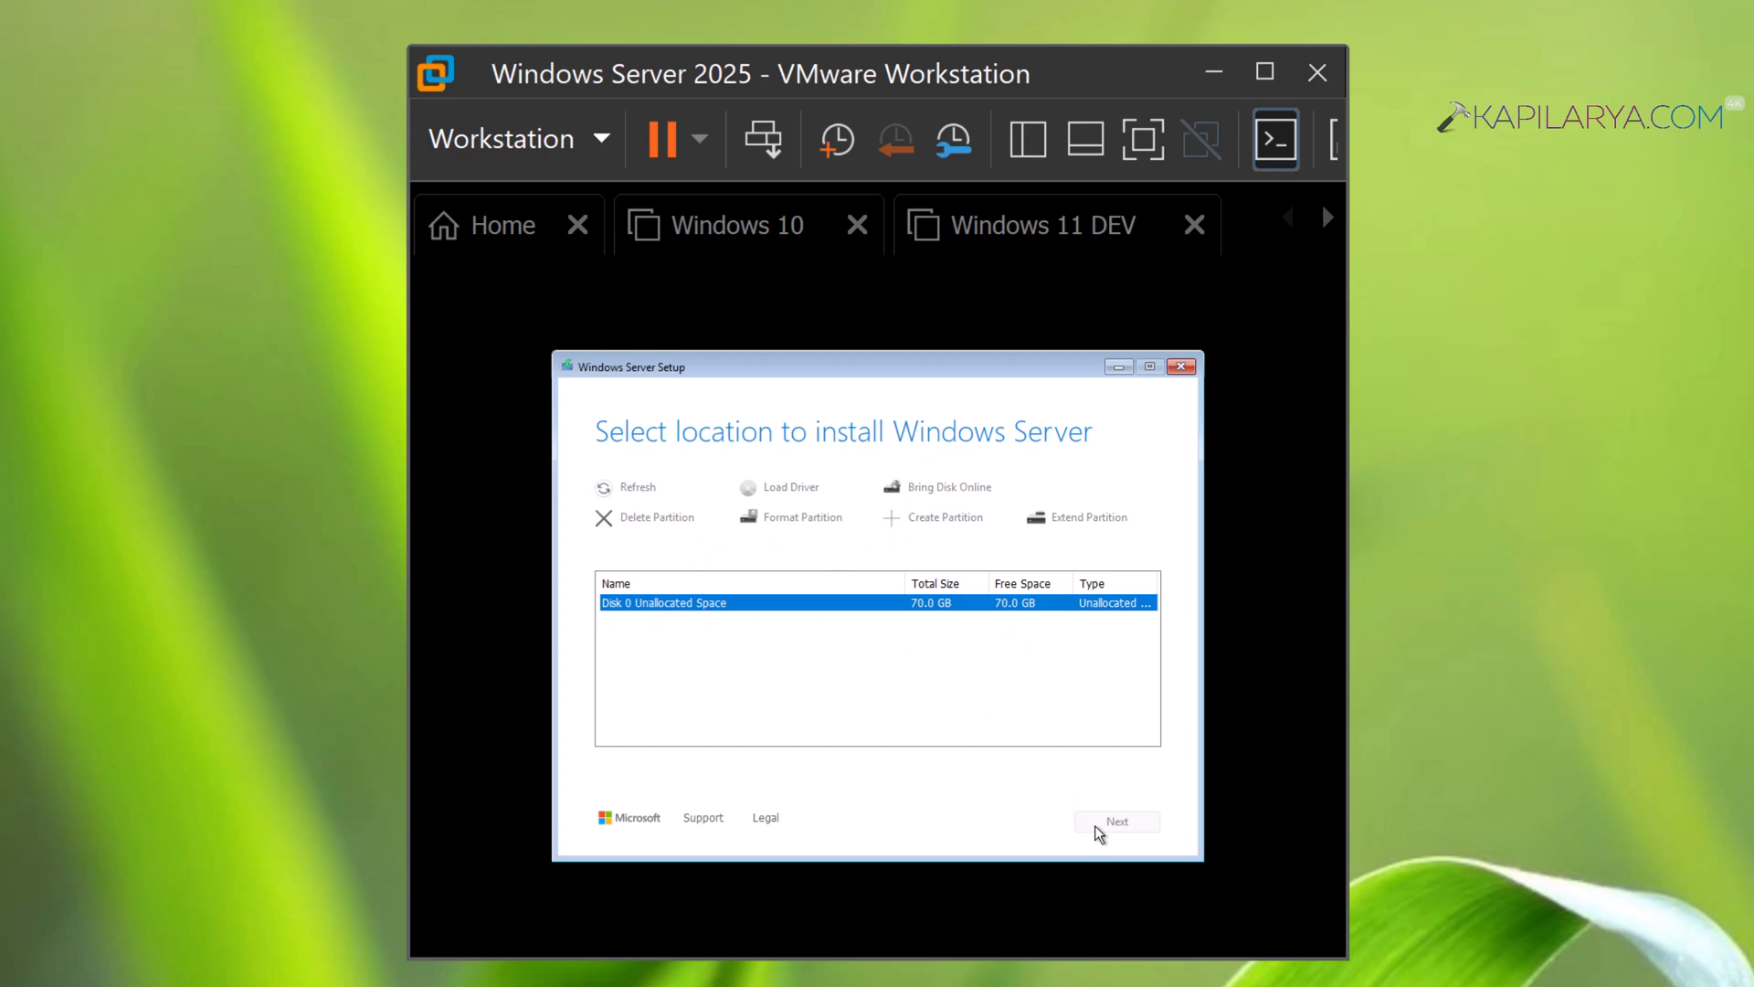
- Install Windows Server 2025 Standard onto Disk 0's 70 GB unallocated space
click(1116, 821)
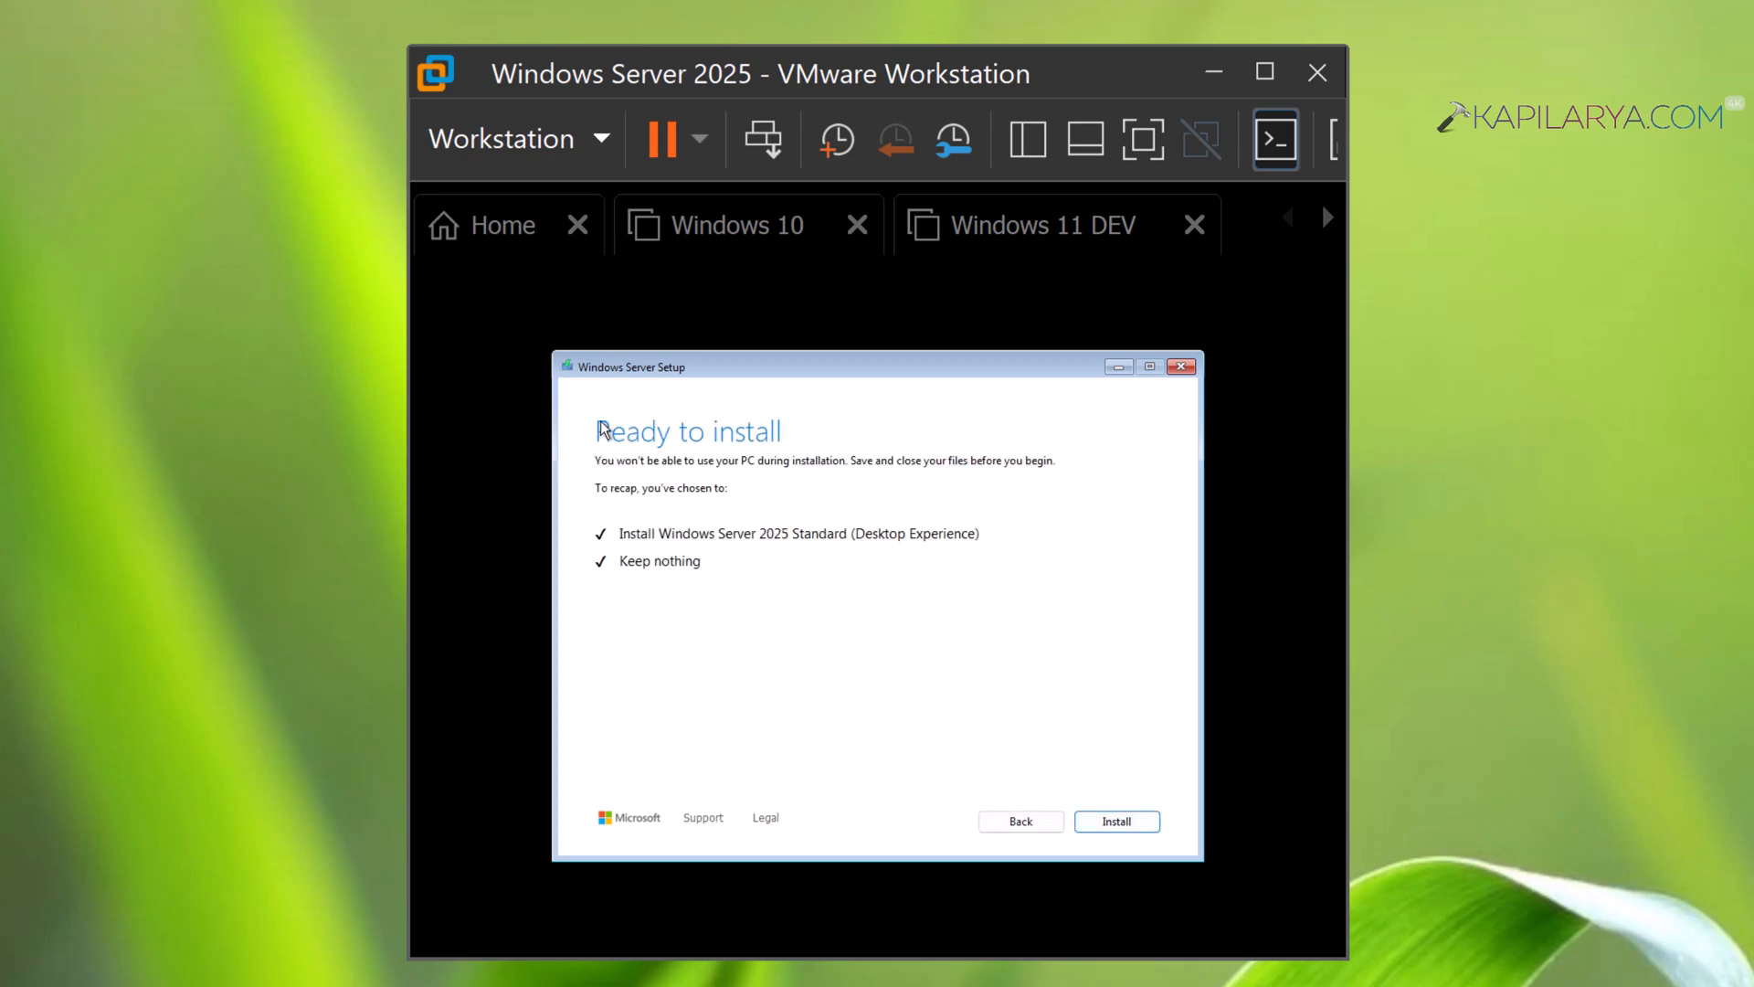
mouse_move(616, 526)
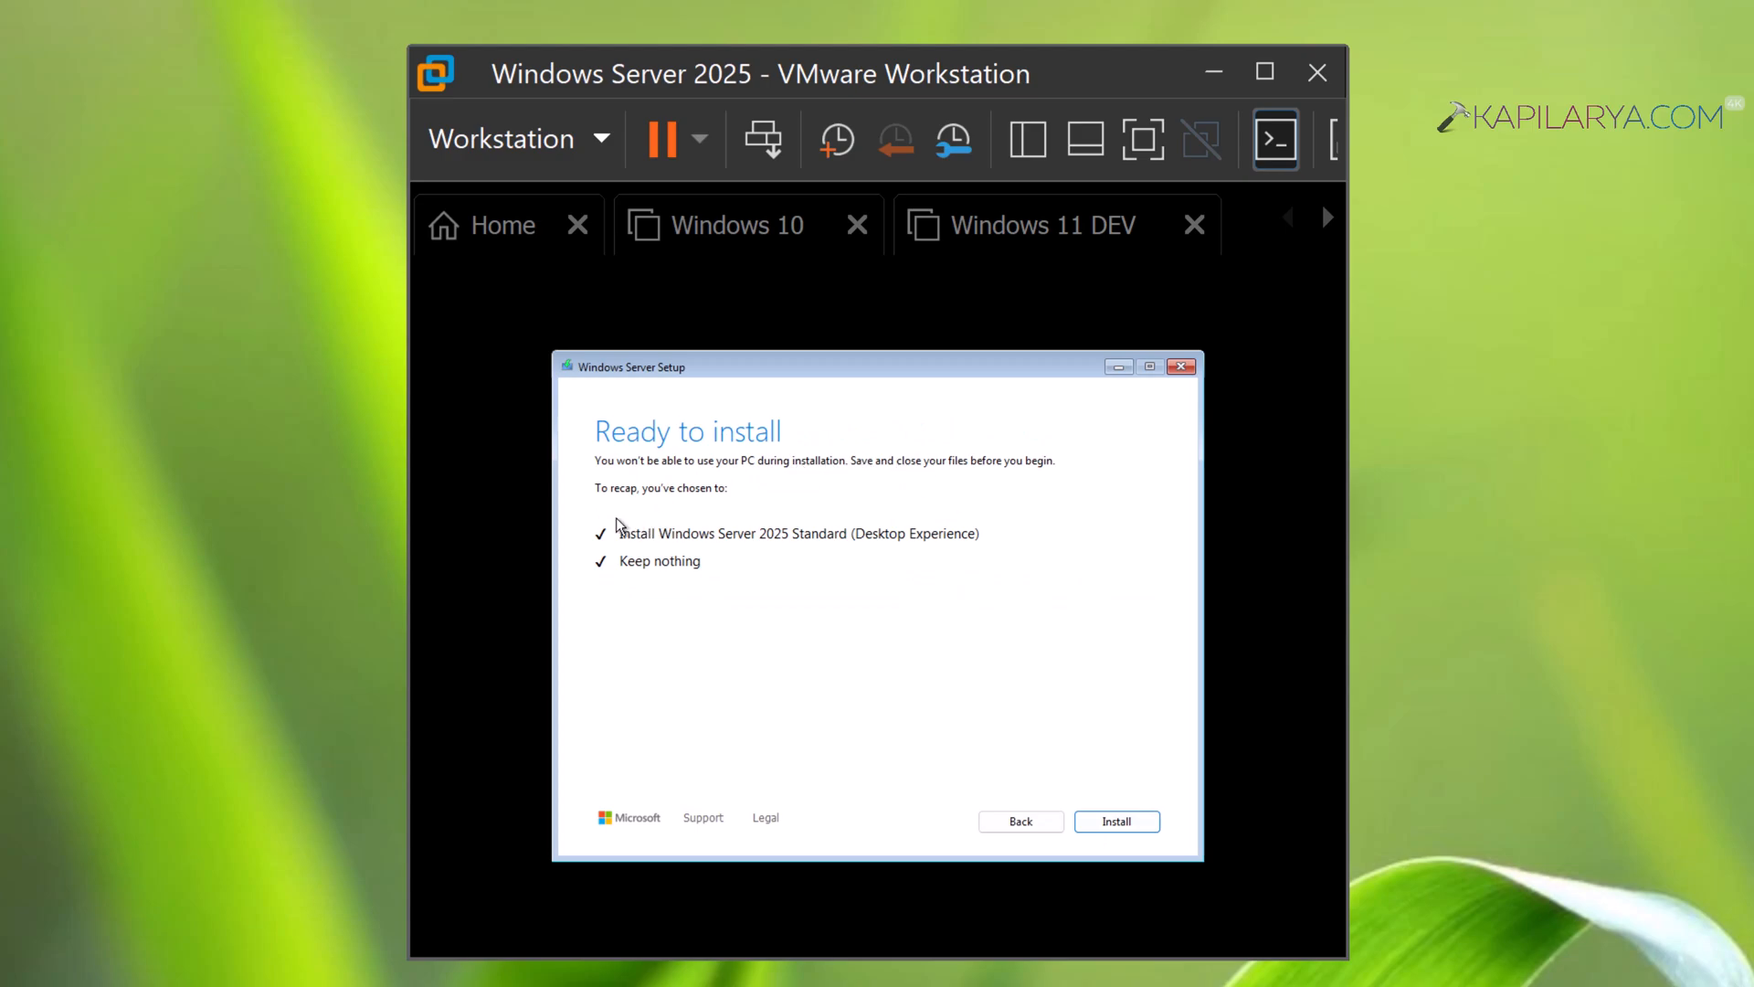
click(1116, 821)
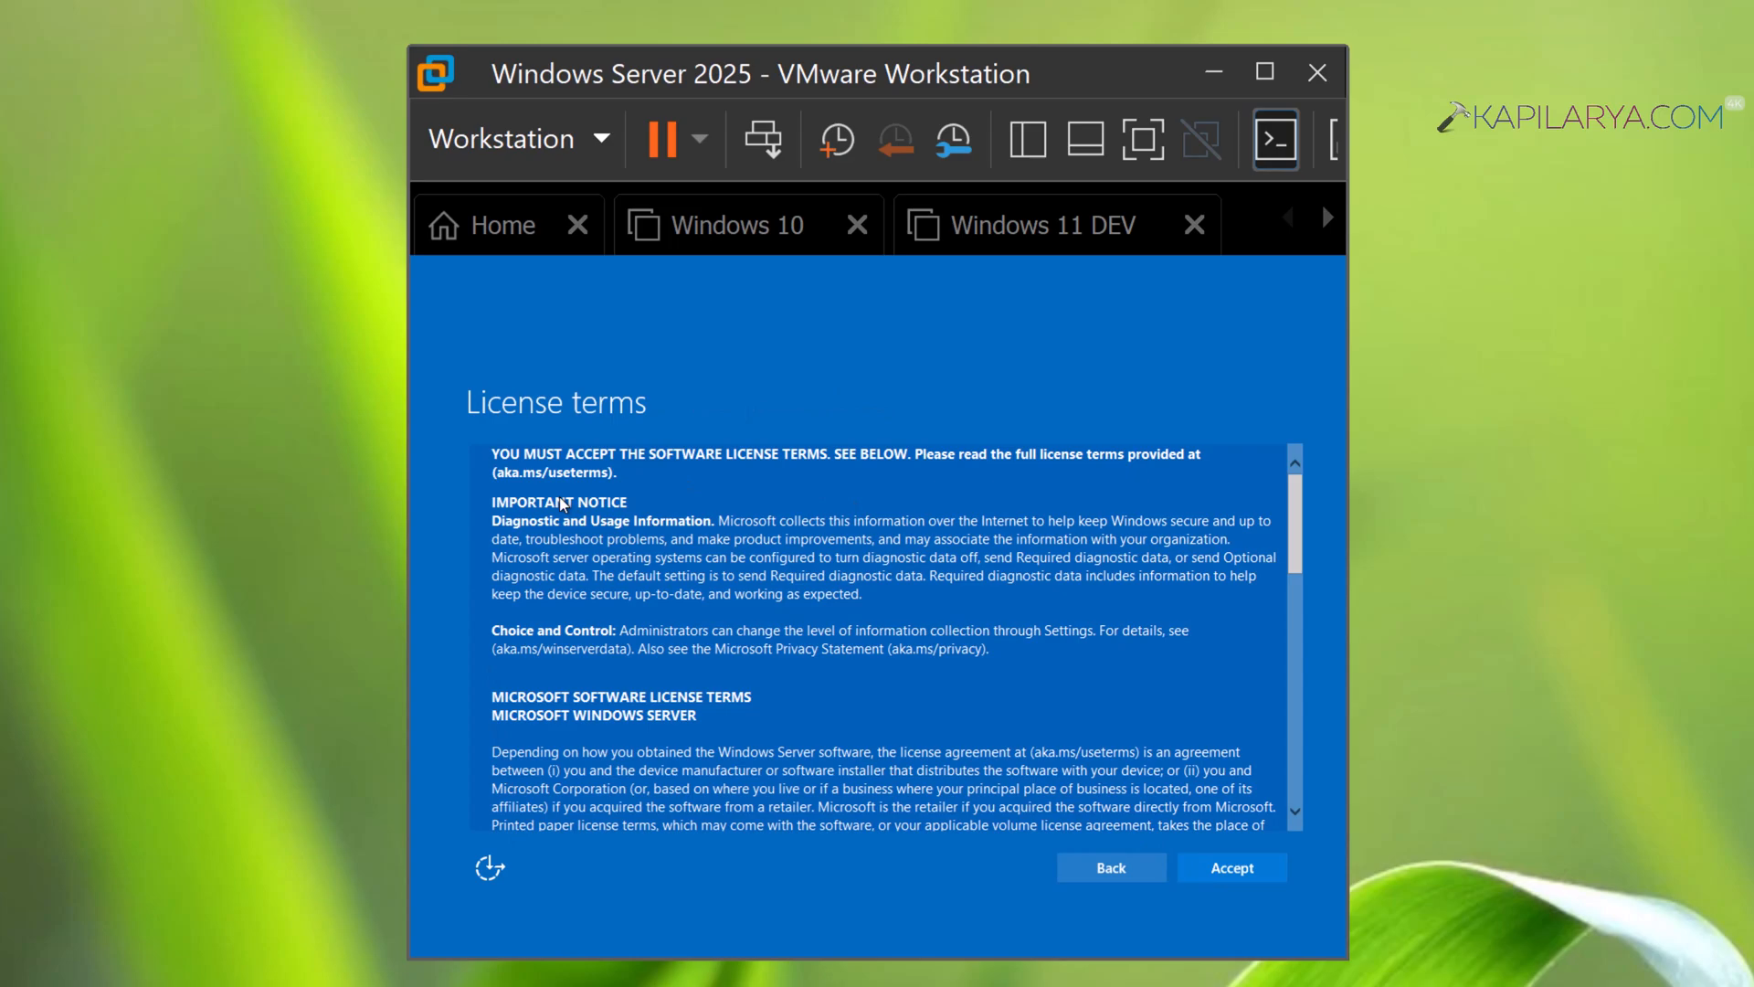
mouse_move(1230, 867)
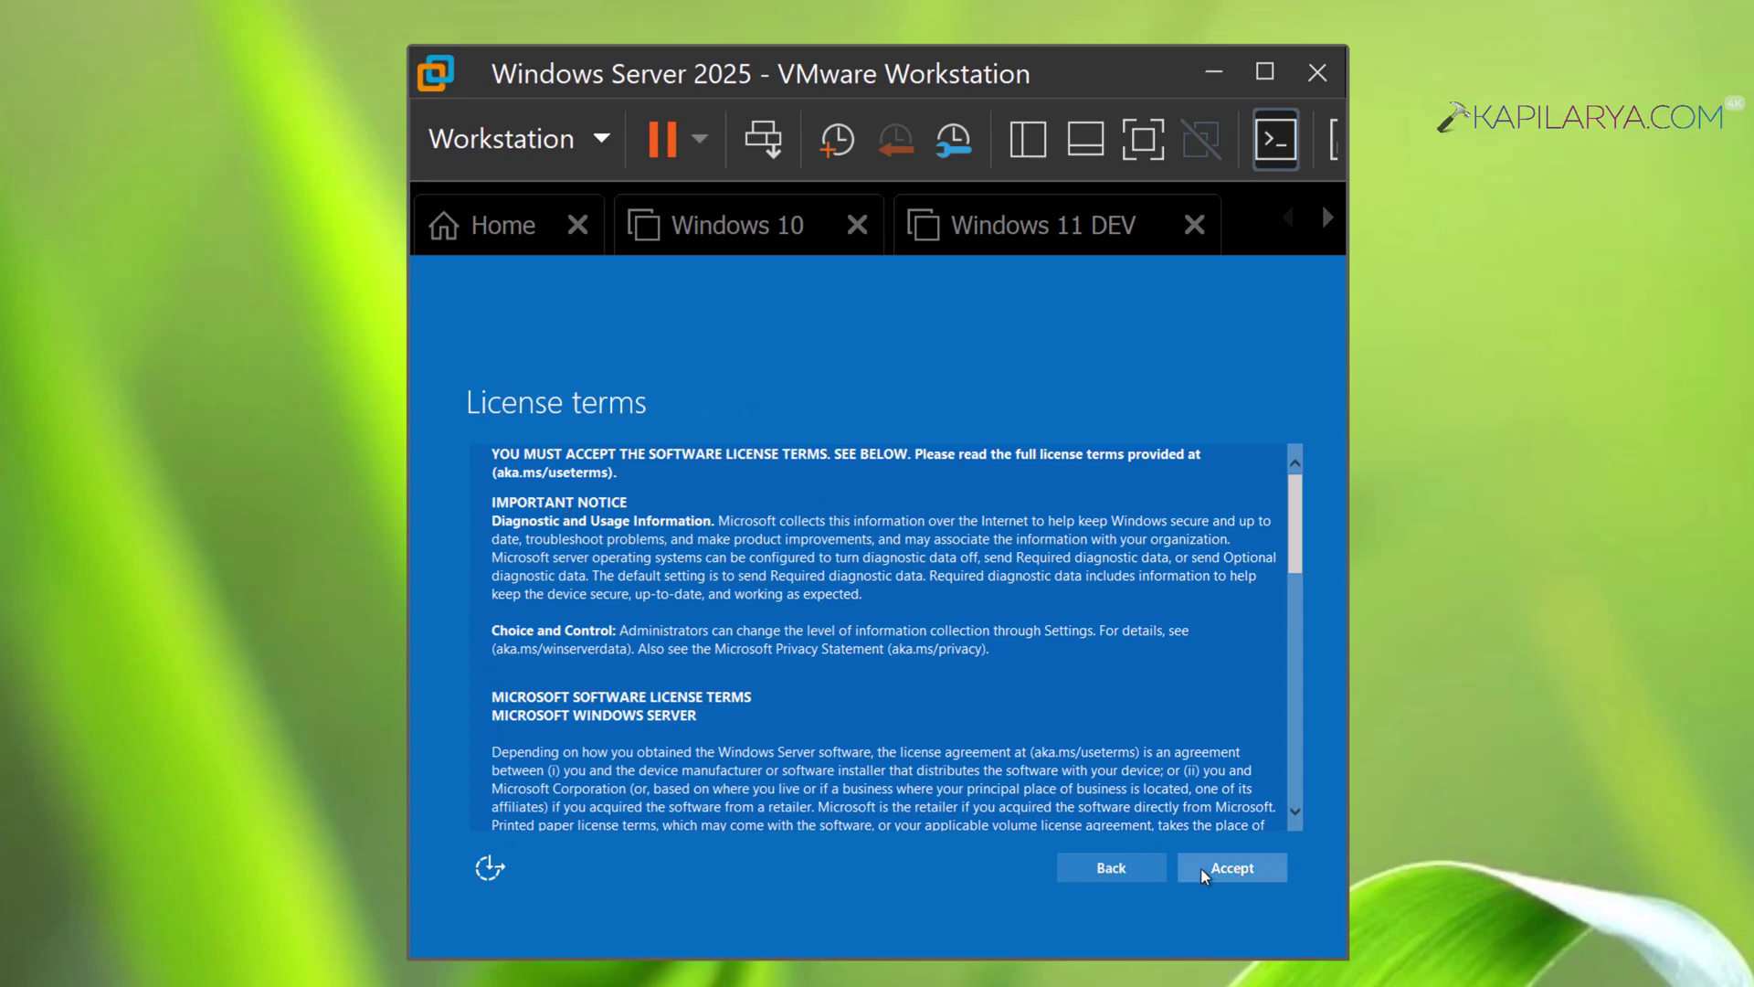
click(1231, 867)
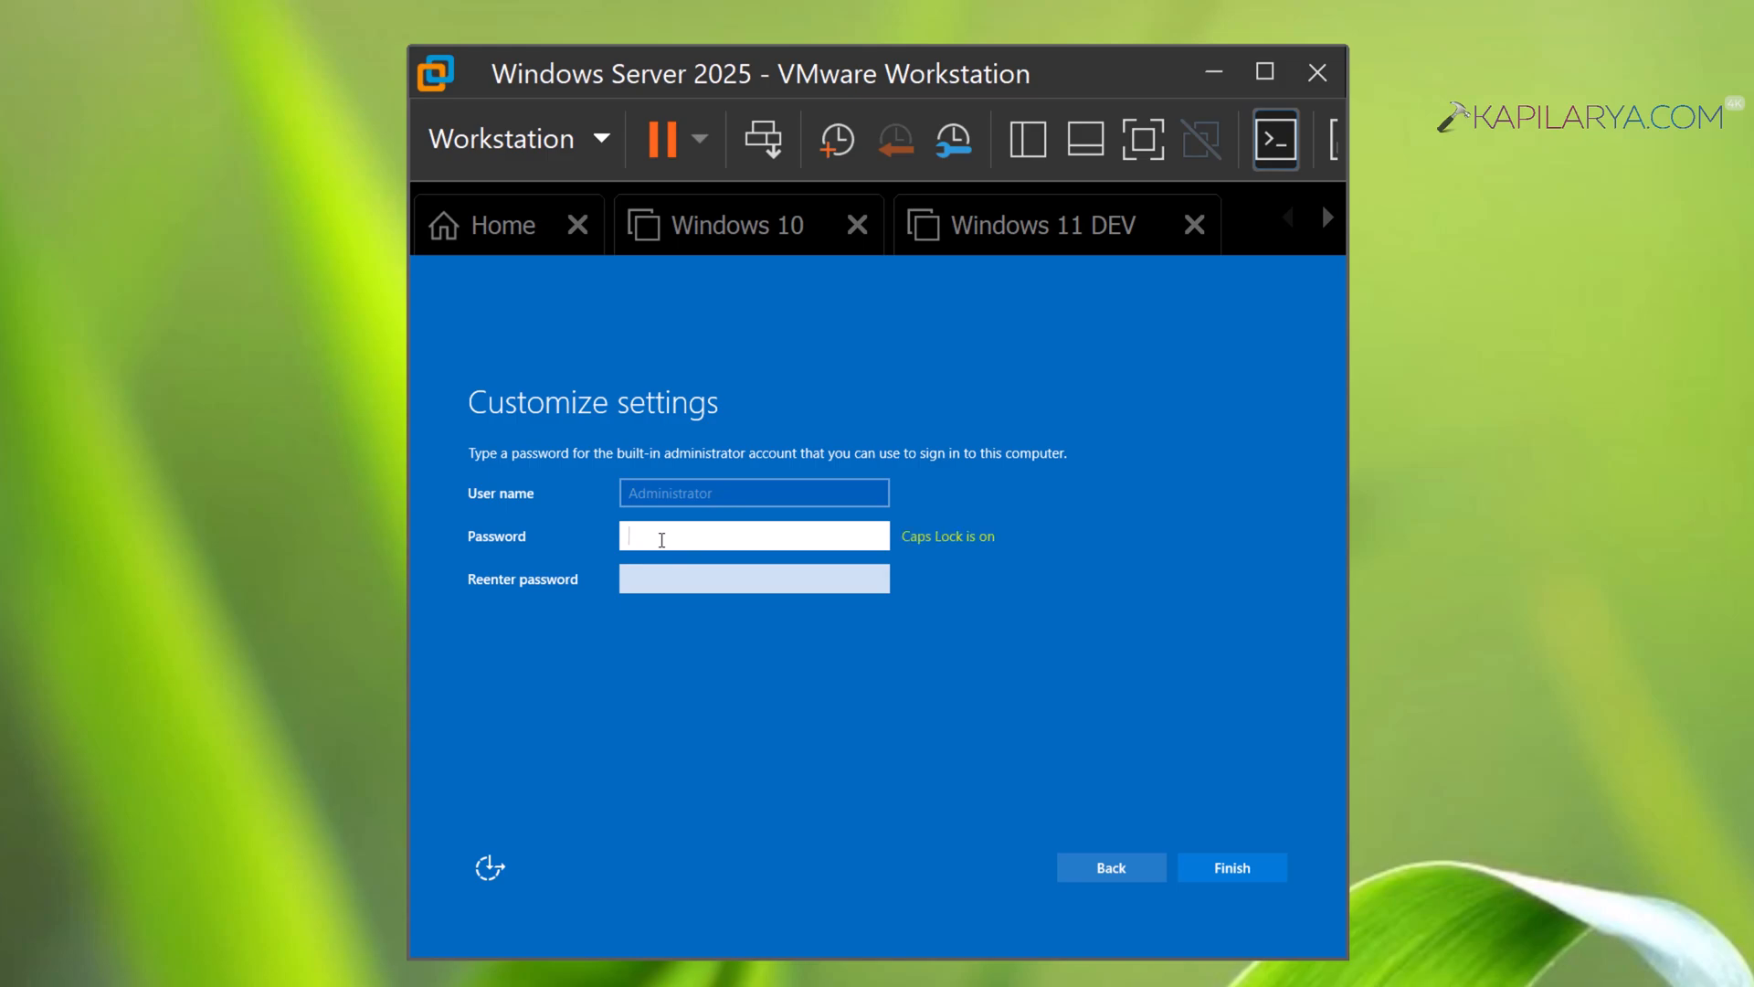
text(password)
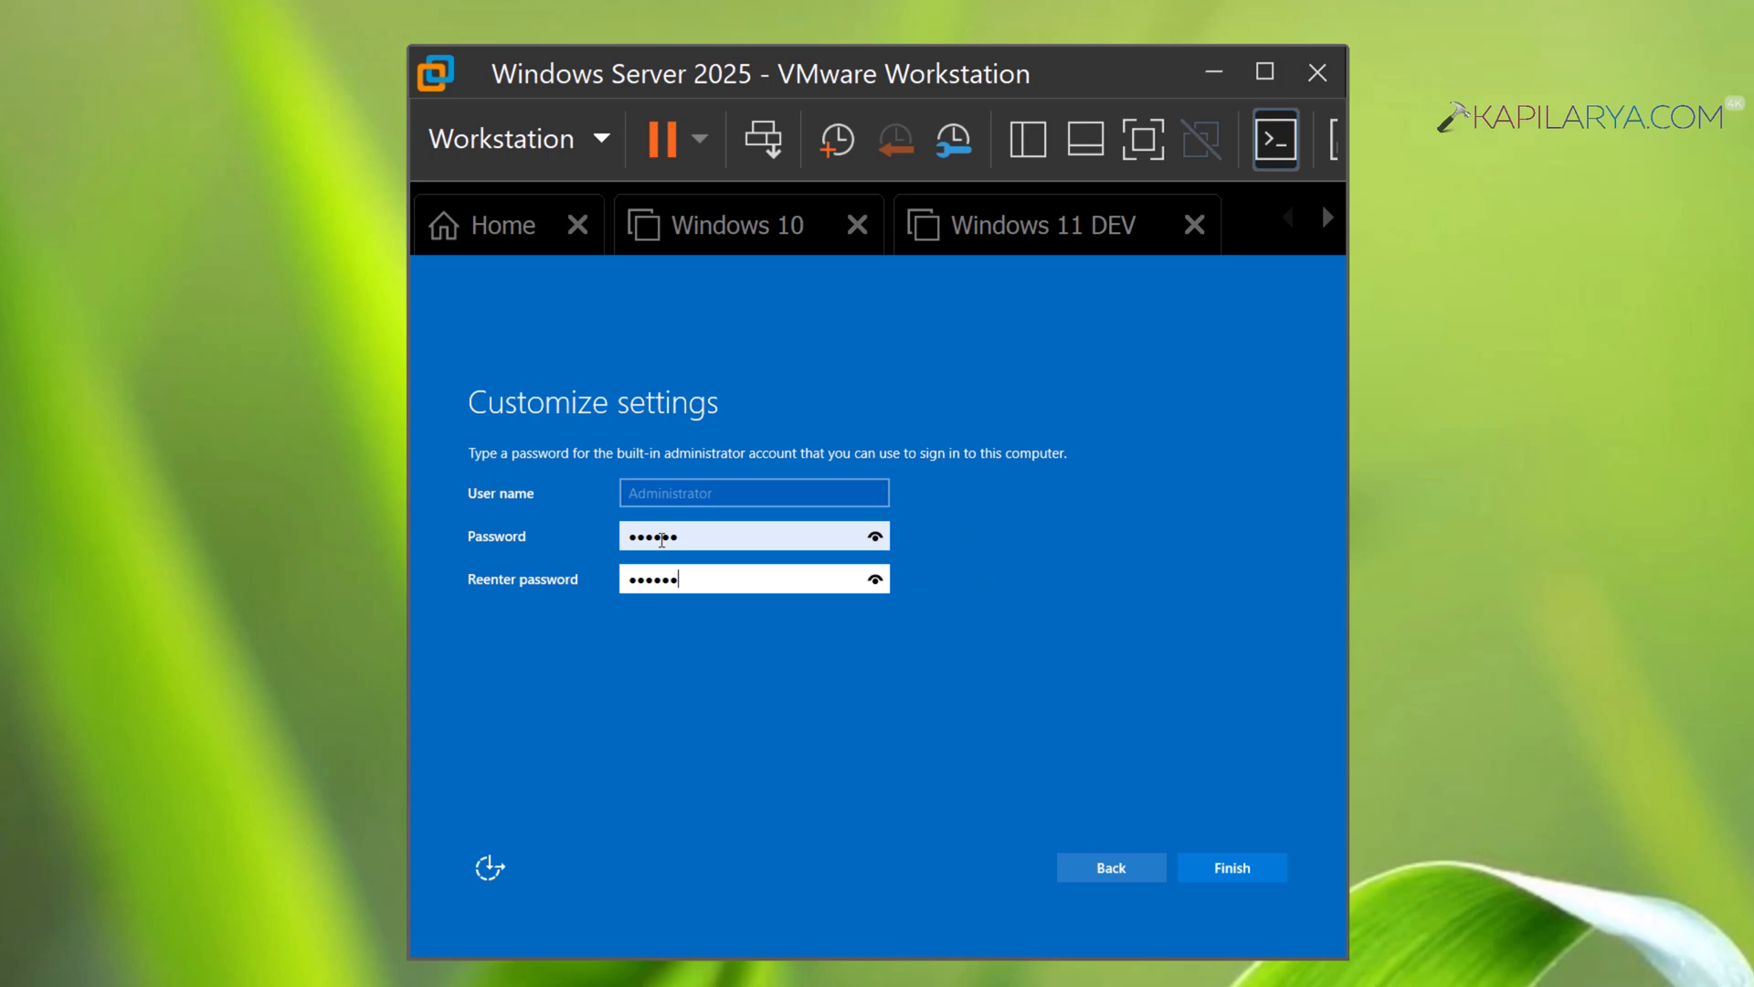
click(1231, 867)
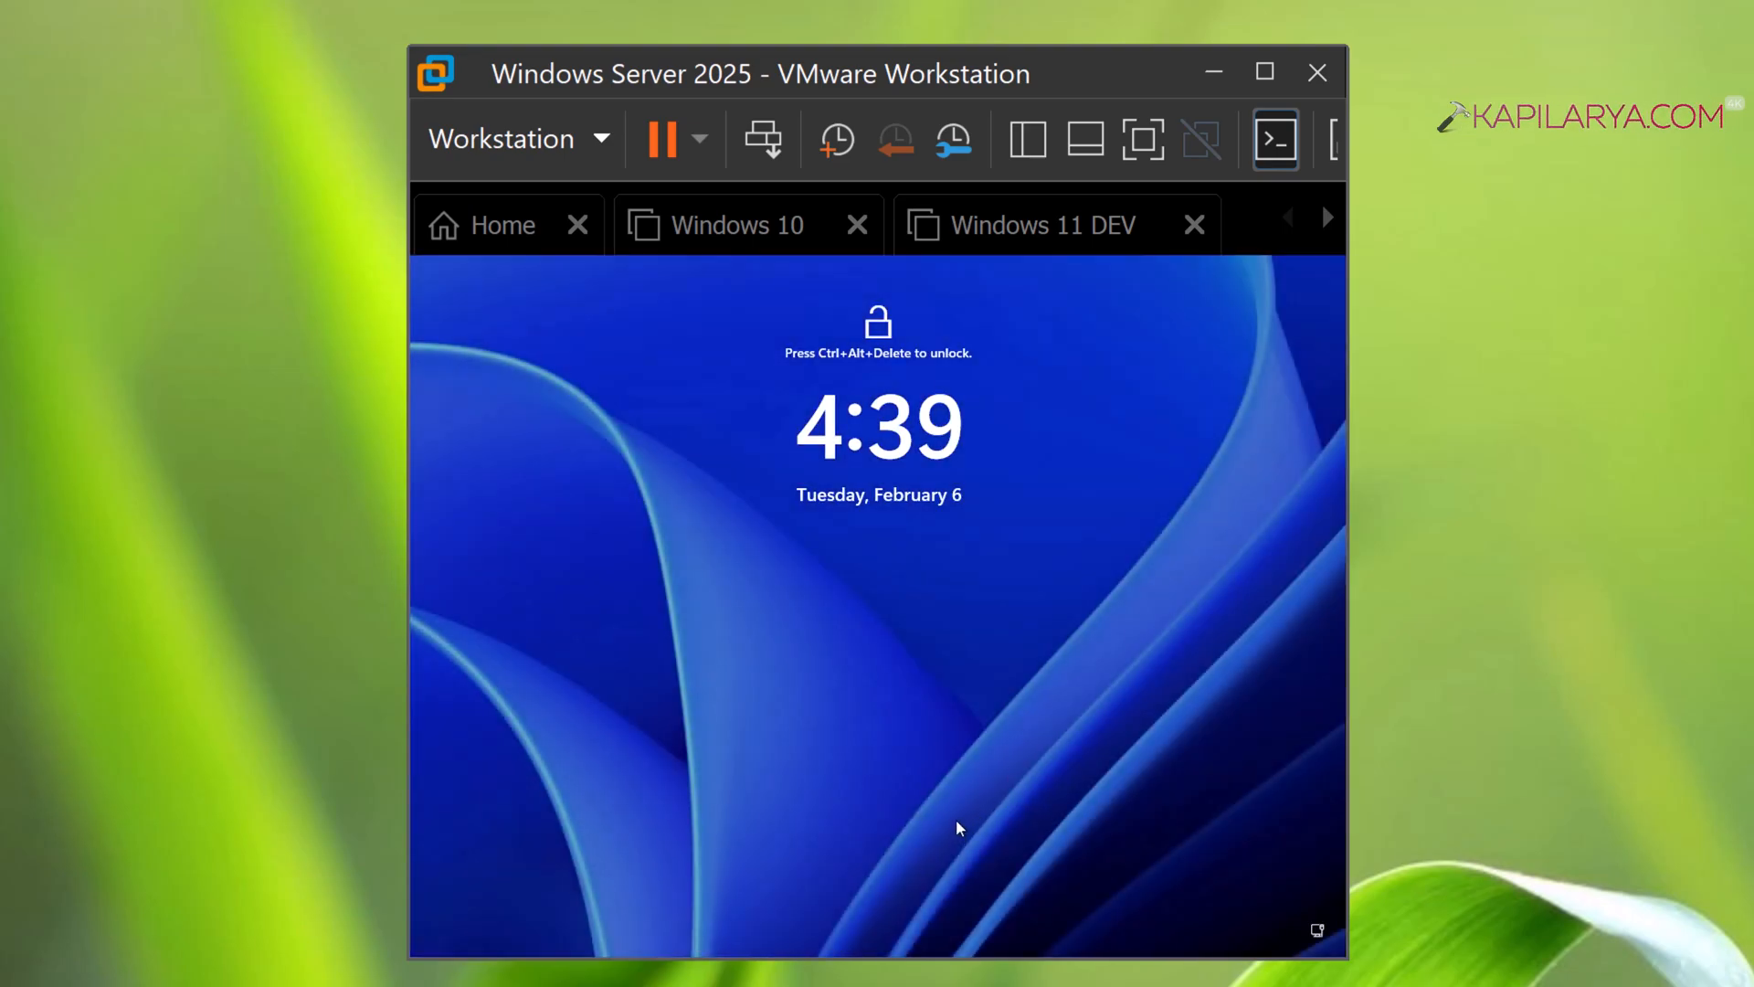
mouse_move(957, 787)
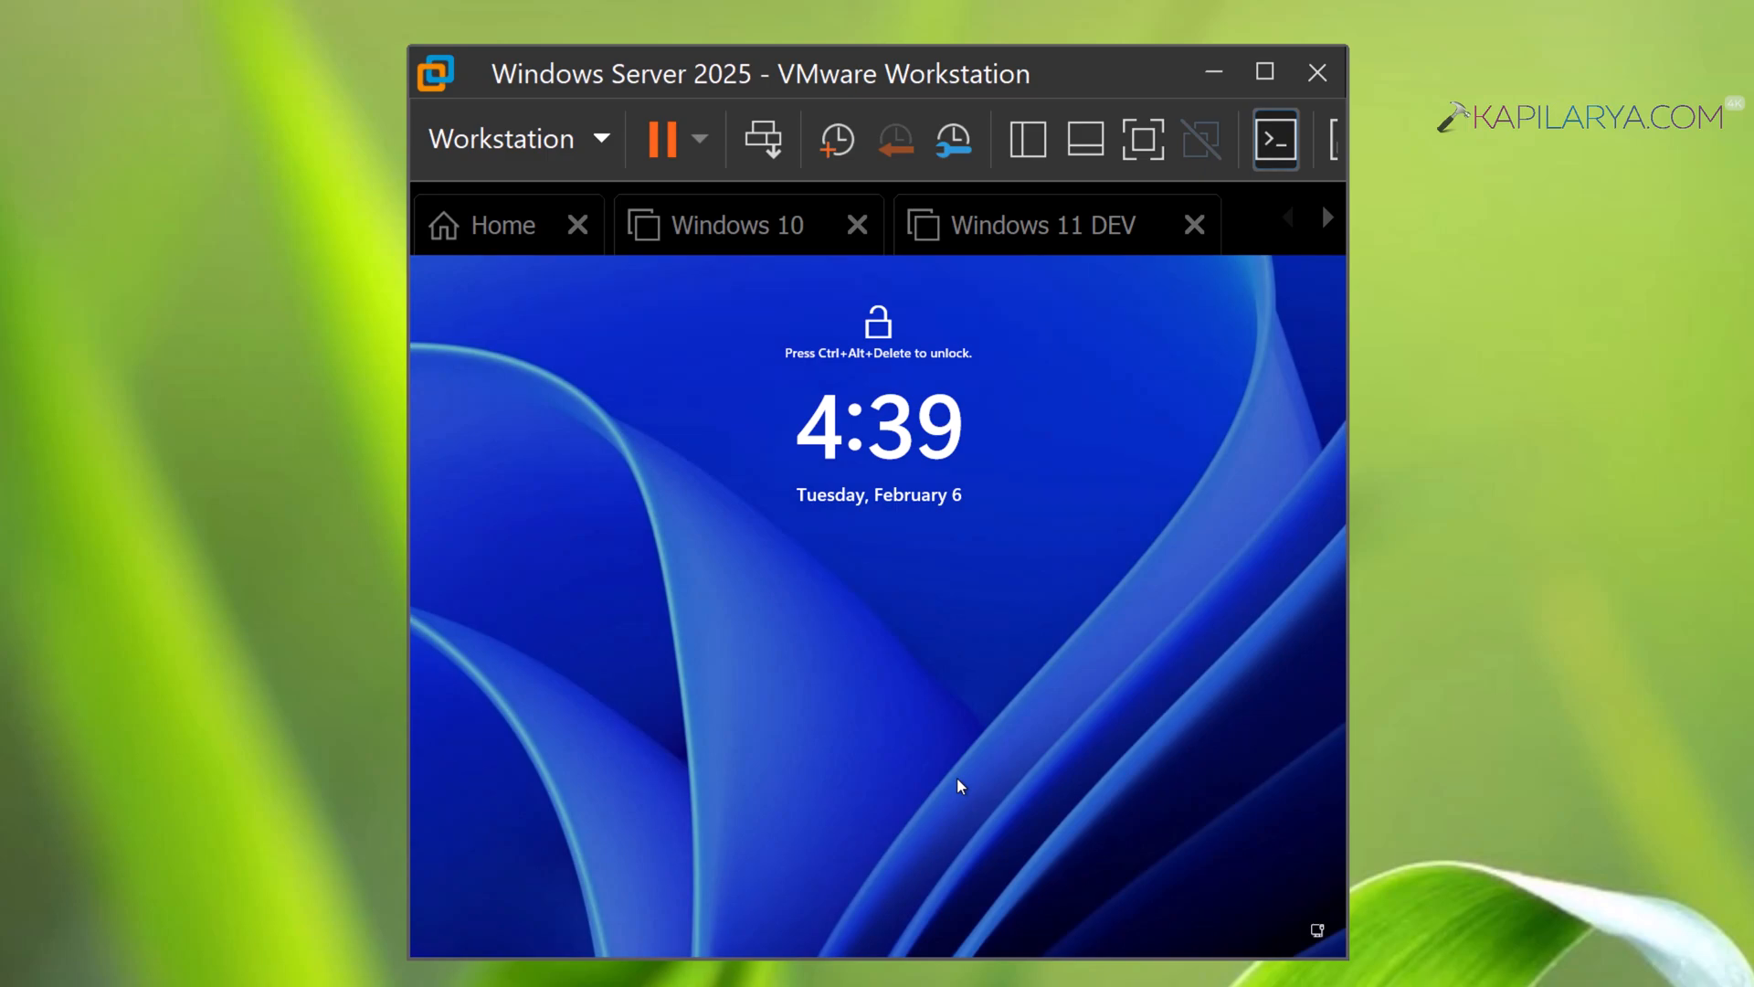
mouse_move(1336, 397)
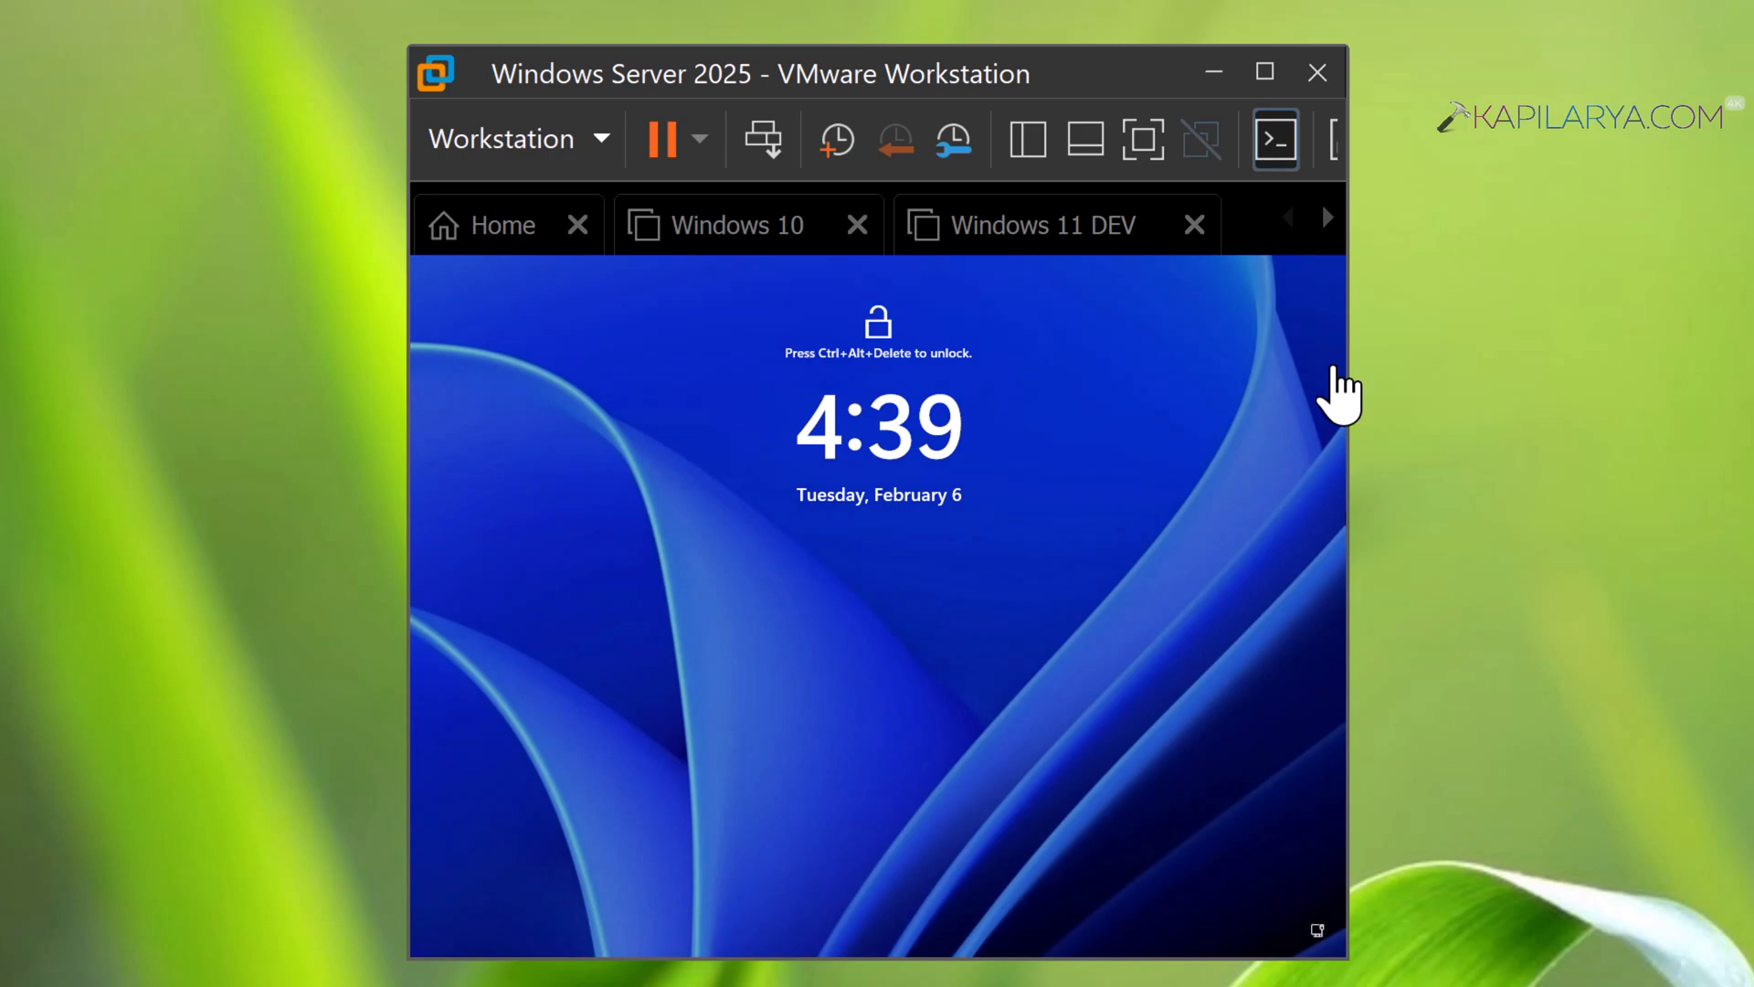
- Send Ctrl+Alt+Del to the guest from the VM menu to unlock it
click(517, 139)
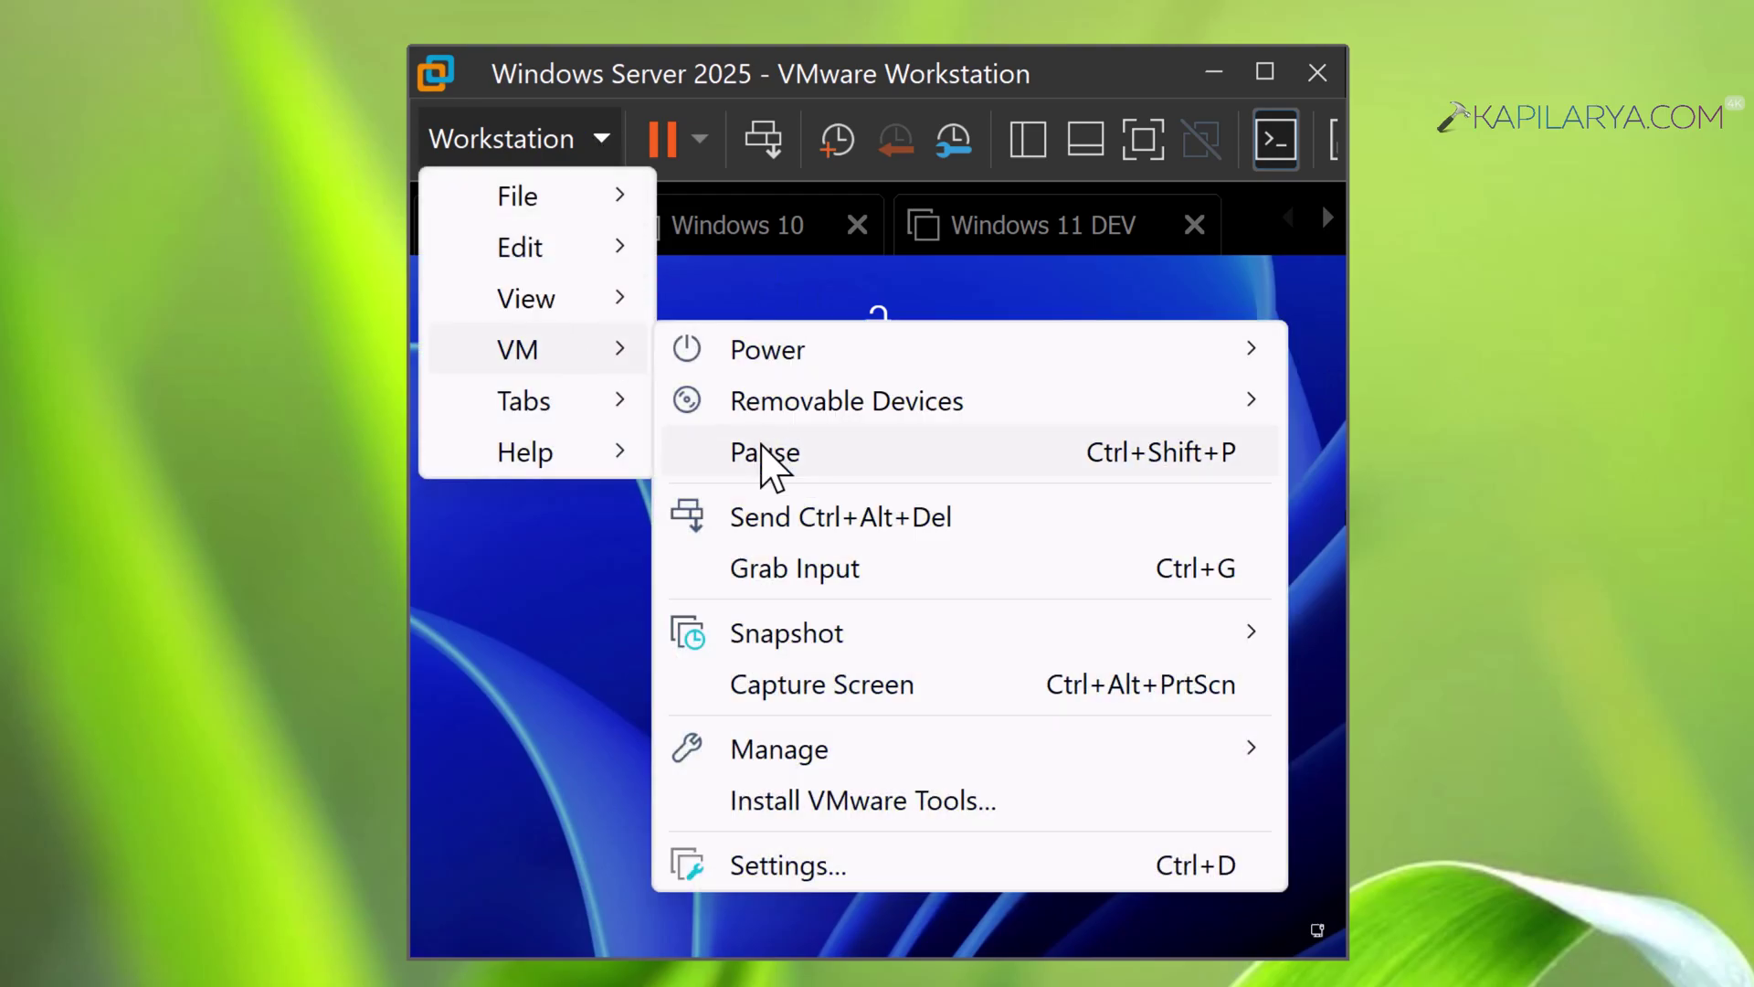
mouse_move(993, 543)
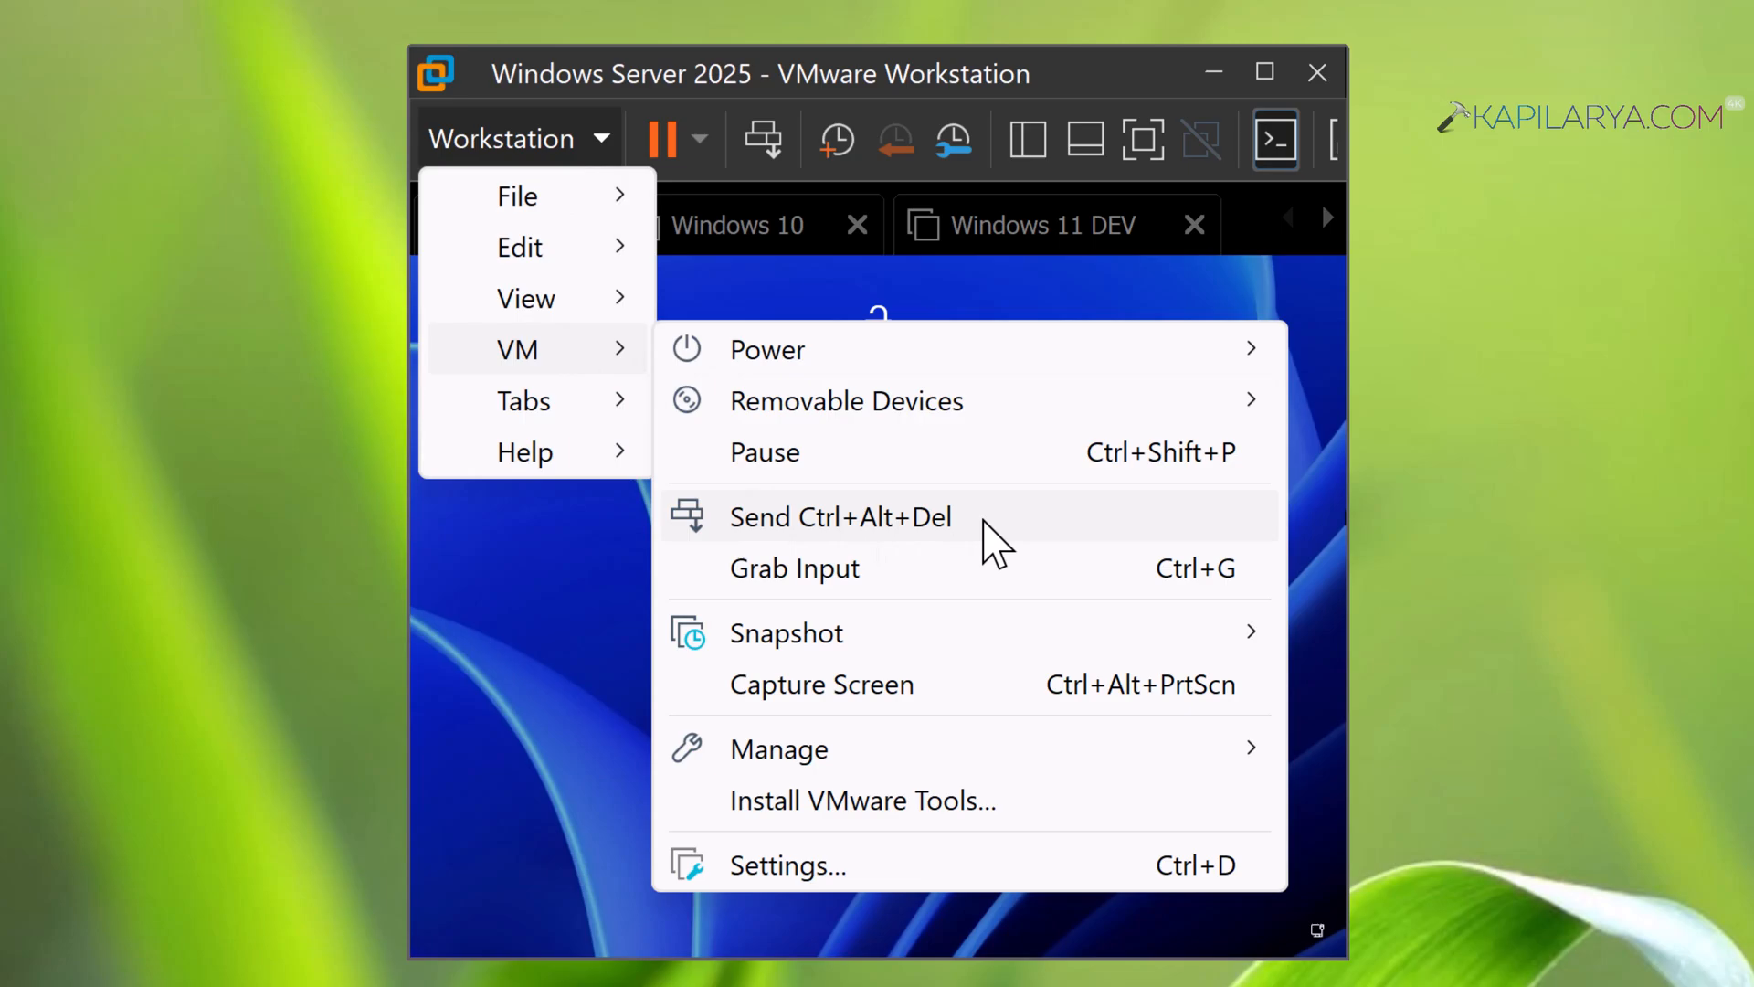
click(841, 515)
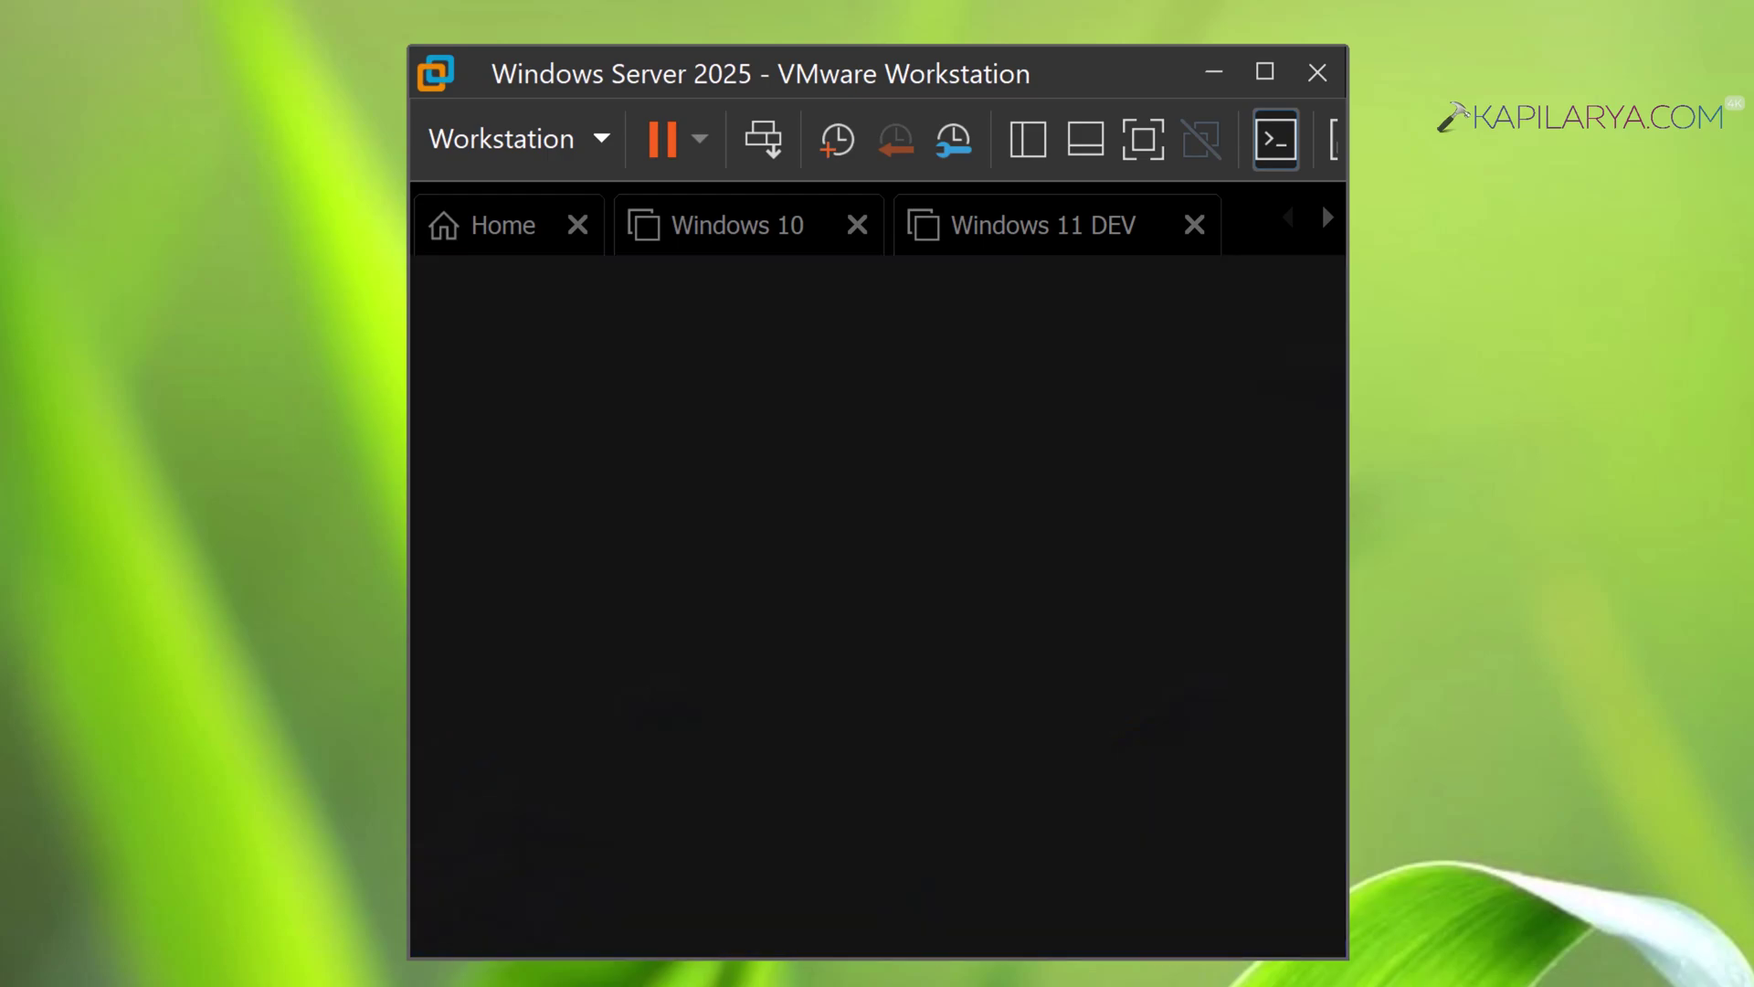
mouse_move(1216, 691)
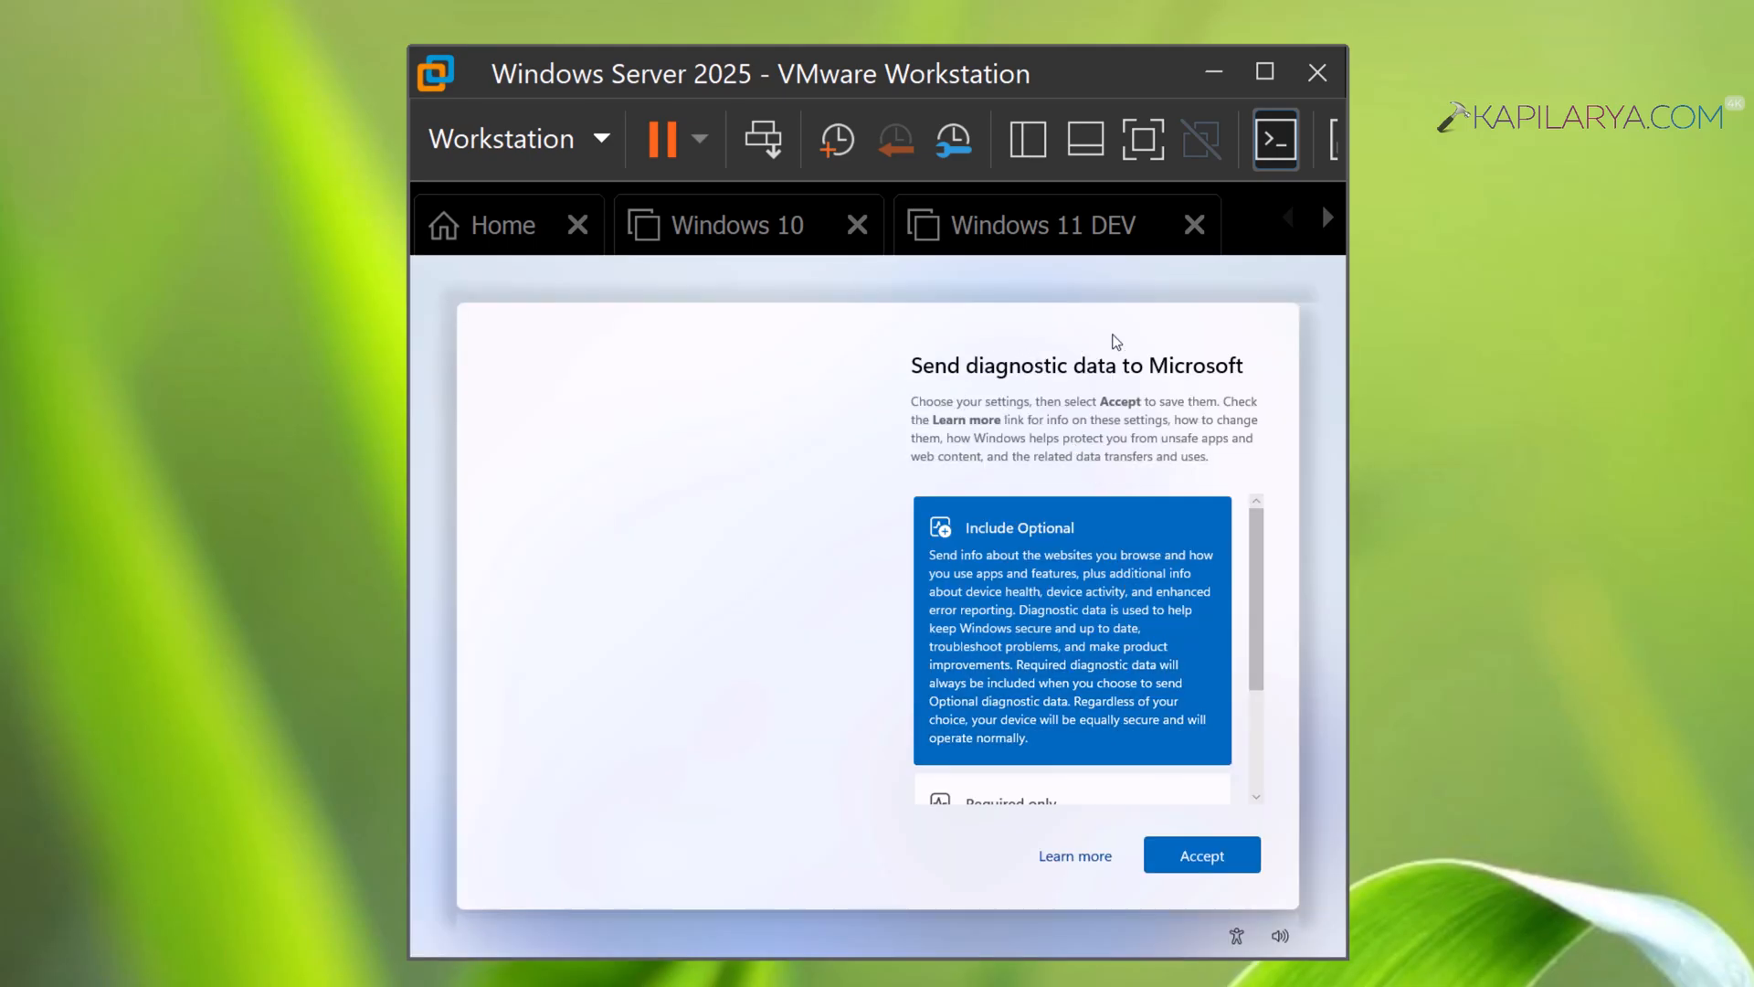
- Accept the default diagnostic data settings so Windows Server loads its desktop
scroll(down, 3)
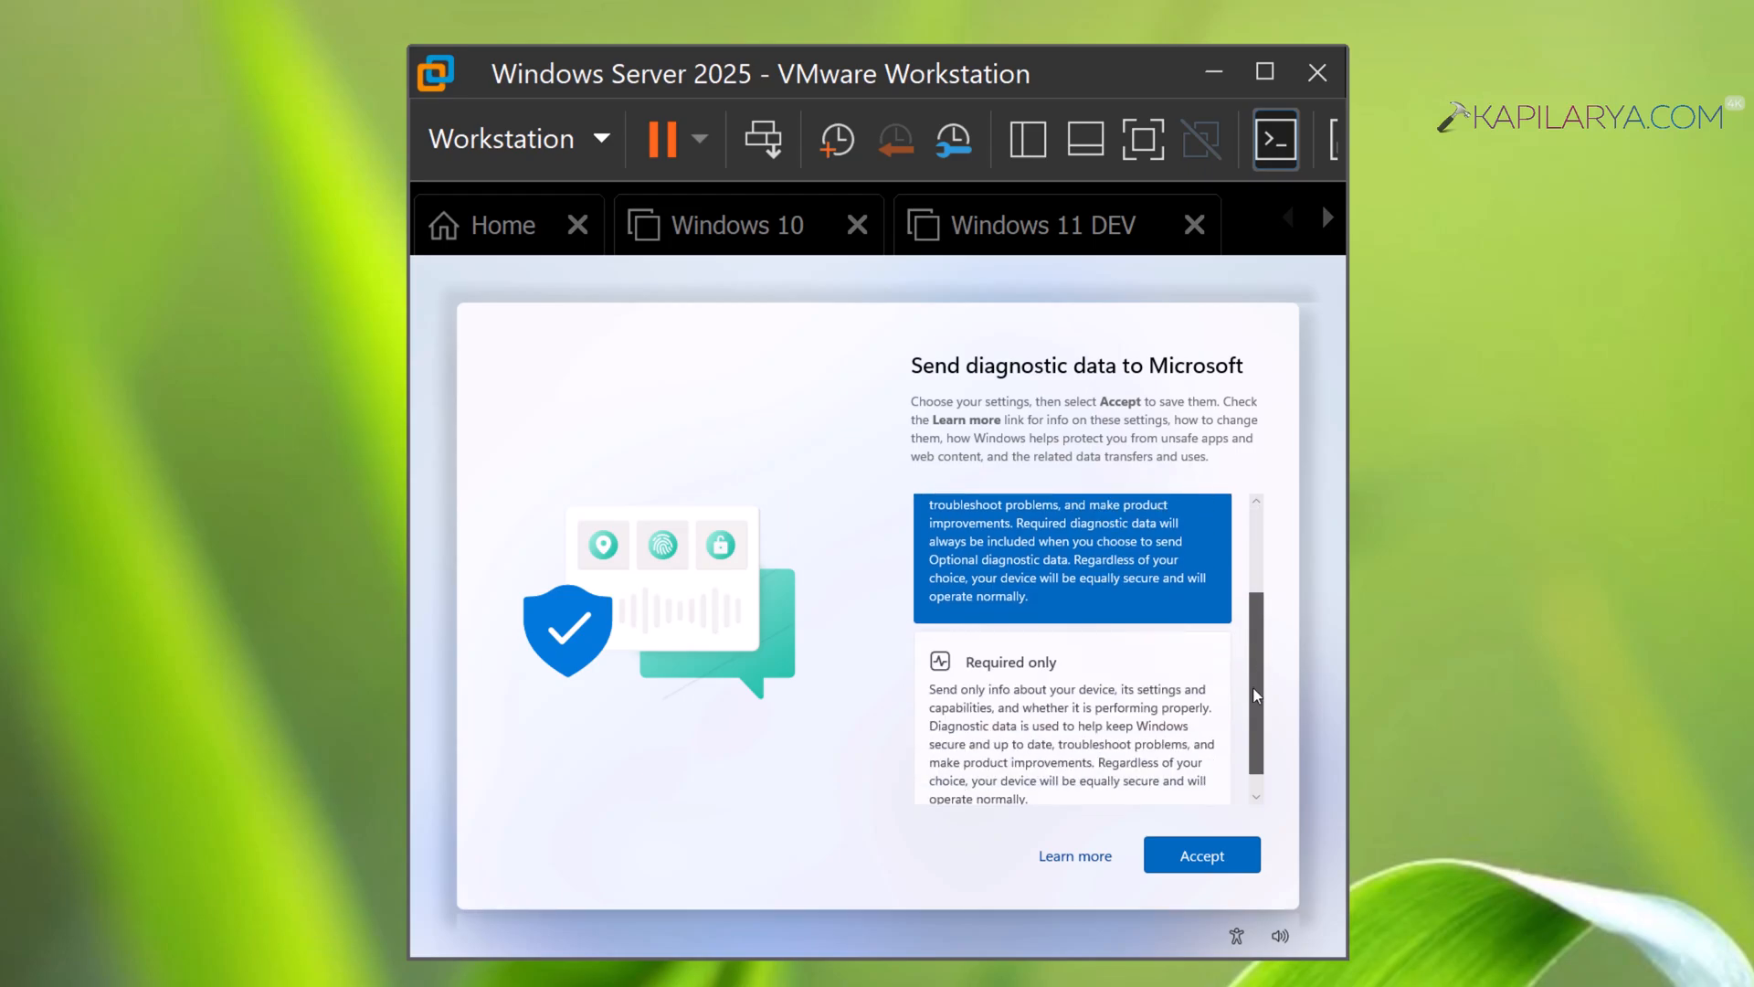
click(1201, 855)
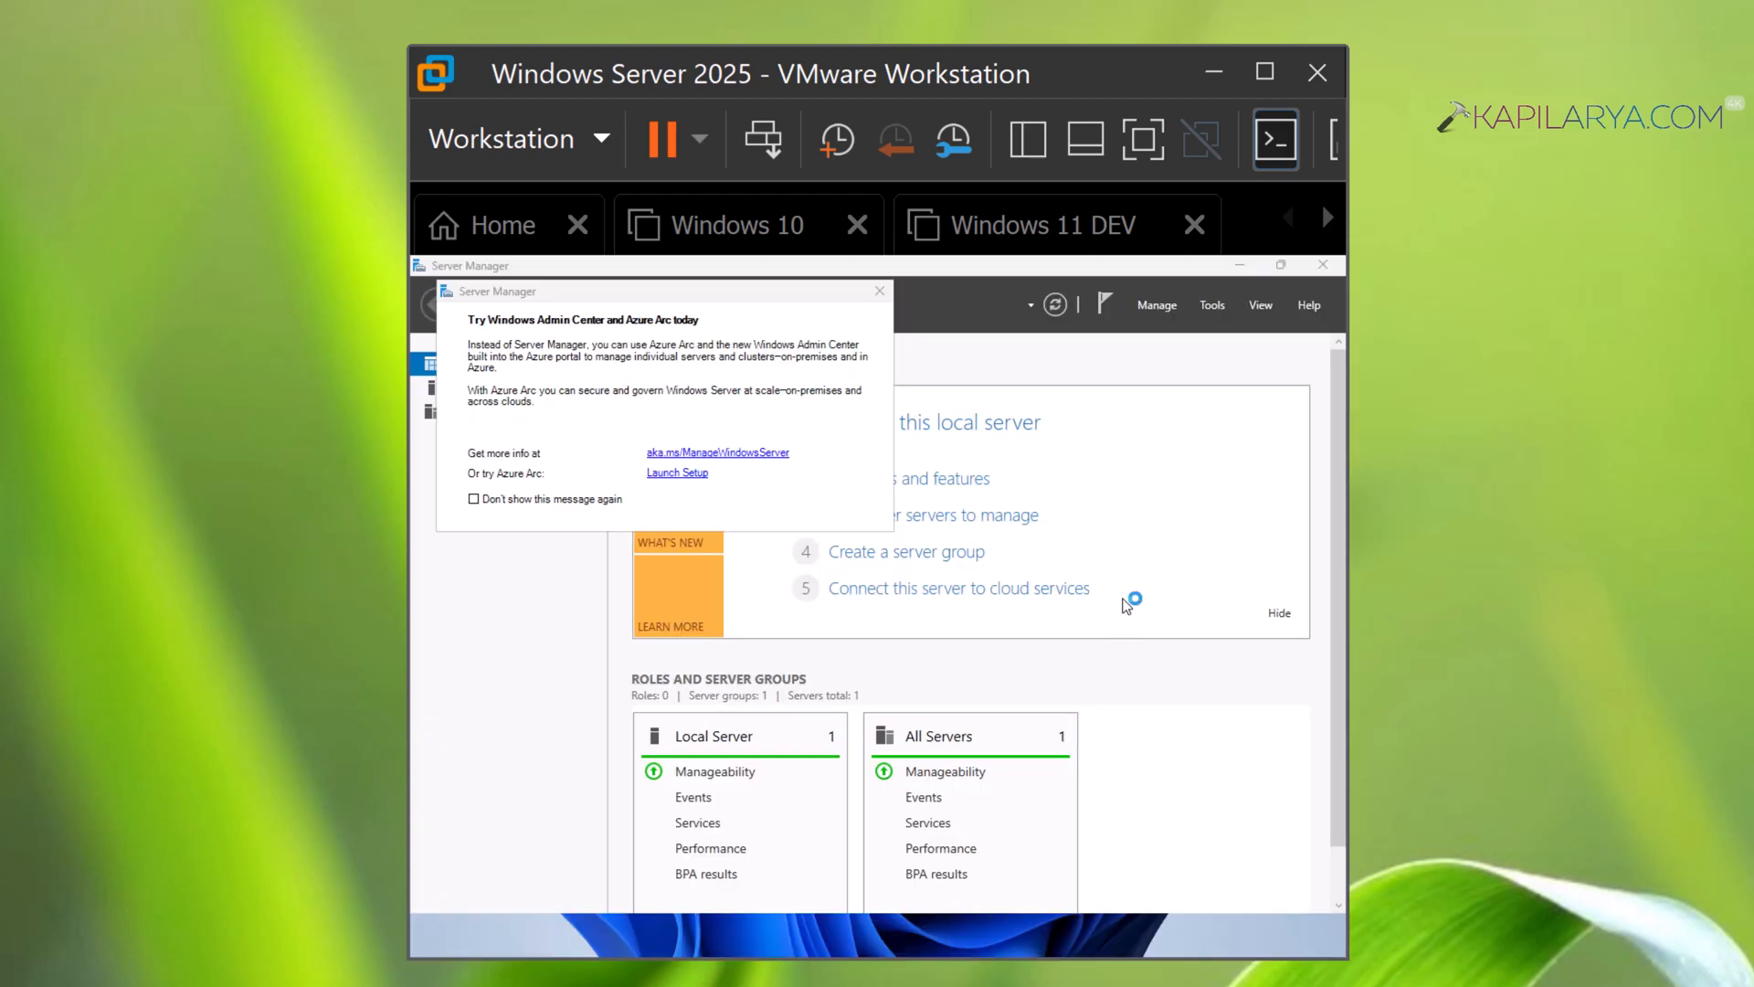
mouse_move(1126, 605)
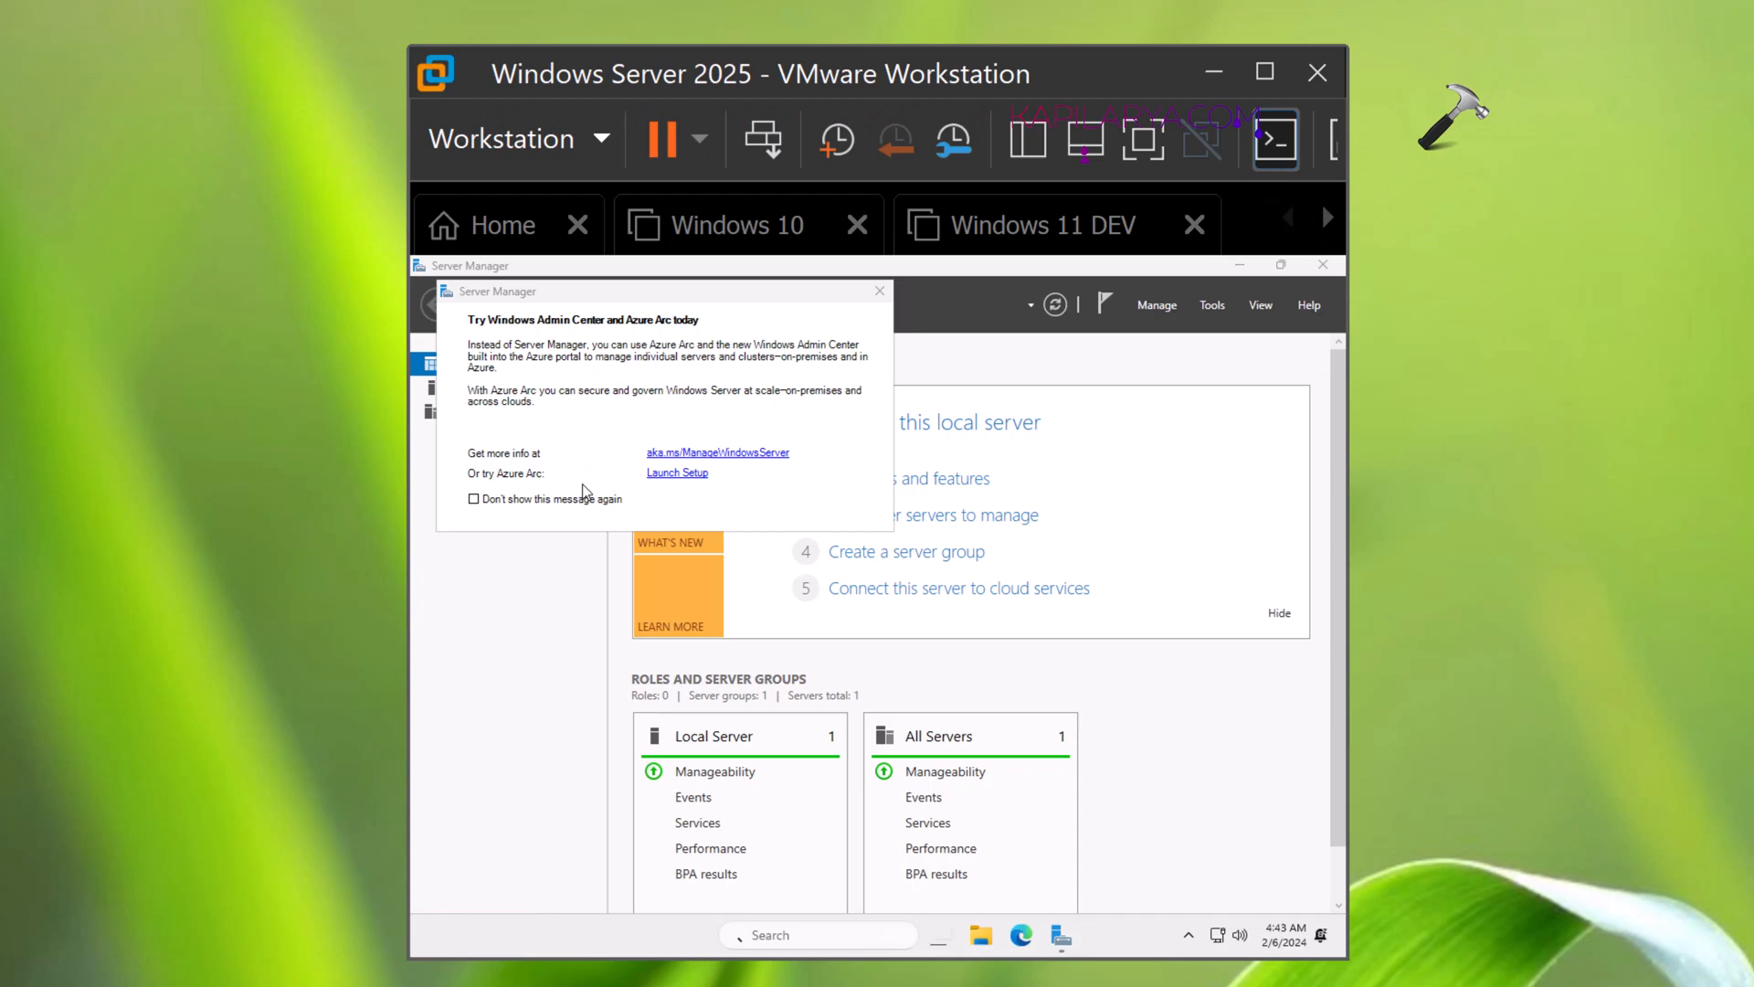
- Tick "Don't show this message again" and close the Windows Admin Center/Azure Arc pop-up
click(473, 499)
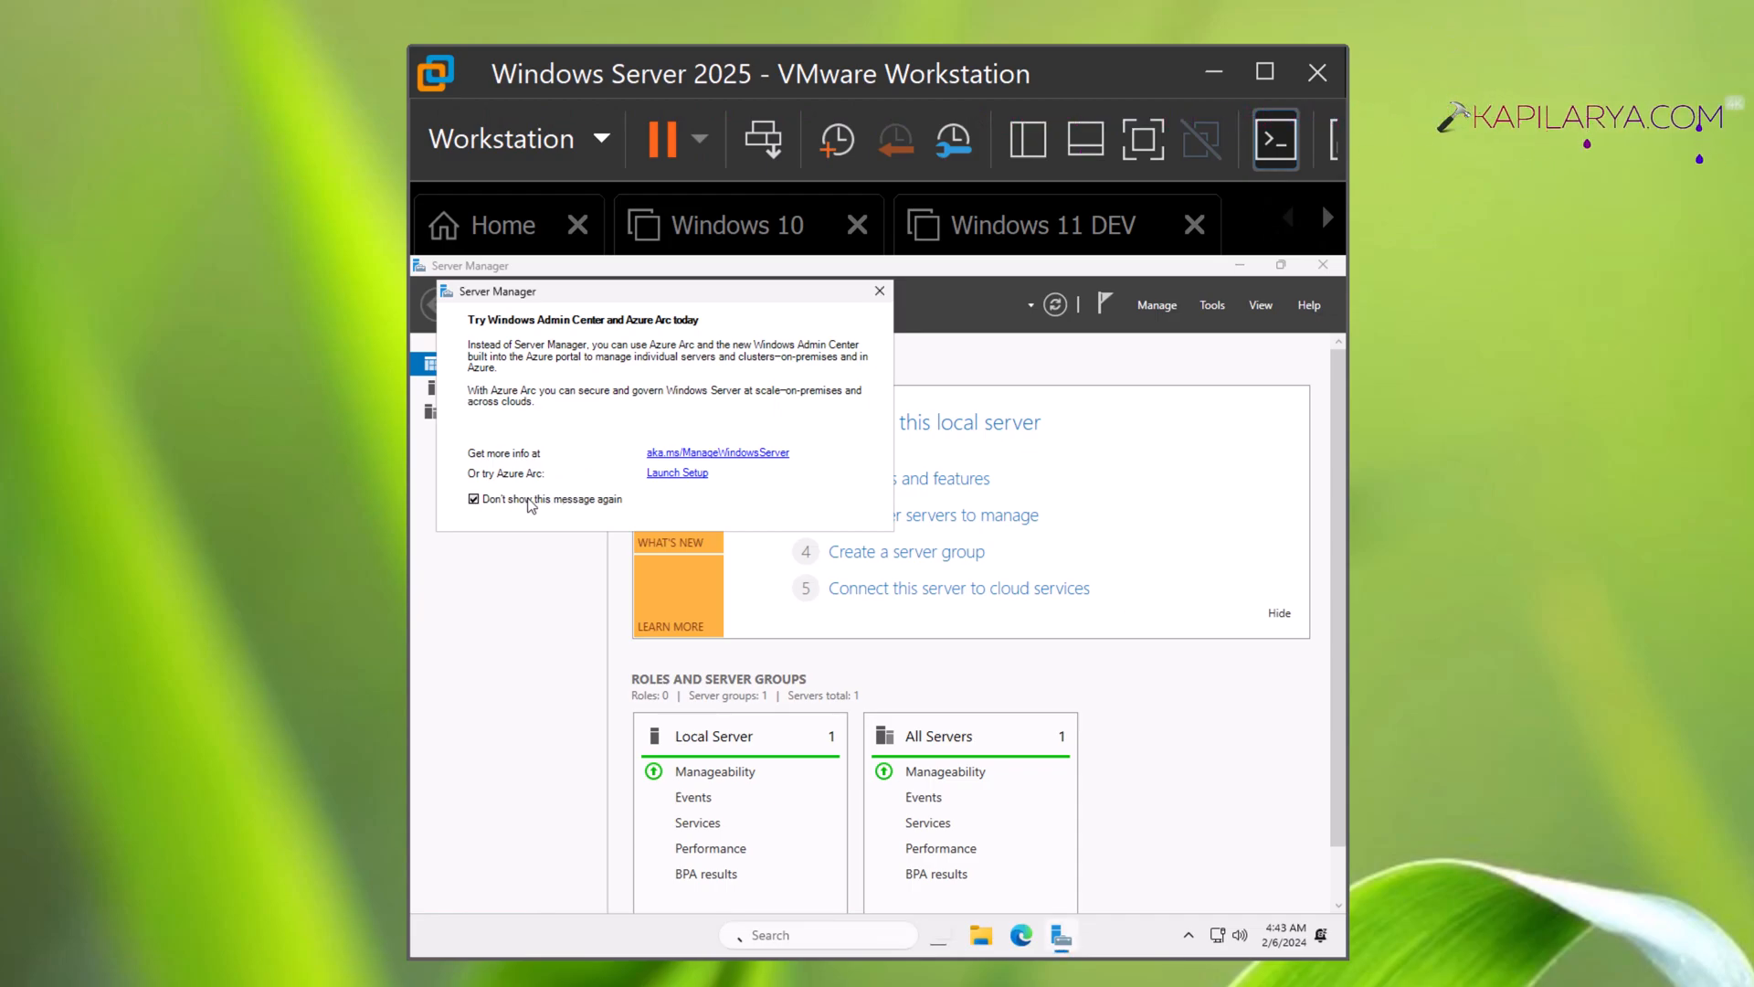
click(879, 290)
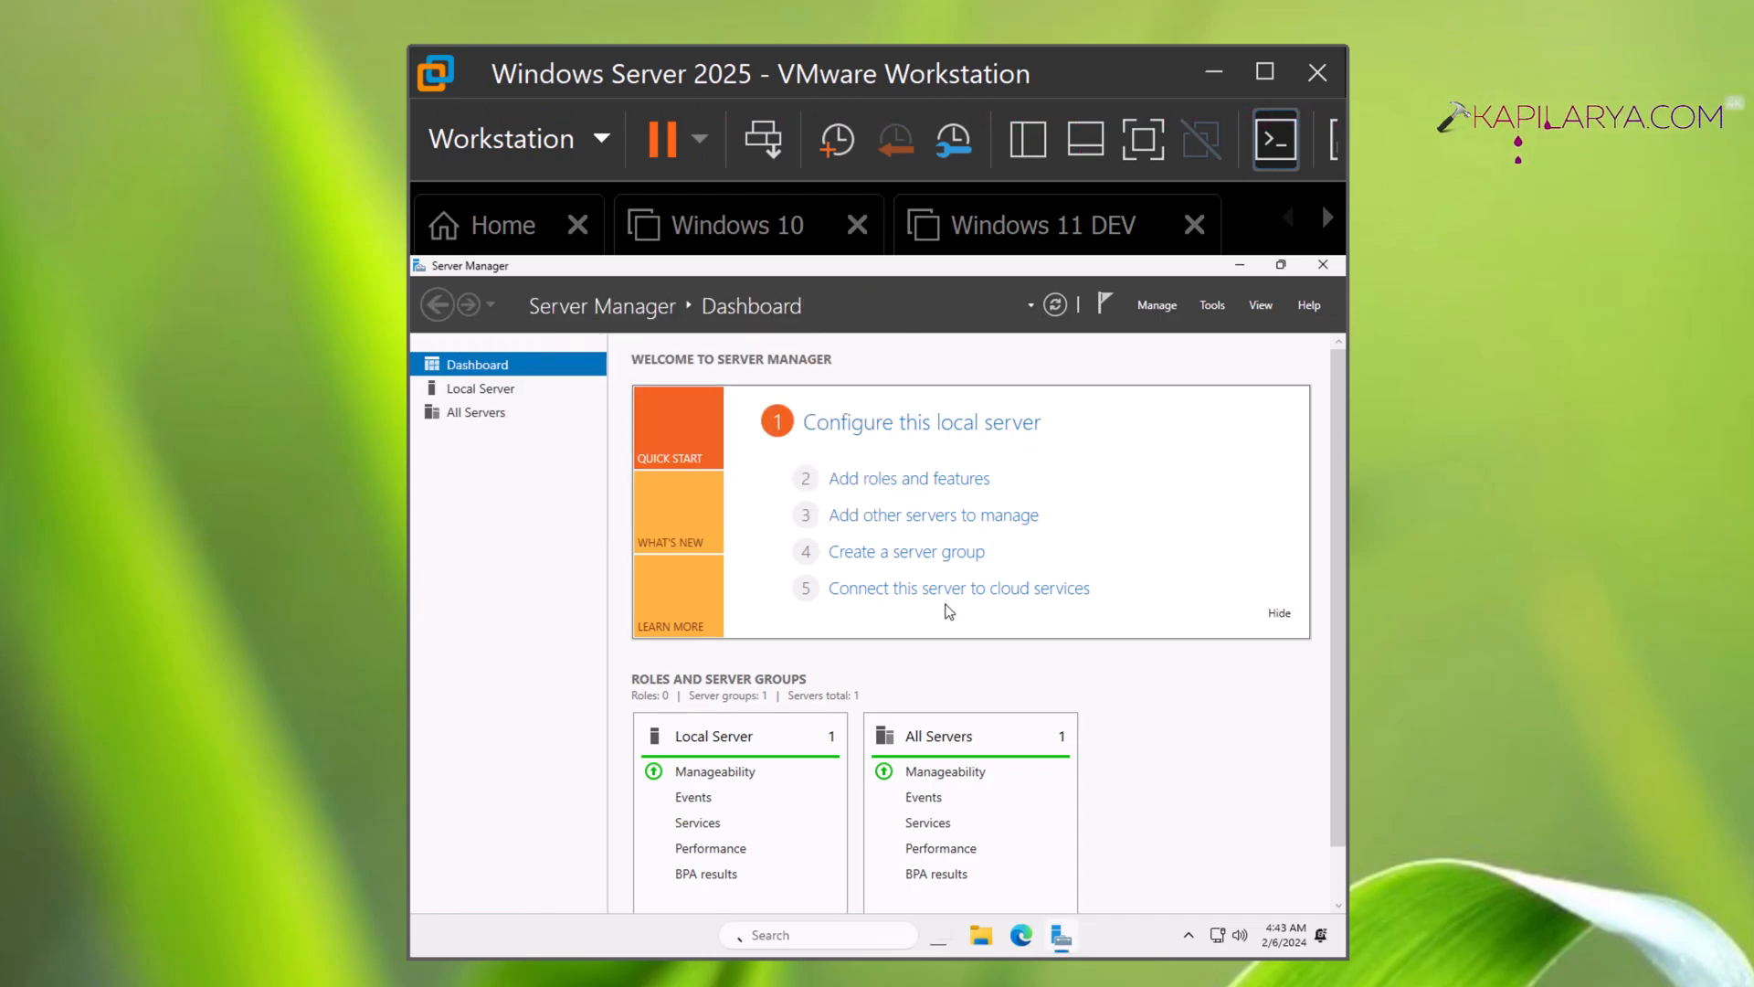
click(501, 138)
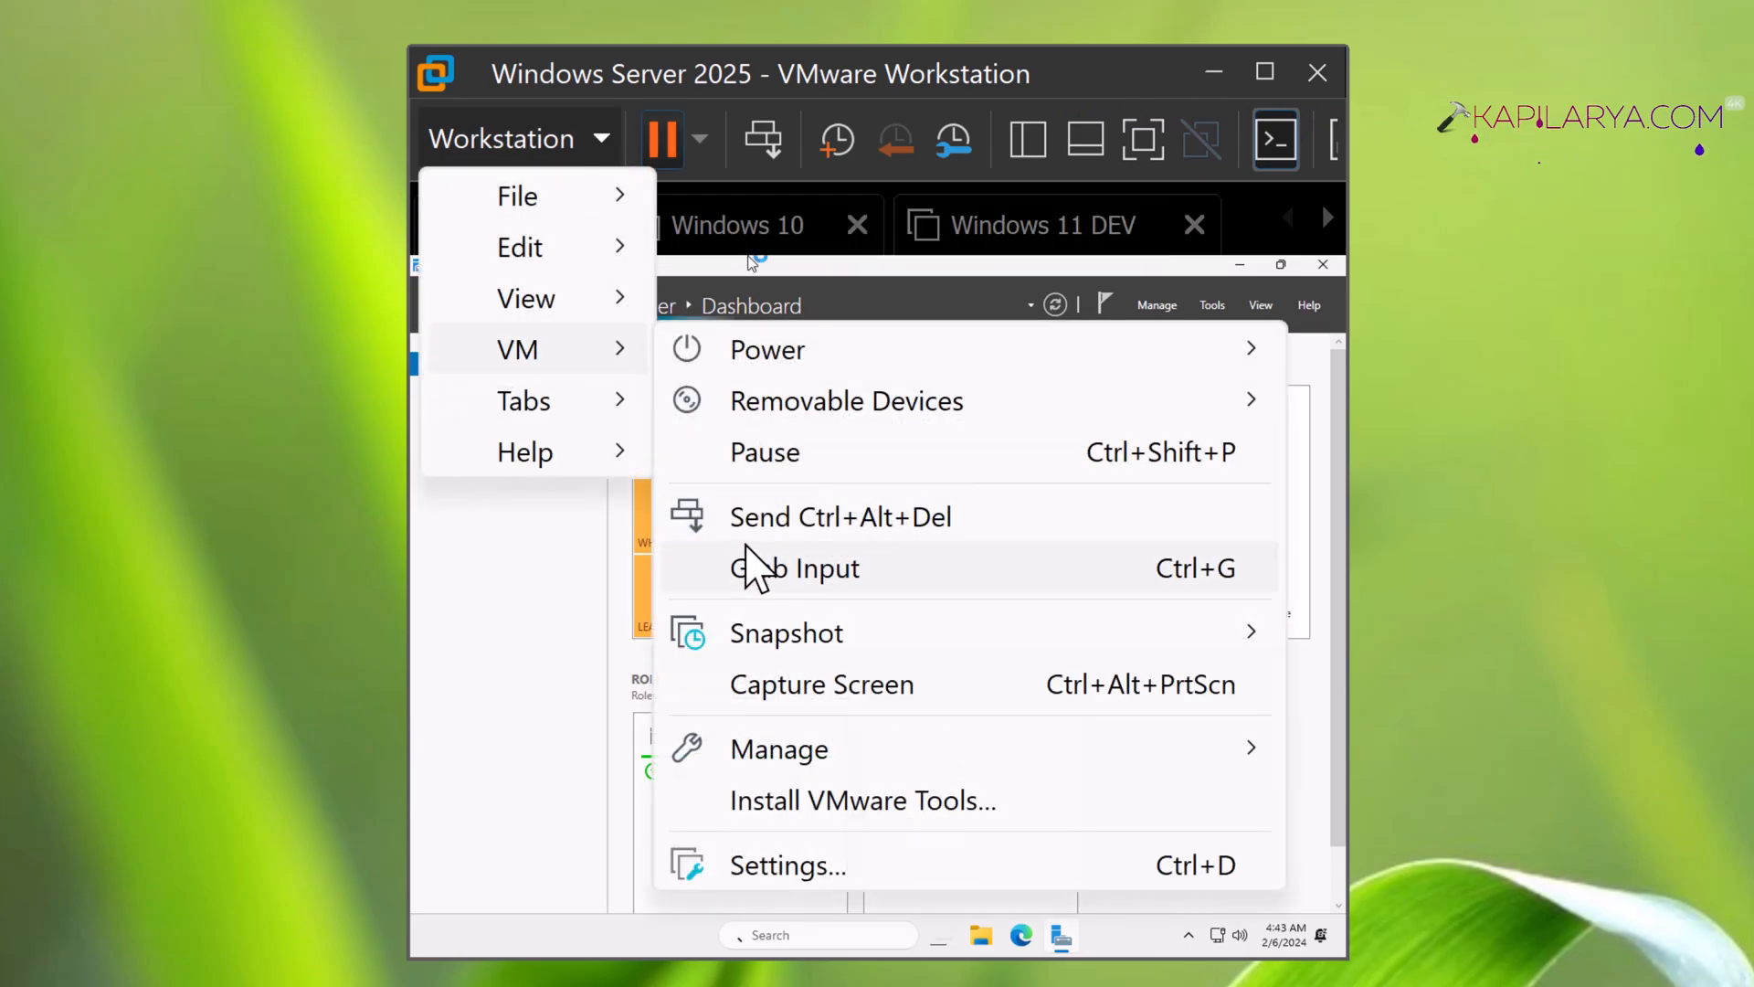
- Install VMware Tools from the VM menu, then reopen Server Manager from the taskbar
click(778, 749)
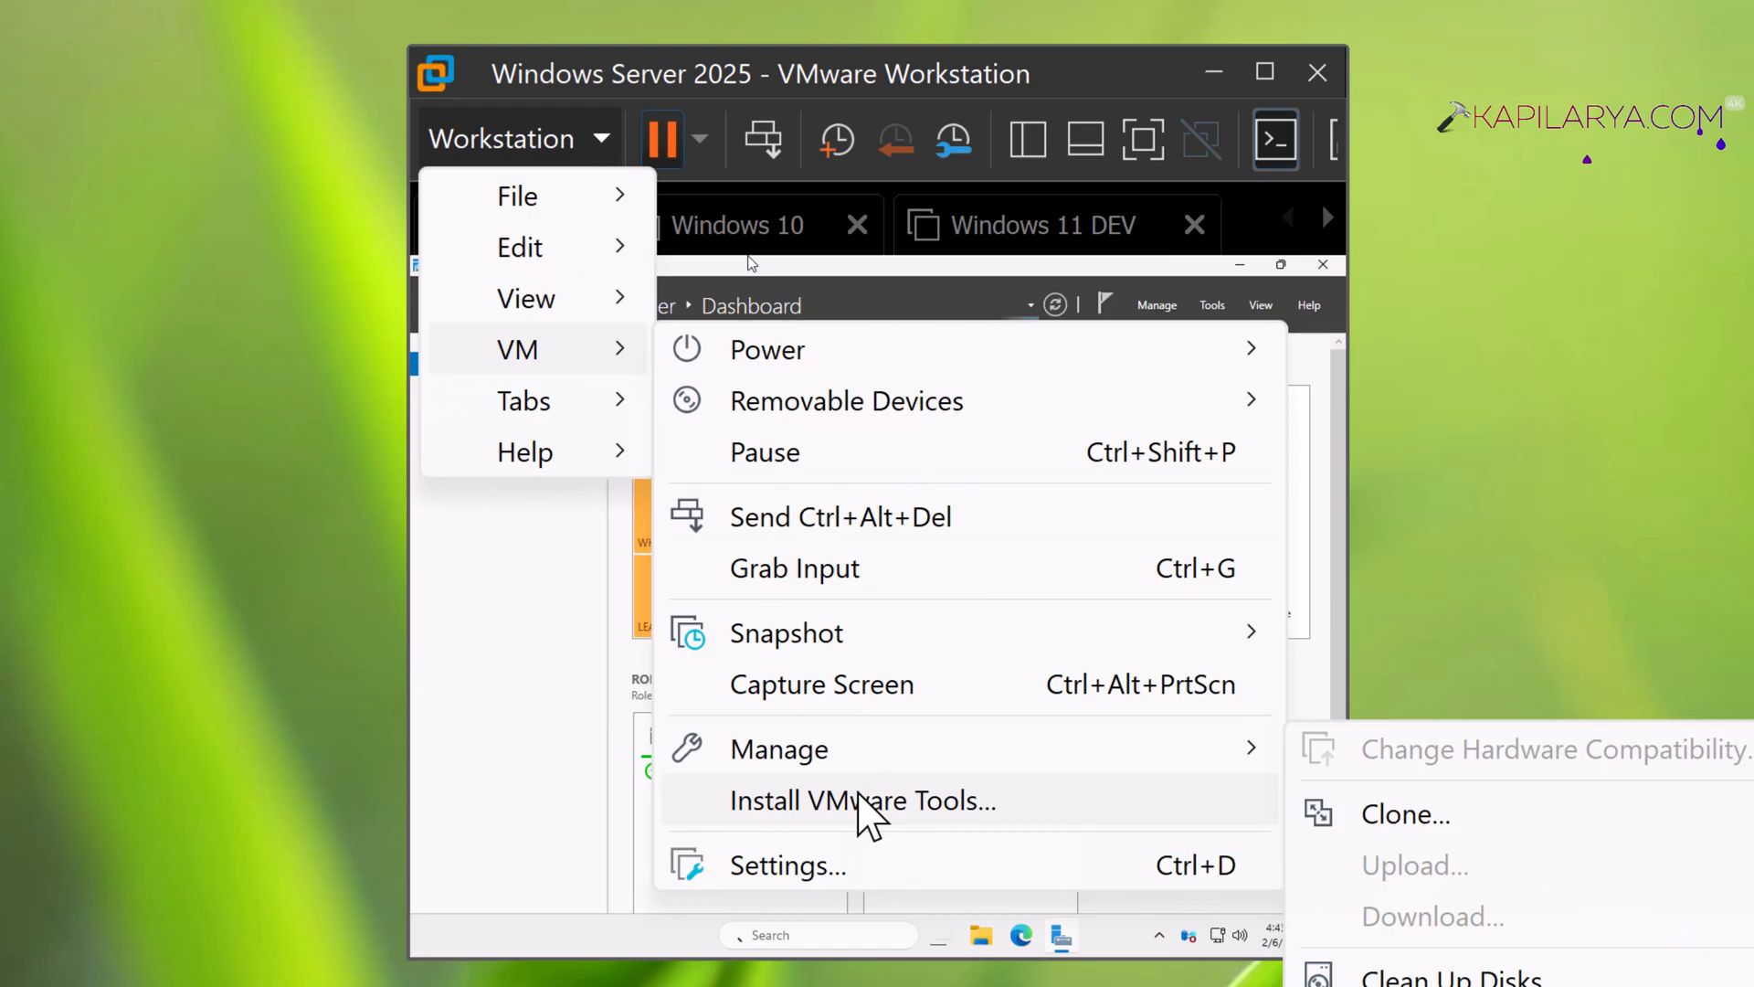
click(862, 800)
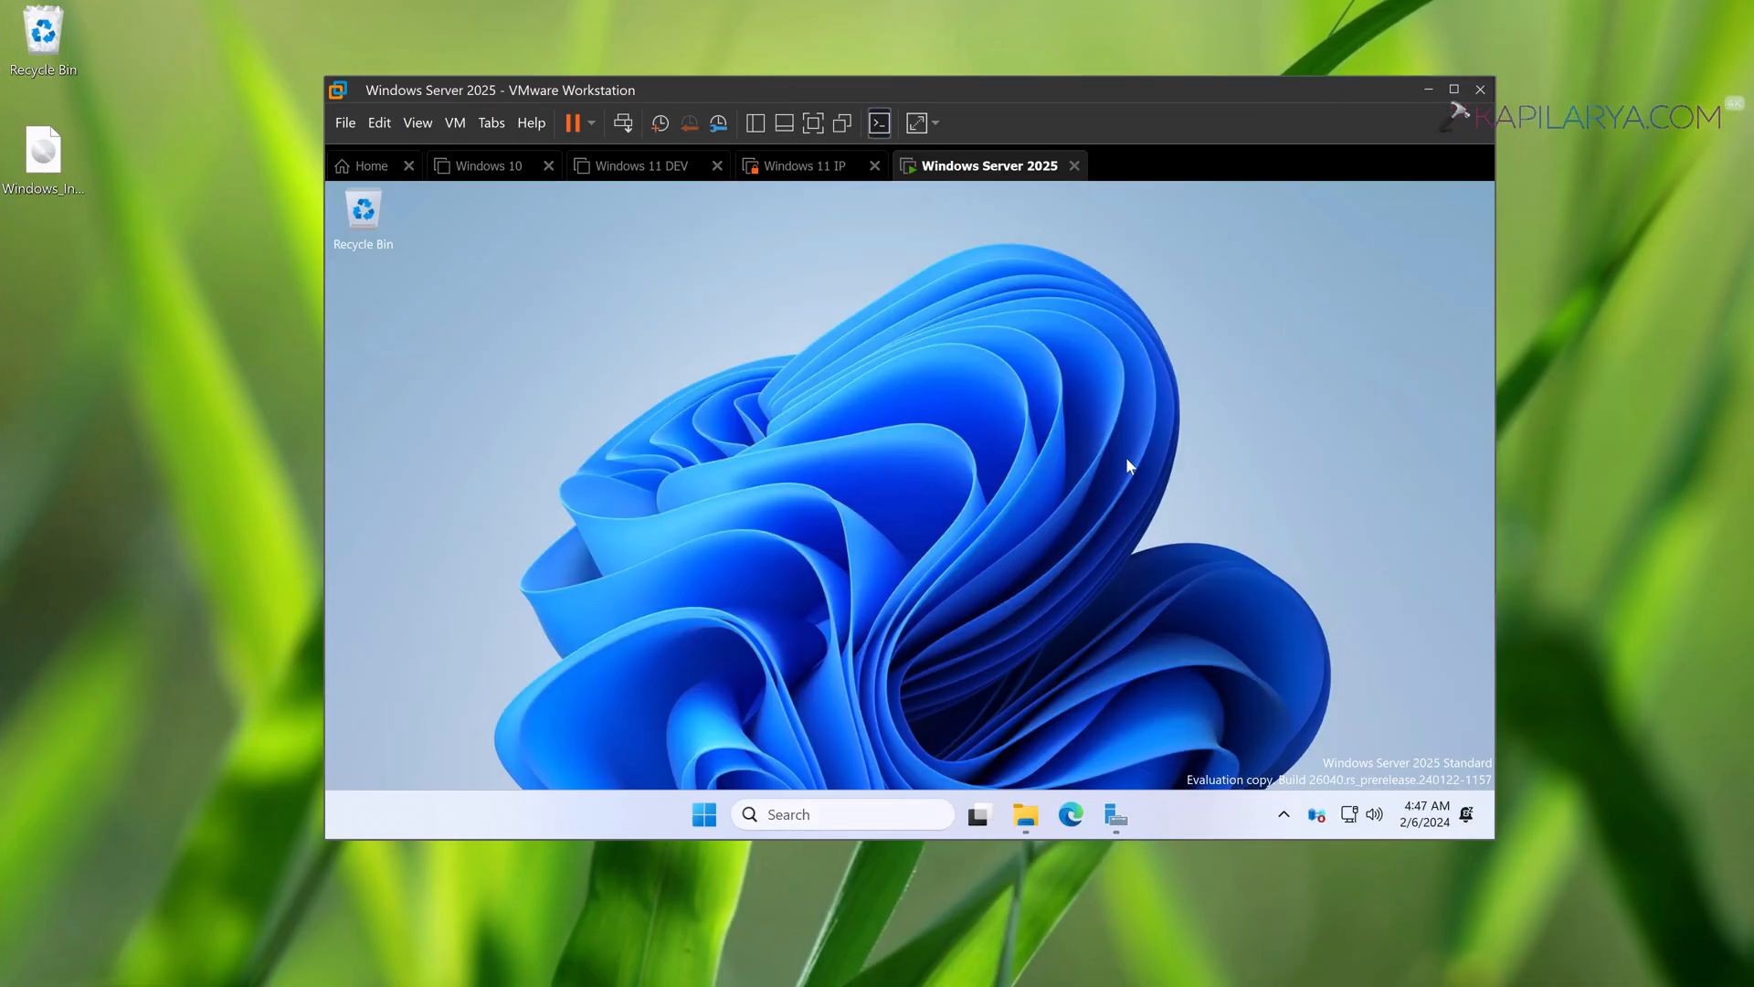
mouse_move(985, 558)
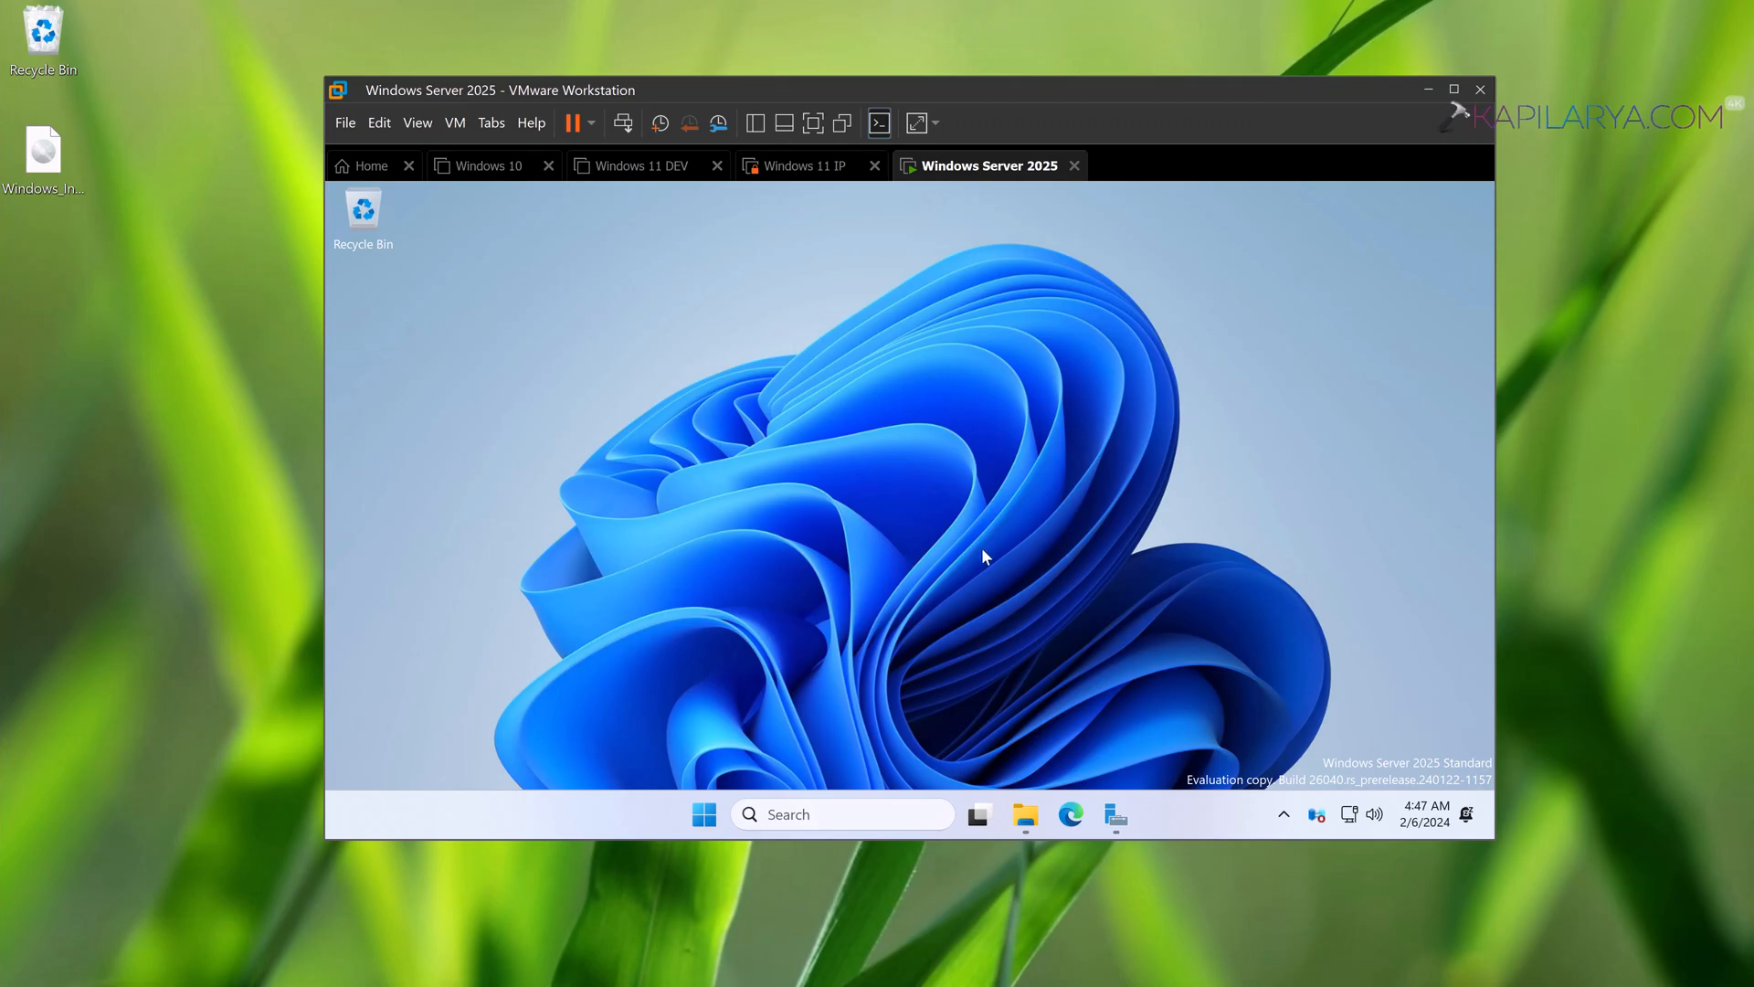
mouse_move(906, 523)
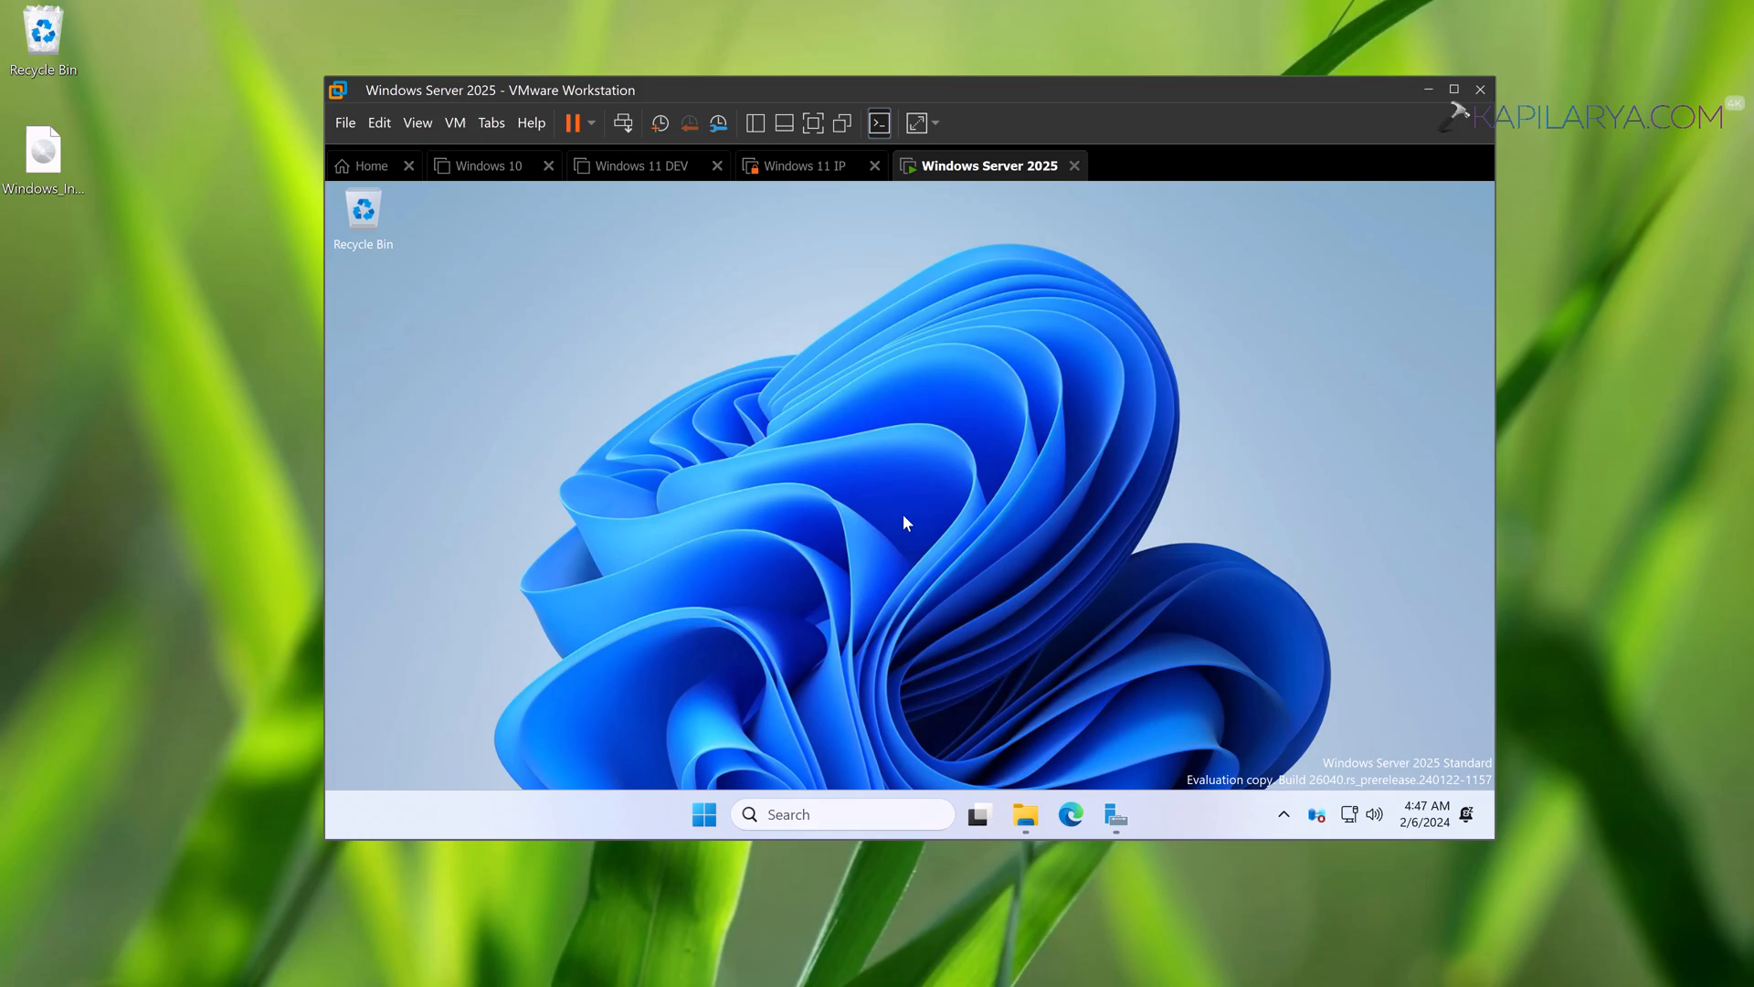
mouse_move(886, 511)
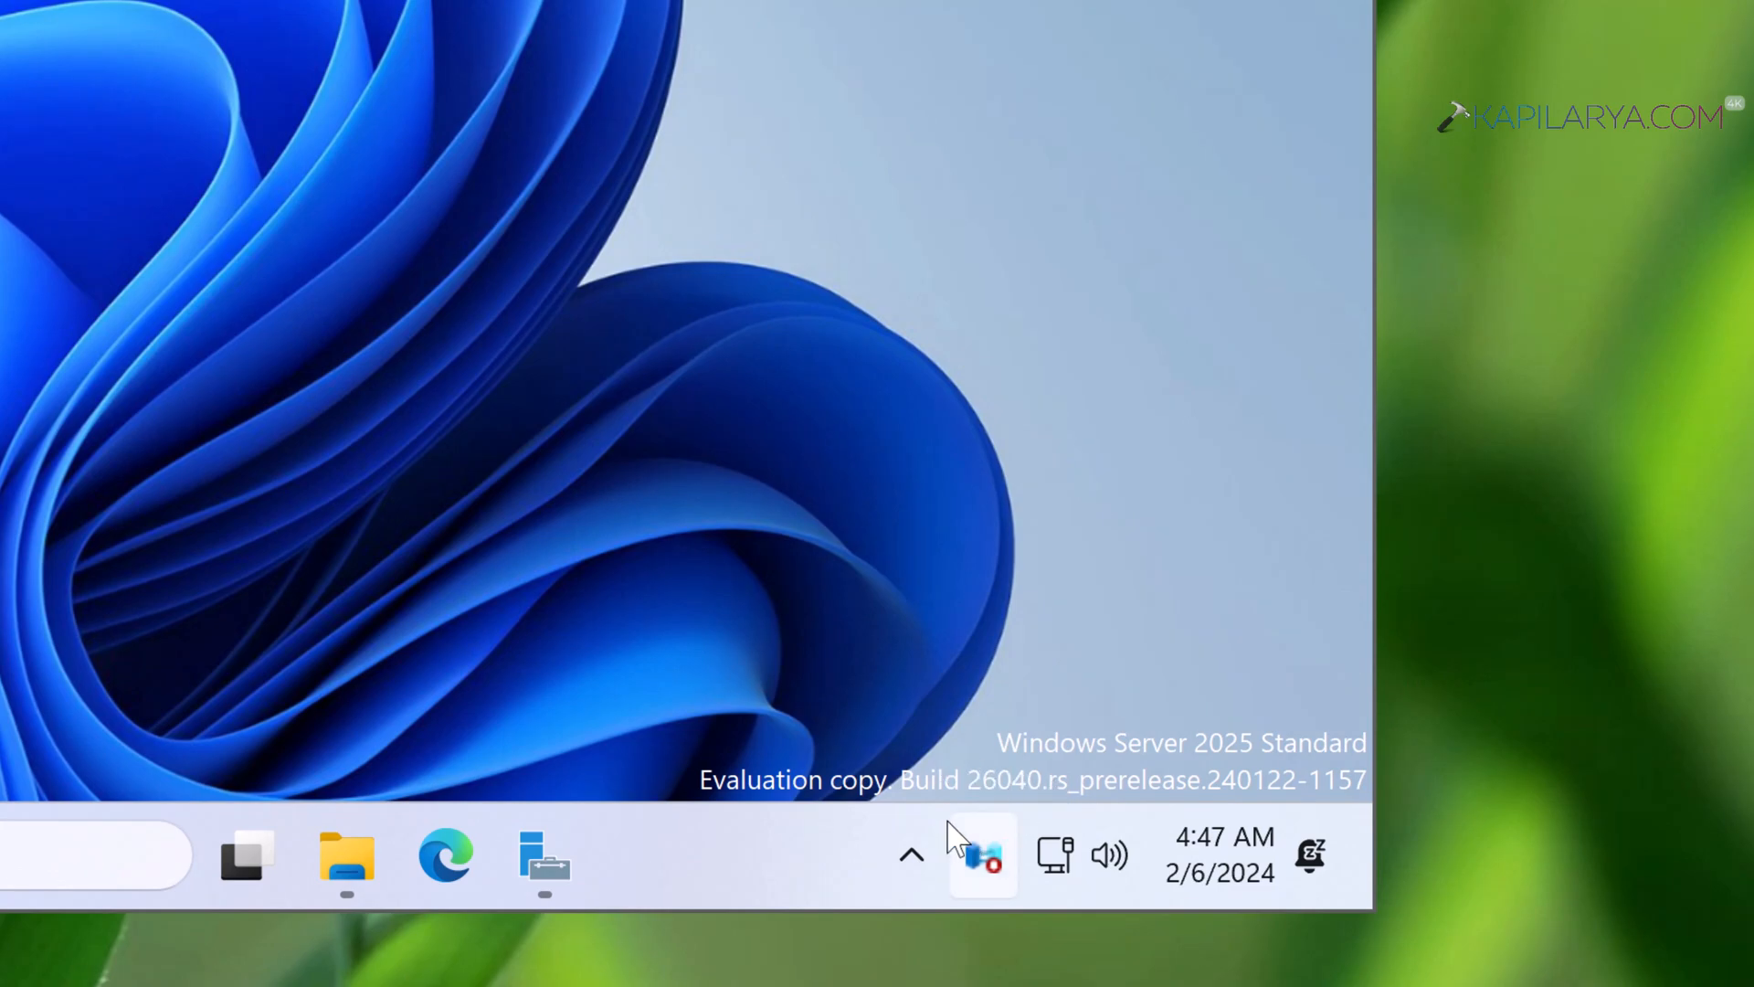
mouse_move(543, 856)
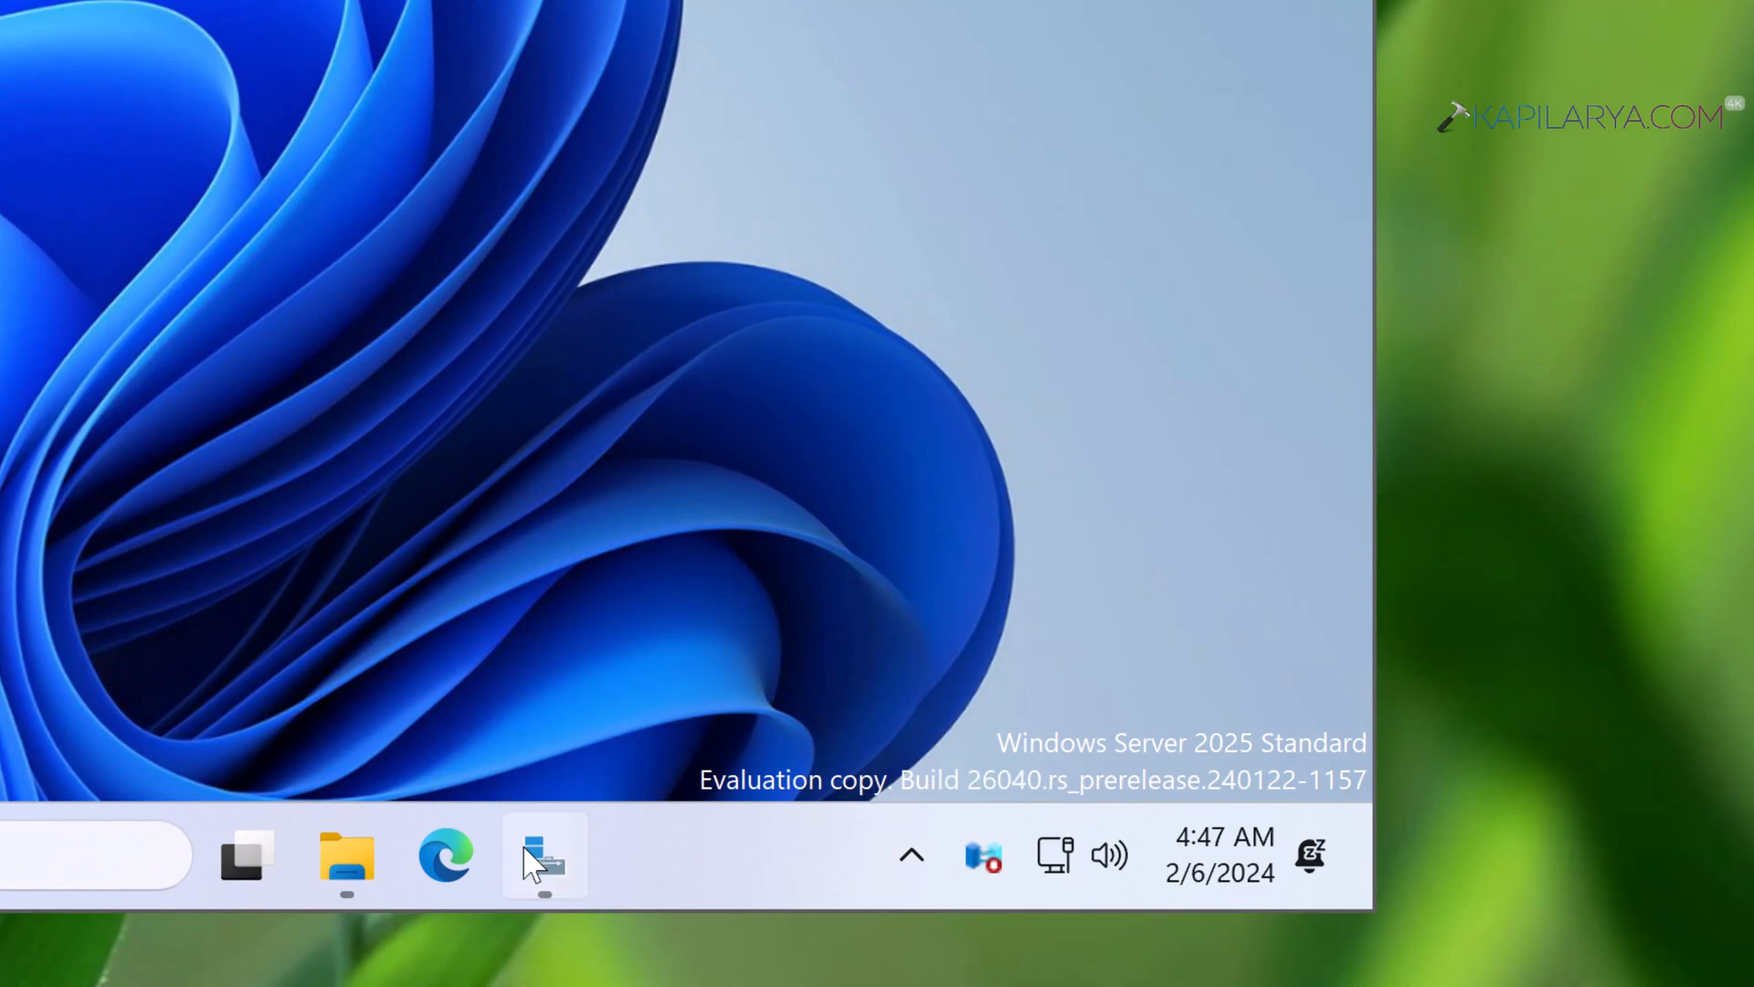
click(543, 856)
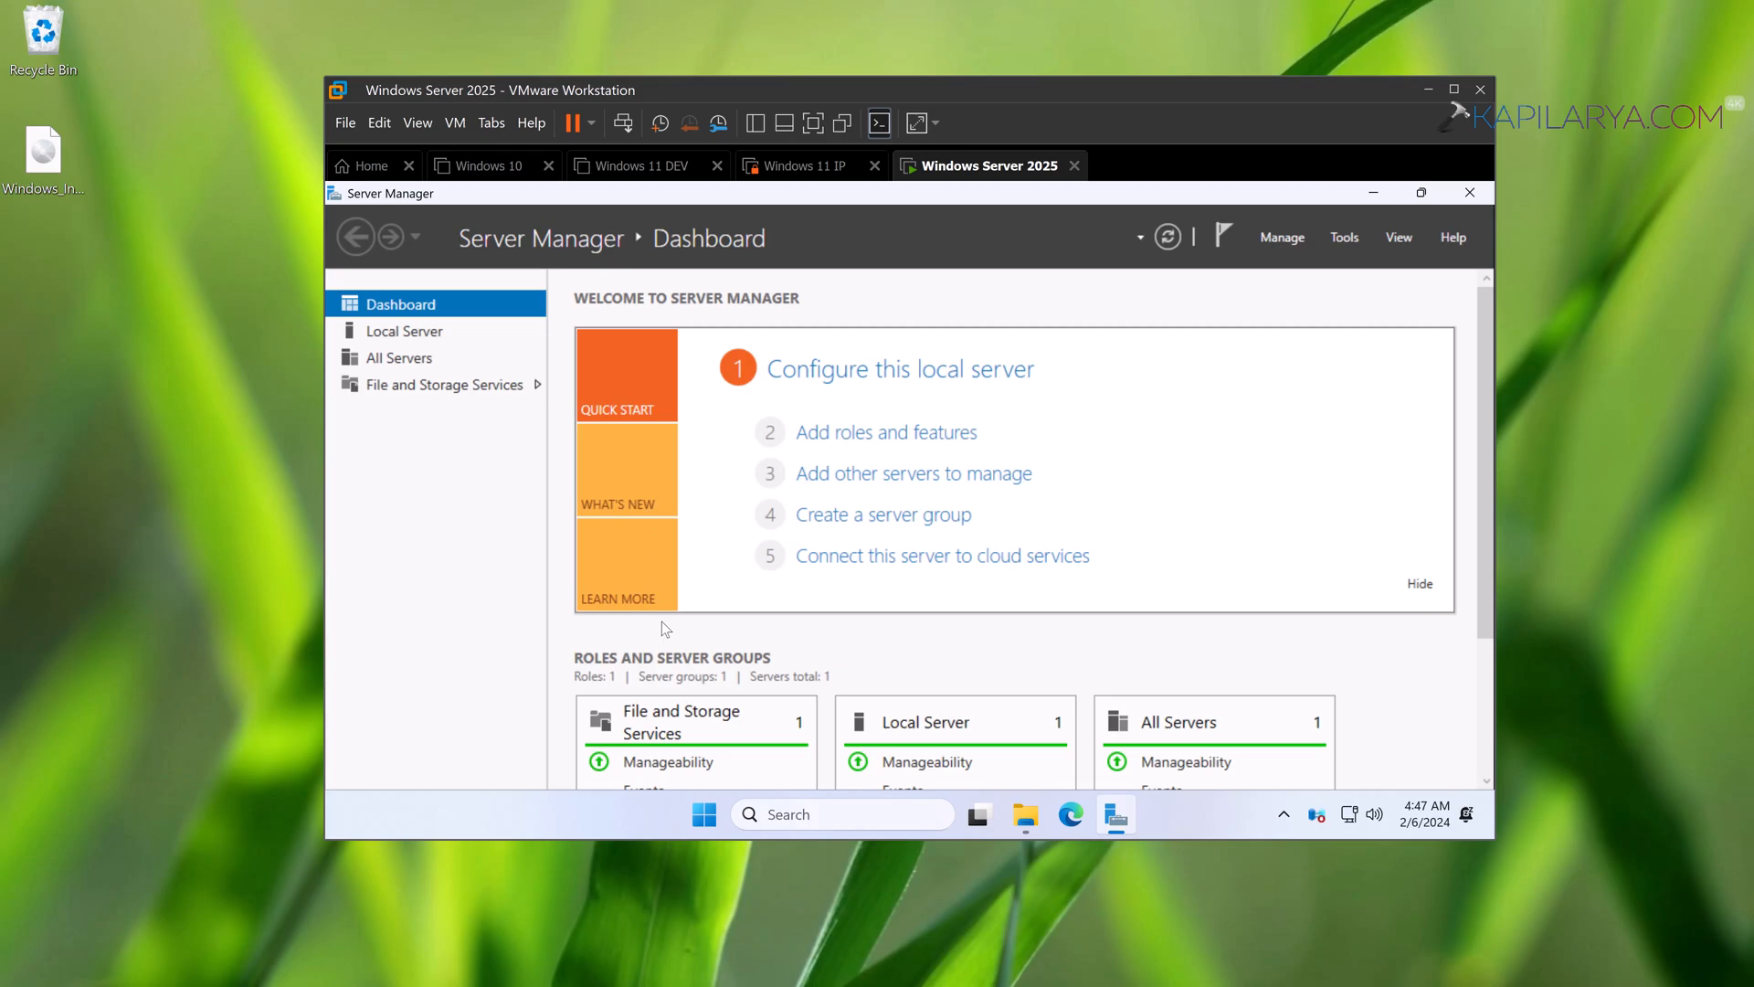
mouse_move(1515, 274)
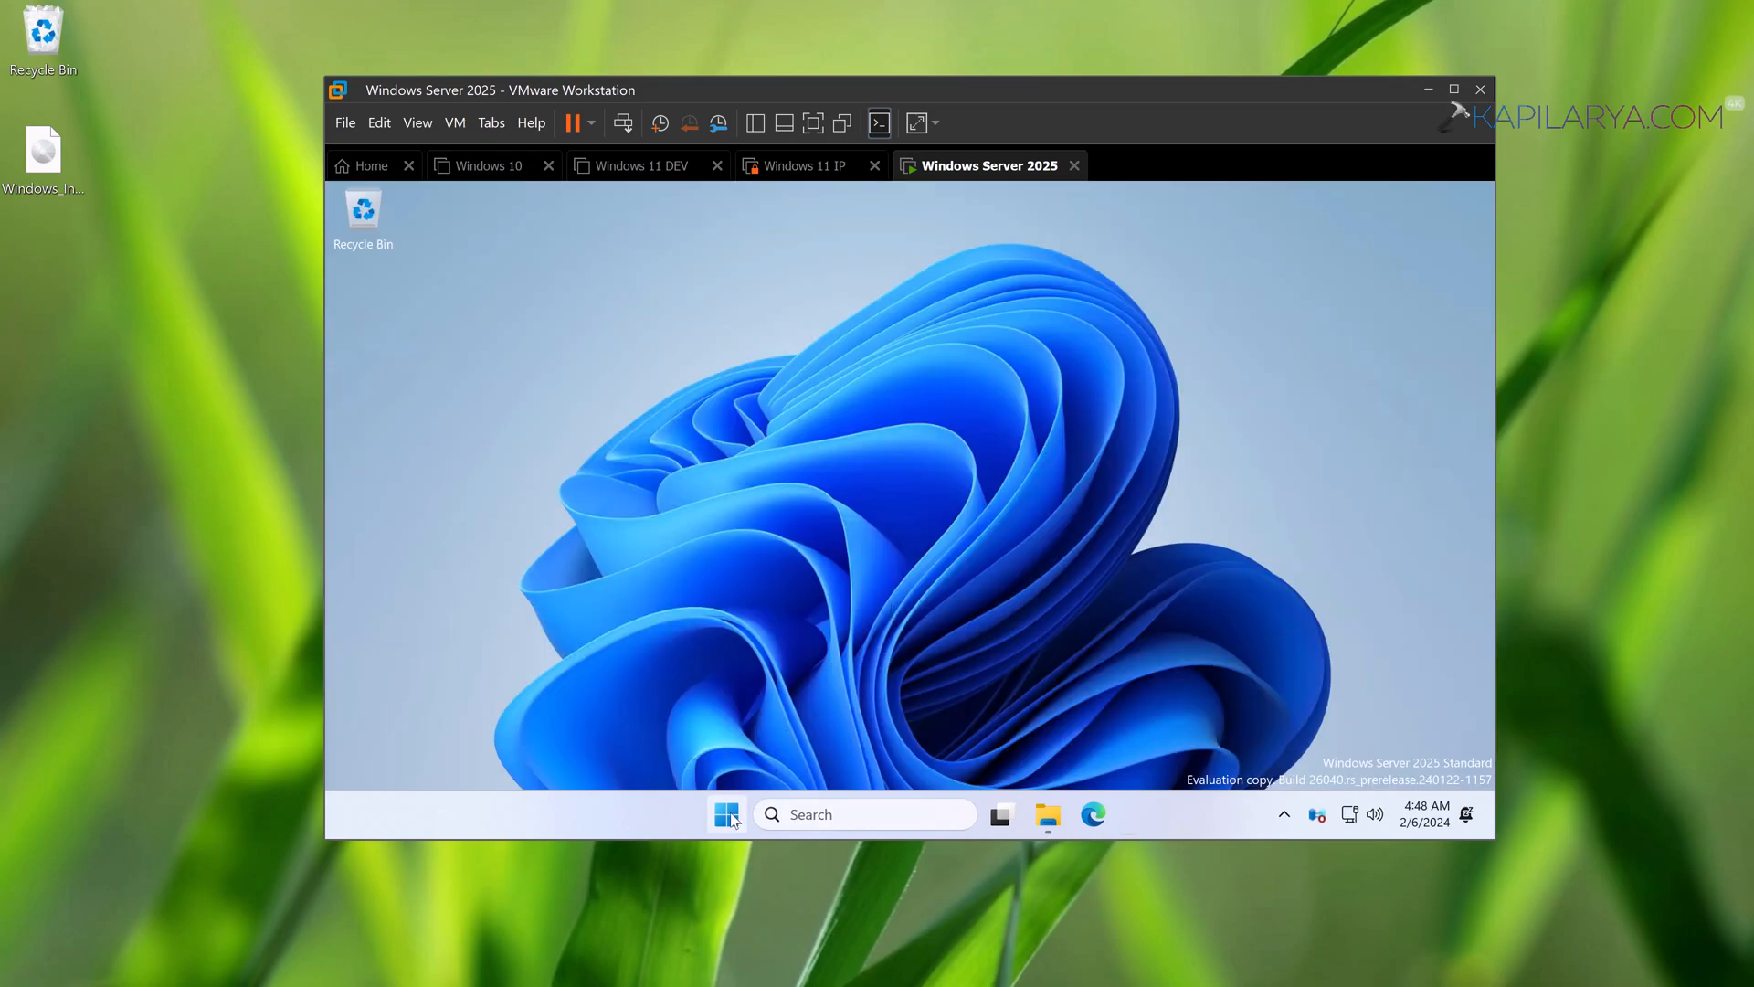
mouse_move(708, 605)
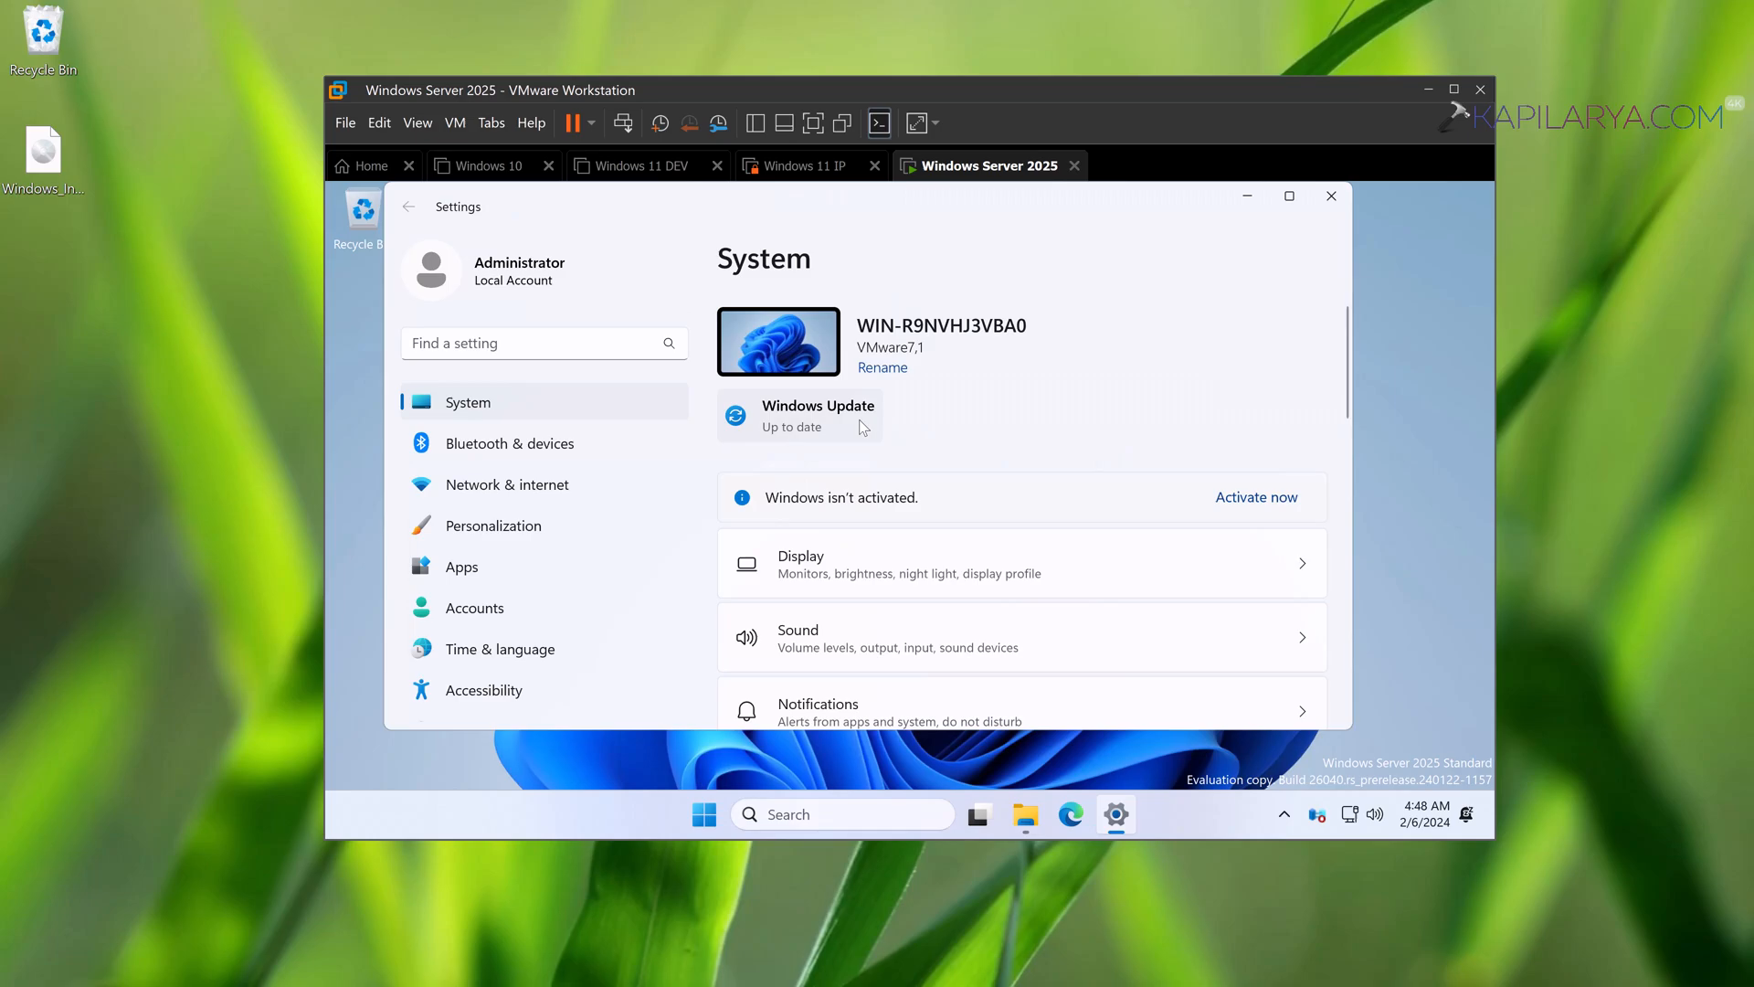
- Select the edition "Windows Server 2025 Standard" in the About page's Windows specifications
scroll(down, 3)
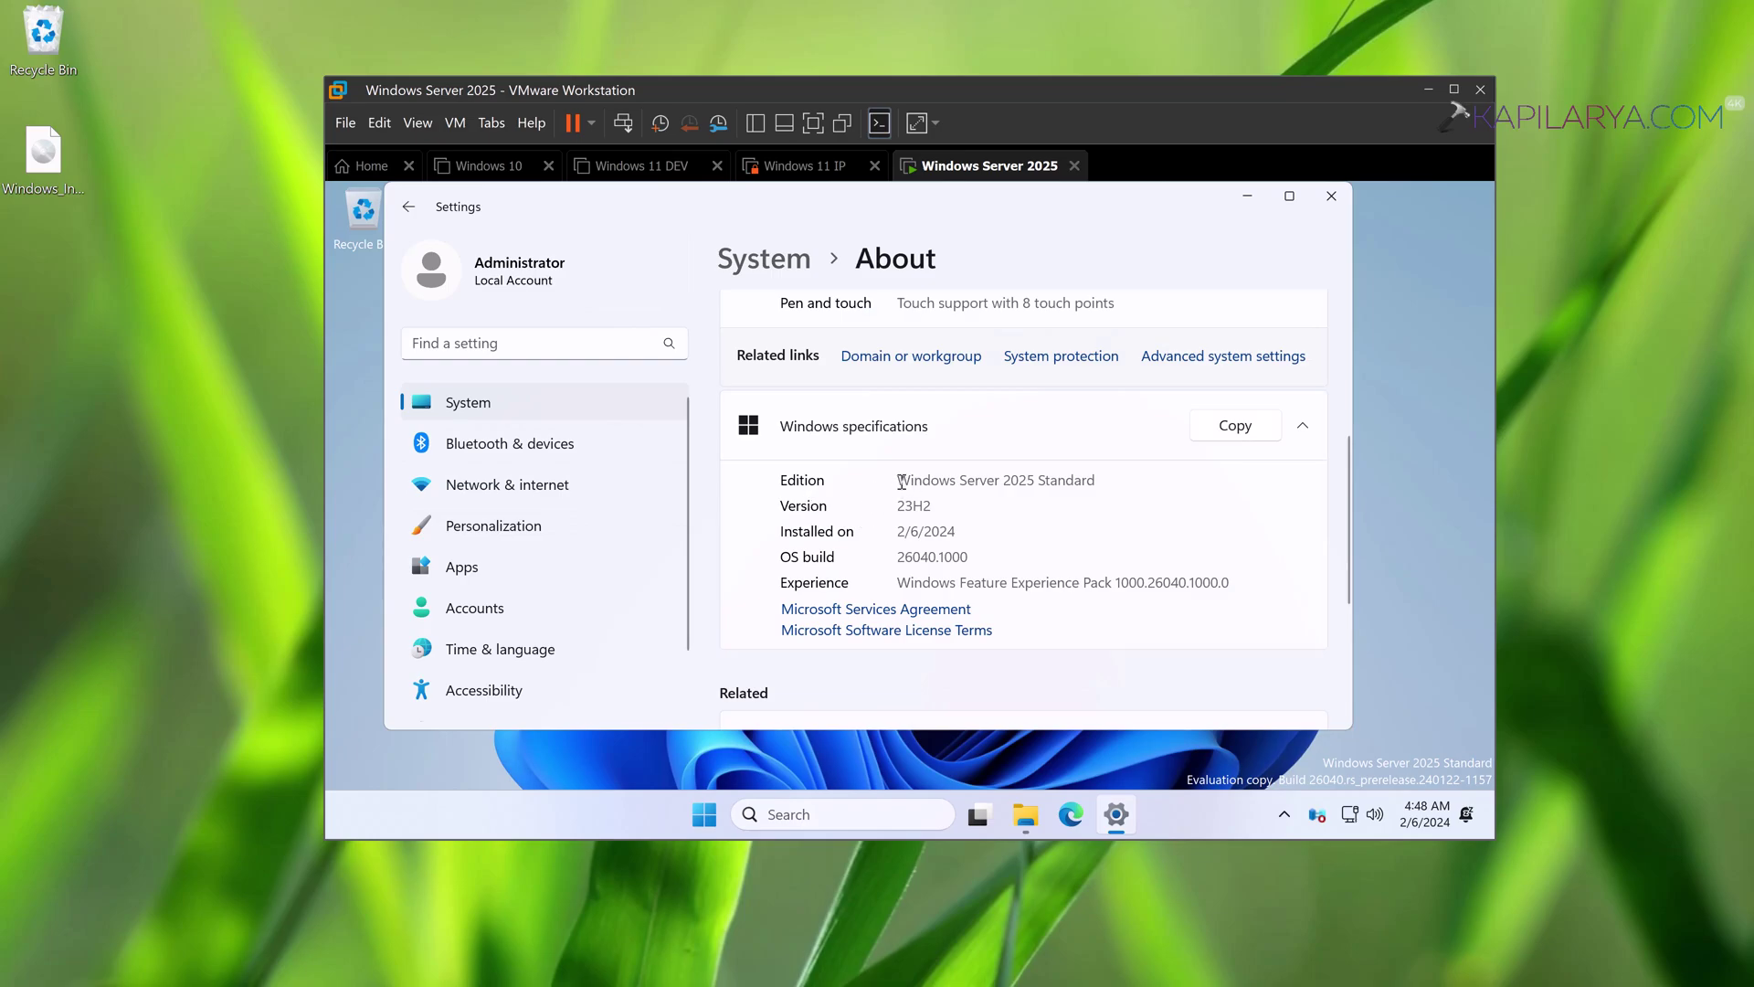
double_click(995, 480)
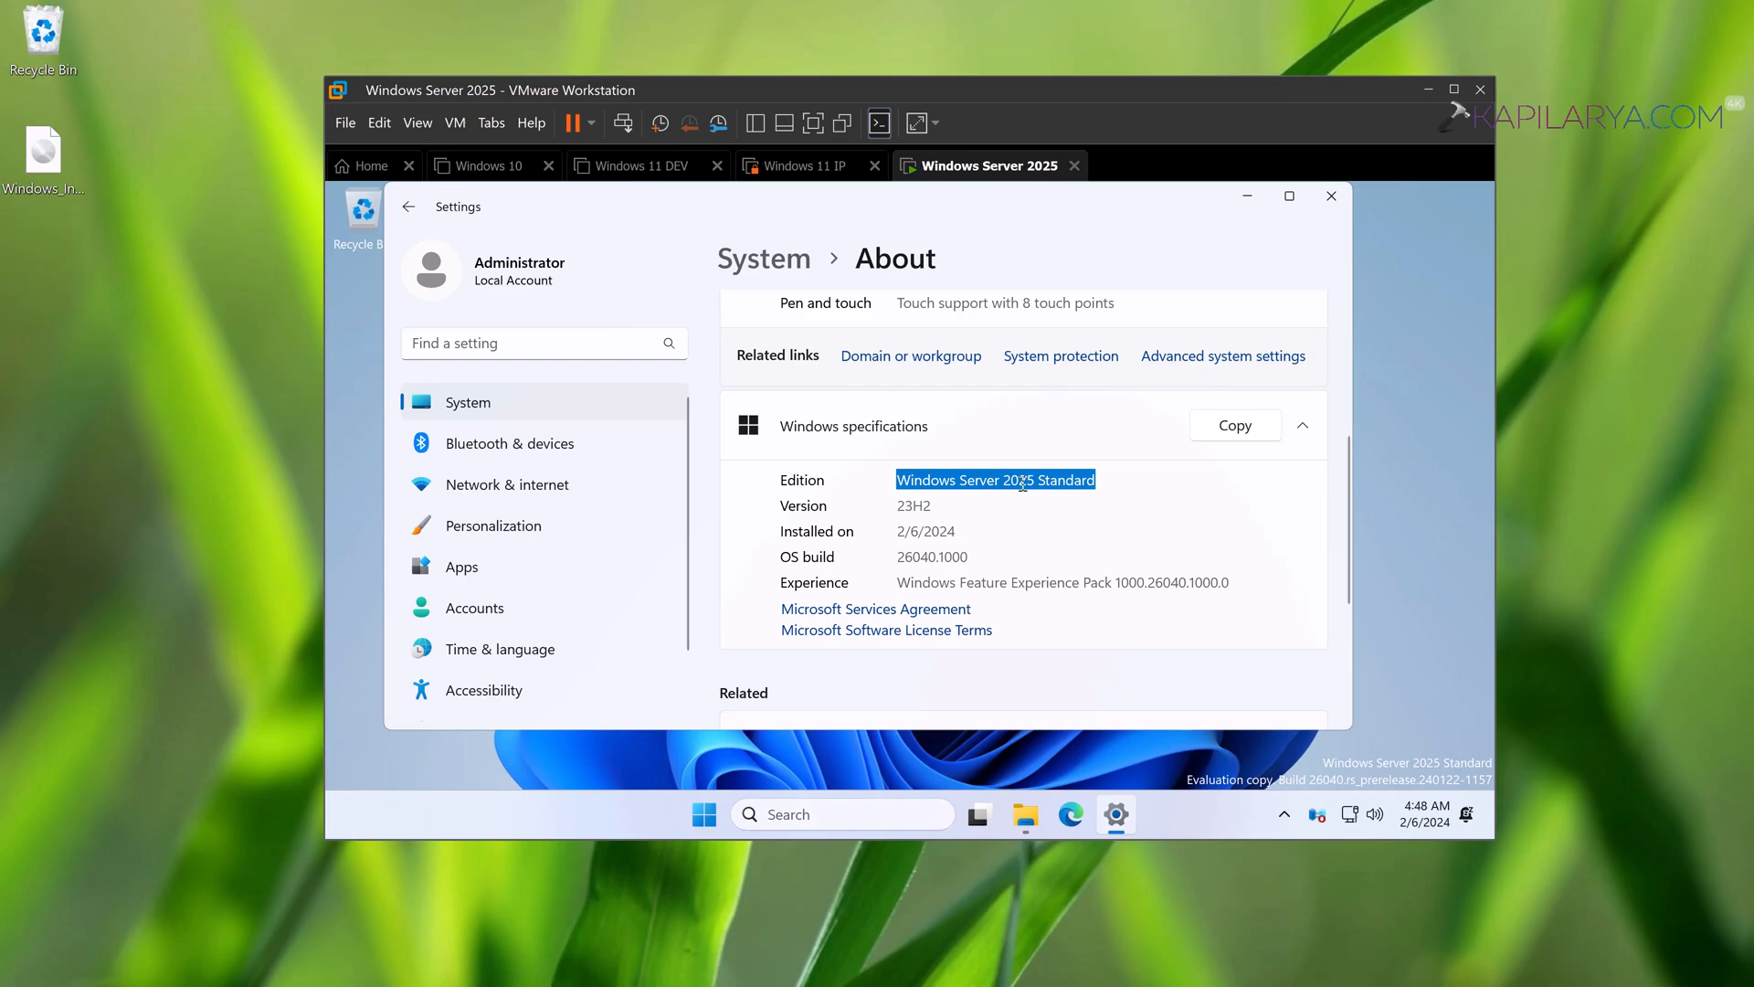
mouse_move(914, 548)
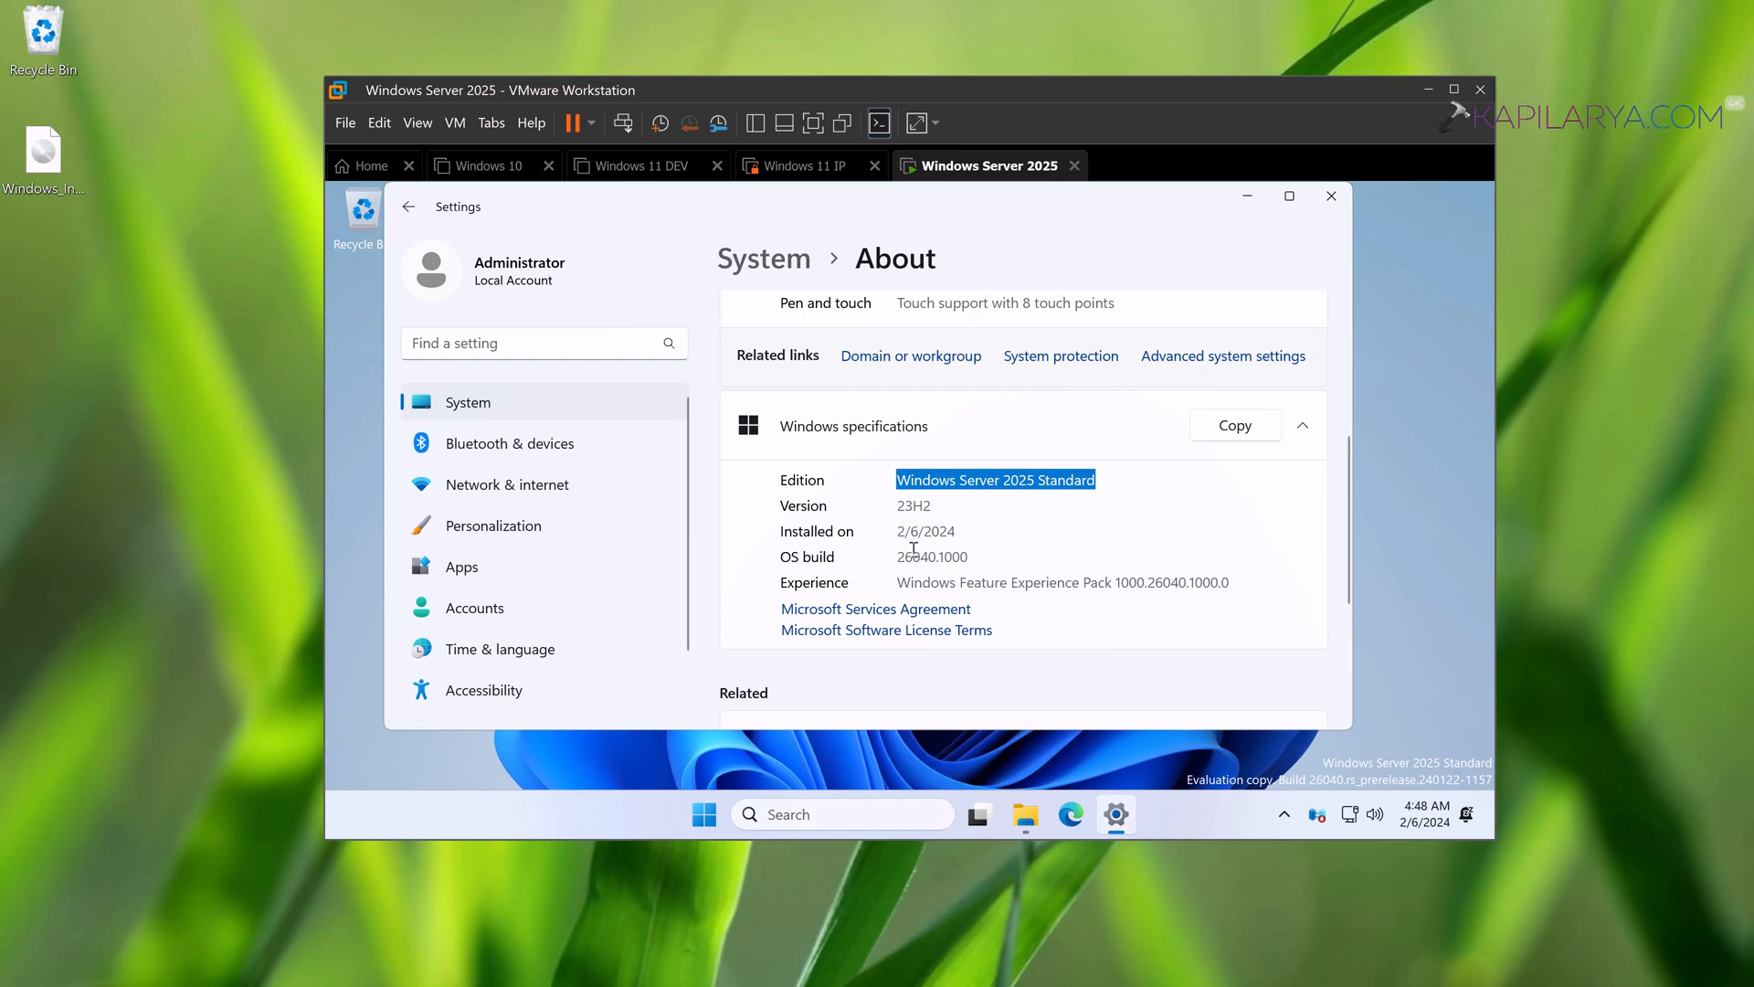
mouse_move(1085, 608)
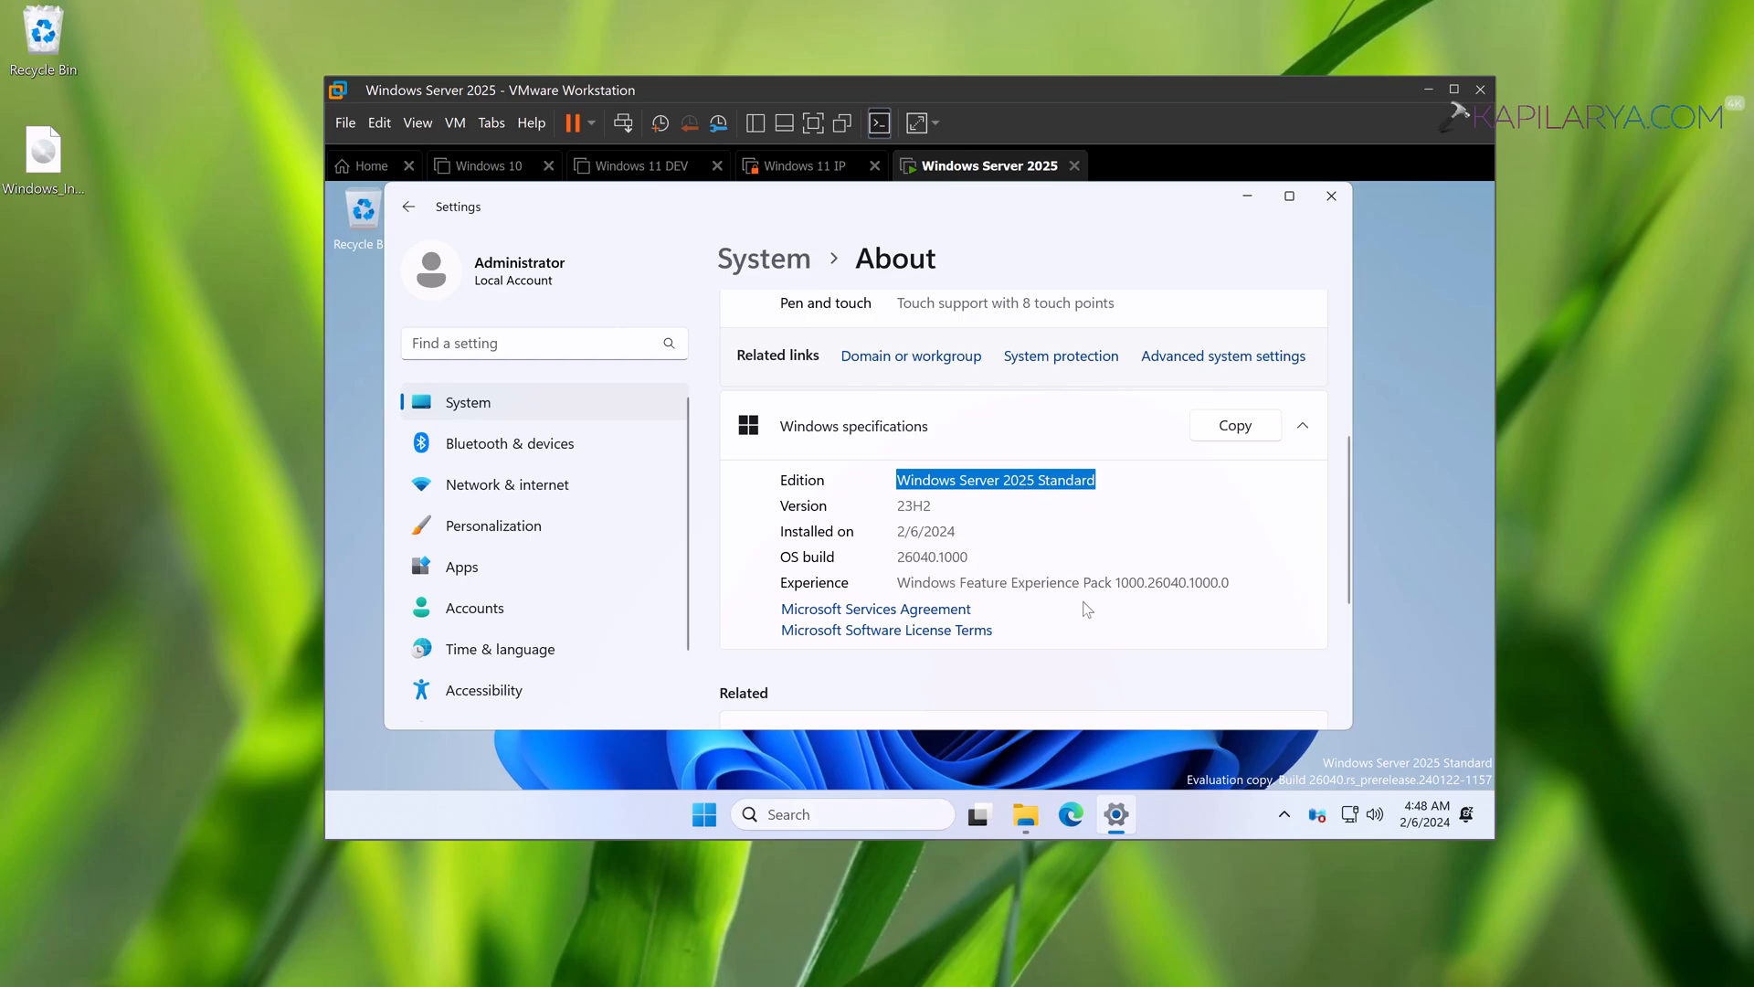
mouse_move(1057, 716)
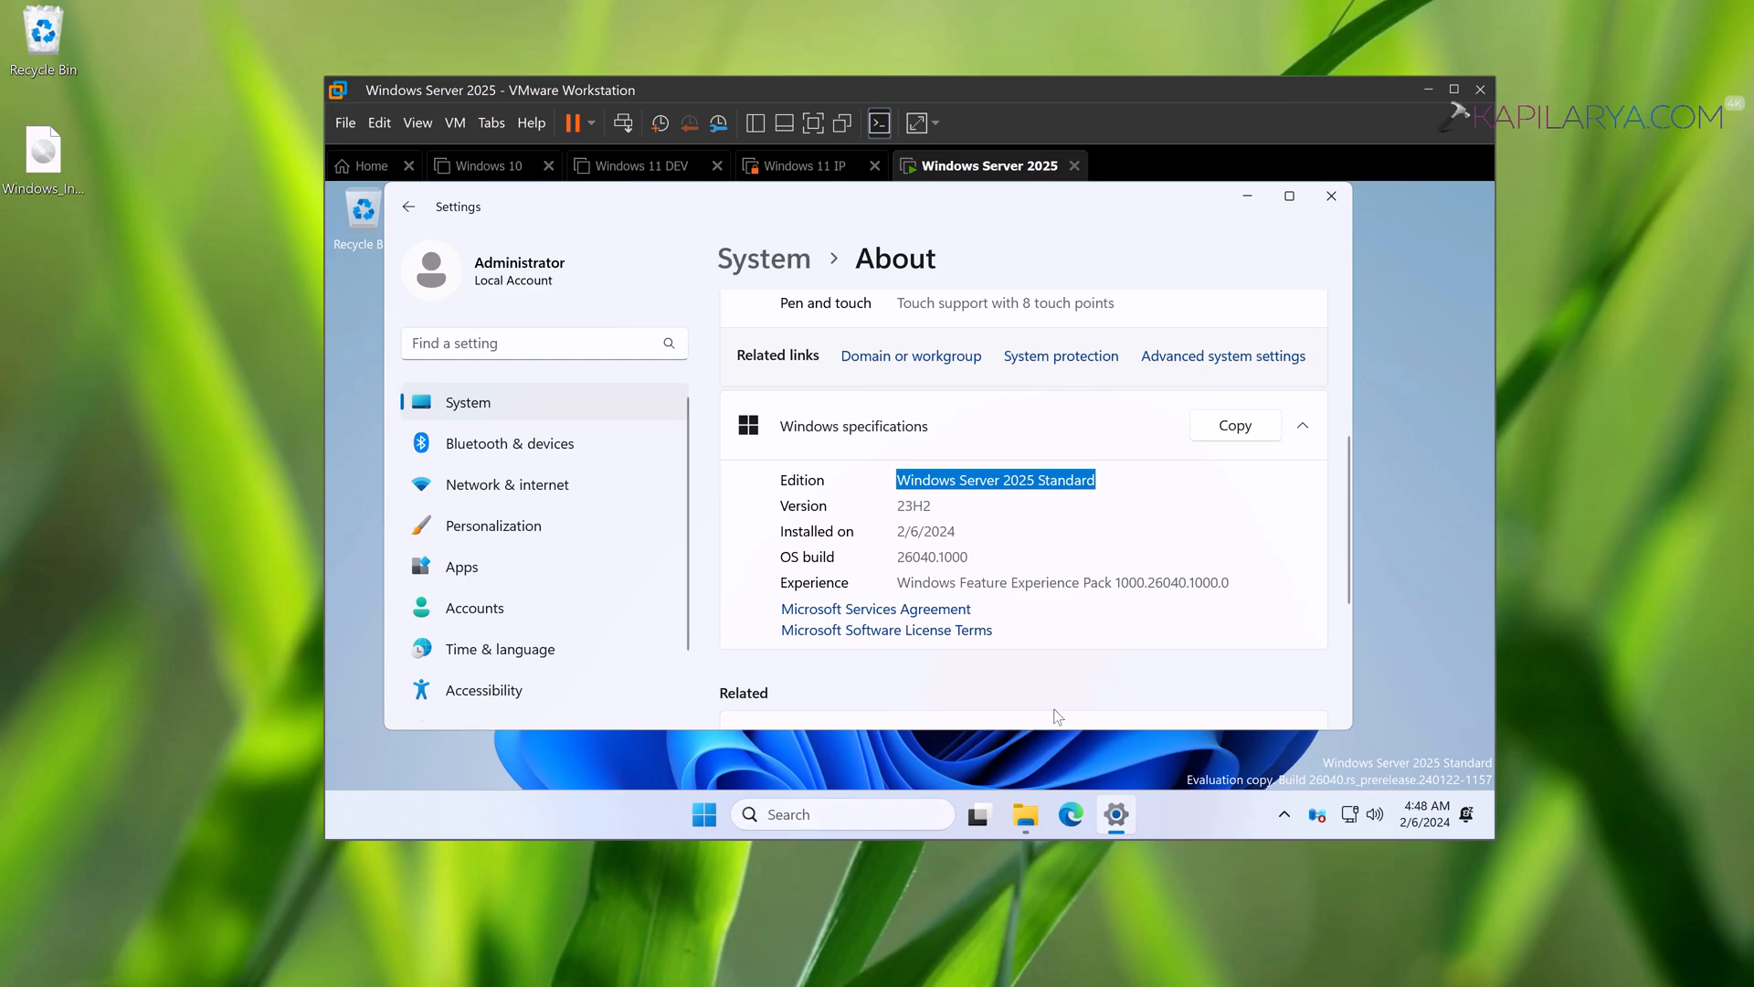
mouse_move(1166, 649)
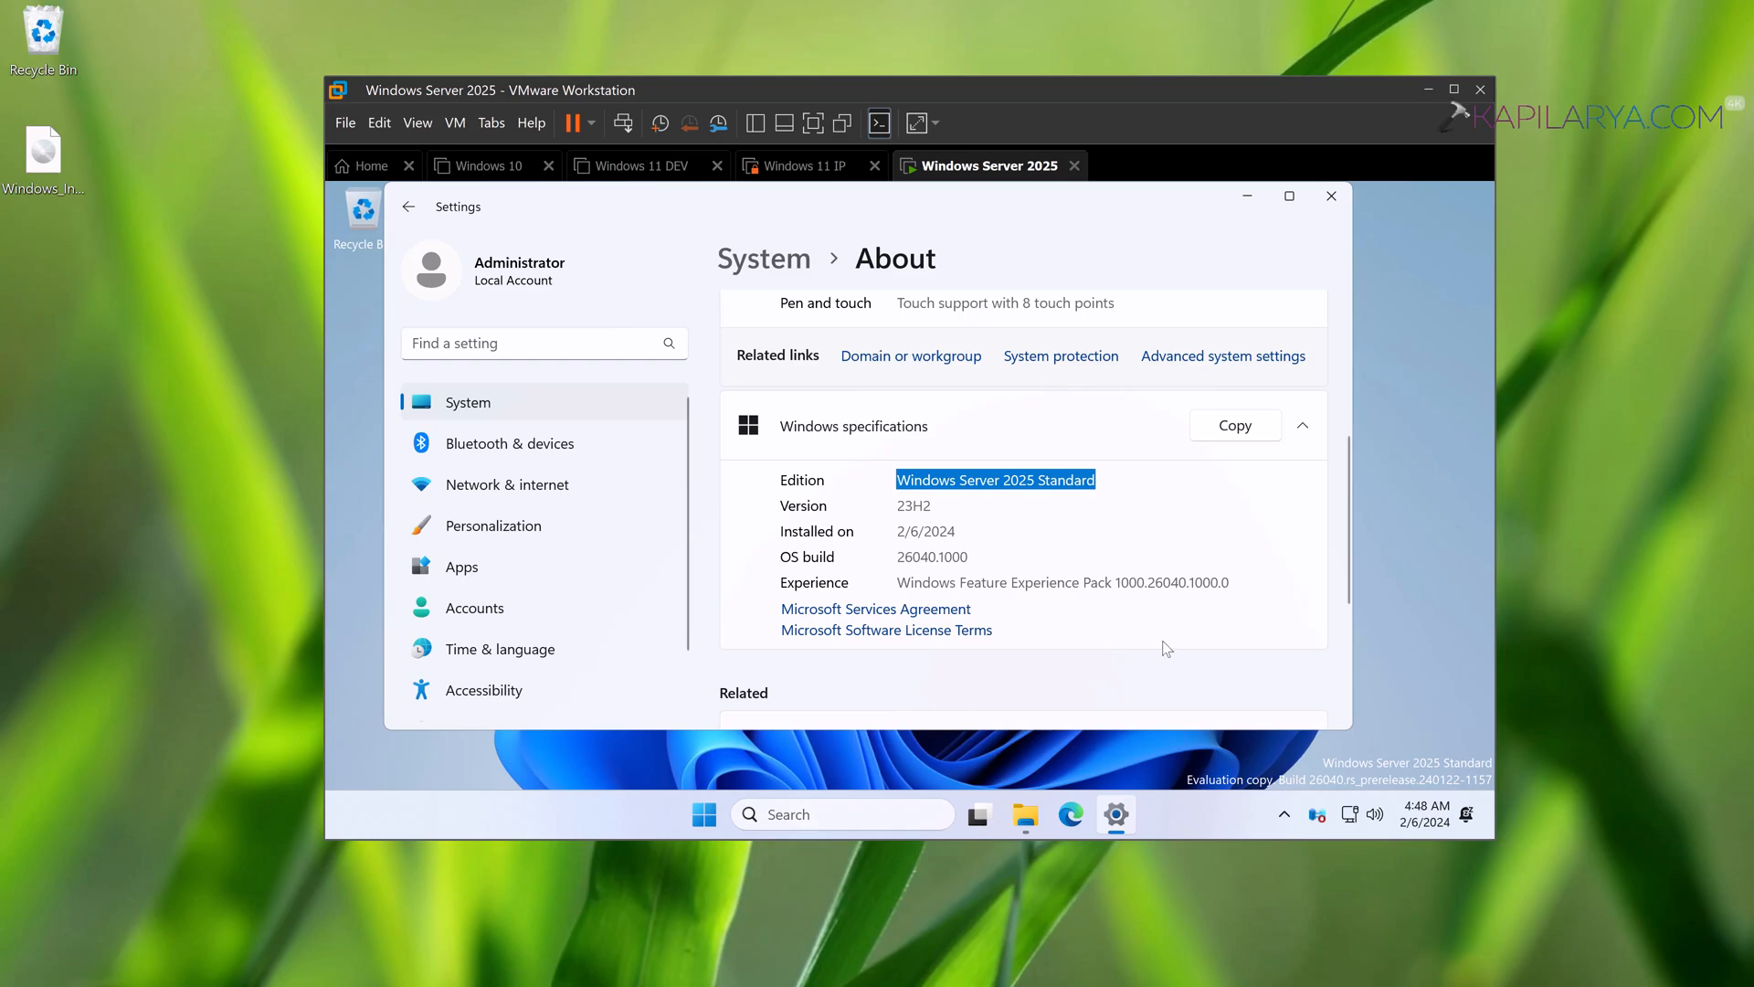
mouse_move(1246, 617)
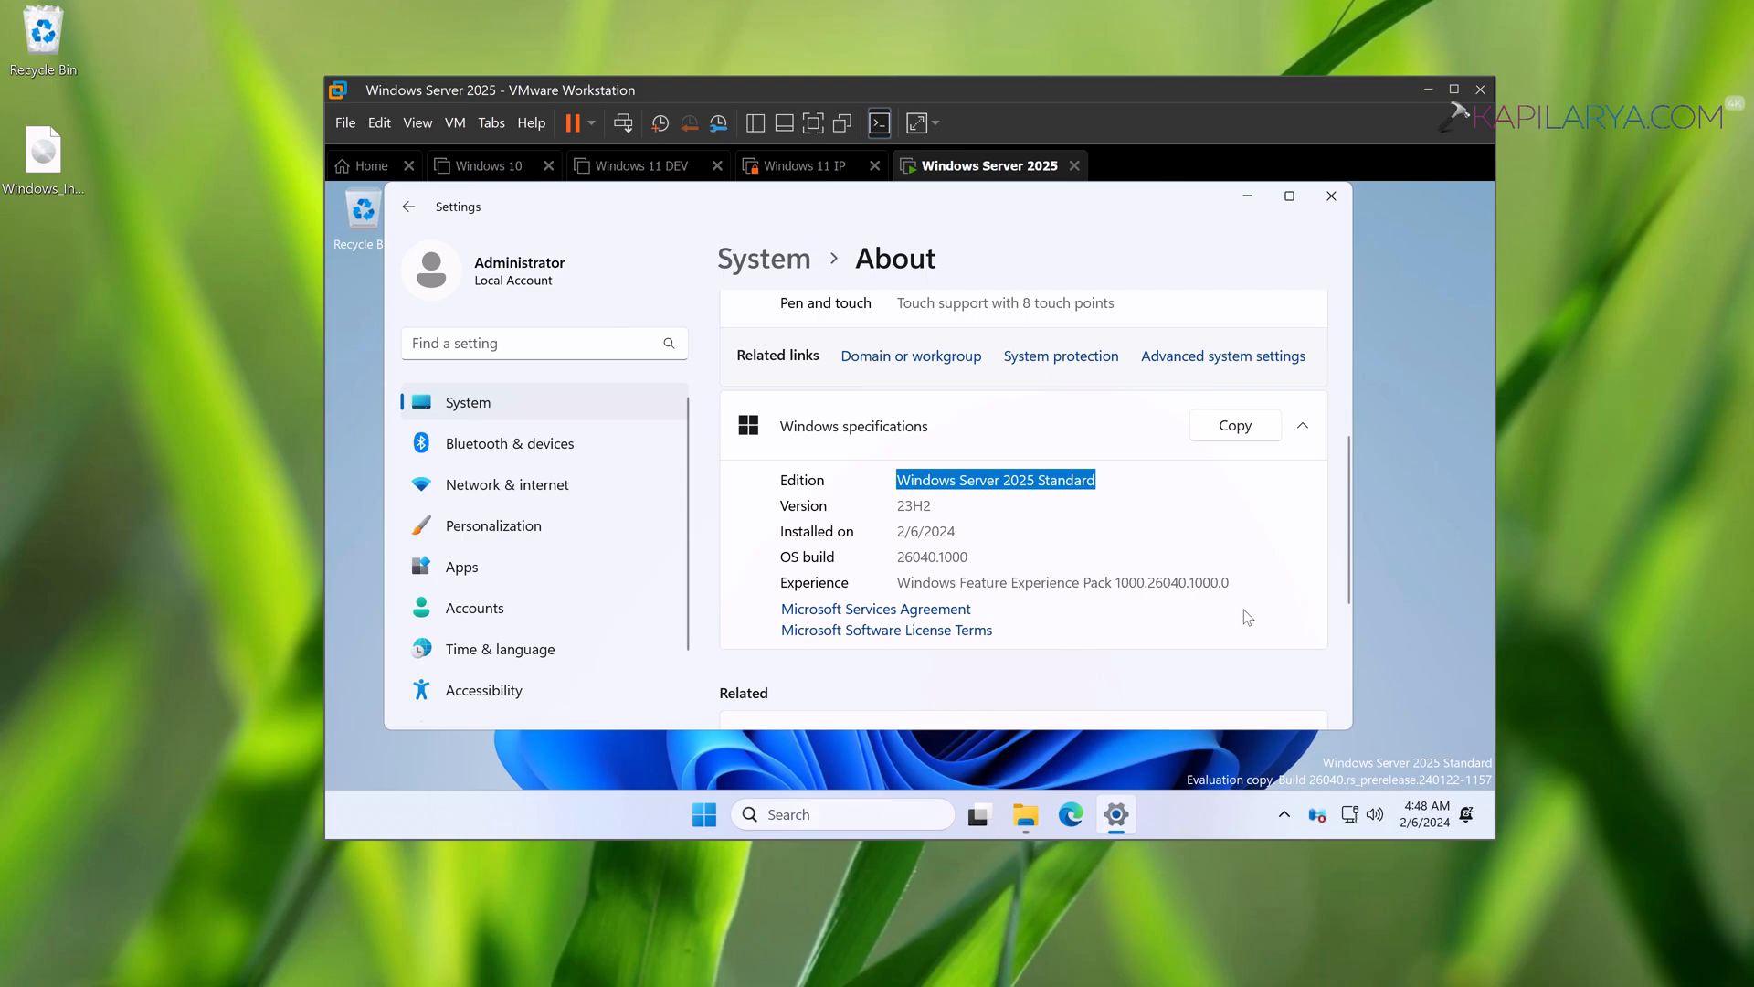